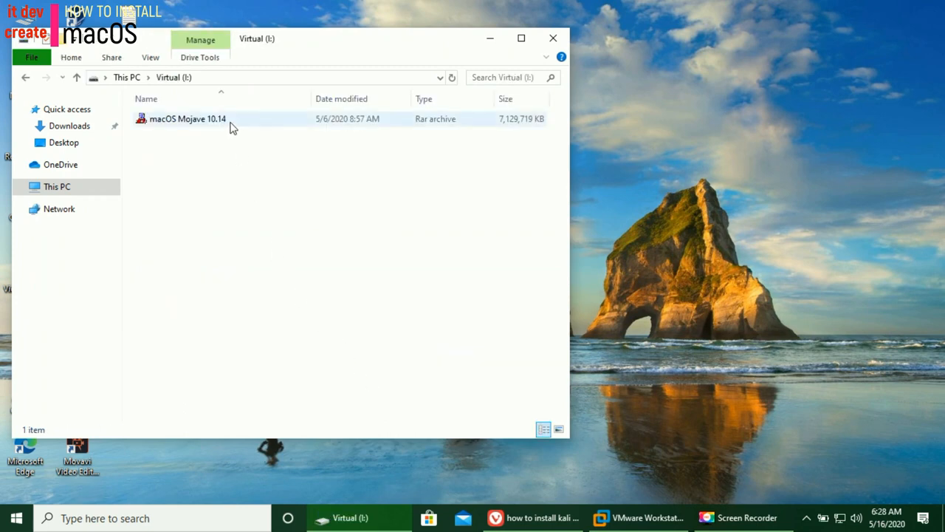
# Extract the macOS Mojave 10.14 RAR with WinRAR into a 'macOS Mojave 10.14 by TechSet' folder.
pyautogui.rightClick(233, 124)
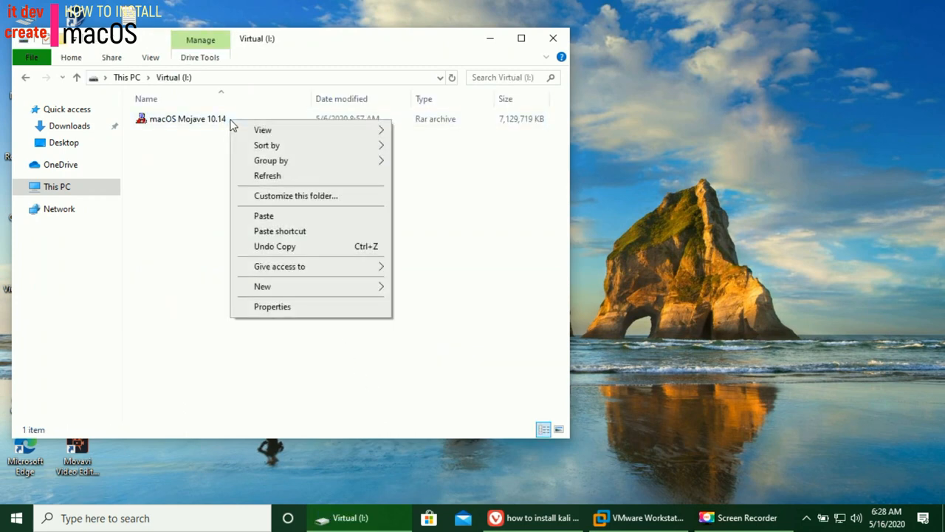
pyautogui.rightClick(187, 118)
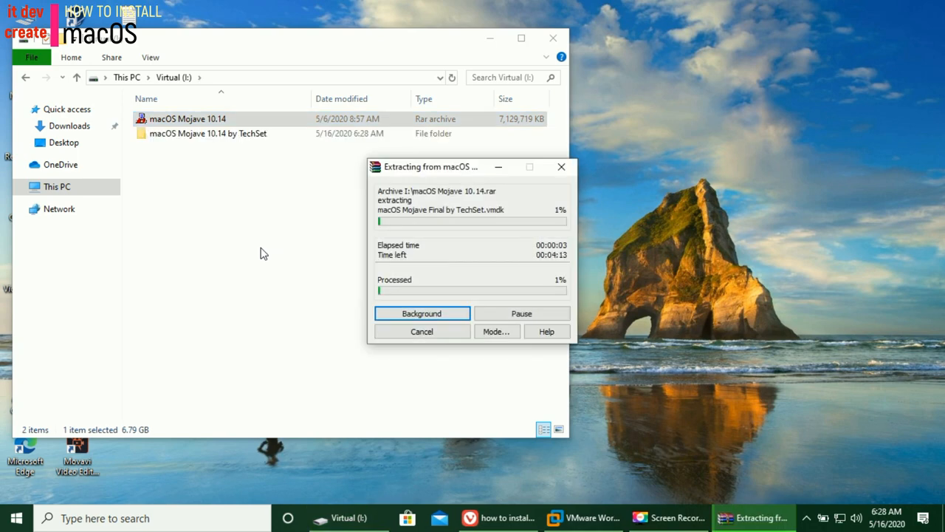
pyautogui.moveTo(867, 442)
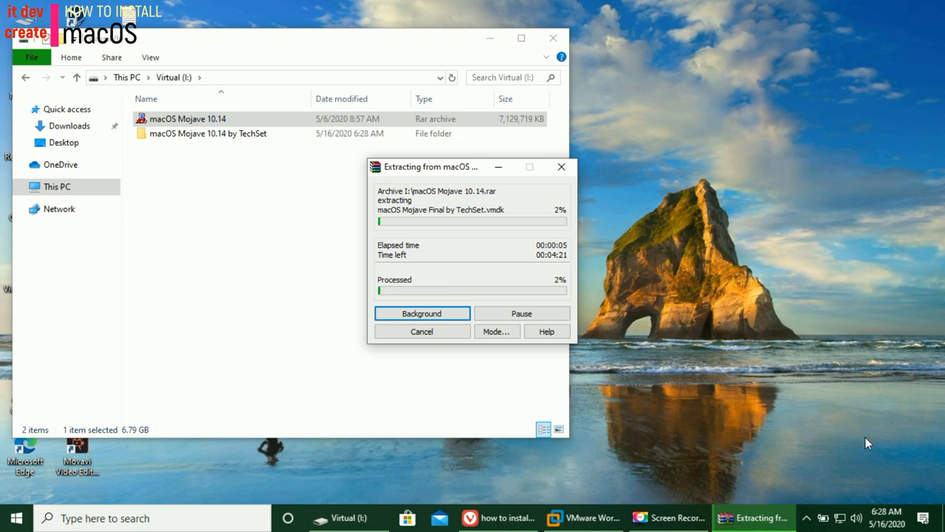
pyautogui.moveTo(898, 495)
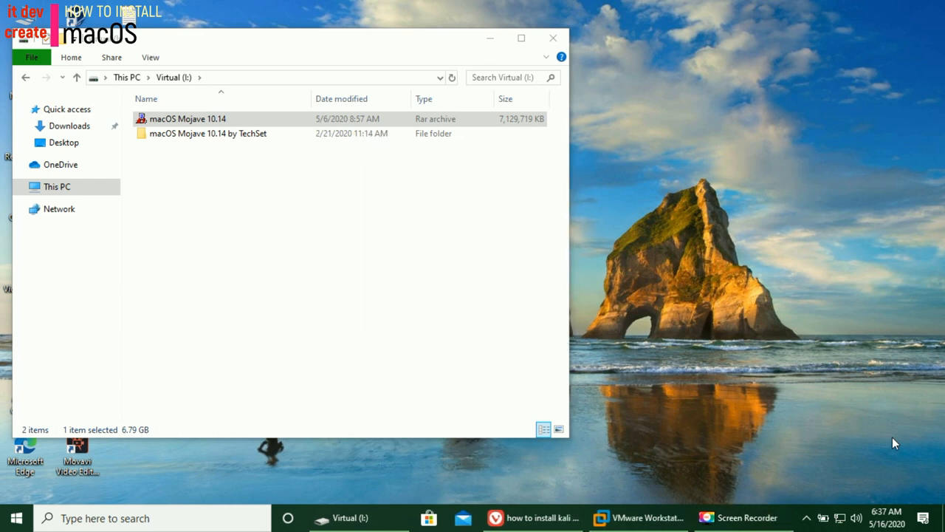
pyautogui.moveTo(327, 148)
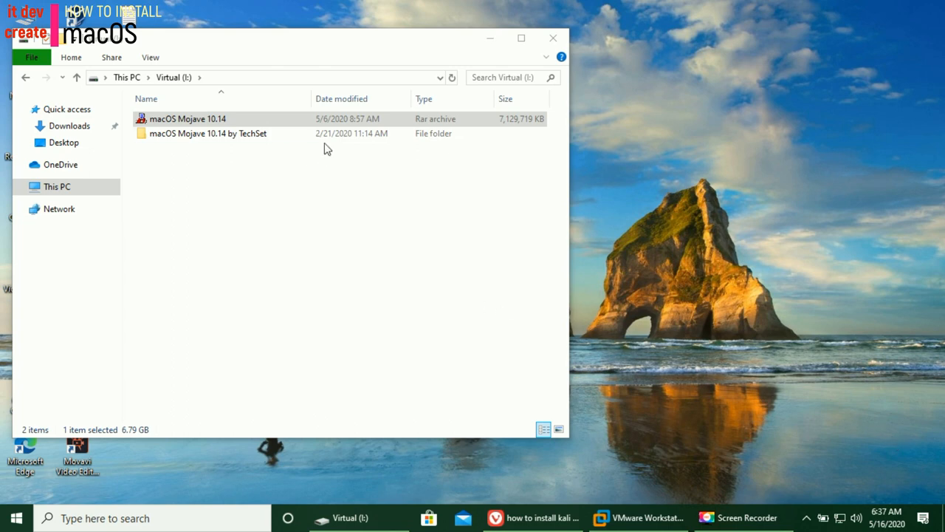
# Permanently delete the Mojave RAR archive, then open the TechSet and Mojave Final folders.
pyautogui.rightClick(187, 119)
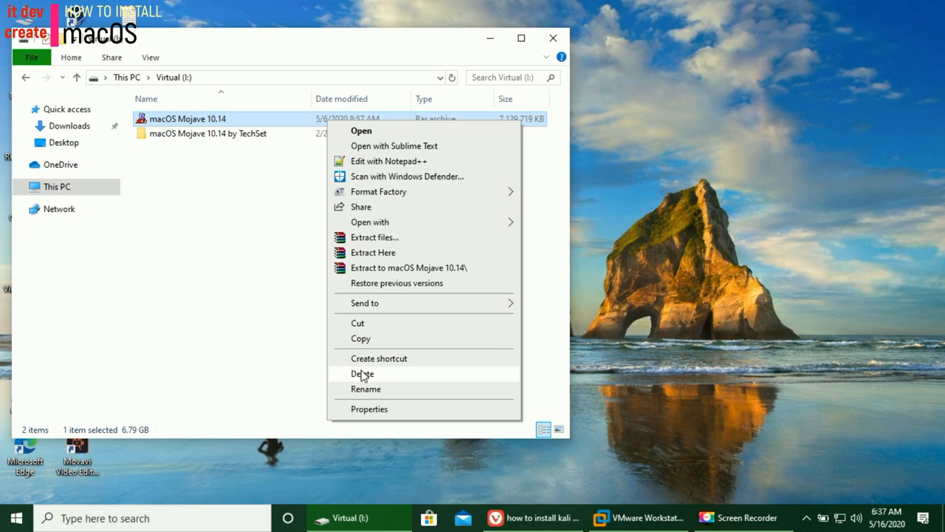
pyautogui.click(363, 373)
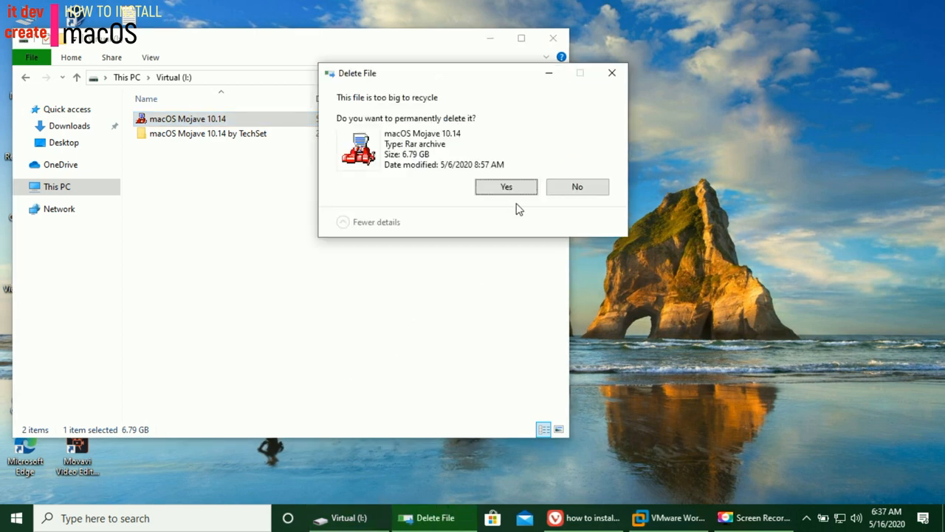
pyautogui.click(505, 186)
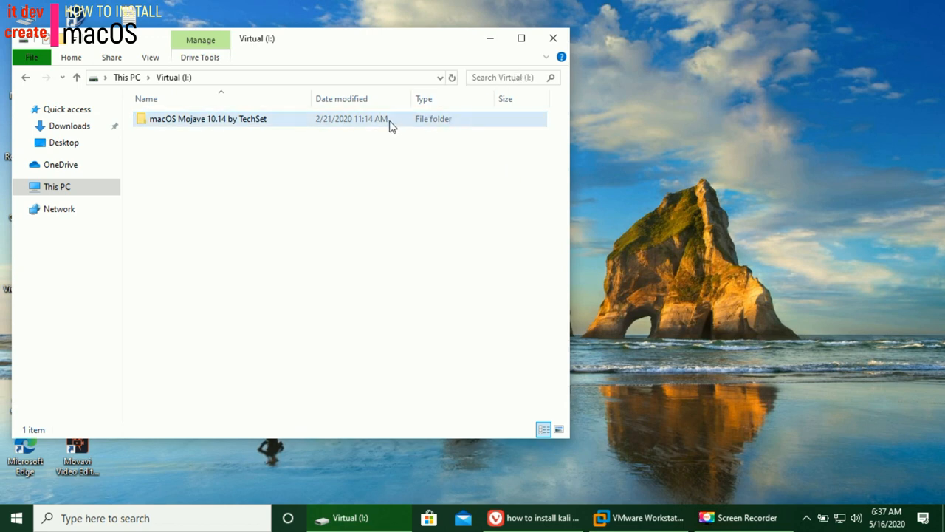
pyautogui.doubleClick(208, 118)
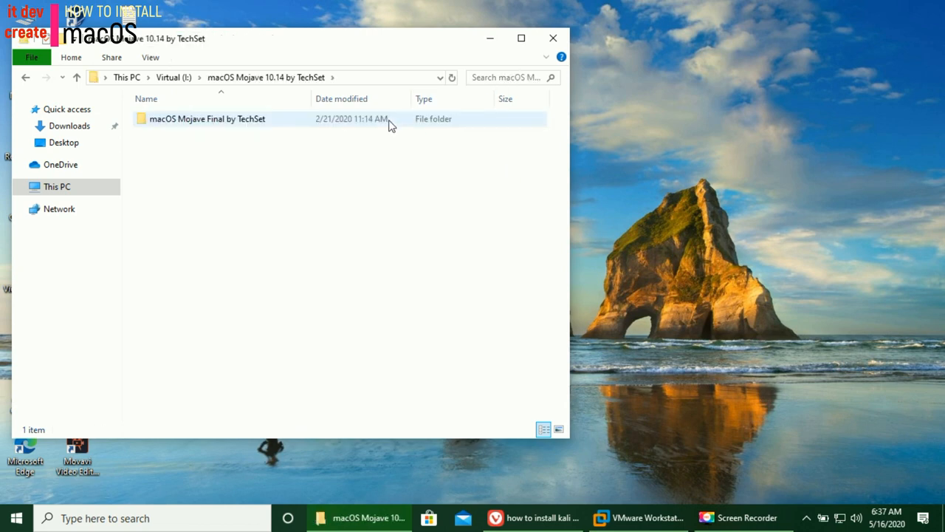
pyautogui.doubleClick(208, 119)
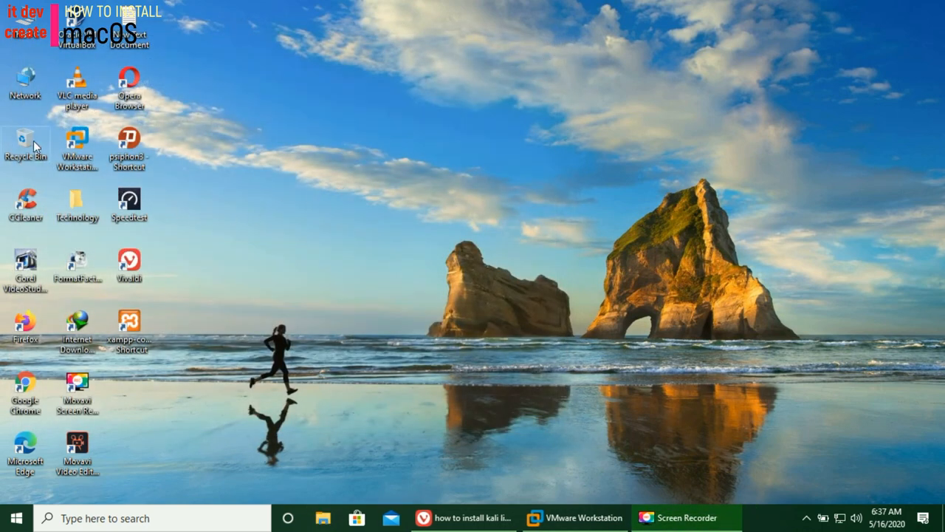
# Launch VMware Workstation from the desktop so its Home screen shows.
pyautogui.rightClick(26, 145)
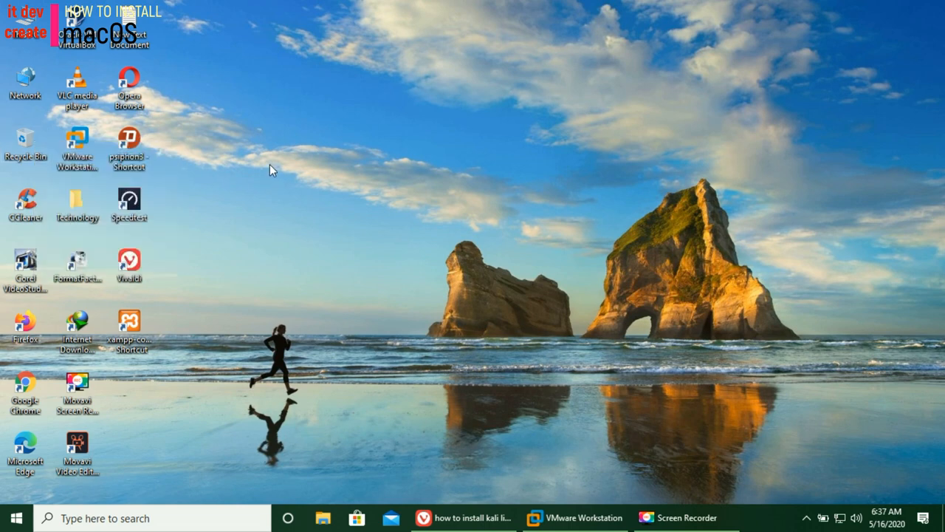
pyautogui.moveTo(383, 242)
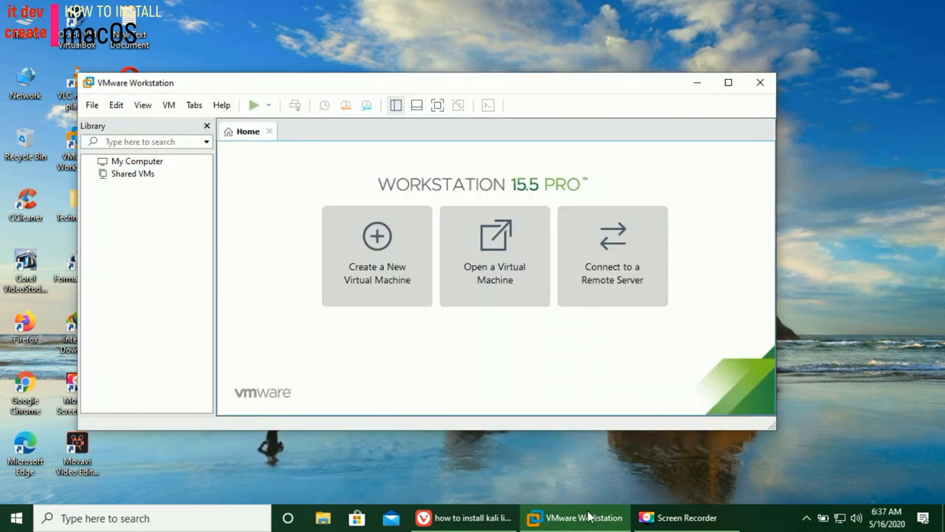
pyautogui.moveTo(231, 201)
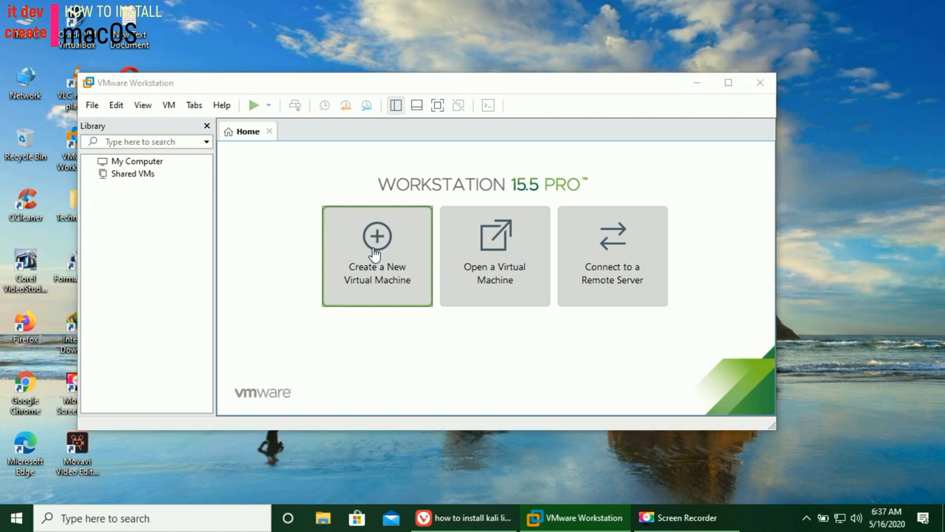
# Start a Typical new VM, installing the OS later, with Apple Mac OS X macOS 10.14 guest.
pyautogui.click(377, 255)
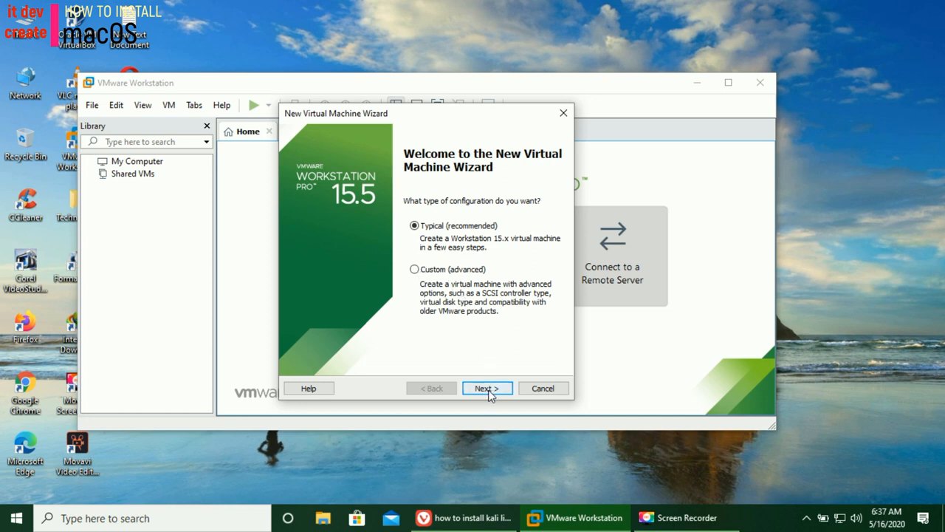
pyautogui.click(487, 388)
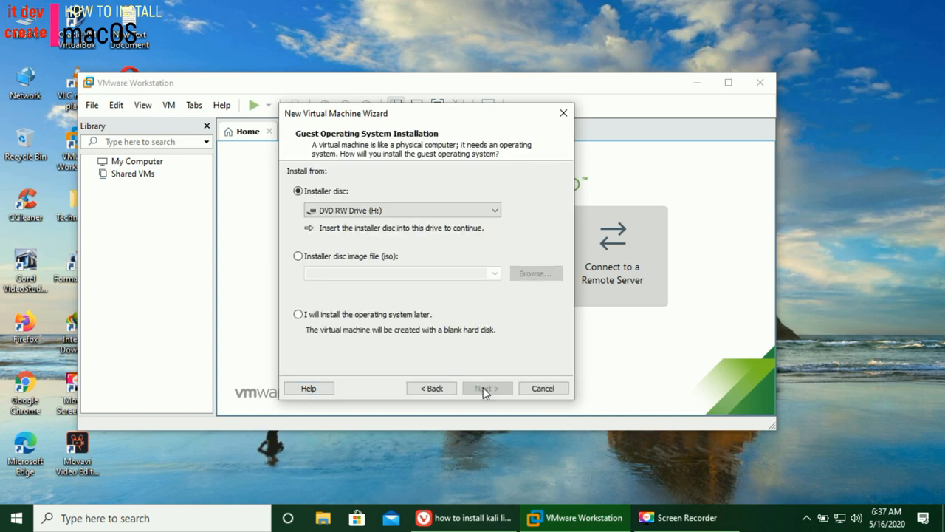
pyautogui.click(299, 314)
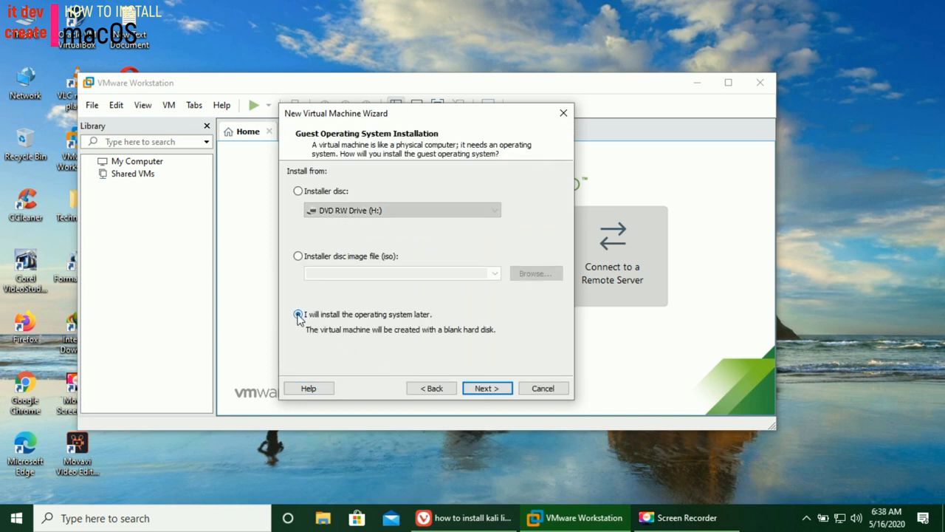
pyautogui.click(486, 387)
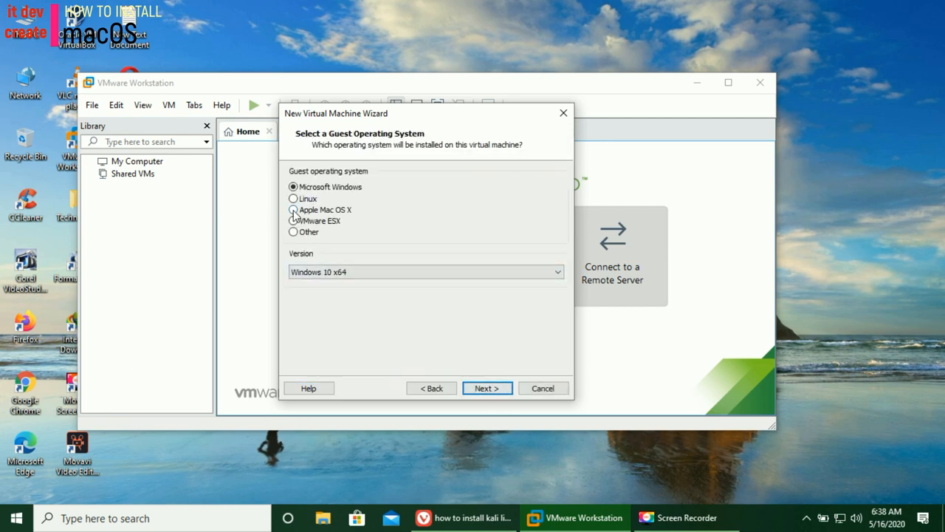
pyautogui.click(294, 209)
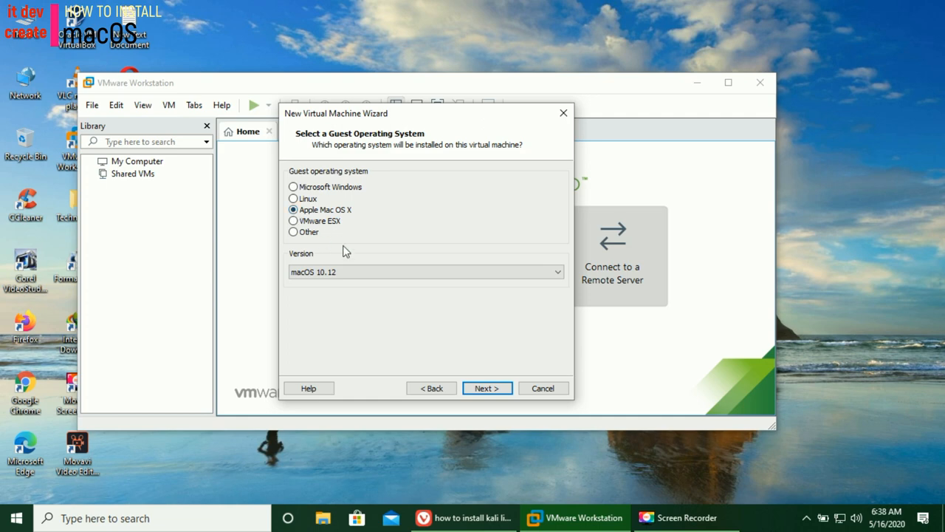
pyautogui.click(556, 272)
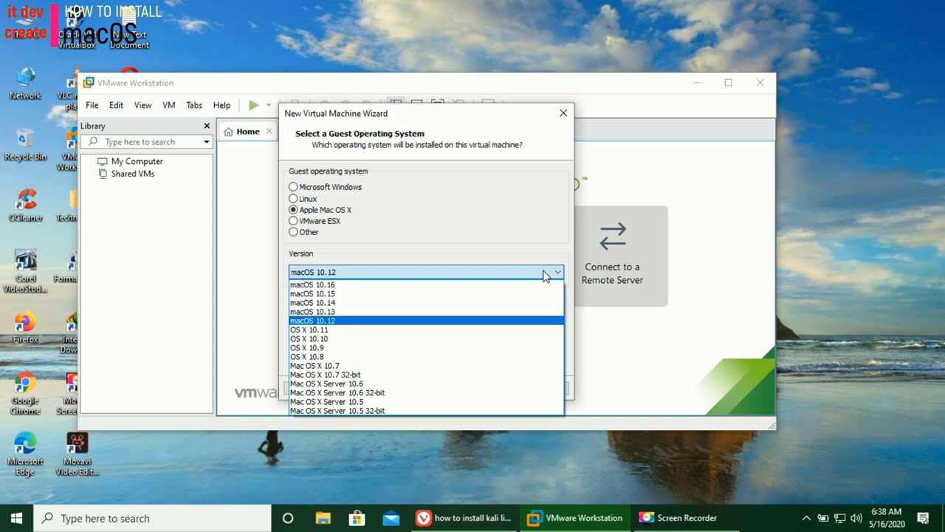
pyautogui.moveTo(539, 365)
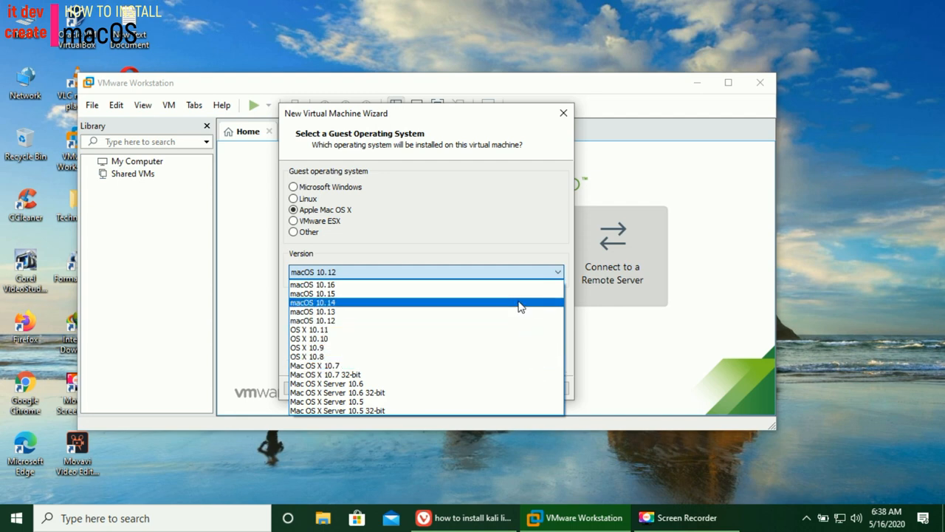
pyautogui.click(312, 302)
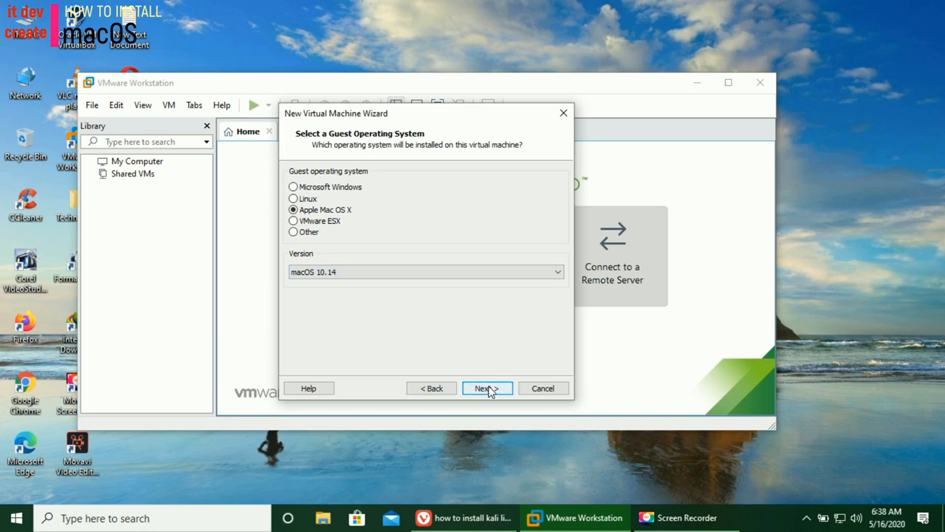
pyautogui.click(487, 387)
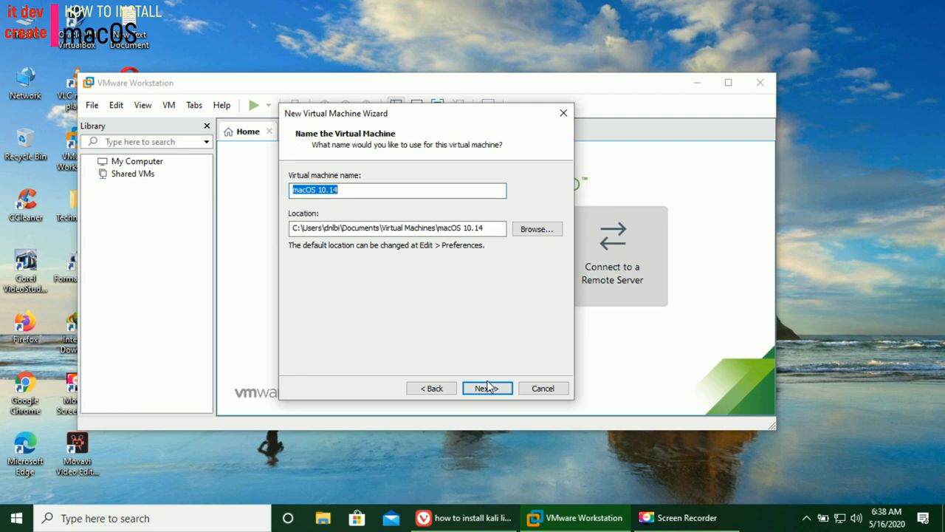
pyautogui.moveTo(495, 368)
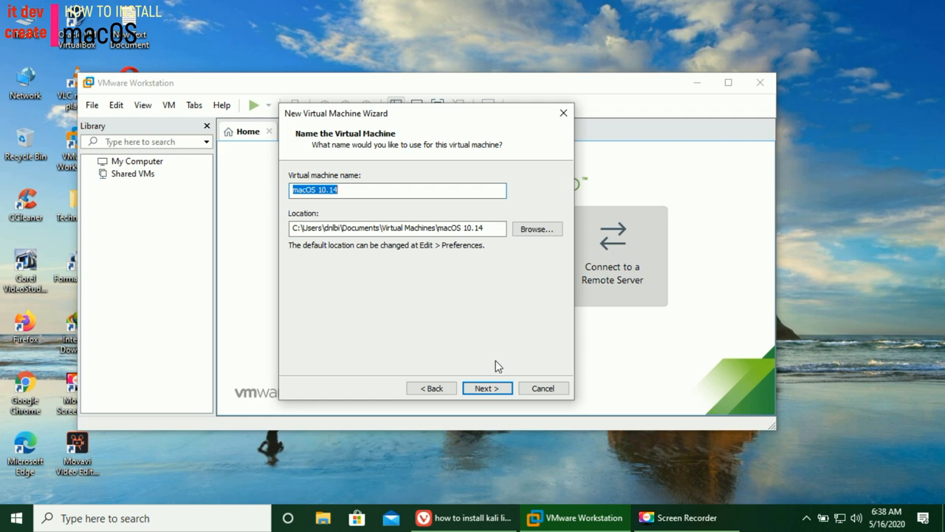
pyautogui.moveTo(498, 373)
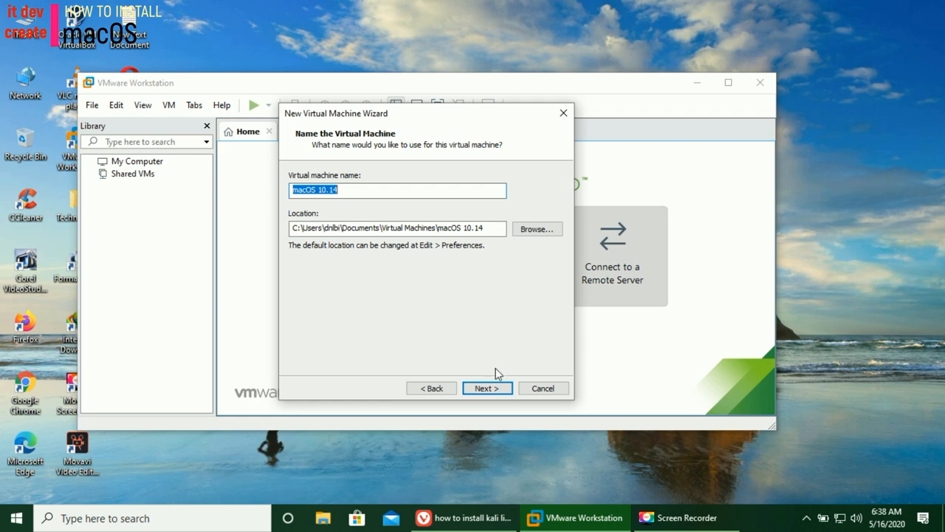
# Accept the default name, keep a 40 GB disk split into multiple files, and finish.
pyautogui.click(487, 387)
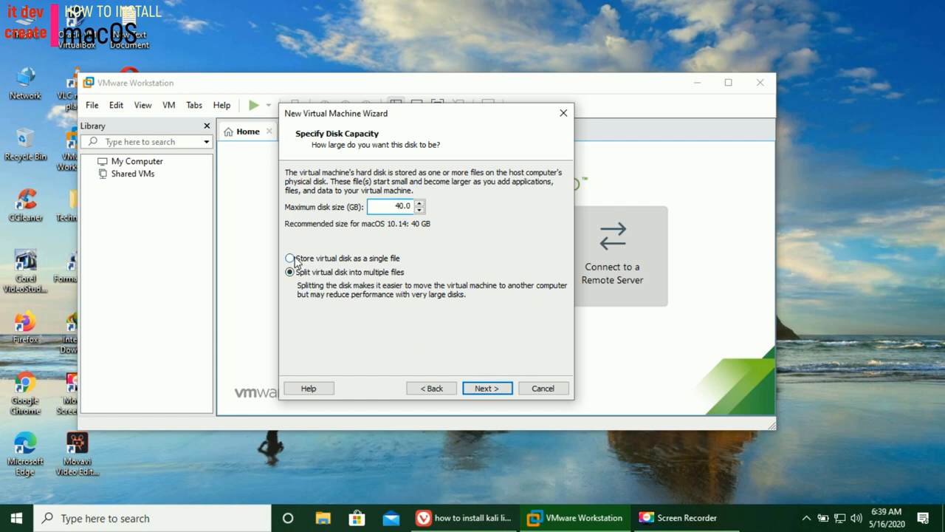
pyautogui.click(289, 258)
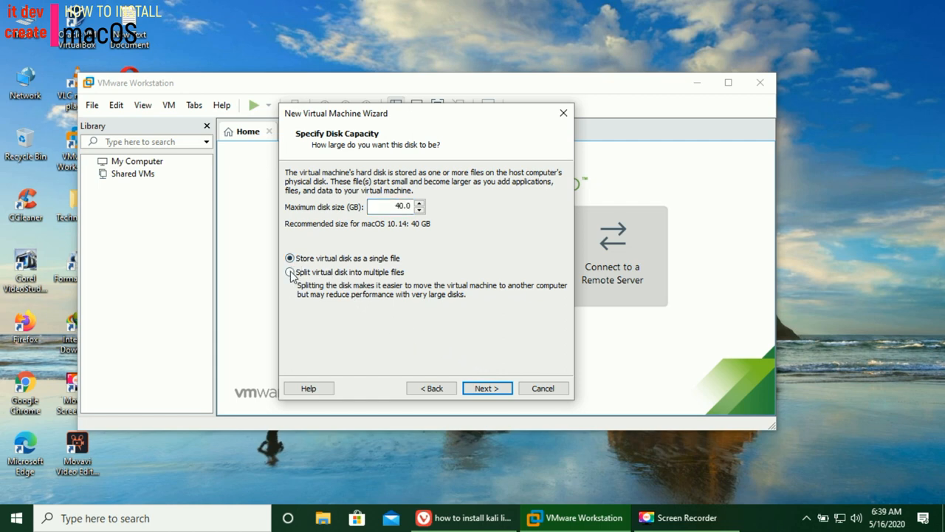
pyautogui.click(290, 271)
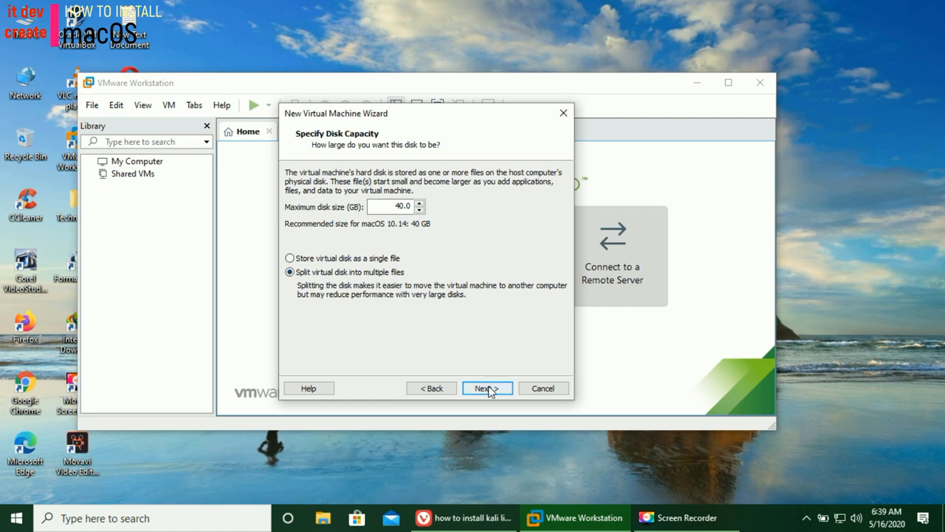
pyautogui.click(487, 387)
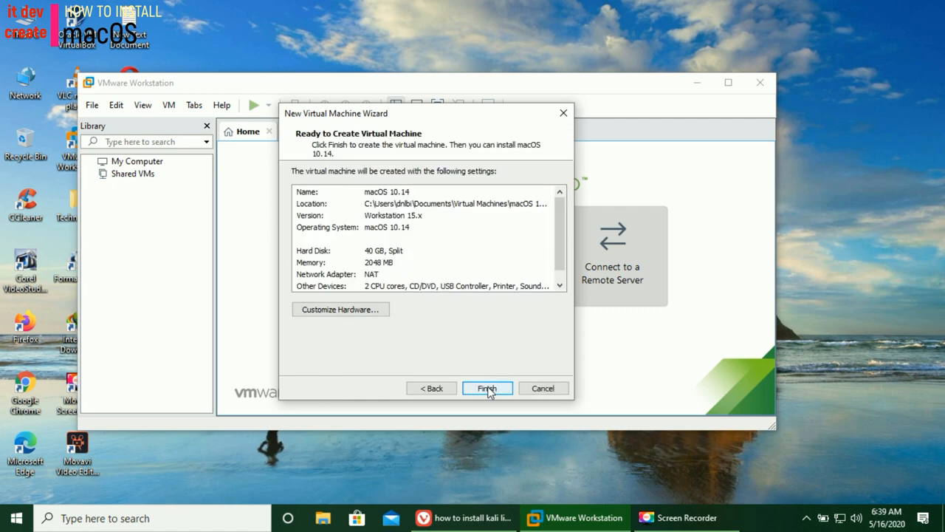
pyautogui.click(431, 387)
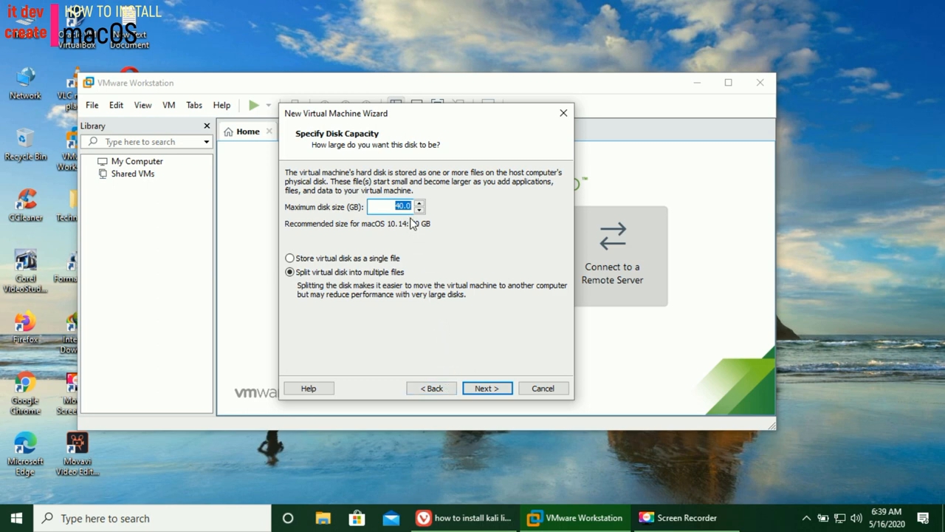
pyautogui.moveTo(431, 232)
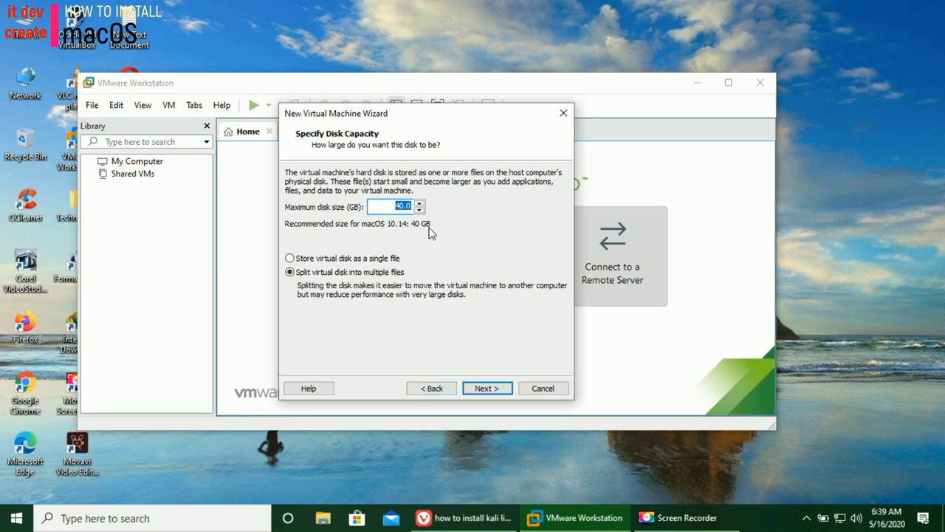
pyautogui.moveTo(478, 362)
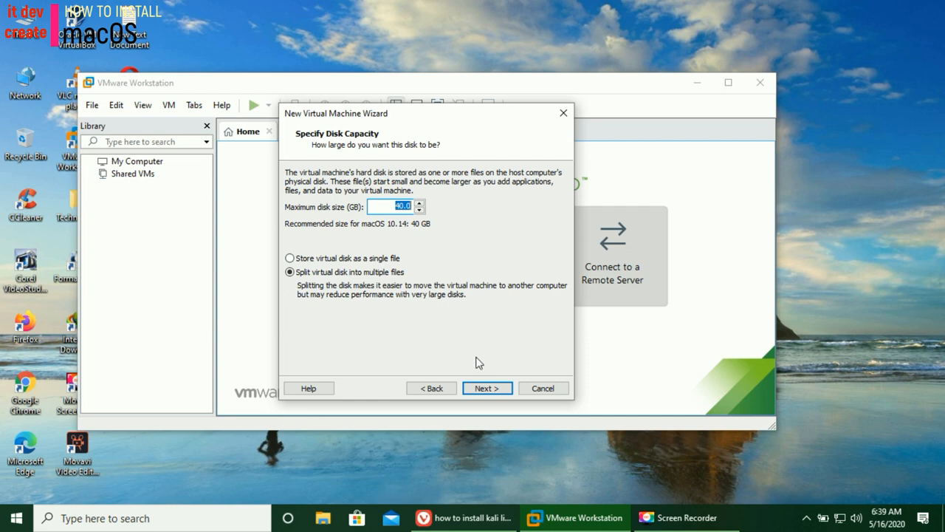
pyautogui.click(487, 388)
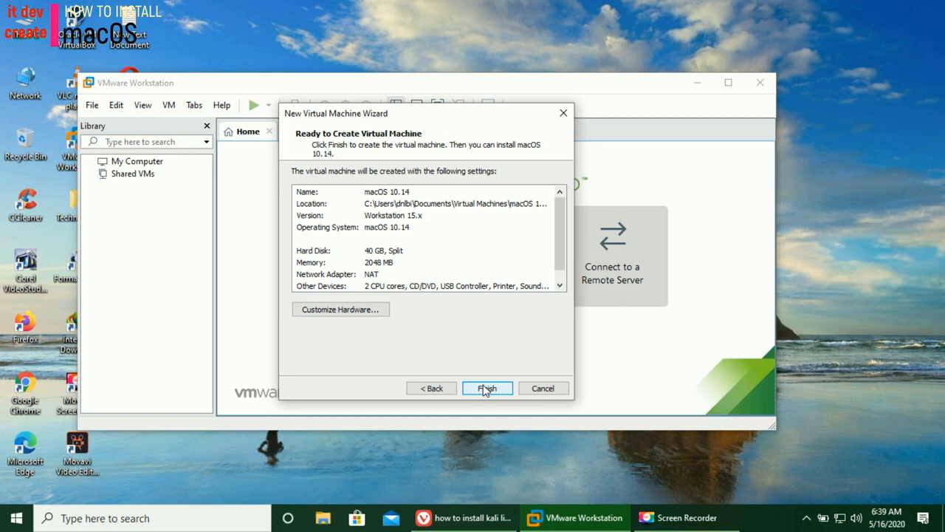
pyautogui.moveTo(486, 389)
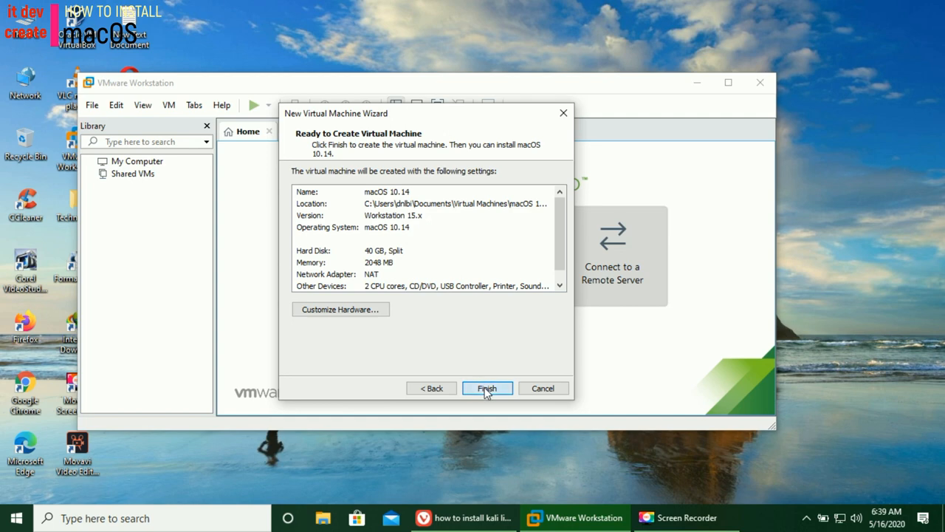
pyautogui.click(486, 388)
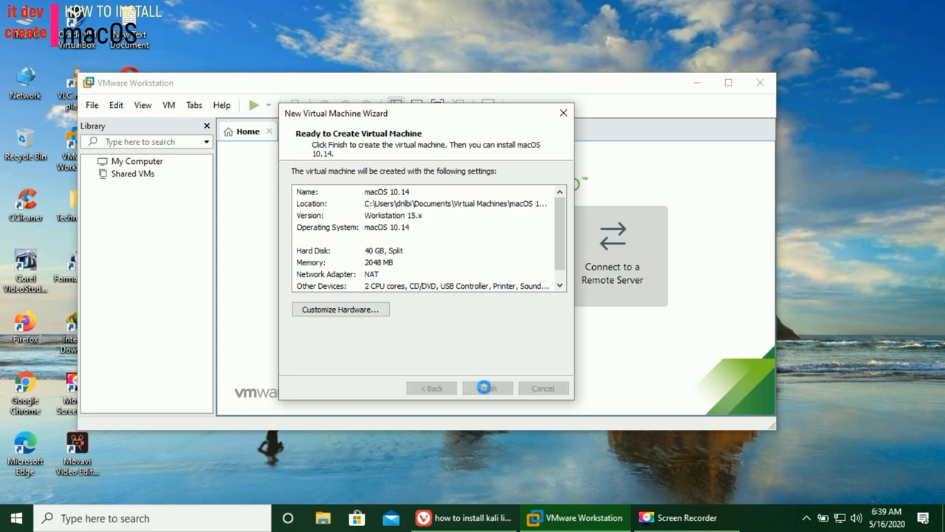
pyautogui.click(486, 387)
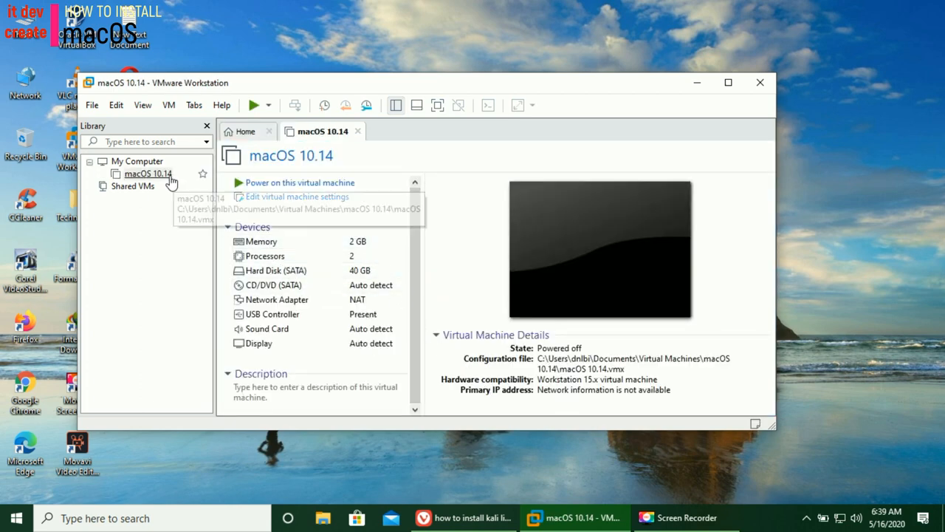
pyautogui.click(147, 174)
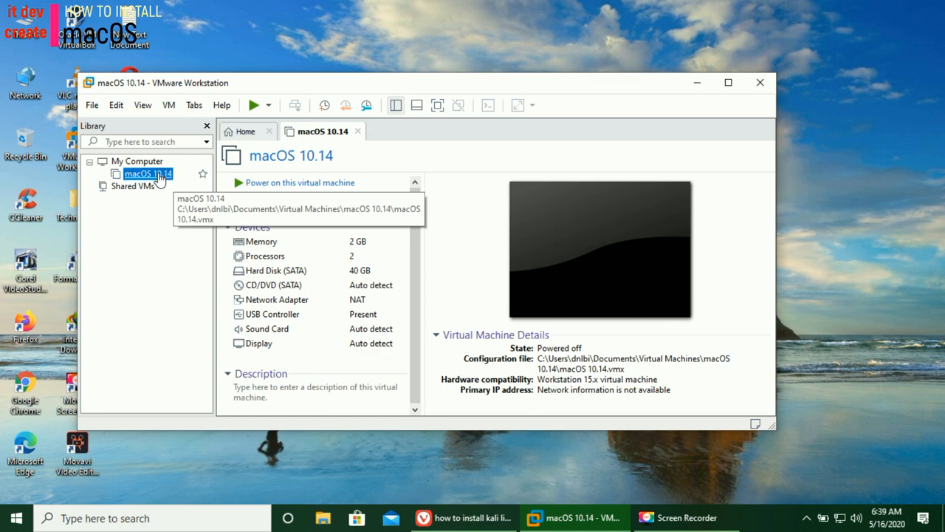
pyautogui.rightClick(147, 173)
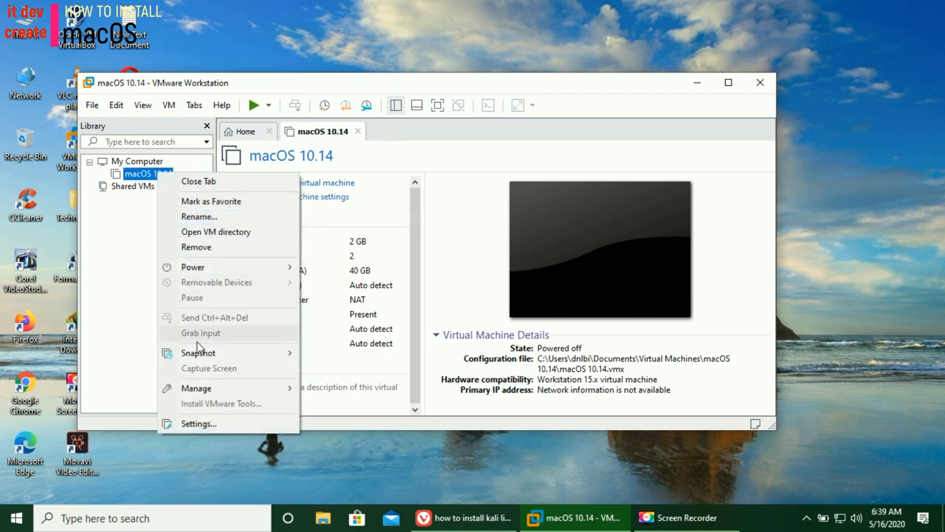
pyautogui.click(203, 429)
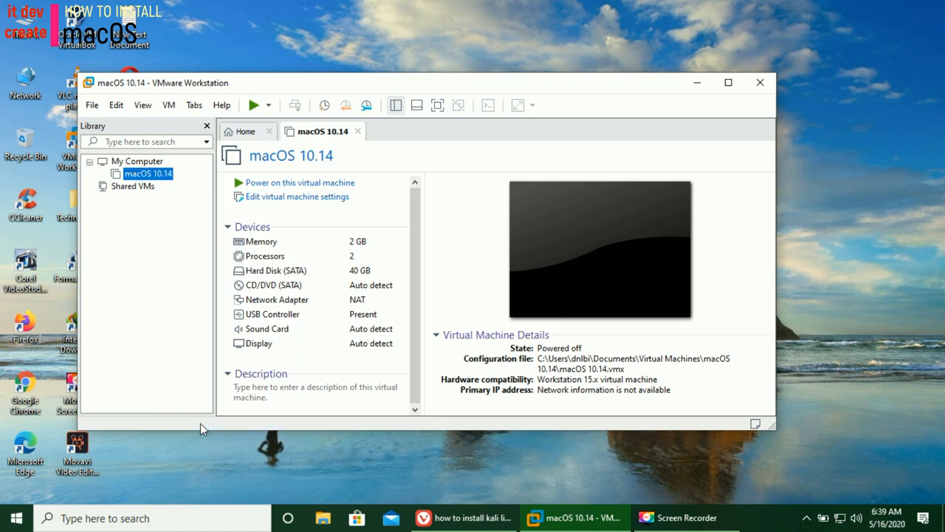
pyautogui.moveTo(264, 398)
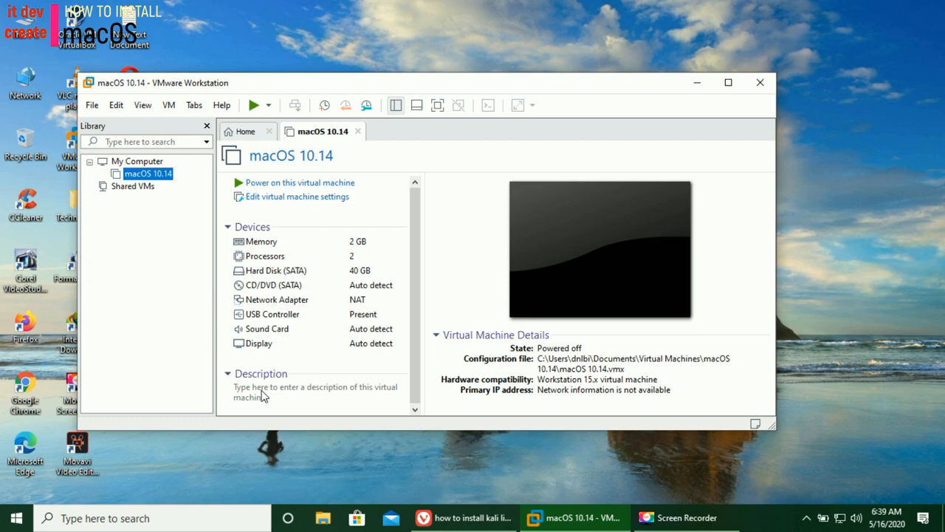
# Raise the VM's memory to 4 GB and leave processors at 2 after trying 4.
pyautogui.click(296, 197)
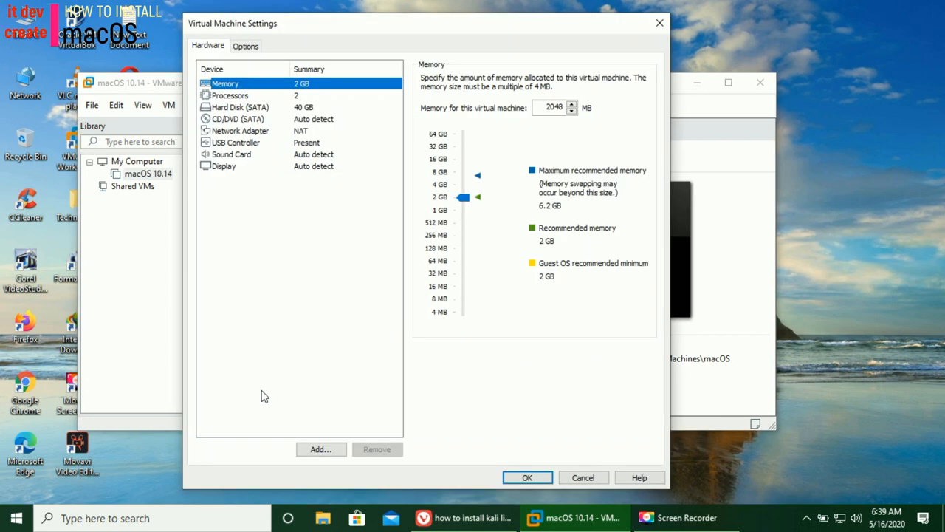
pyautogui.moveTo(323, 145)
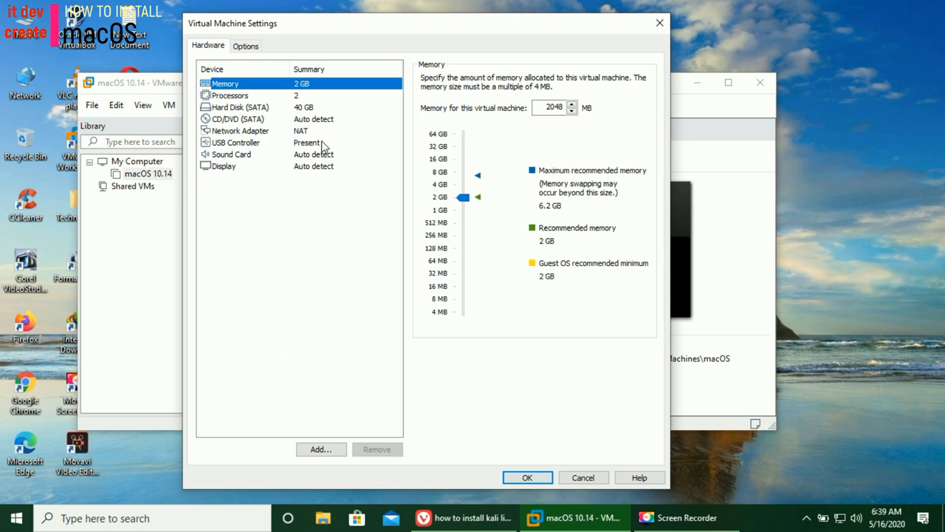
pyautogui.moveTo(450, 172)
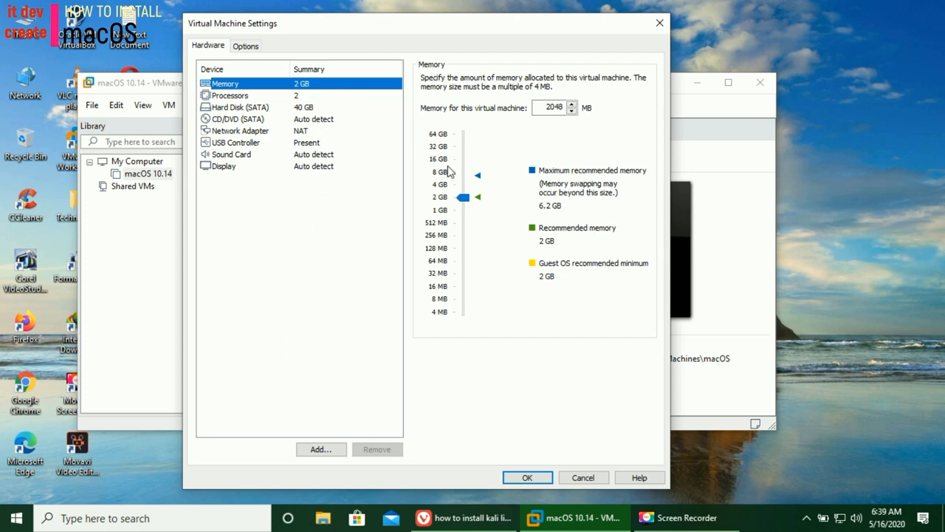
pyautogui.moveTo(463, 196); pyautogui.dragTo(463, 185)
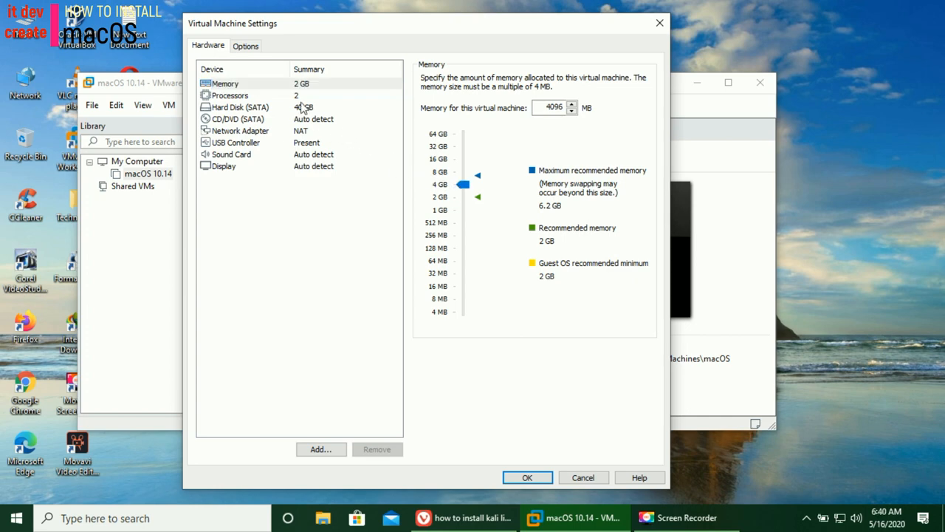
pyautogui.click(230, 95)
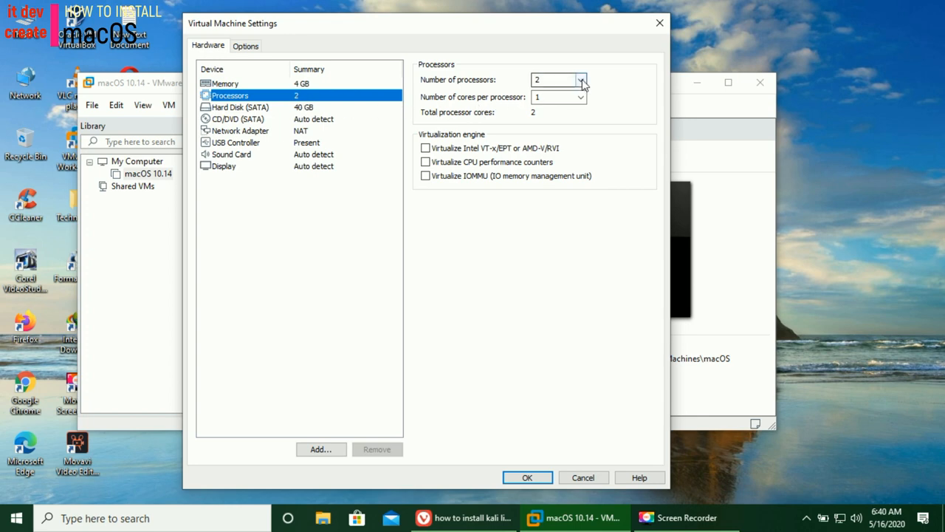
pyautogui.click(581, 79)
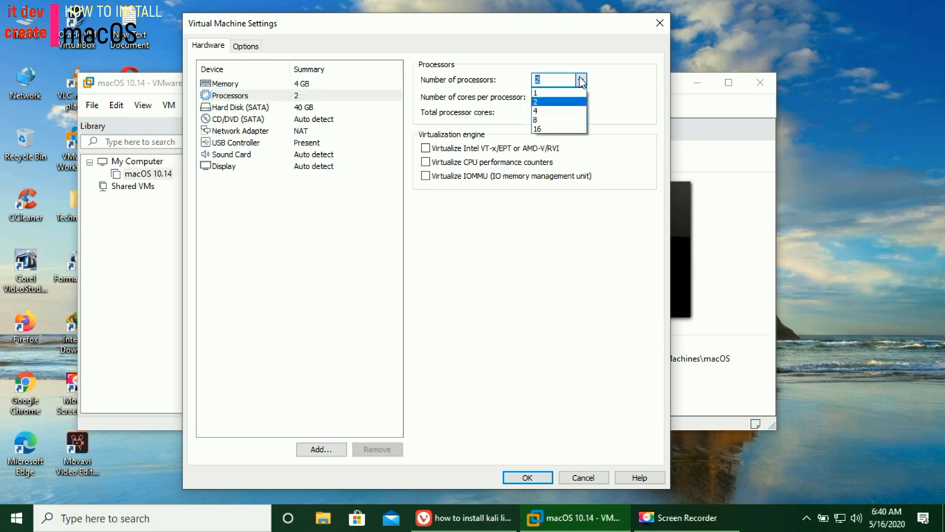
pyautogui.moveTo(569, 102)
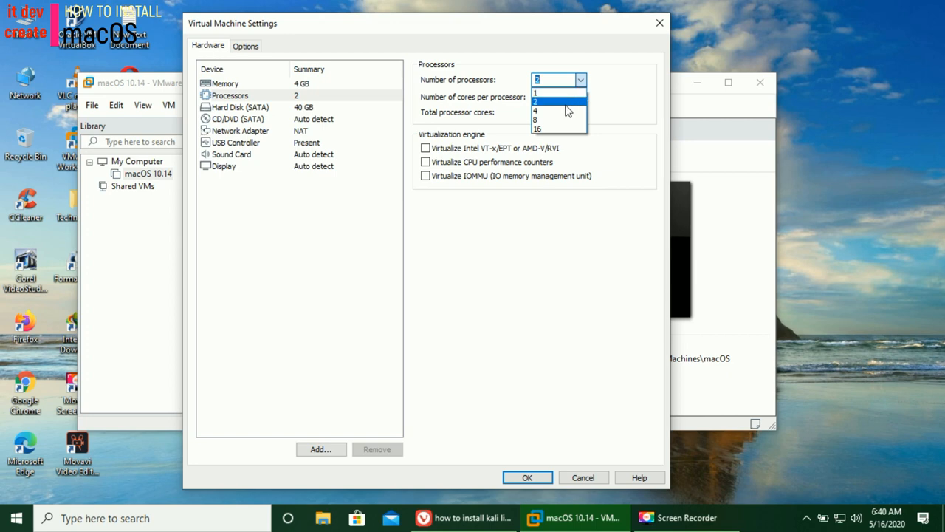
pyautogui.click(534, 110)
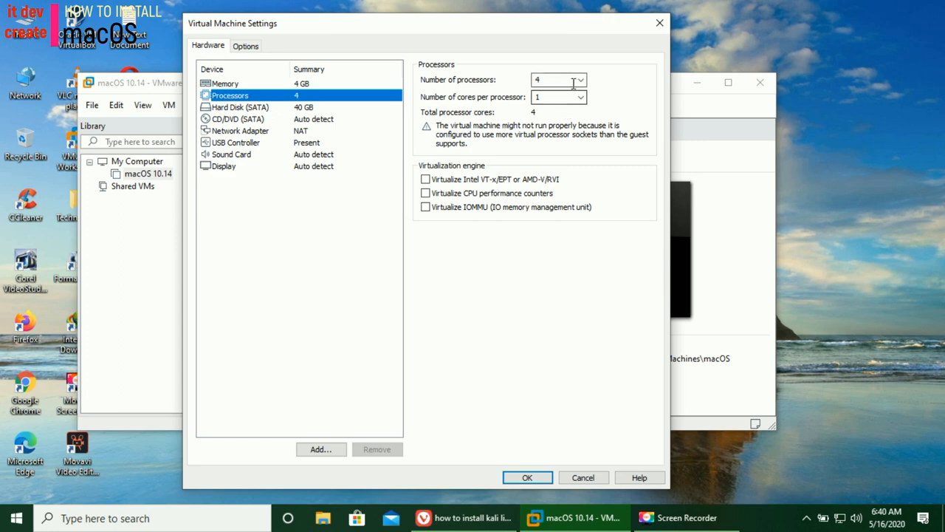
pyautogui.click(580, 80)
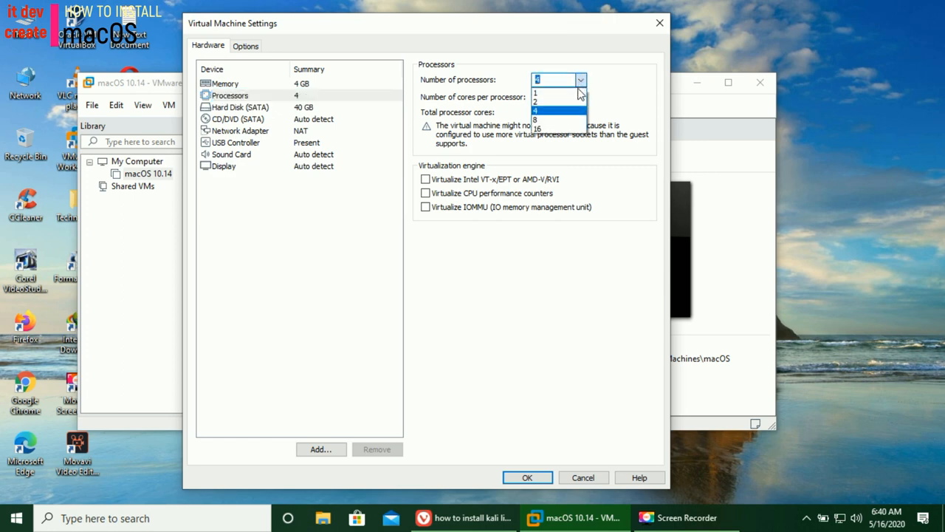
pyautogui.click(535, 100)
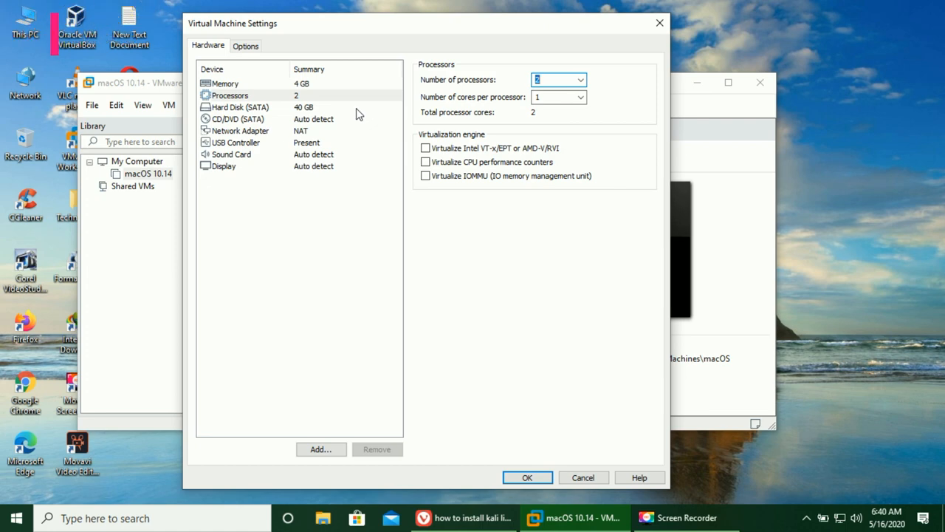
pyautogui.click(238, 107)
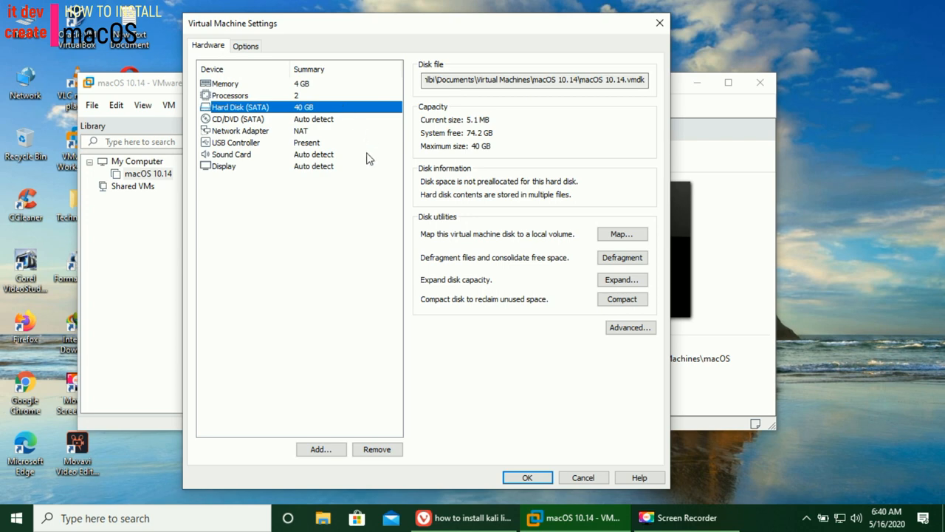
# Switch the CD/DVD drive to an ISO image, with no file chosen, and reach its Advanced settings.
pyautogui.click(377, 449)
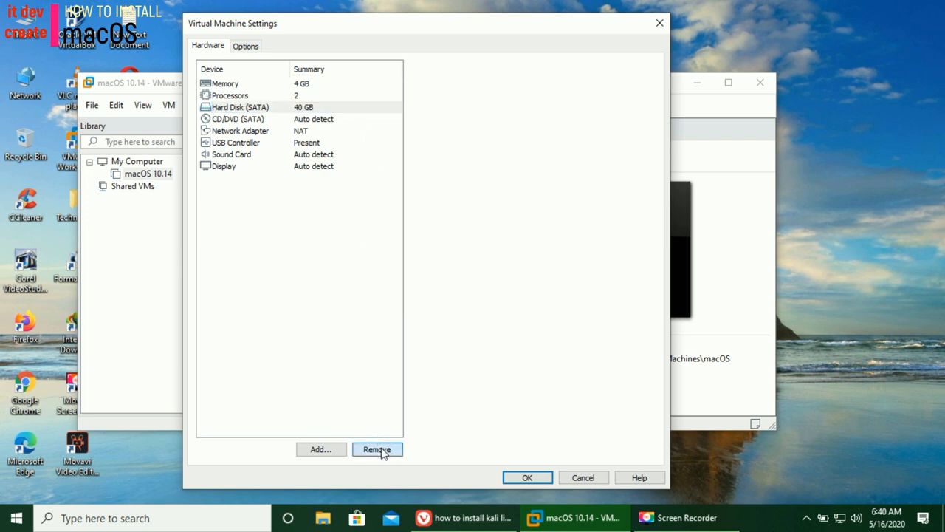
pyautogui.click(376, 449)
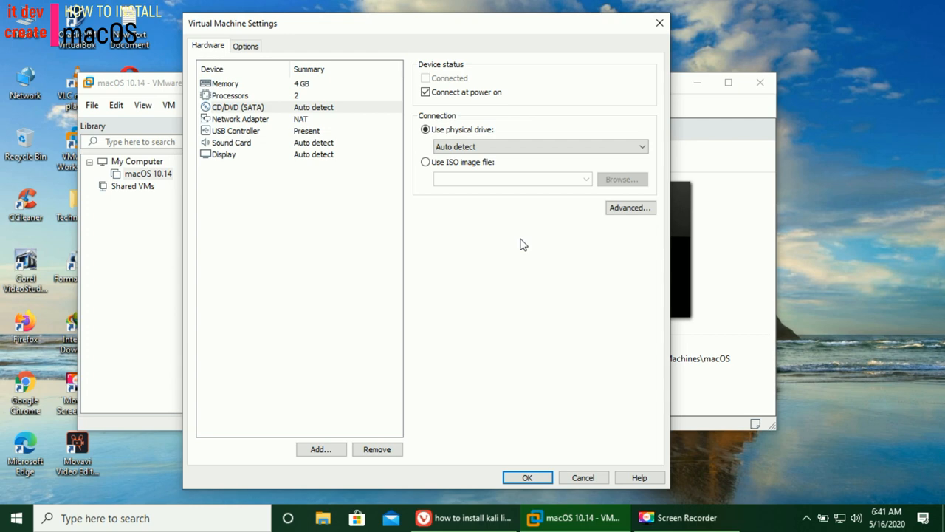
pyautogui.moveTo(612, 227)
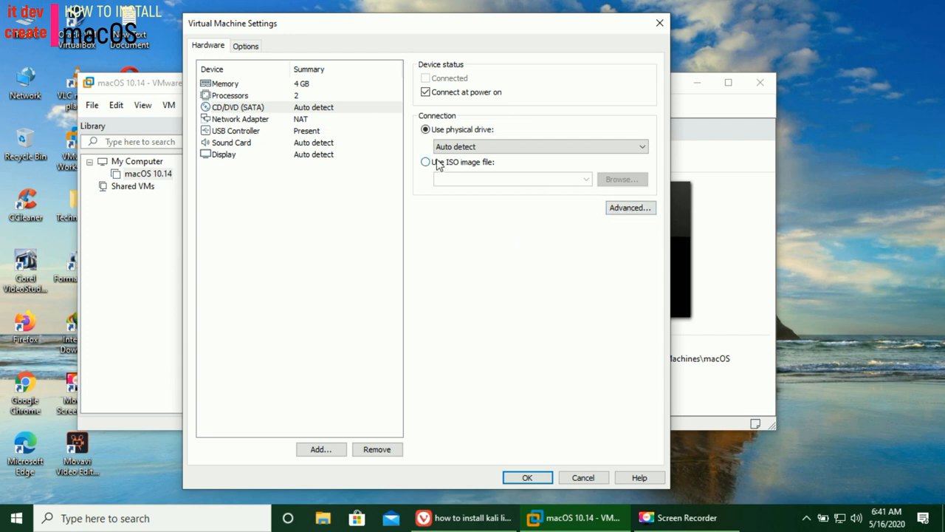
pyautogui.click(425, 162)
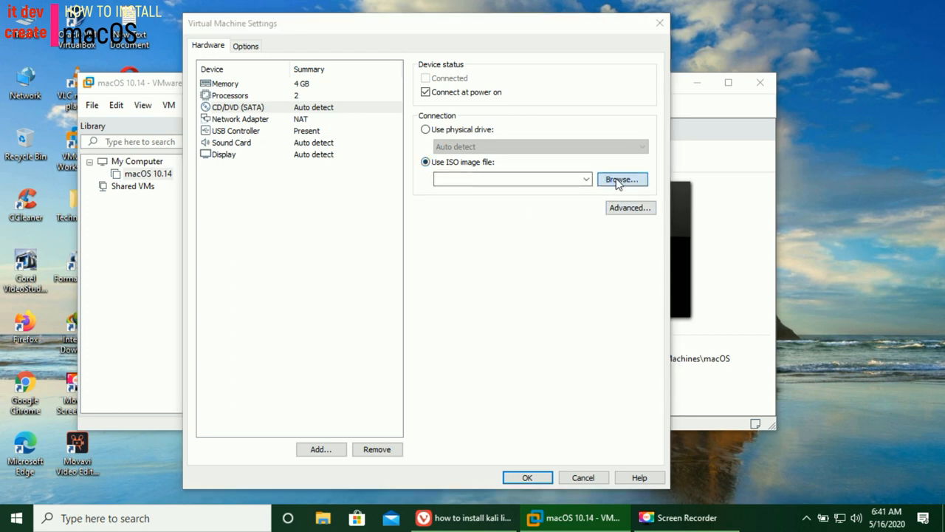
pyautogui.click(621, 180)
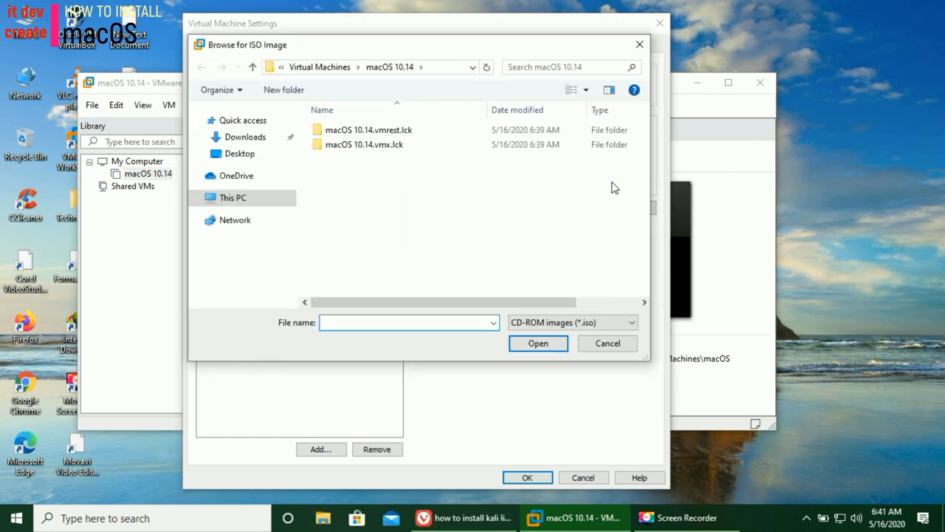
pyautogui.moveTo(591, 287)
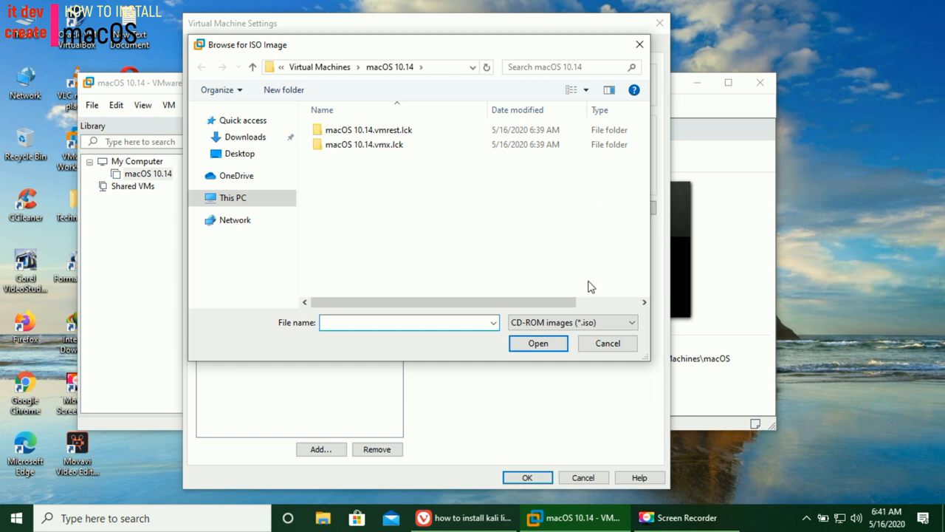
pyautogui.click(607, 342)
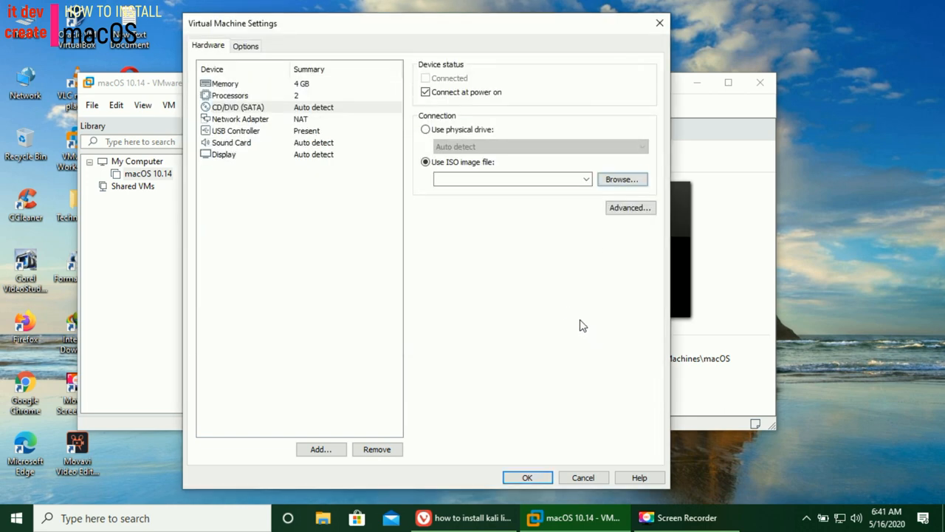
pyautogui.moveTo(558, 301)
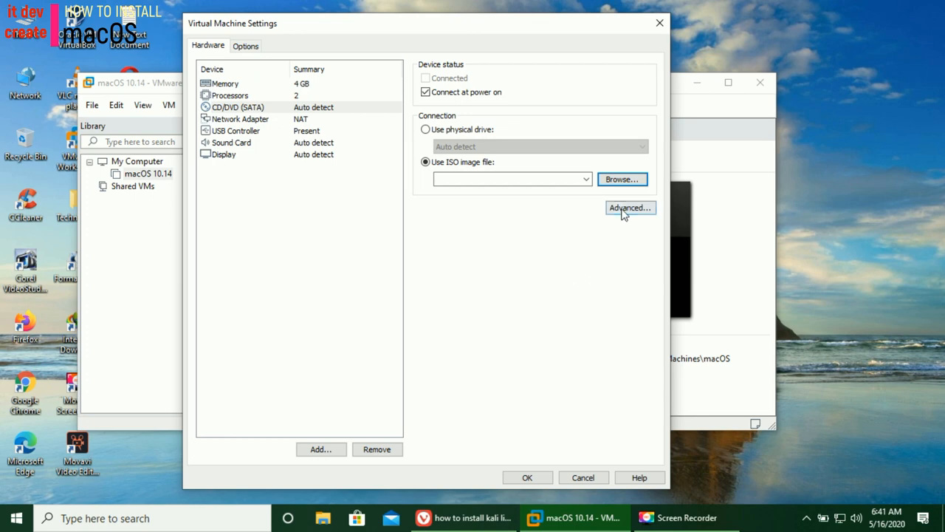
pyautogui.click(630, 208)
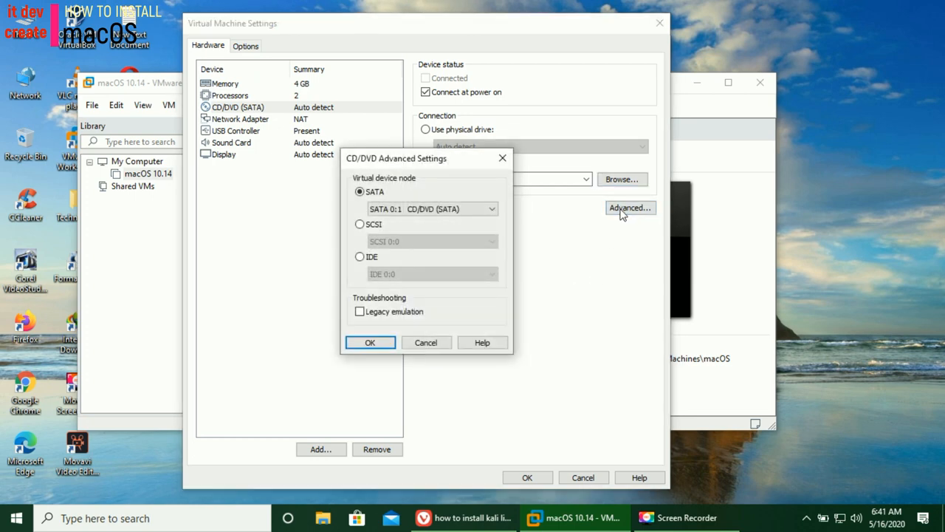
pyautogui.moveTo(580, 244)
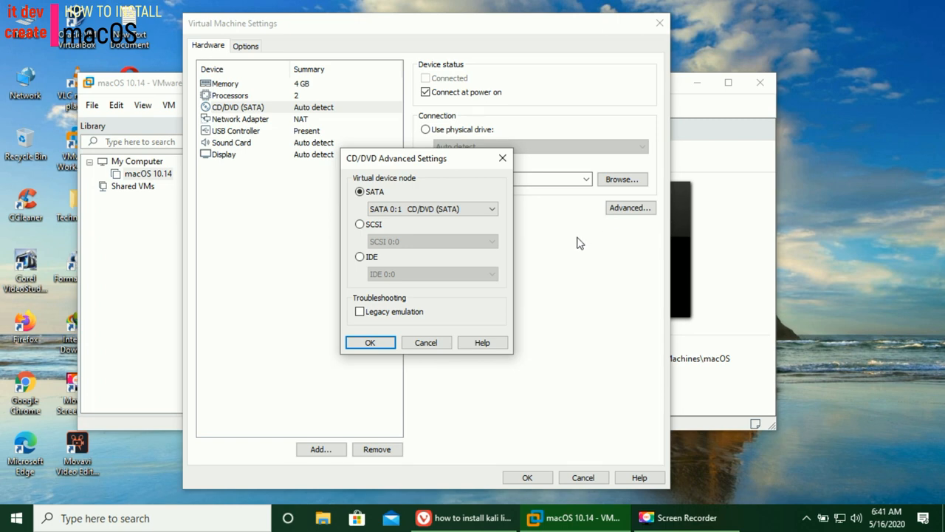
pyautogui.moveTo(686, 318)
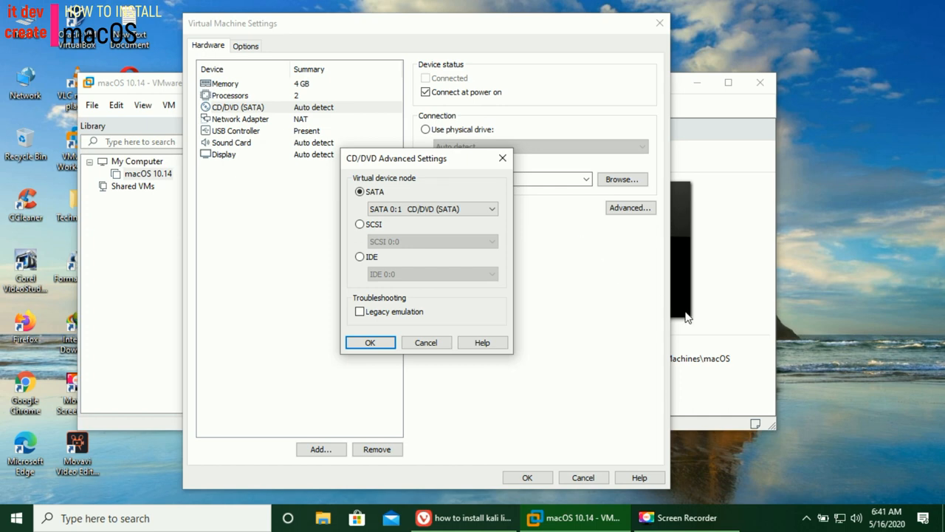
# Accept the CD/DVD node settings and set Display to a maximum 1024 x 768 resolution.
pyautogui.click(370, 341)
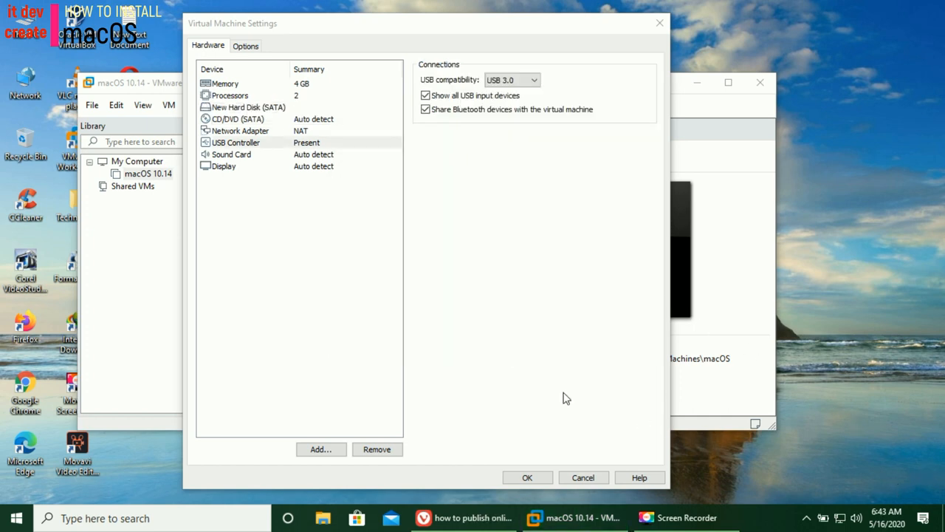
pyautogui.moveTo(327, 135)
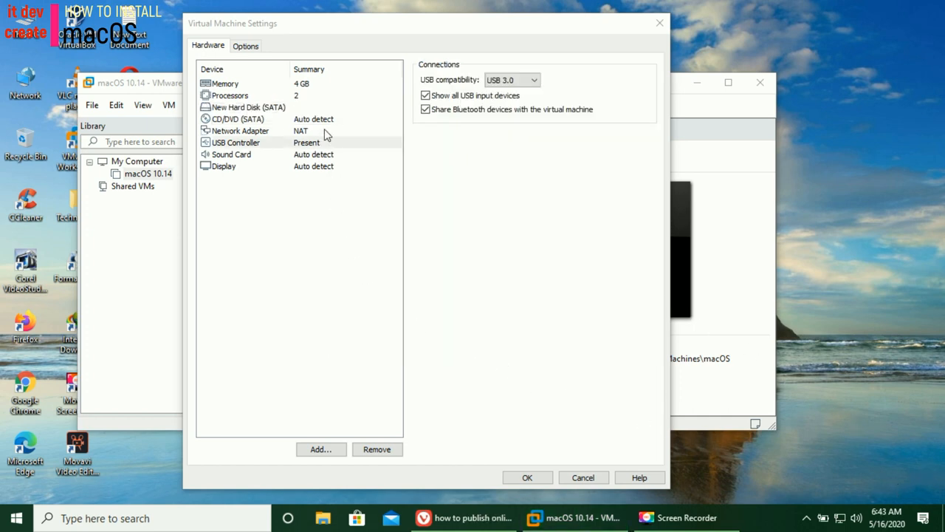
pyautogui.moveTo(299, 117)
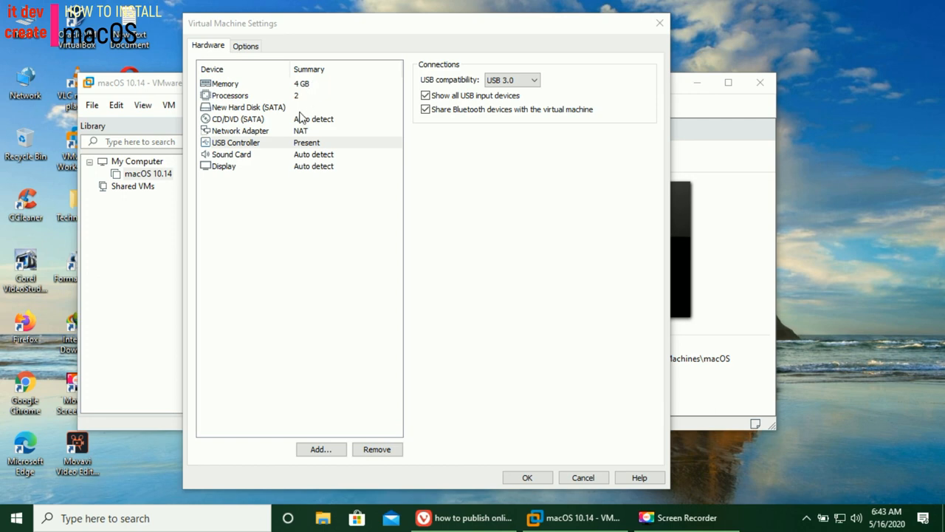
pyautogui.moveTo(296, 175)
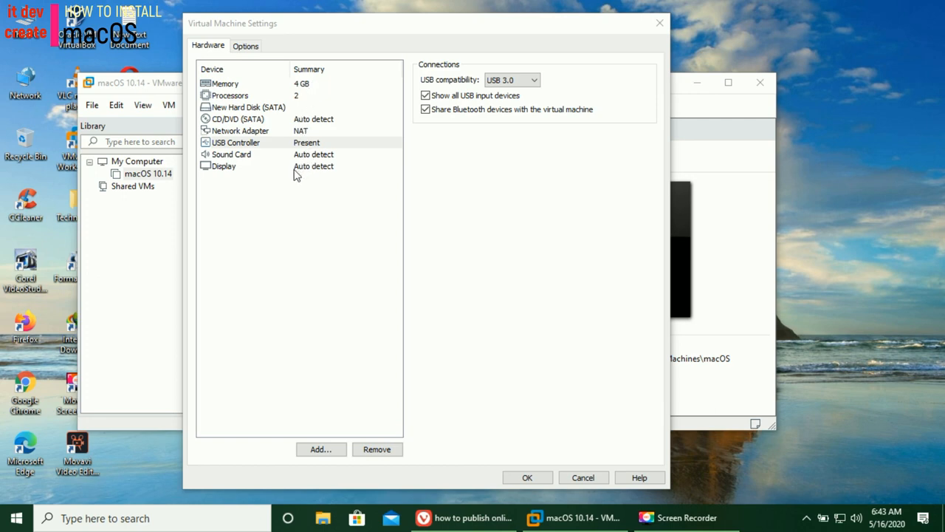
pyautogui.moveTo(327, 171)
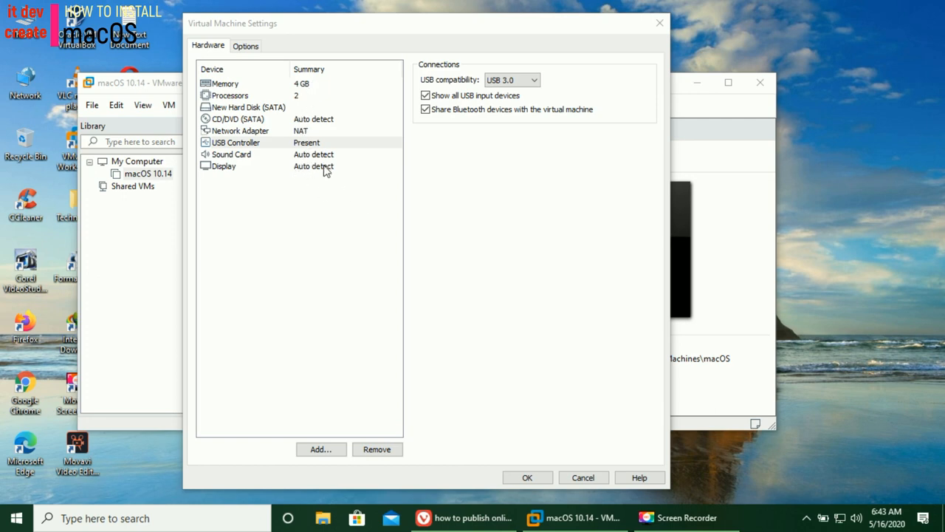
pyautogui.click(223, 166)
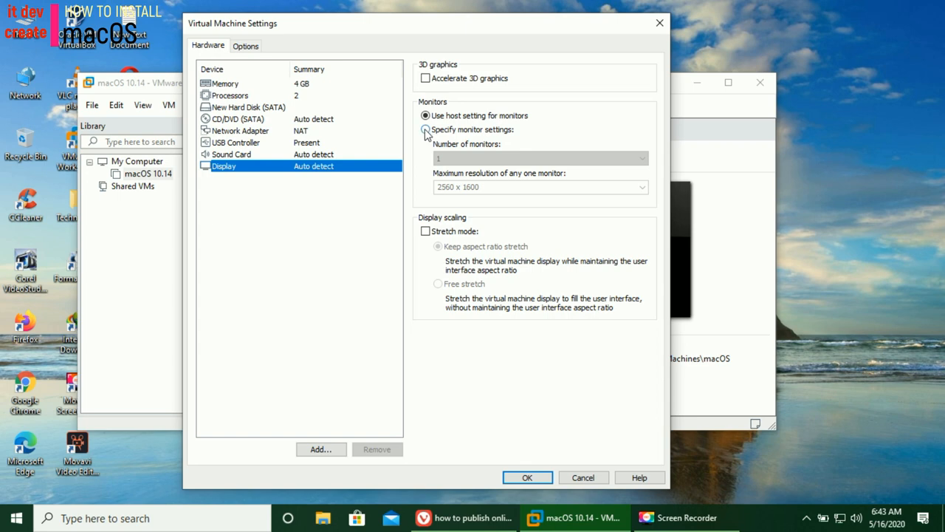
pyautogui.click(425, 129)
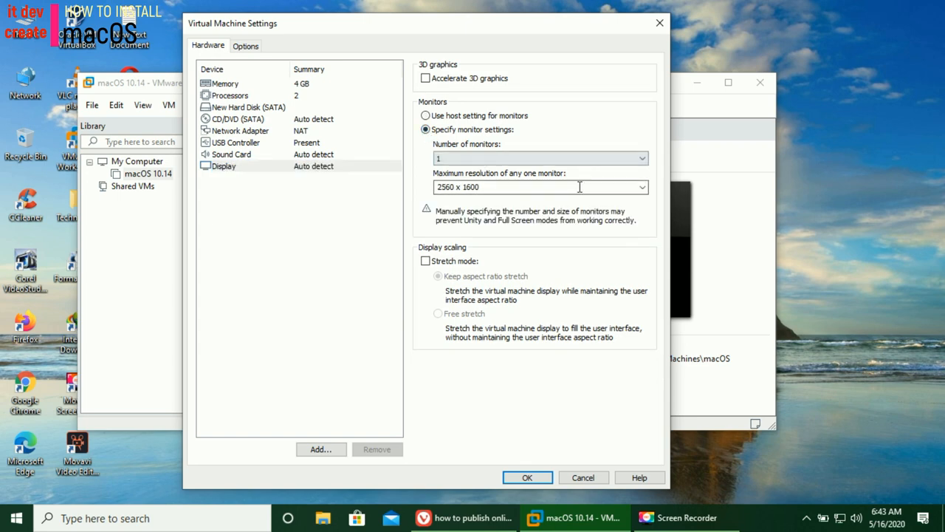
pyautogui.click(641, 187)
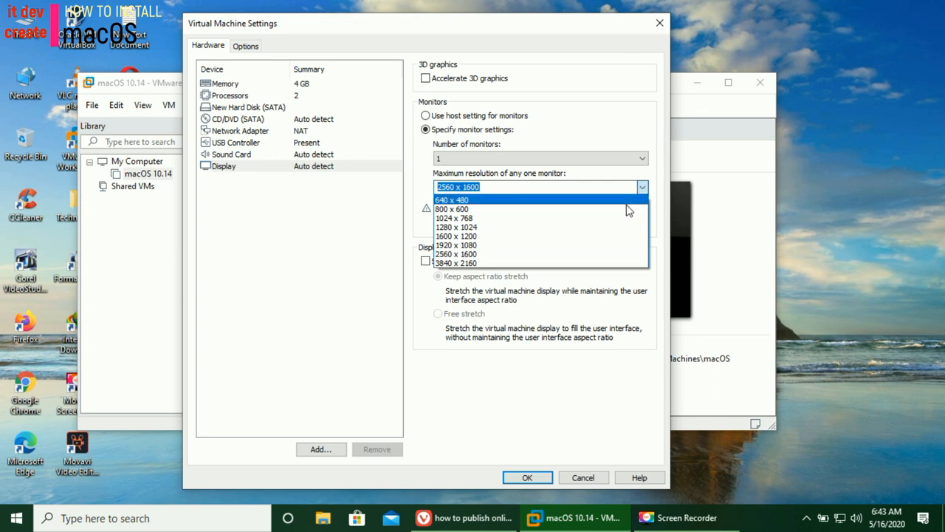
pyautogui.moveTo(622, 218)
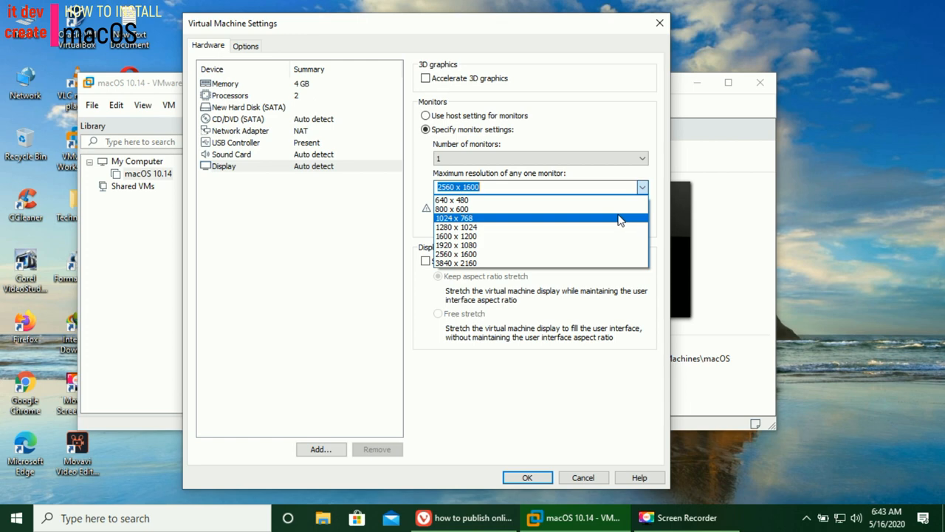
pyautogui.moveTo(619, 224)
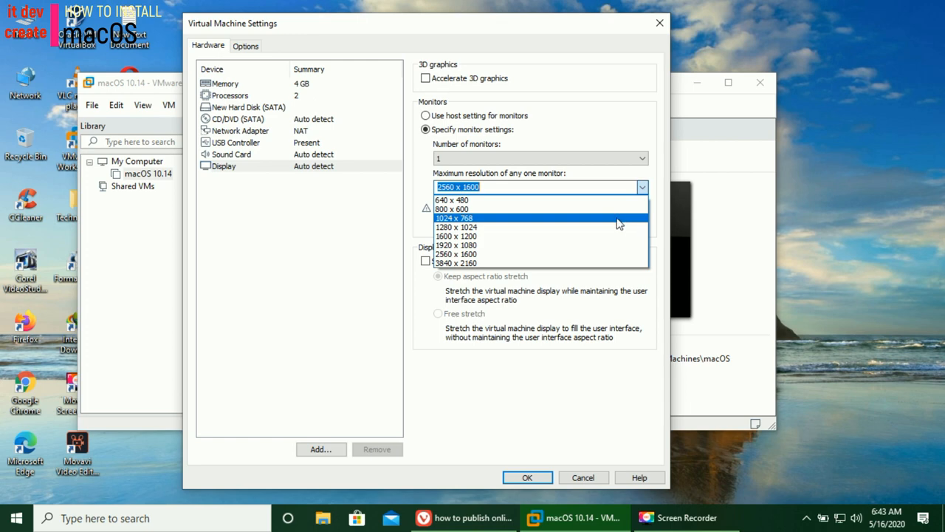
pyautogui.click(456, 217)
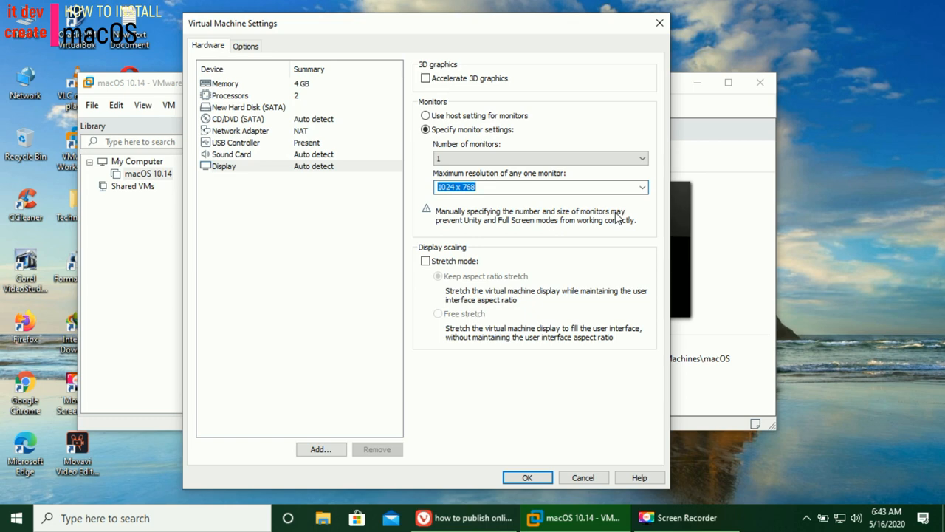
pyautogui.moveTo(559, 390)
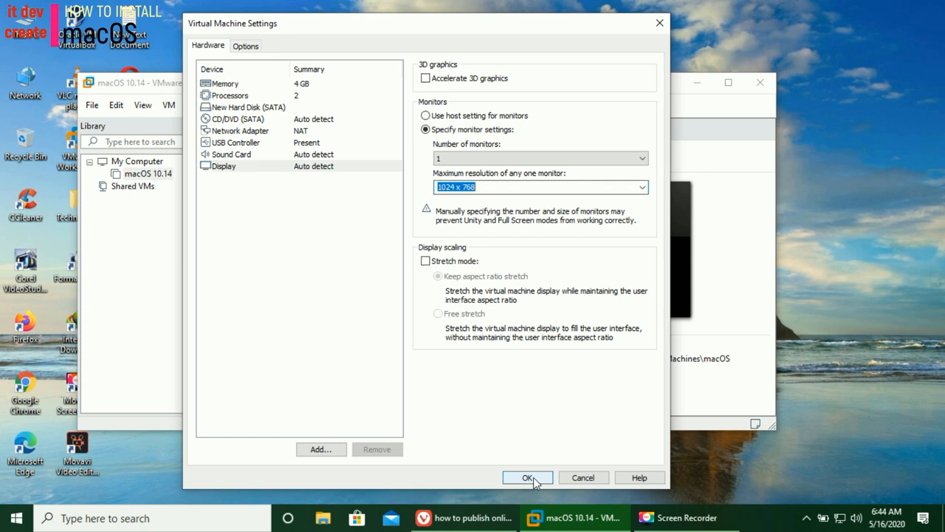
pyautogui.click(527, 477)
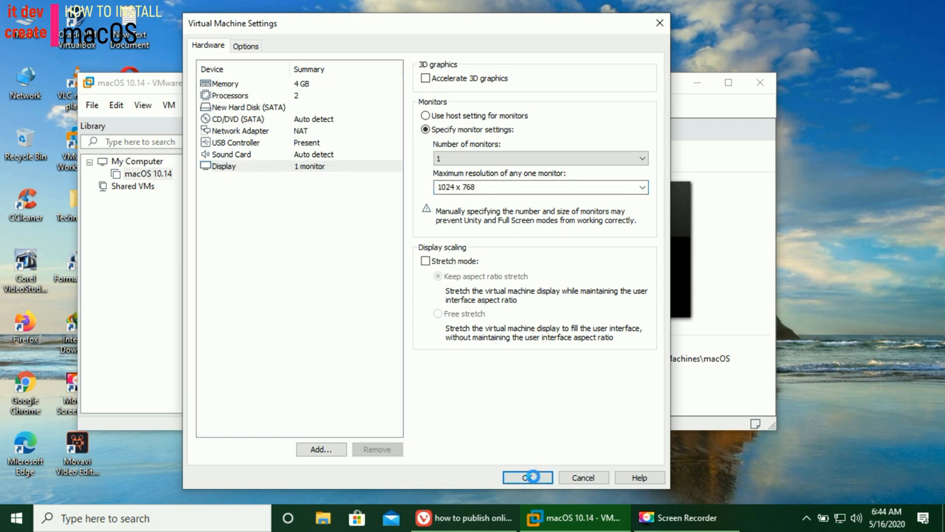
# Save the VM settings and power on the macOS 10.14 machine.
pyautogui.click(527, 477)
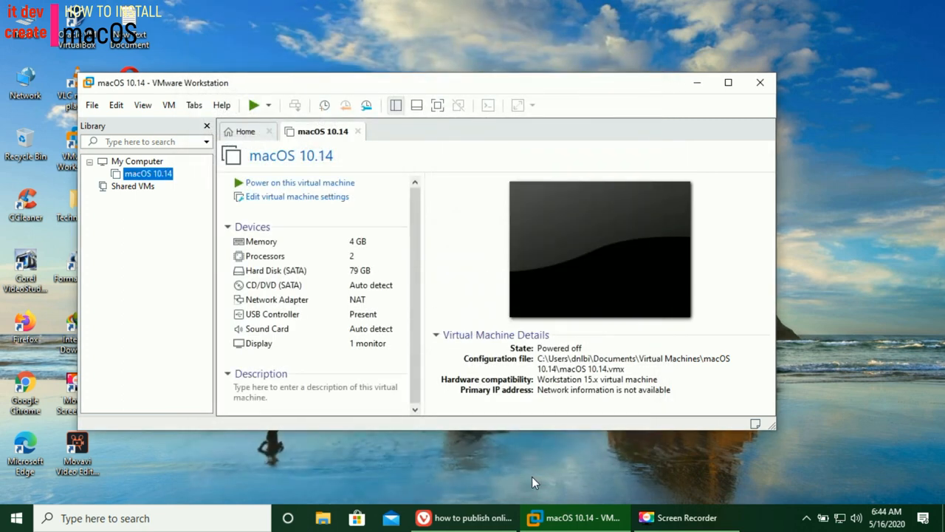
pyautogui.moveTo(550, 451)
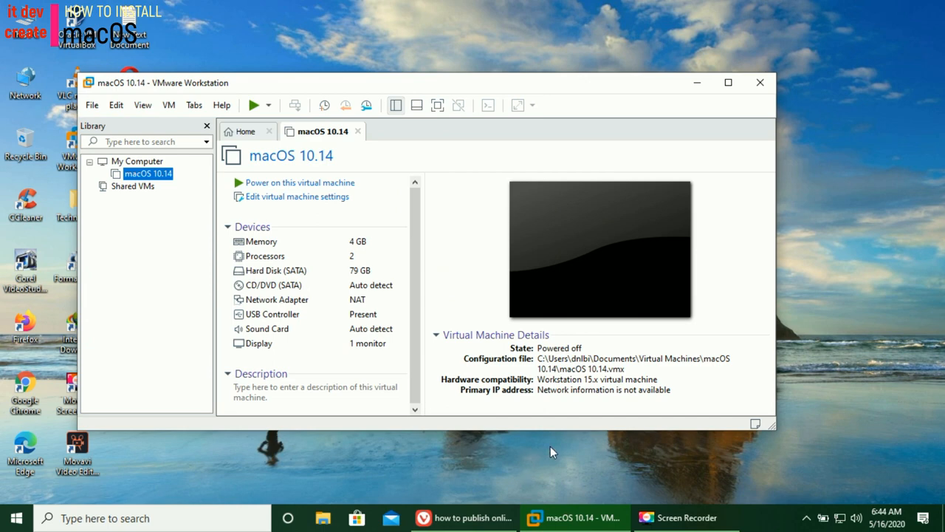
pyautogui.moveTo(347, 270)
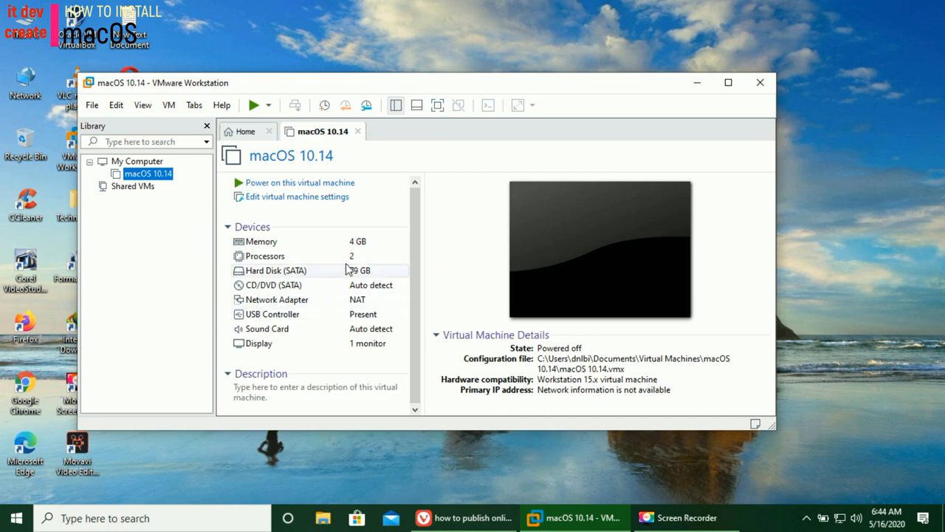
pyautogui.moveTo(311, 185)
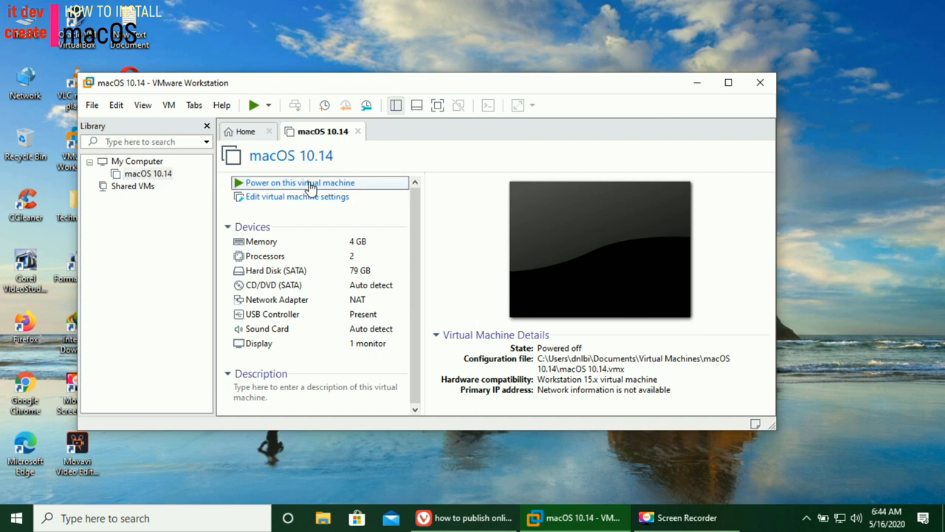
pyautogui.click(298, 183)
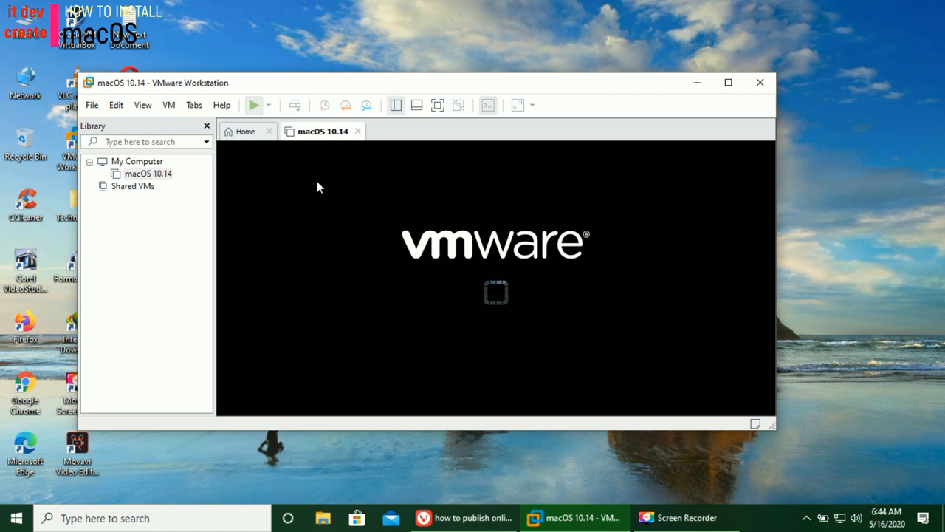
# Wait while the VM boots through the VMware and Apple logo screens.
pyautogui.click(253, 104)
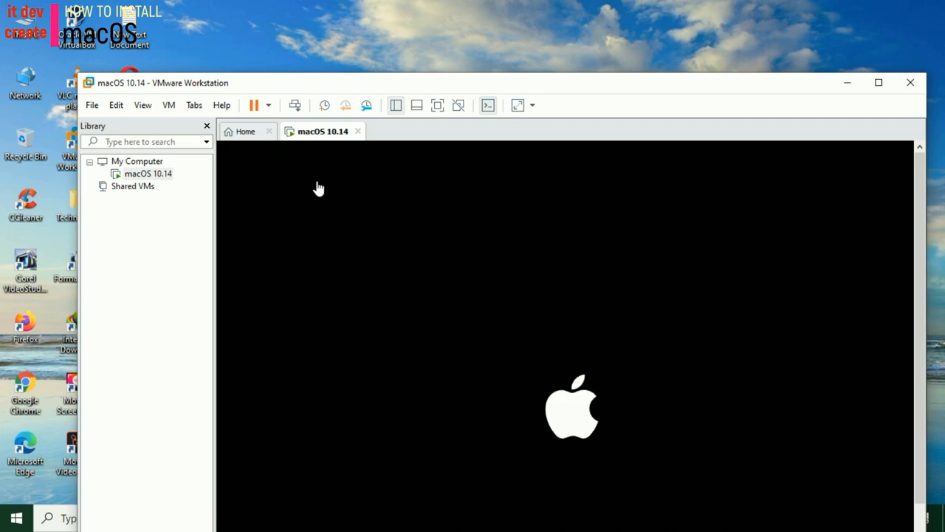
pyautogui.moveTo(546, 86)
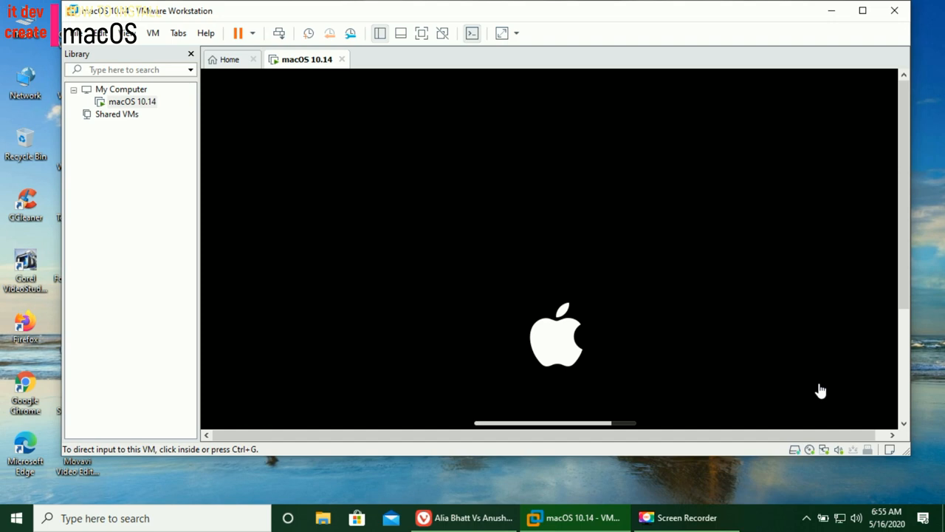
pyautogui.moveTo(210, 80)
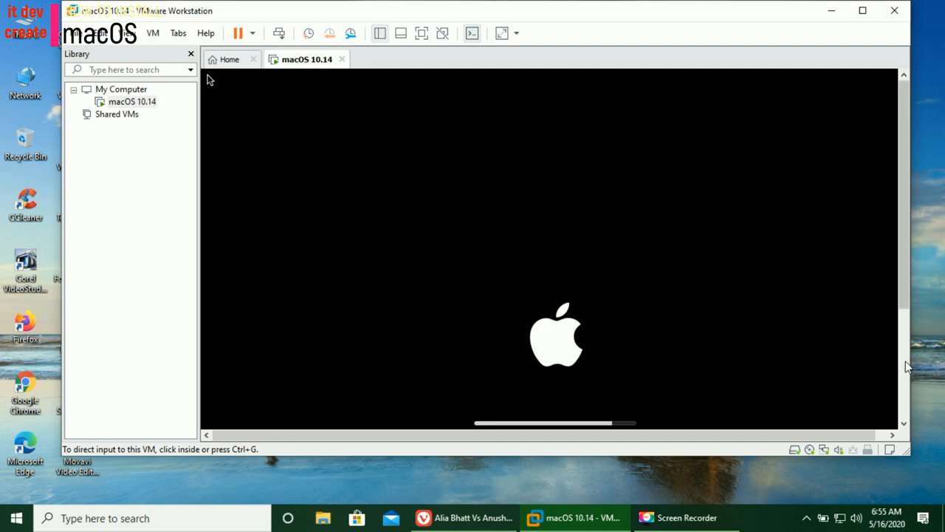
pyautogui.moveTo(905, 303)
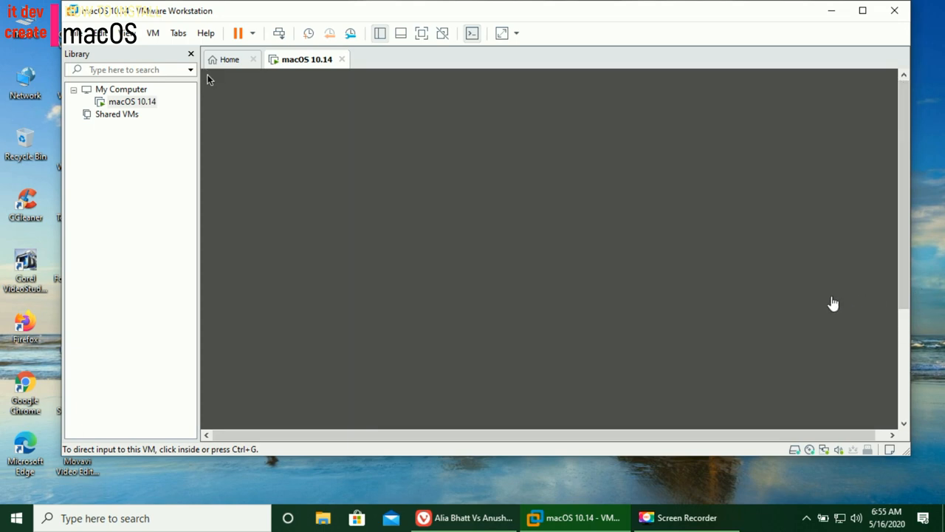
pyautogui.moveTo(582, 250)
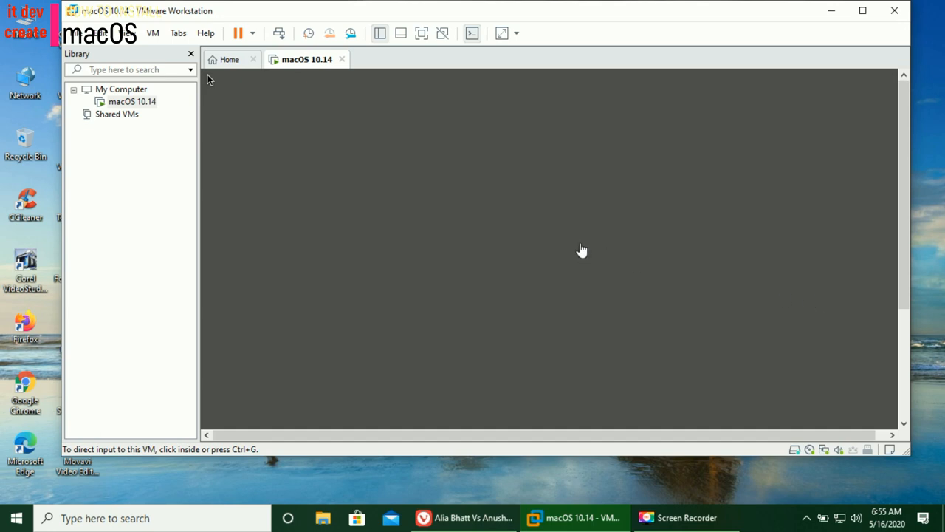
pyautogui.moveTo(837, 280)
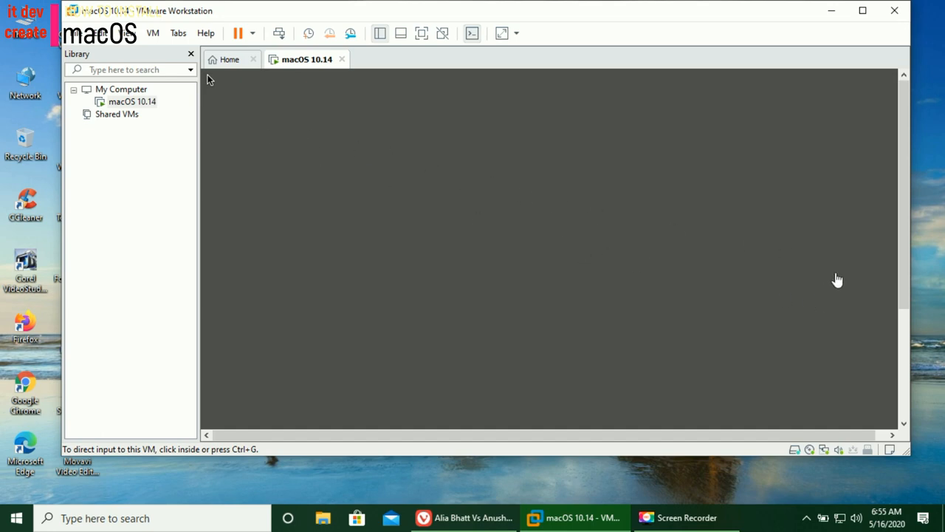
pyautogui.moveTo(859, 284)
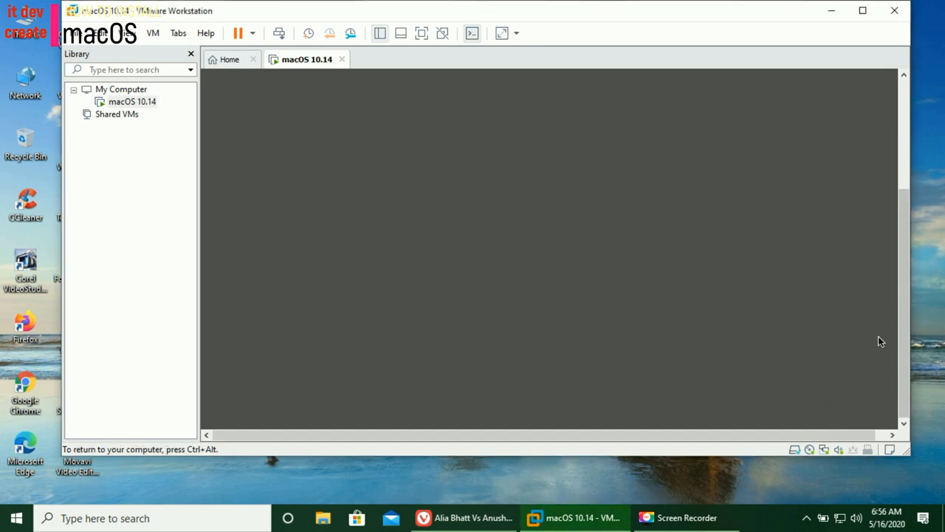
pyautogui.moveTo(745, 356)
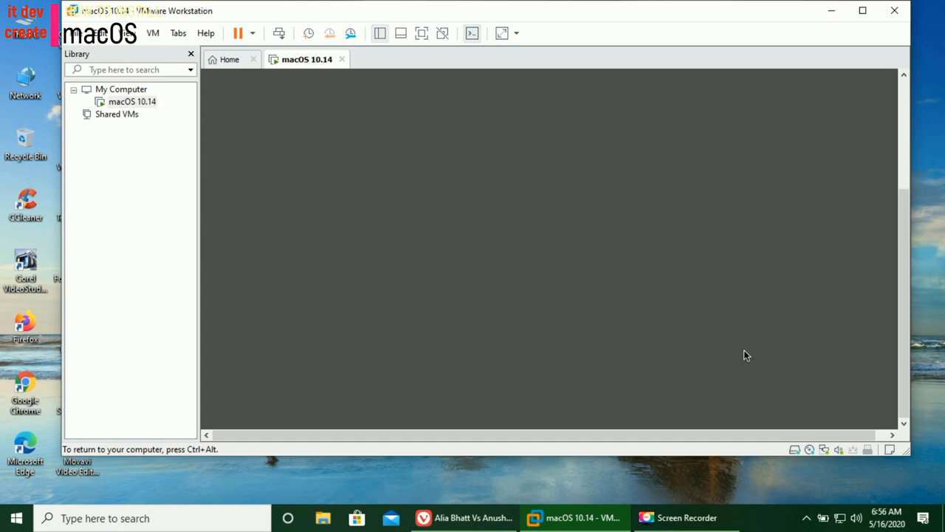
pyautogui.moveTo(815, 391)
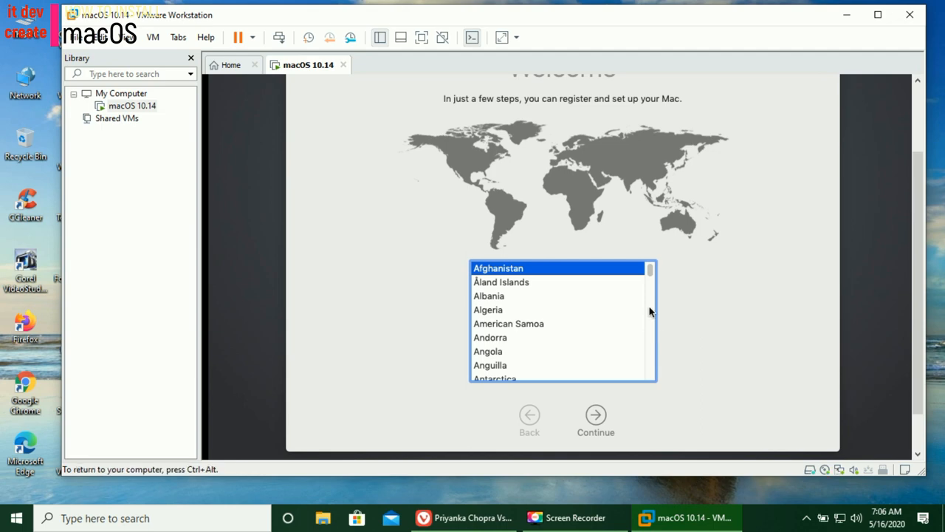
# Select Bangladesh in the country list and continue.
pyautogui.scroll(-3)
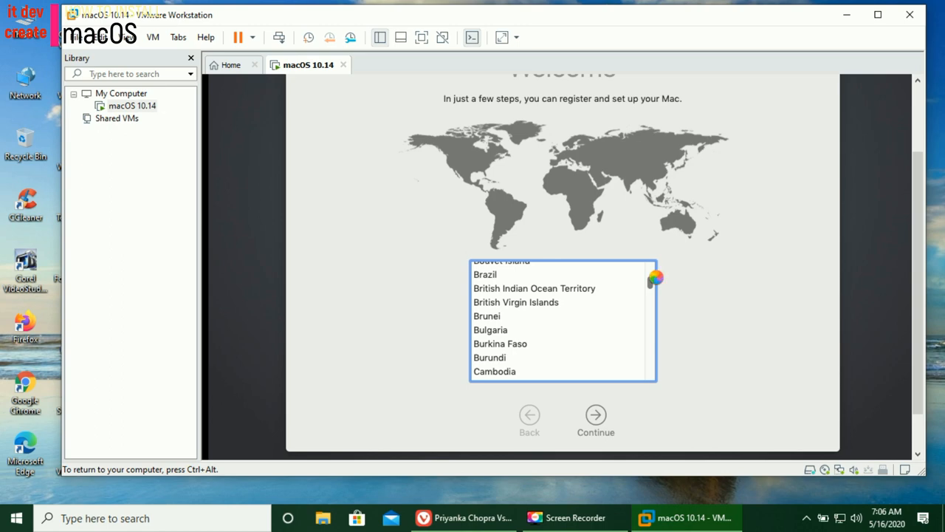
pyautogui.moveTo(652, 279)
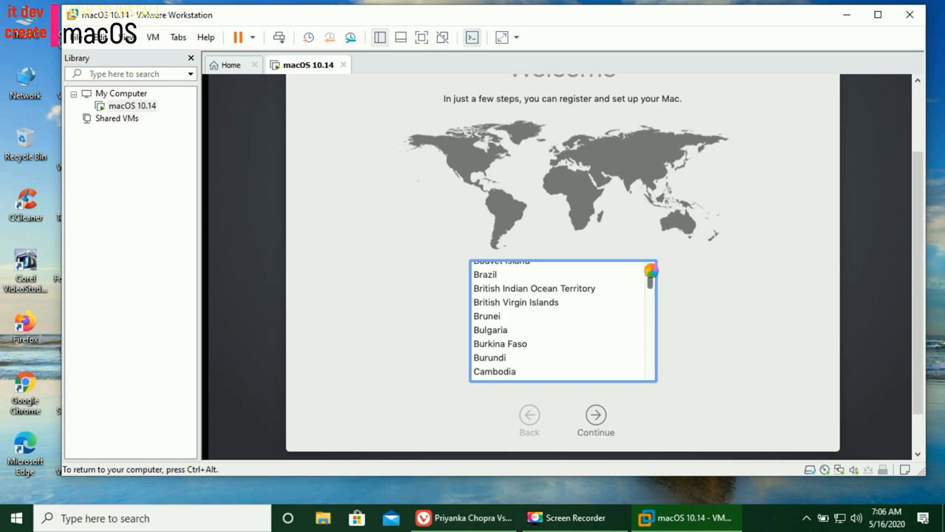
pyautogui.scroll(-3)
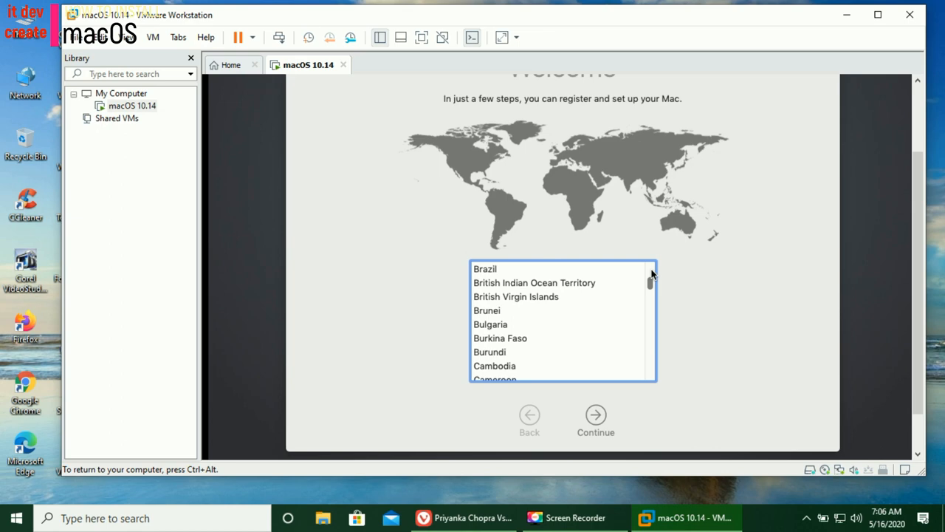
pyautogui.moveTo(652, 285)
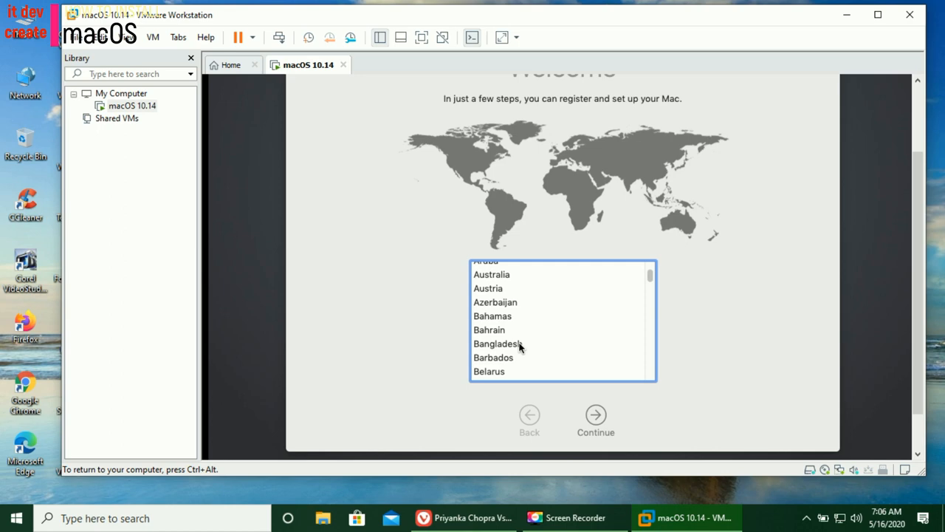
pyautogui.click(498, 344)
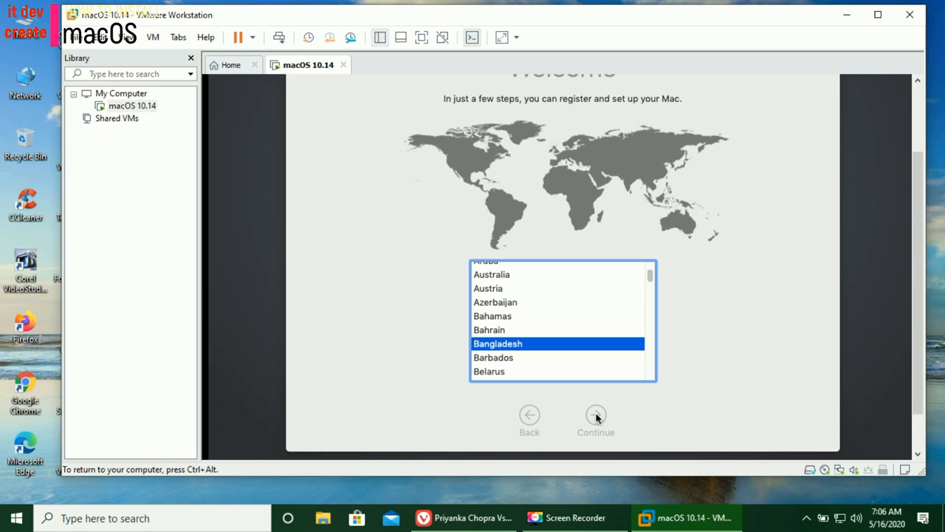
pyautogui.moveTo(668, 412)
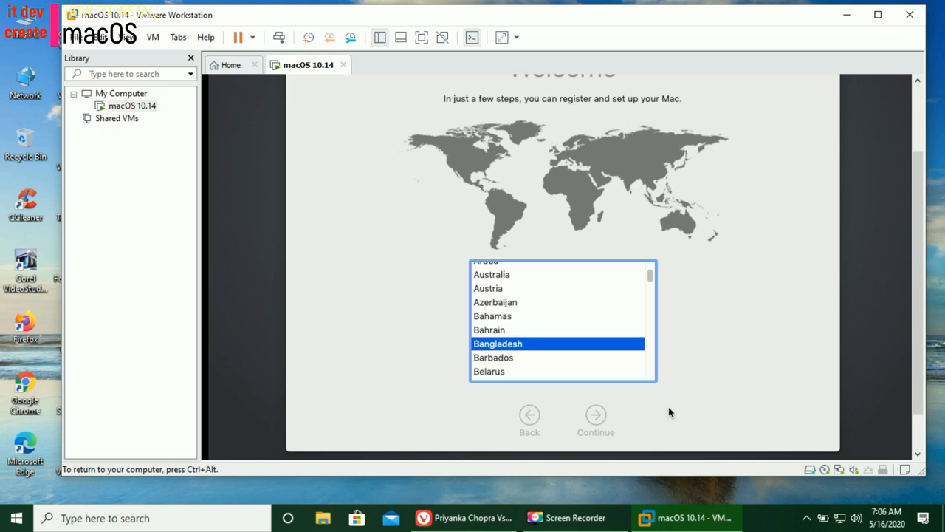
pyautogui.click(595, 414)
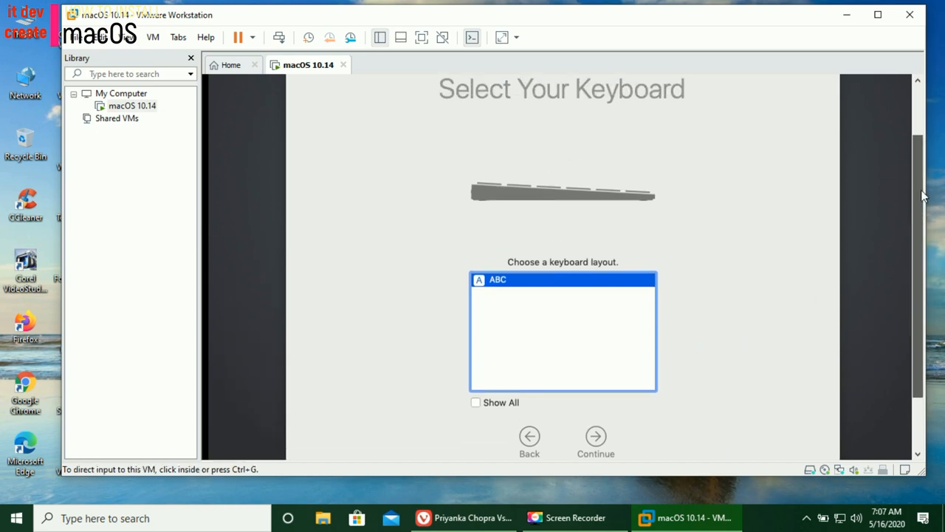
# Show all keyboard layouts and pick U.S. International - PC near the bottom.
pyautogui.scroll(-3)
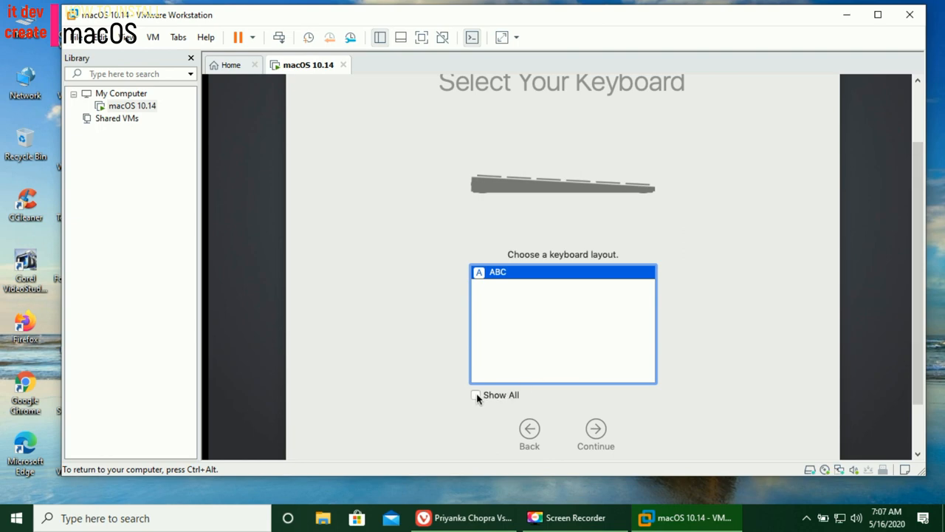
pyautogui.click(475, 395)
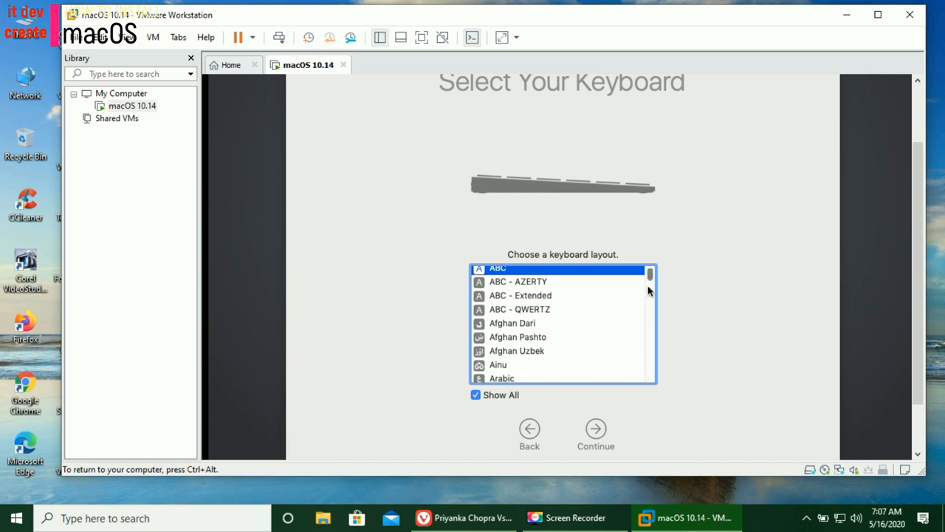
pyautogui.scroll(-3)
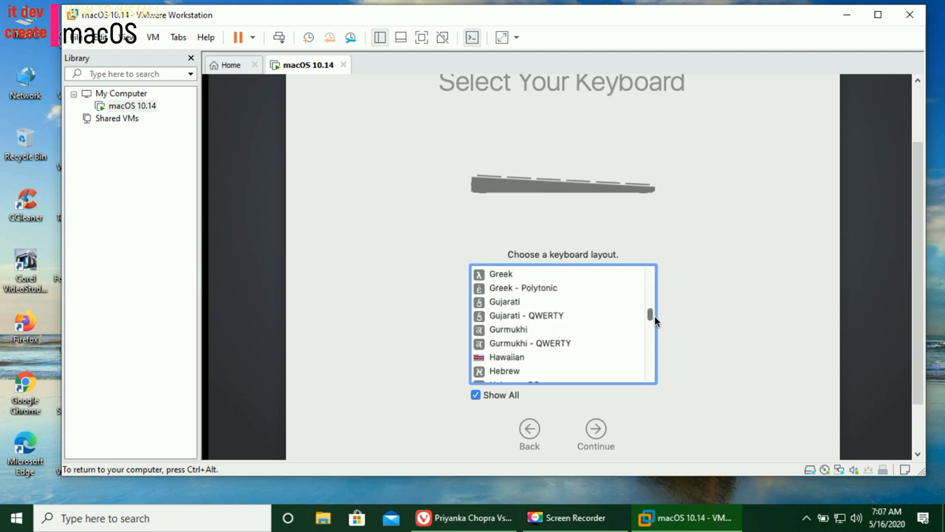
pyautogui.scroll(-3)
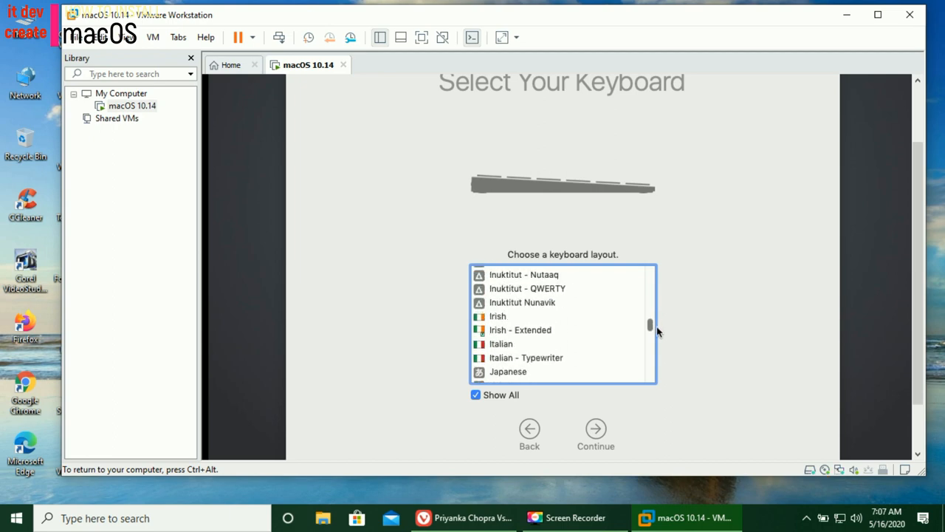
pyautogui.scroll(-3)
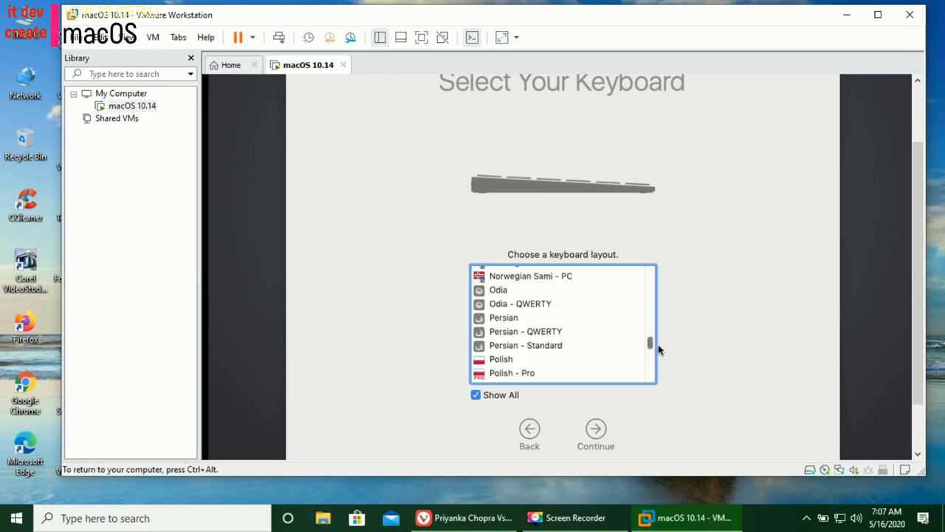
pyautogui.scroll(-3)
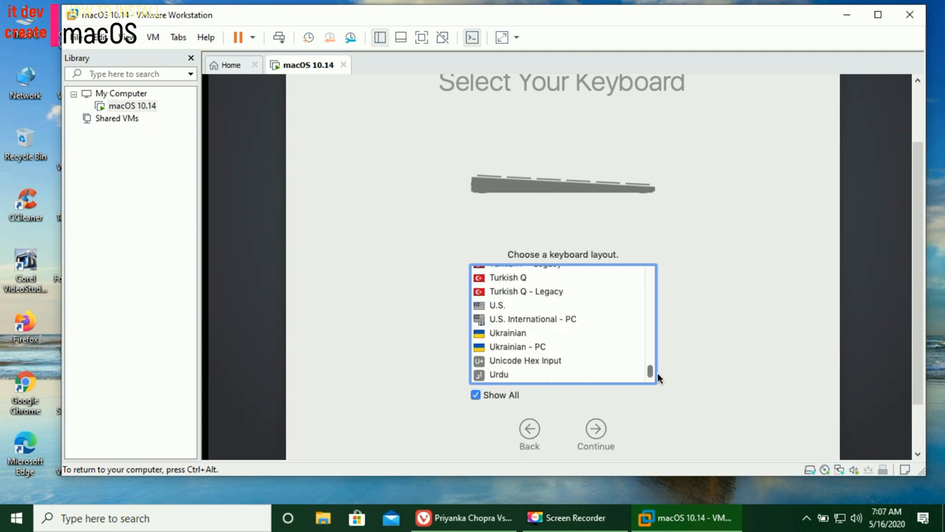
pyautogui.scroll(-3)
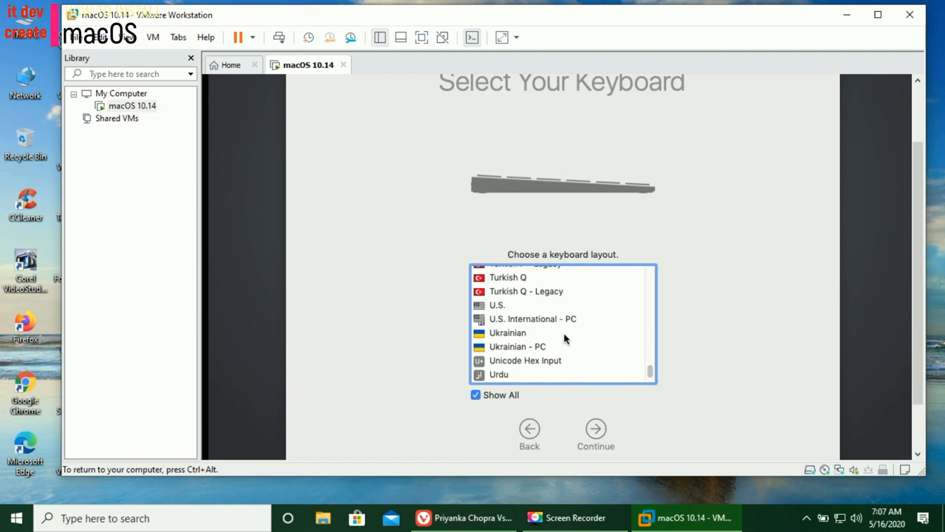
pyautogui.moveTo(523, 325)
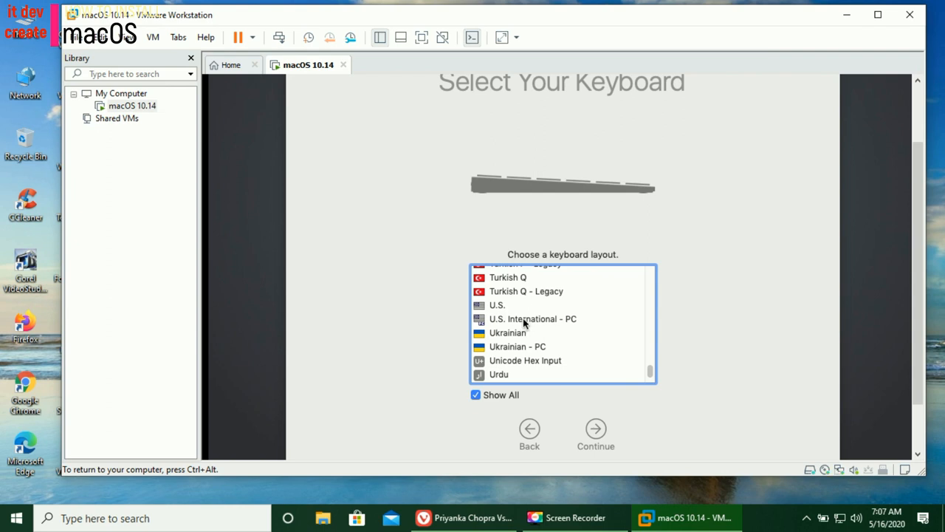
pyautogui.click(532, 318)
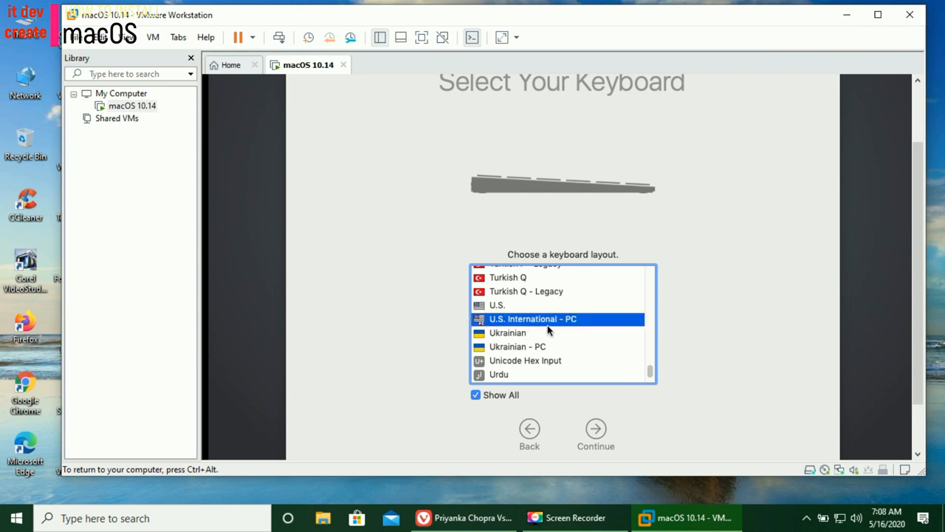
pyautogui.moveTo(601, 424)
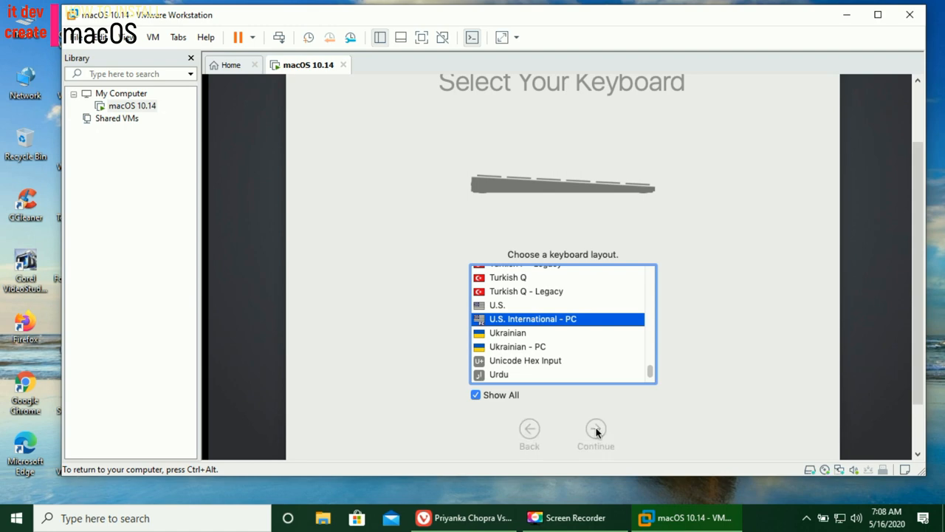
# Confirm the keyboard layout, pass the privacy notice and skip transferring any data.
pyautogui.click(596, 429)
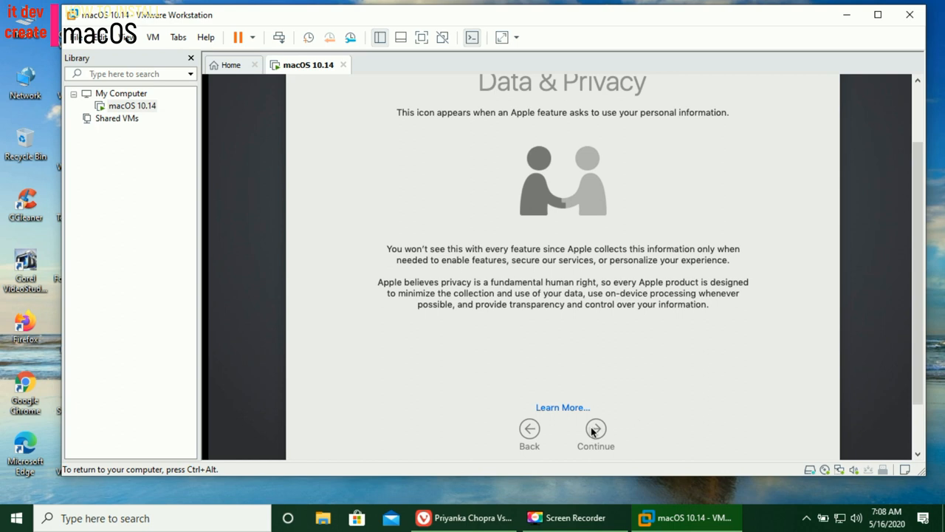
pyautogui.click(595, 428)
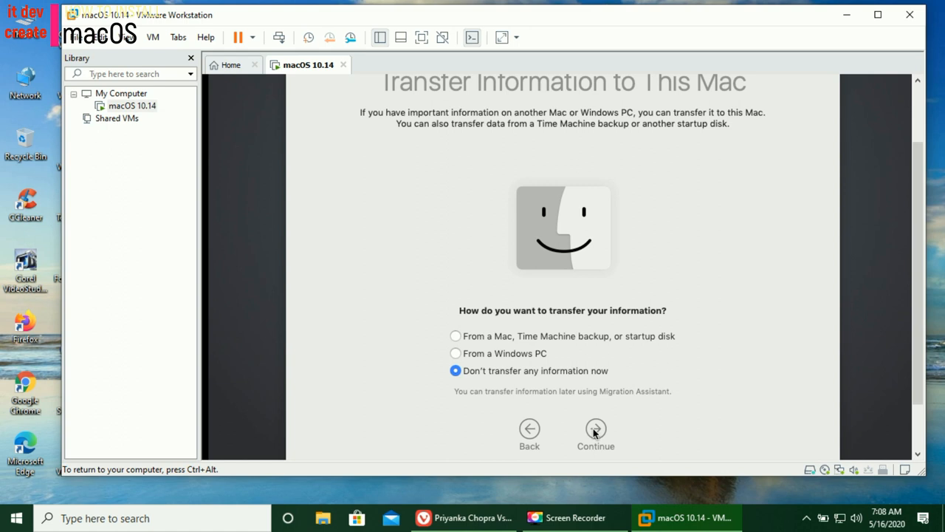
pyautogui.moveTo(538, 356)
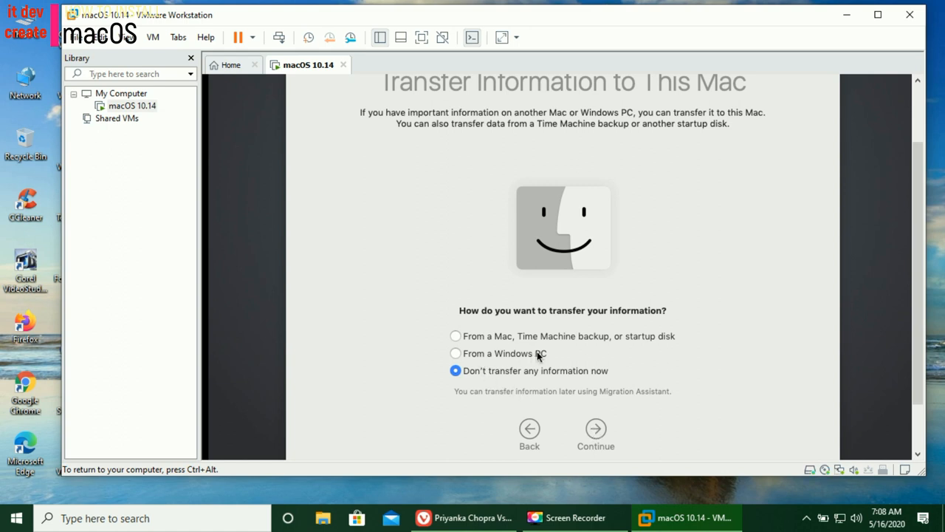
pyautogui.moveTo(659, 347)
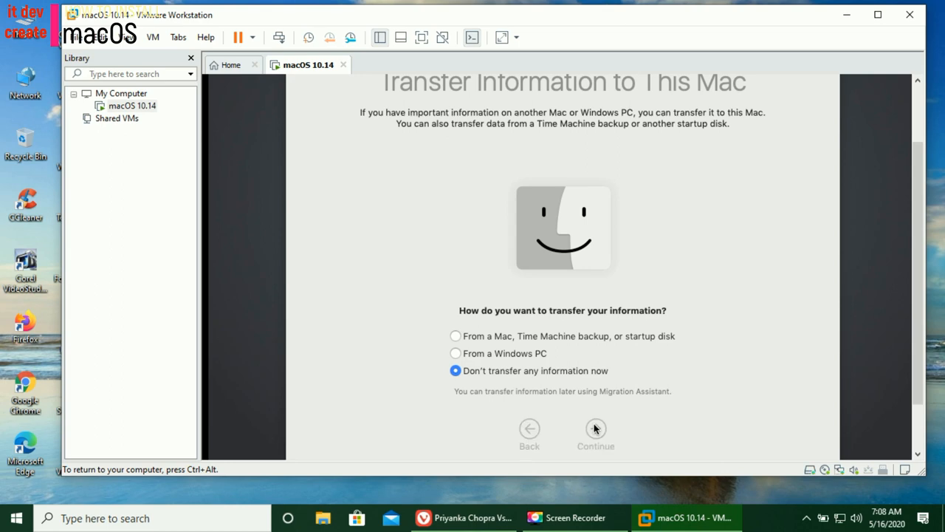
pyautogui.click(596, 429)
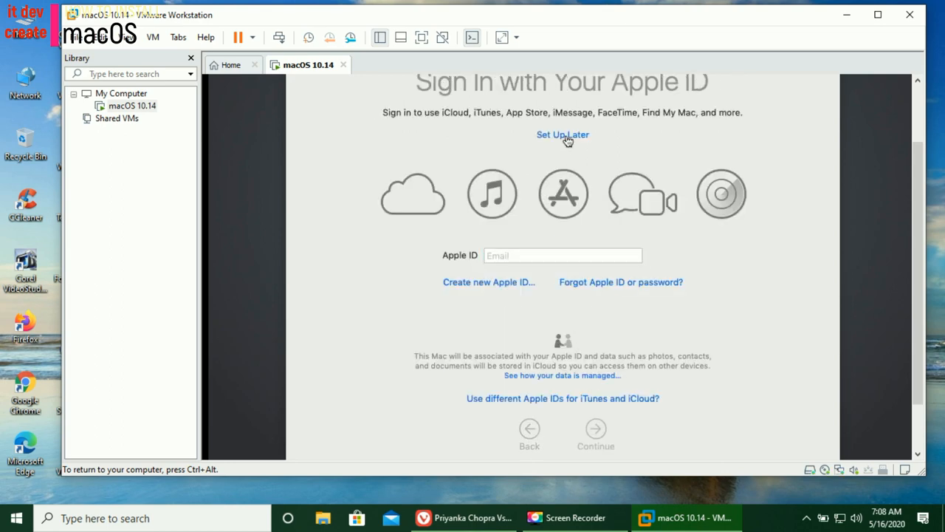
# Postpone Apple ID sign-in, confirm skipping it, and accept the terms and conditions.
pyautogui.click(562, 134)
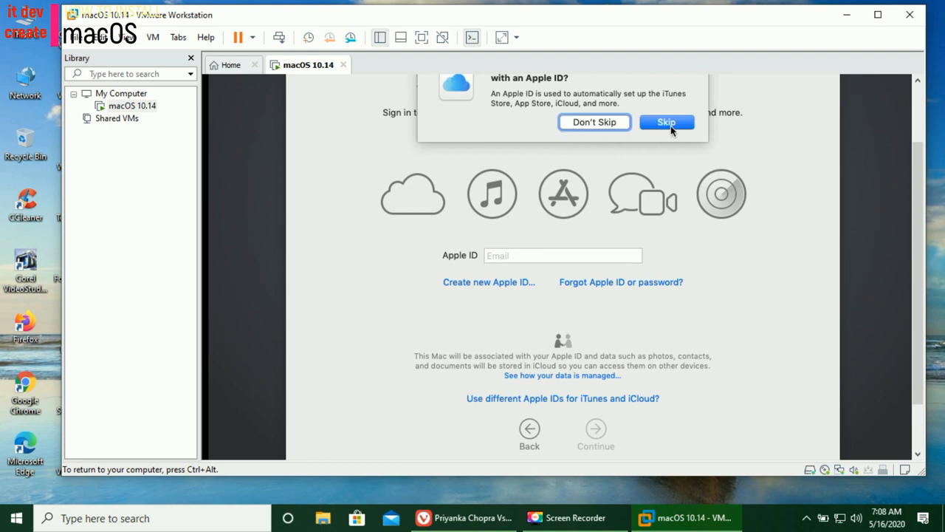
pyautogui.click(666, 121)
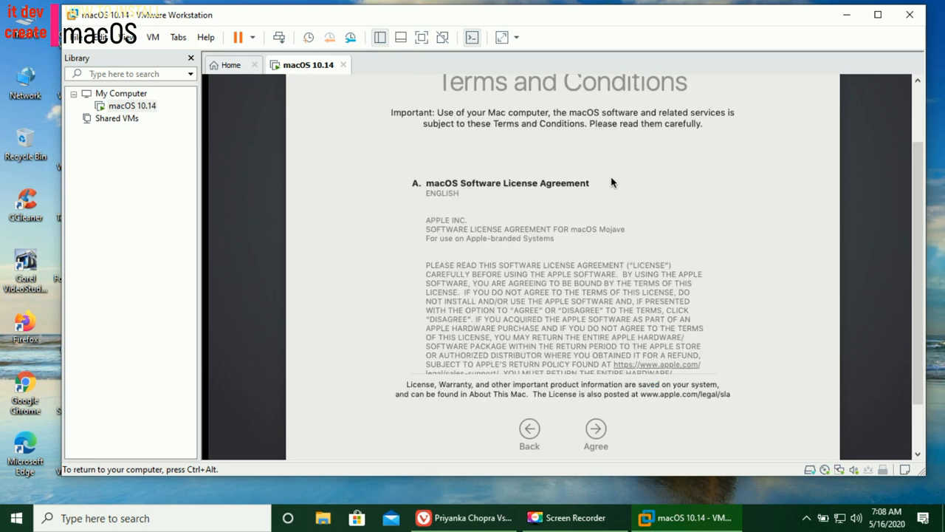
pyautogui.moveTo(635, 293)
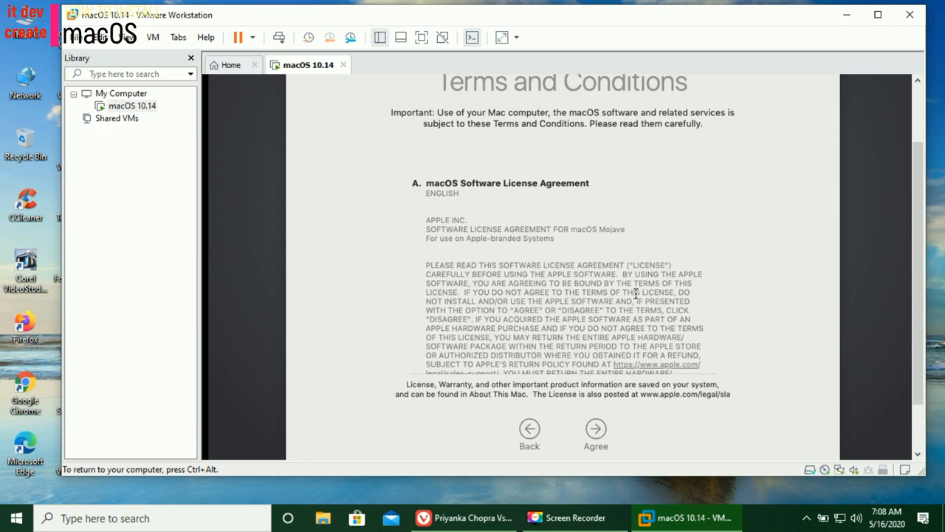
pyautogui.scroll(-3)
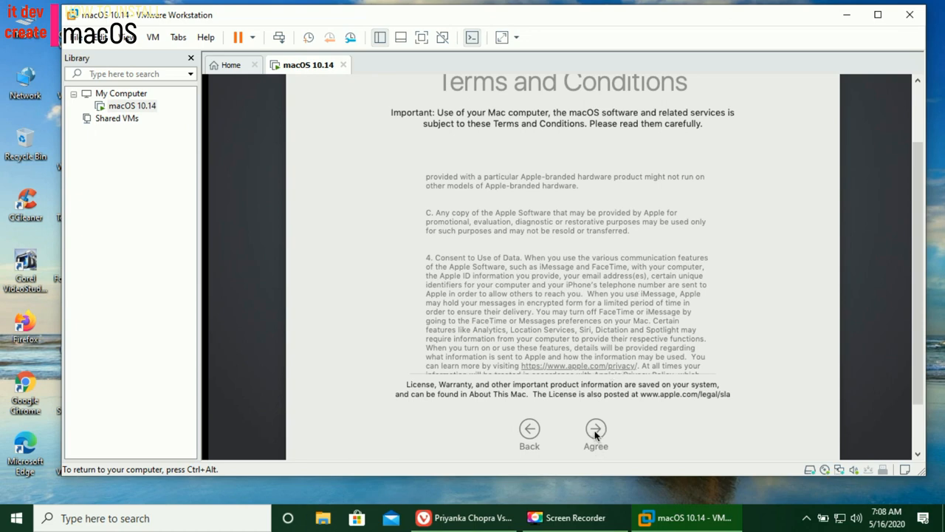
pyautogui.click(595, 434)
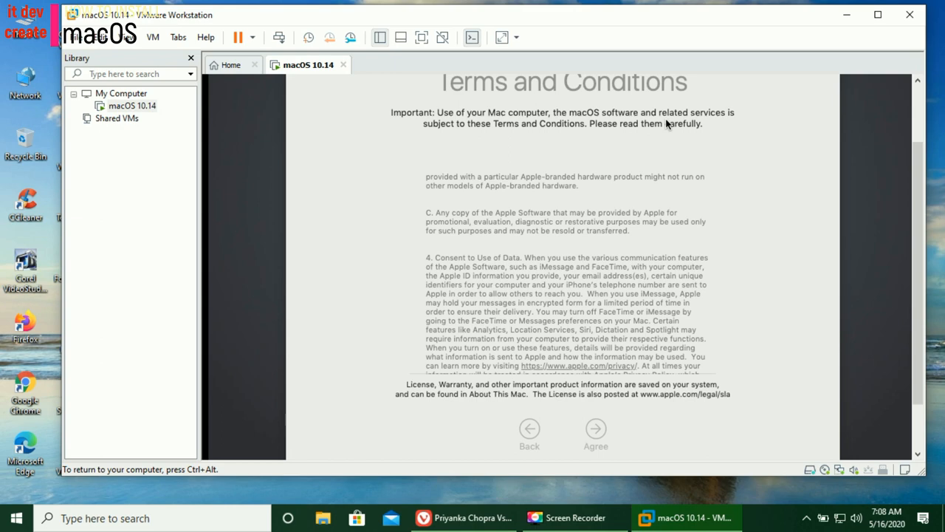
# Confirm the terms agreement and enter full name JAMES with account name james.
pyautogui.click(595, 434)
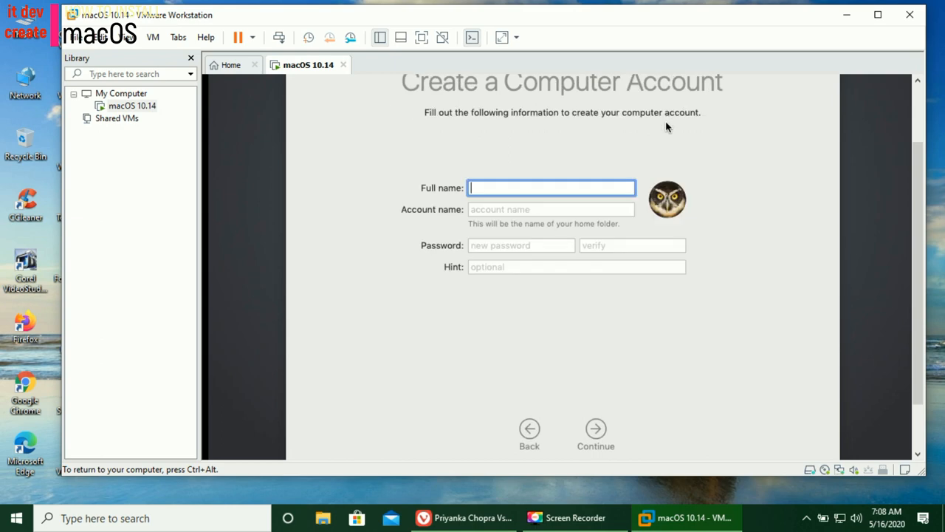
pyautogui.moveTo(524, 156)
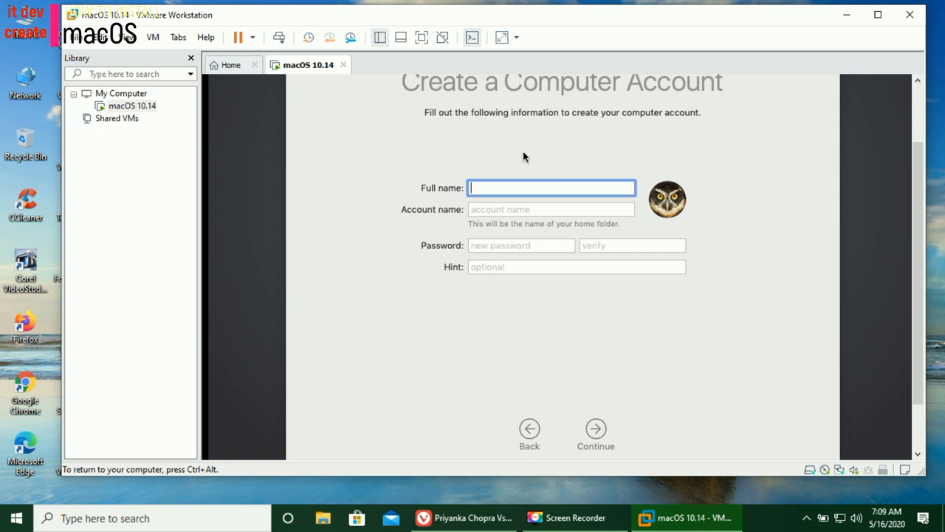
pyautogui.write('J')
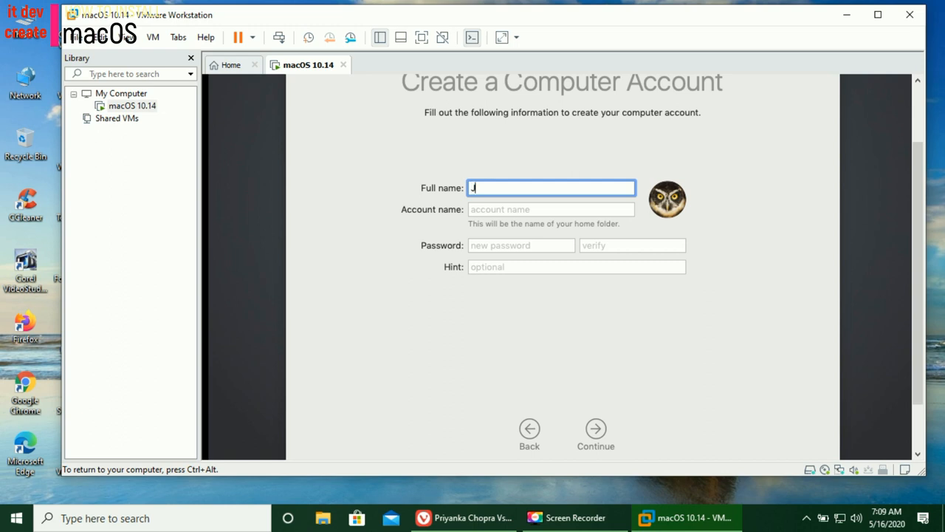
pyautogui.write('J')
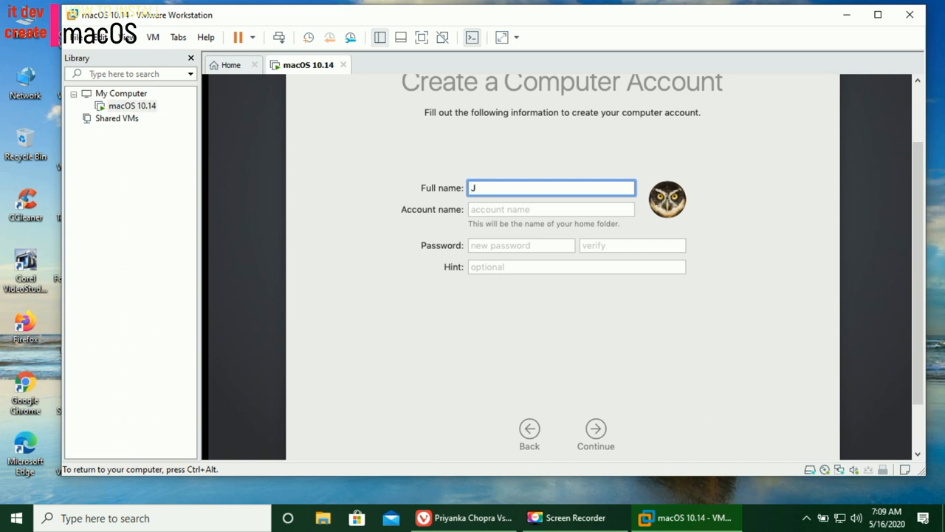
pyautogui.write('A')
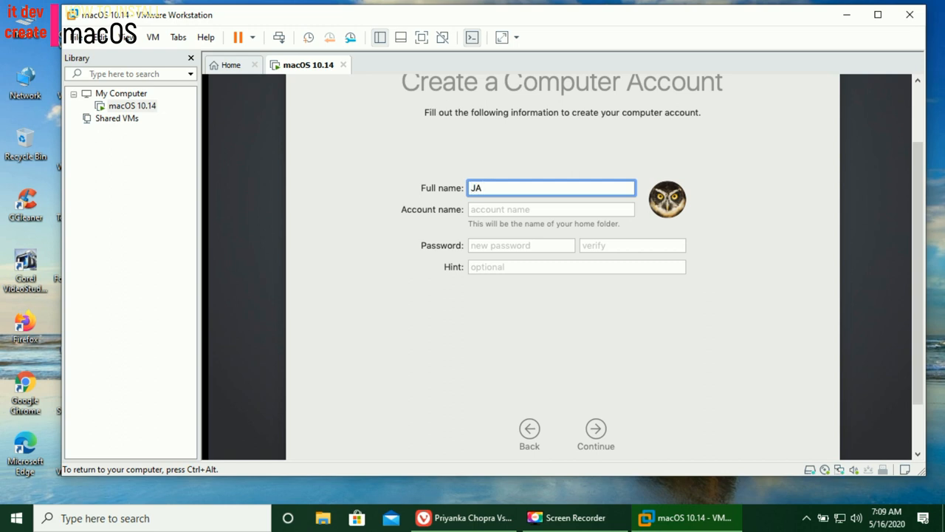
pyautogui.write('ME')
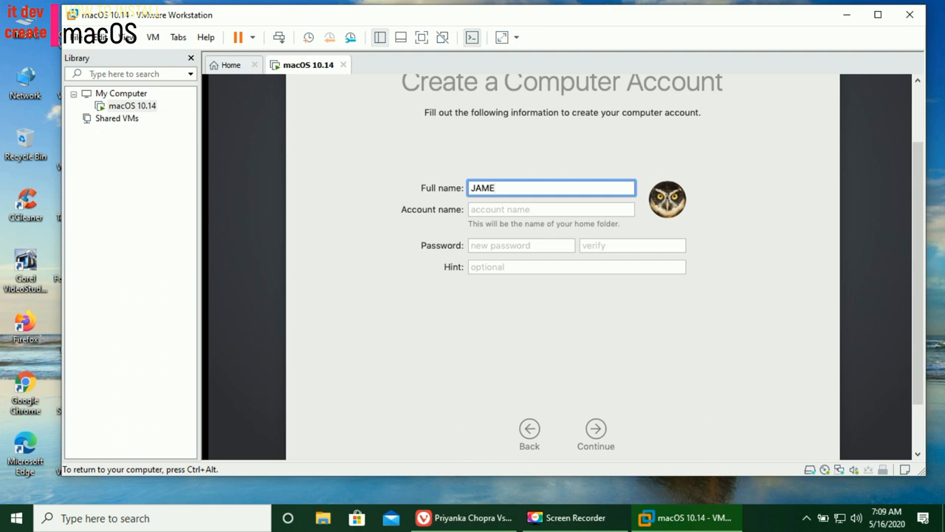
pyautogui.write('S')
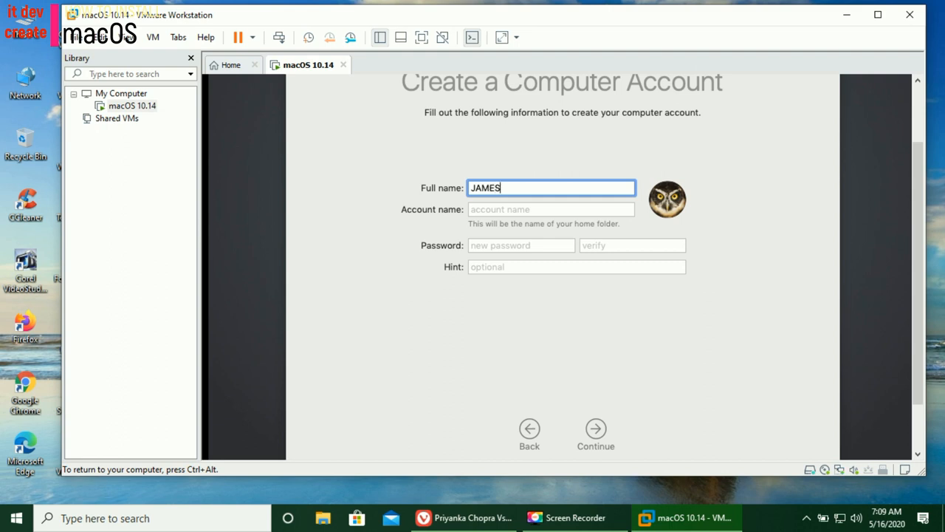
pyautogui.moveTo(532, 209)
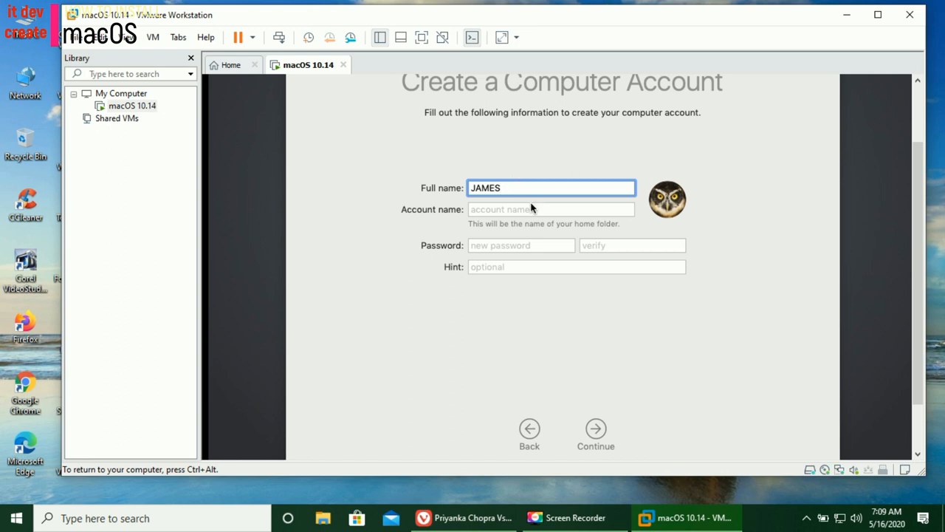
pyautogui.write('james')
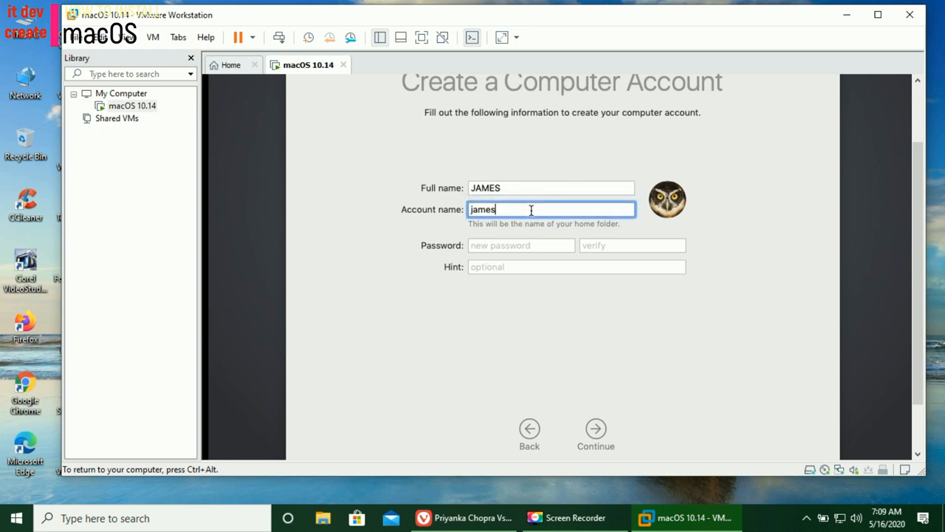
pyautogui.moveTo(578, 286)
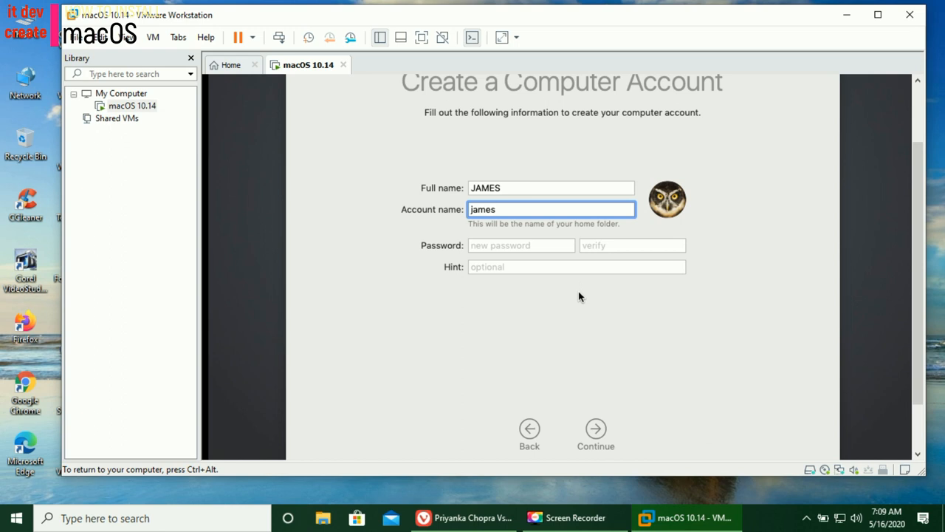
pyautogui.moveTo(554, 285)
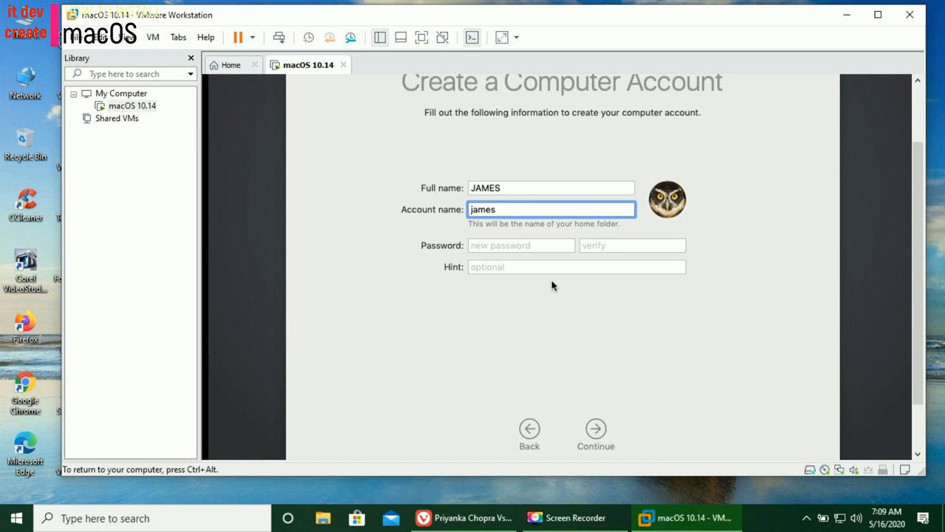
# Enter and verify the password, add the hint 'as Always', and create the account.
pyautogui.click(520, 245)
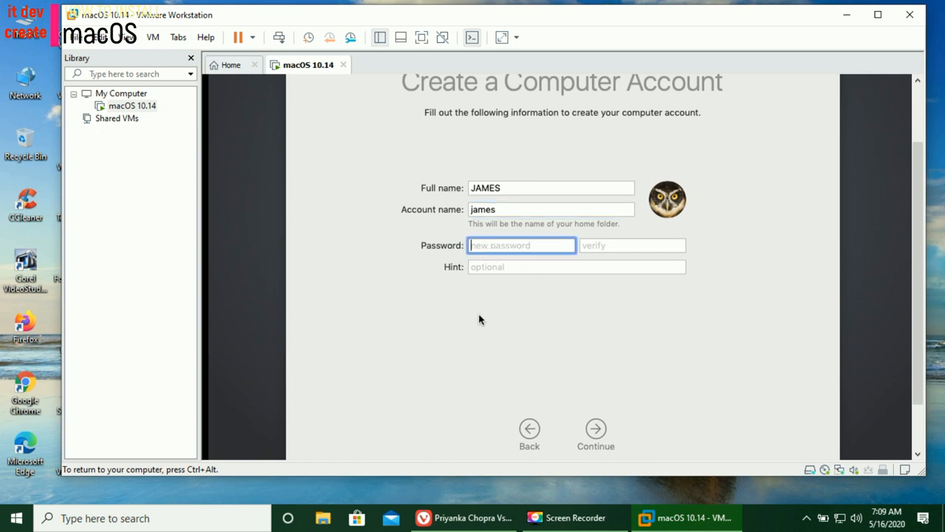
pyautogui.write('••')
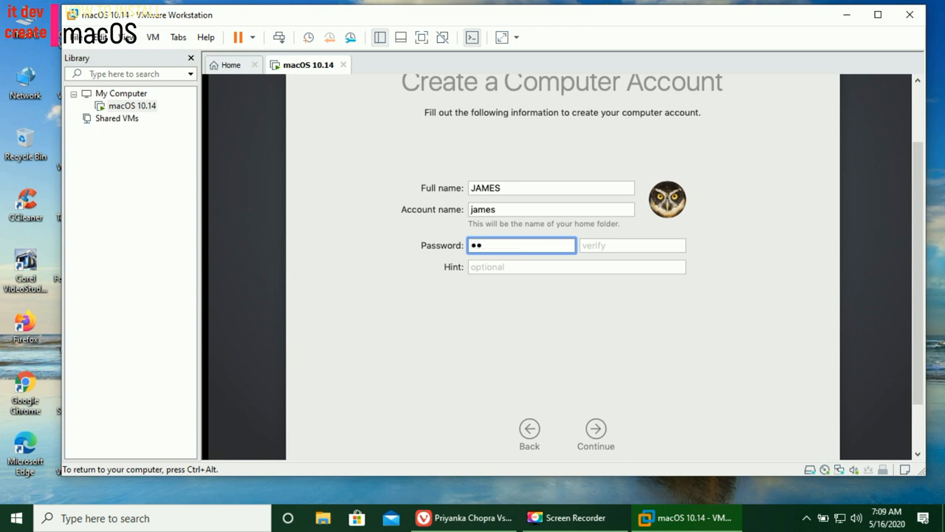
pyautogui.write('••')
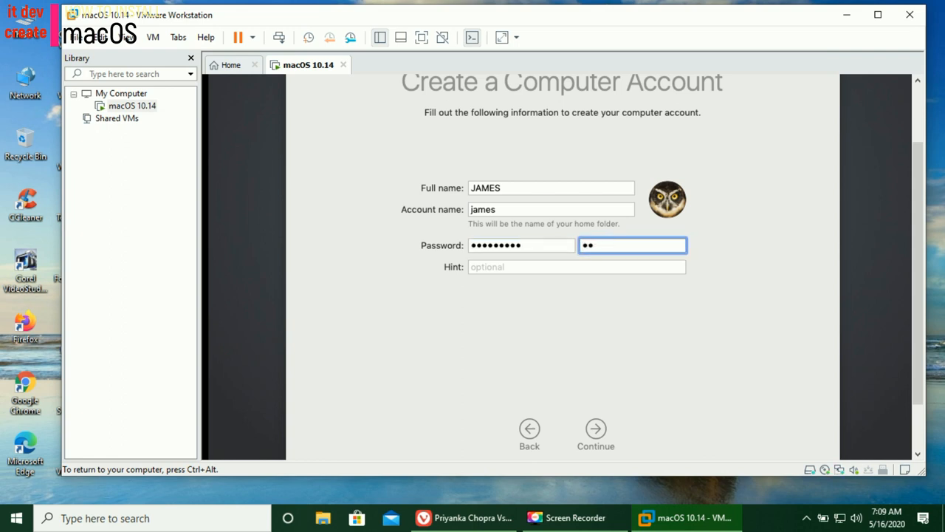
pyautogui.write('••')
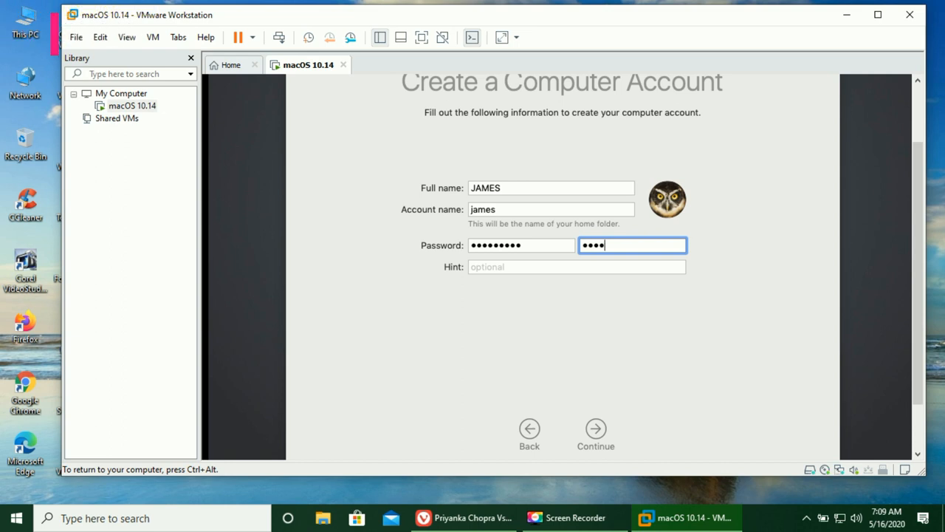
pyautogui.write('•••')
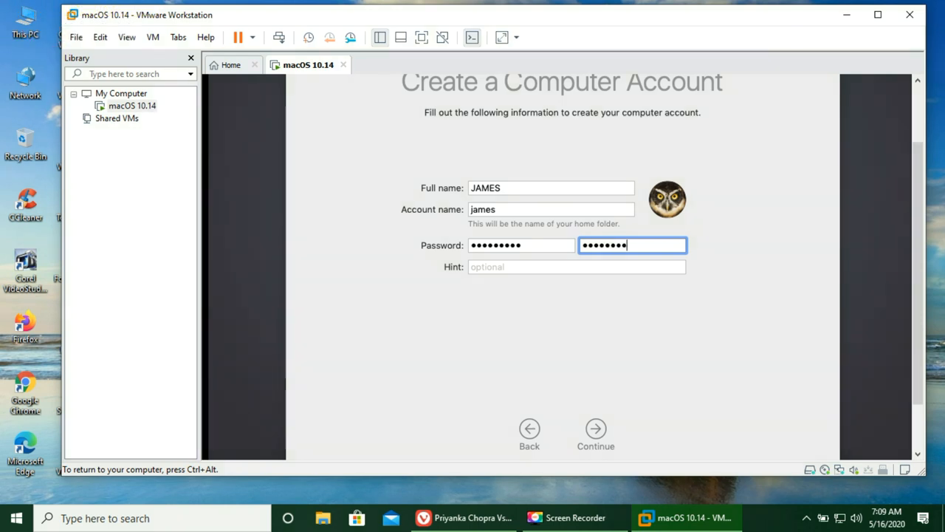
pyautogui.write('•')
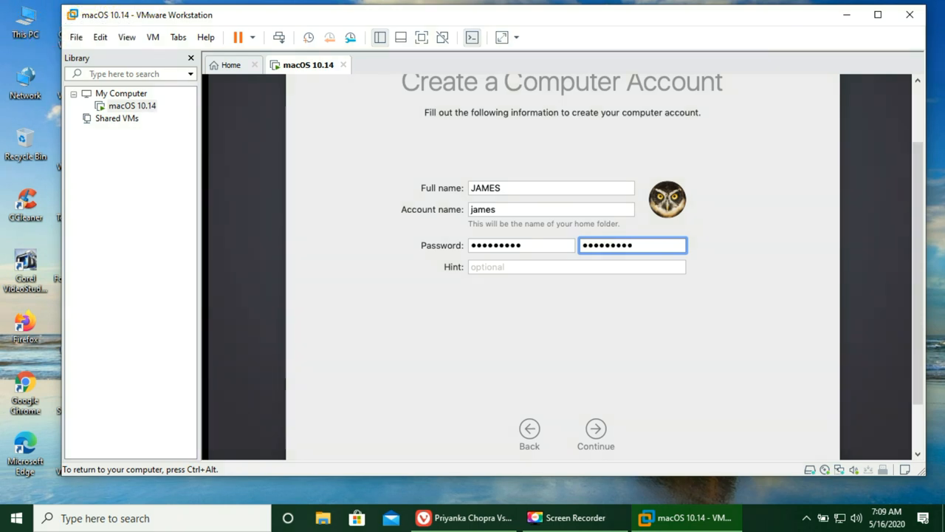
pyautogui.click(576, 266)
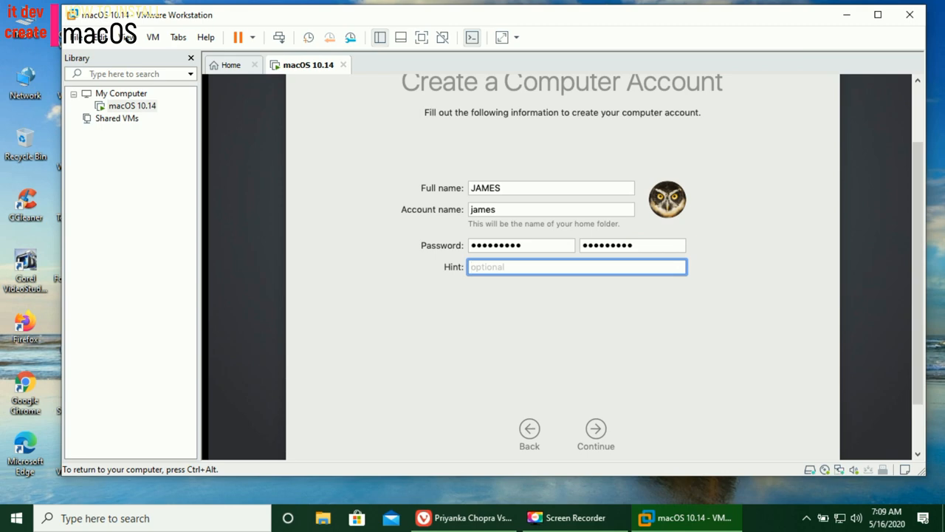
pyautogui.write('as Al')
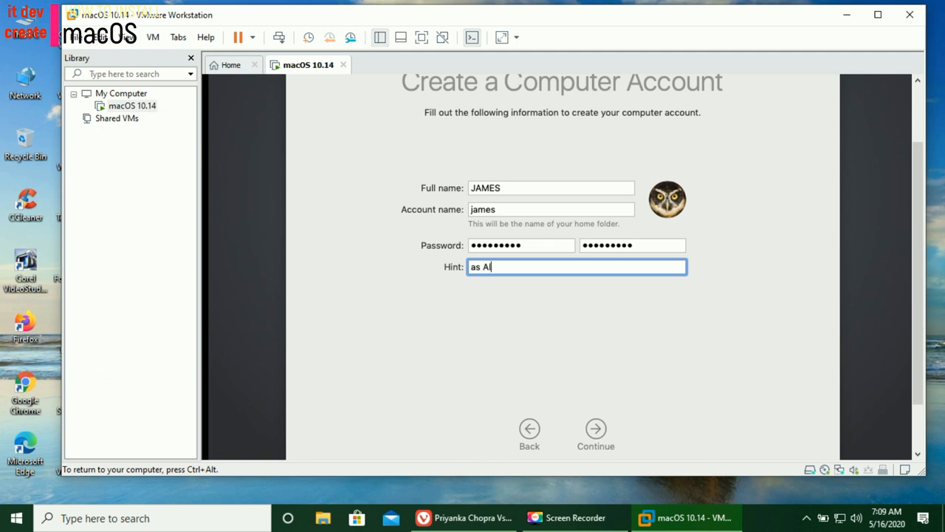
pyautogui.write('w')
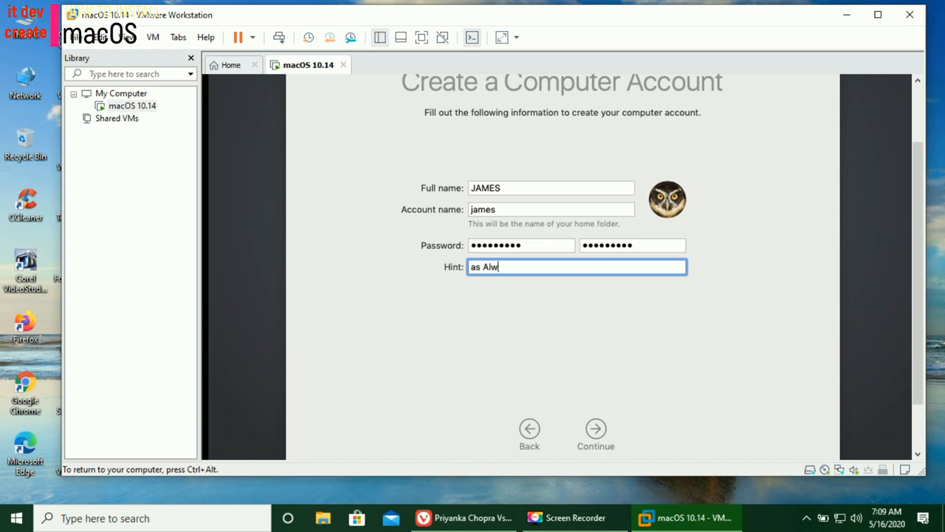
pyautogui.write('ays')
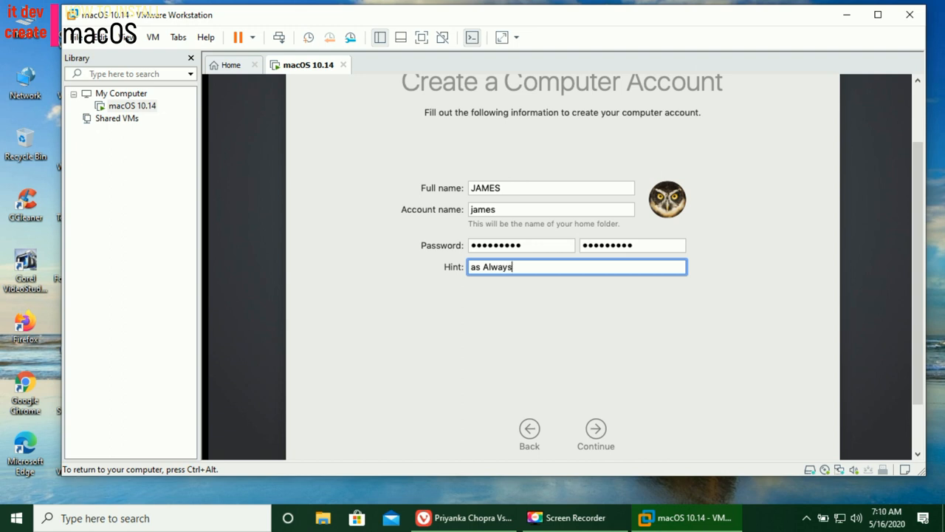
pyautogui.moveTo(585, 428)
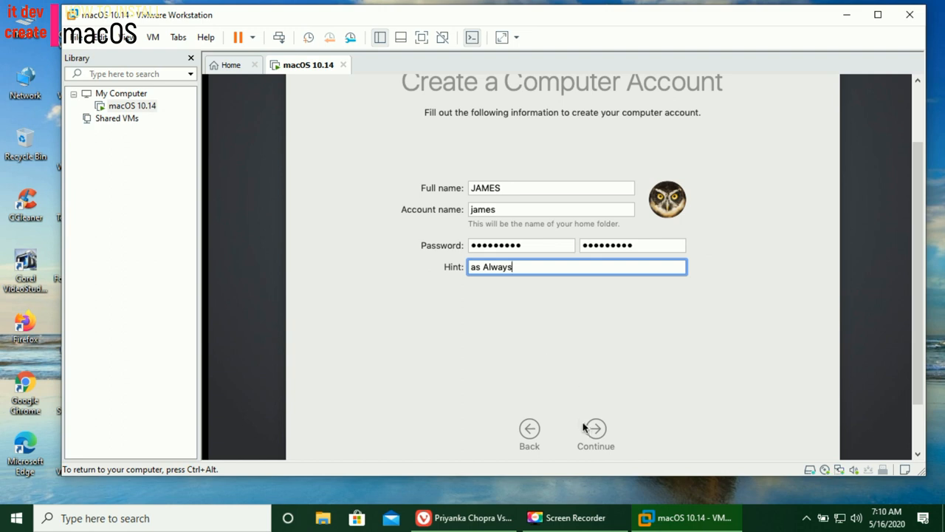
pyautogui.click(595, 428)
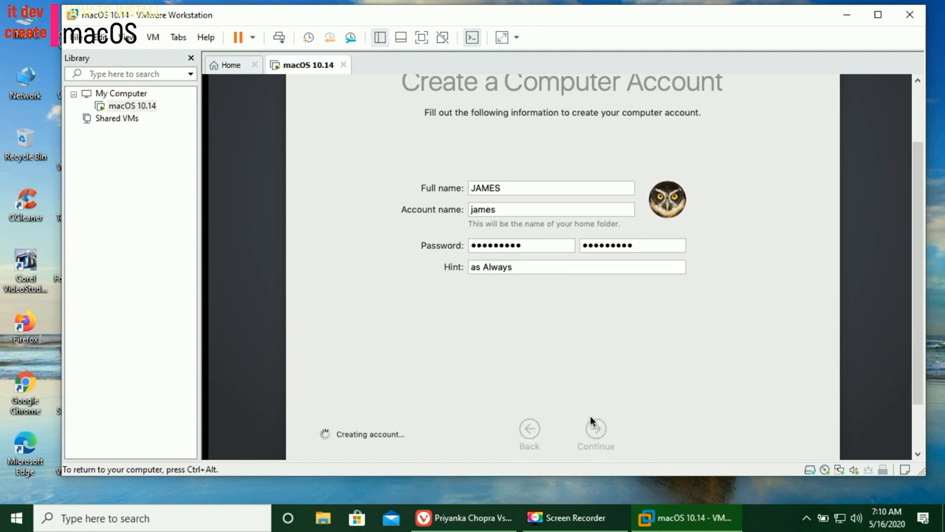
pyautogui.moveTo(637, 399)
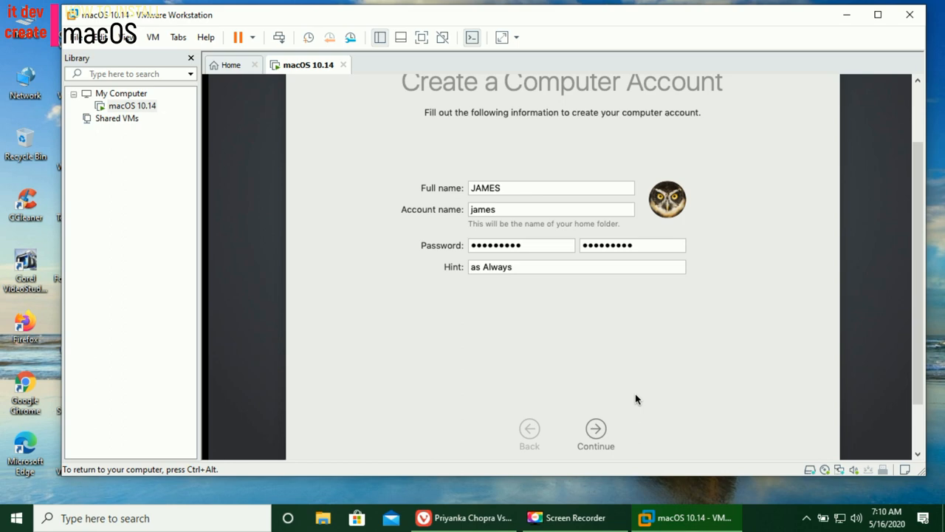
# Continue past account creation and accept the Express Set Up defaults.
pyautogui.click(595, 427)
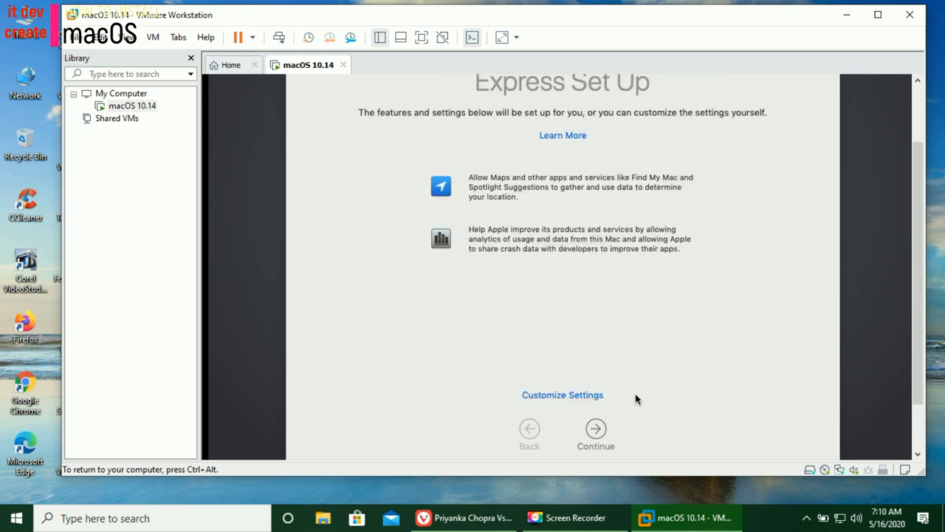
pyautogui.moveTo(598, 436)
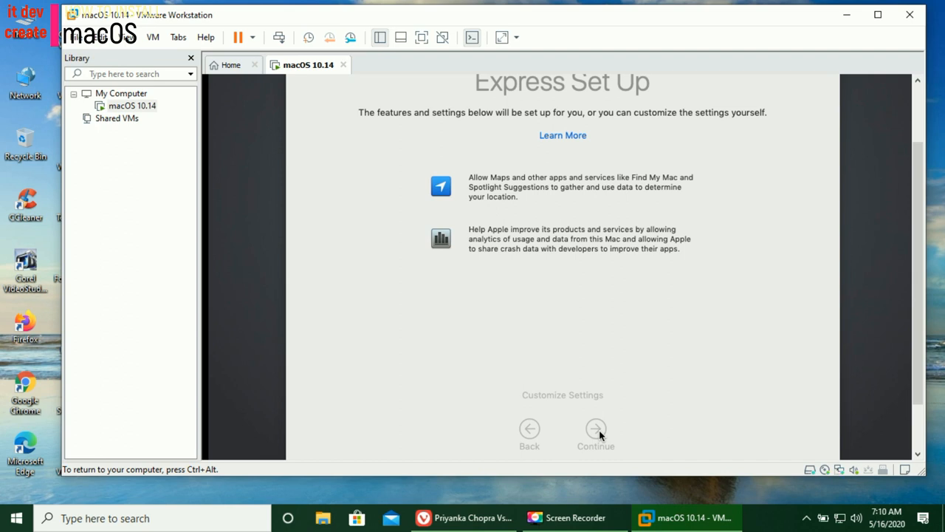
pyautogui.click(595, 428)
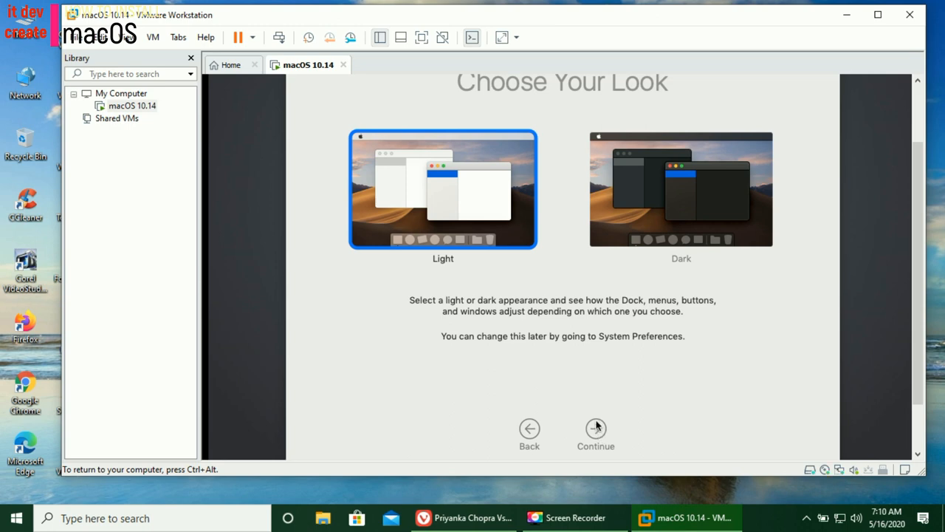
# Preview Dark, return to the Light appearance, and finish macOS setup.
pyautogui.click(681, 188)
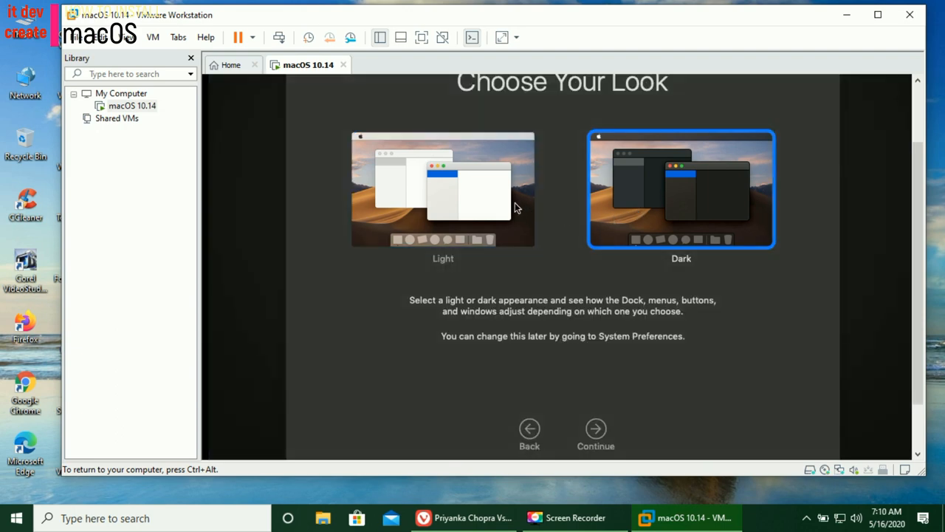
pyautogui.click(443, 189)
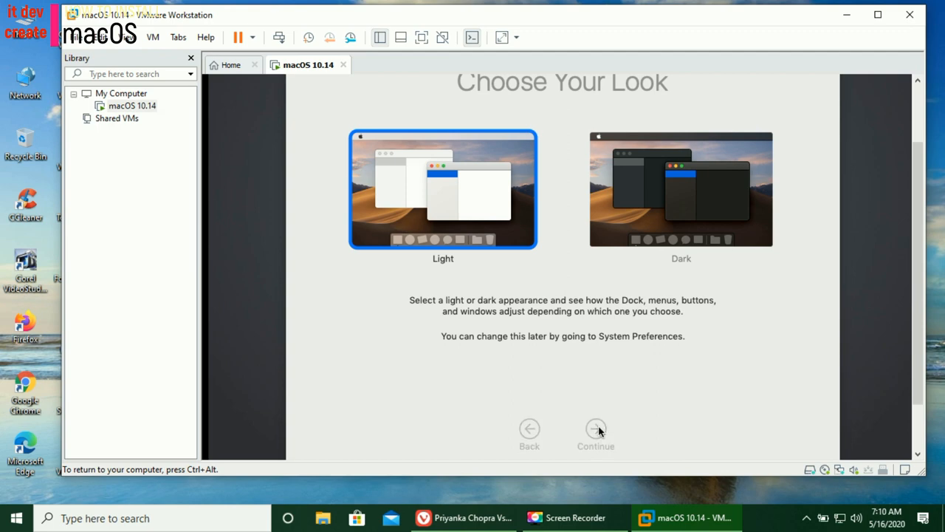
pyautogui.click(596, 429)
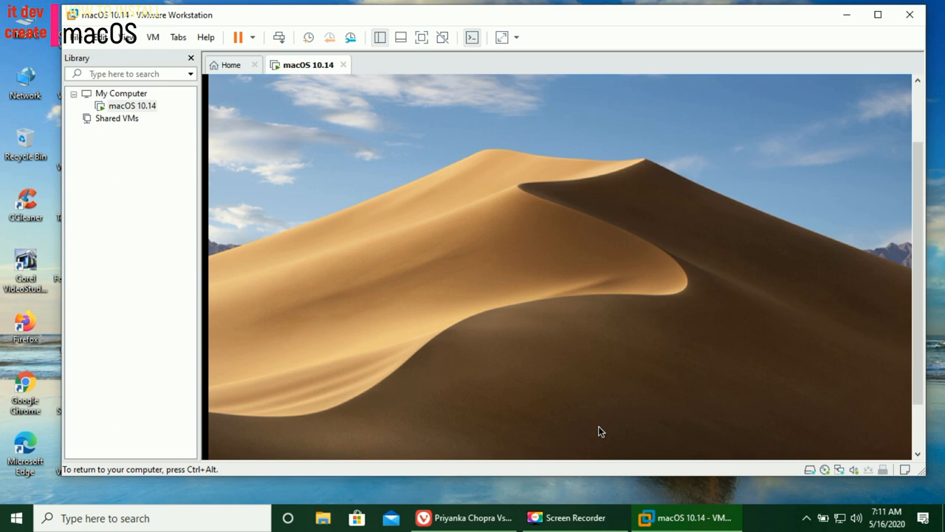
pyautogui.moveTo(612, 430)
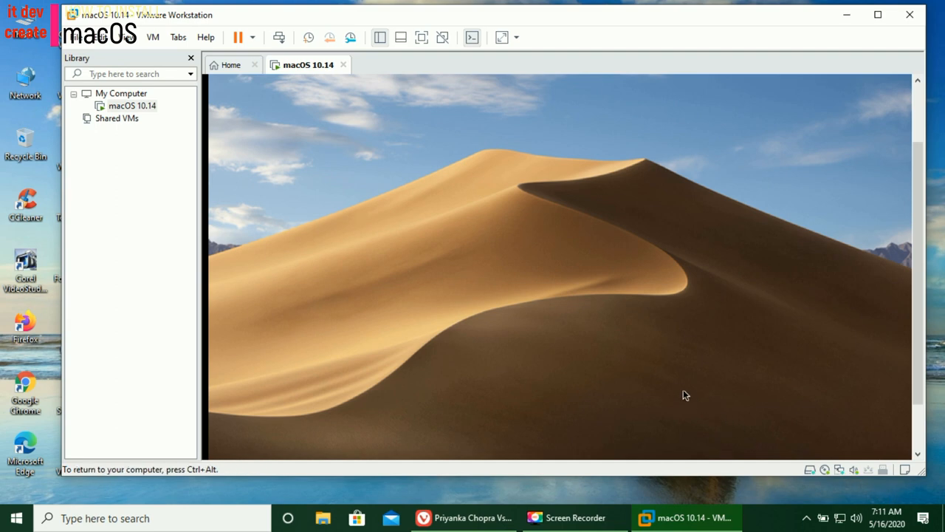
pyautogui.moveTo(795, 256)
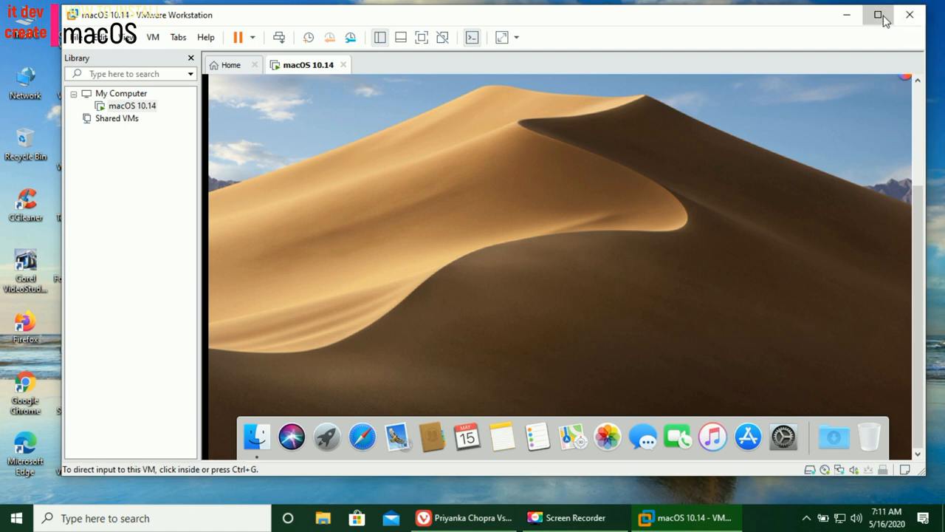
# Maximize the VMware Workstation window to fill the screen.
pyautogui.click(878, 14)
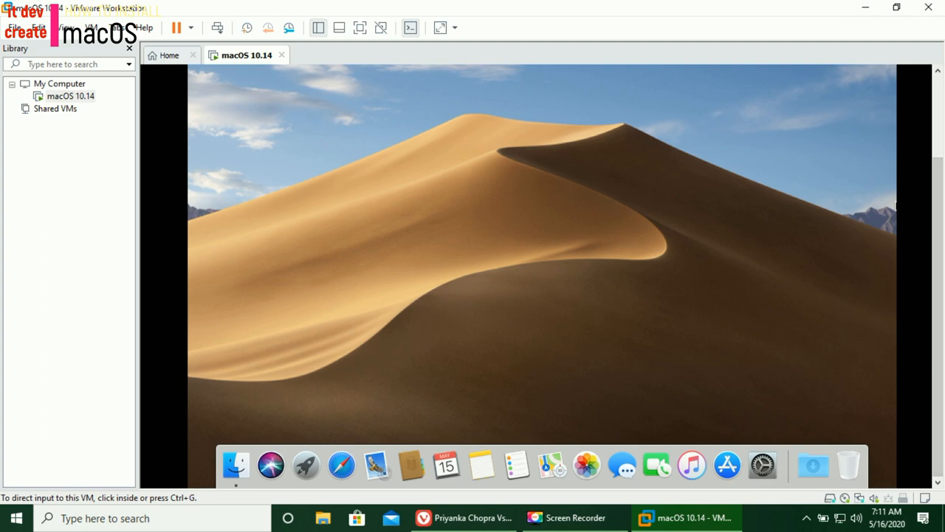
pyautogui.moveTo(938, 346)
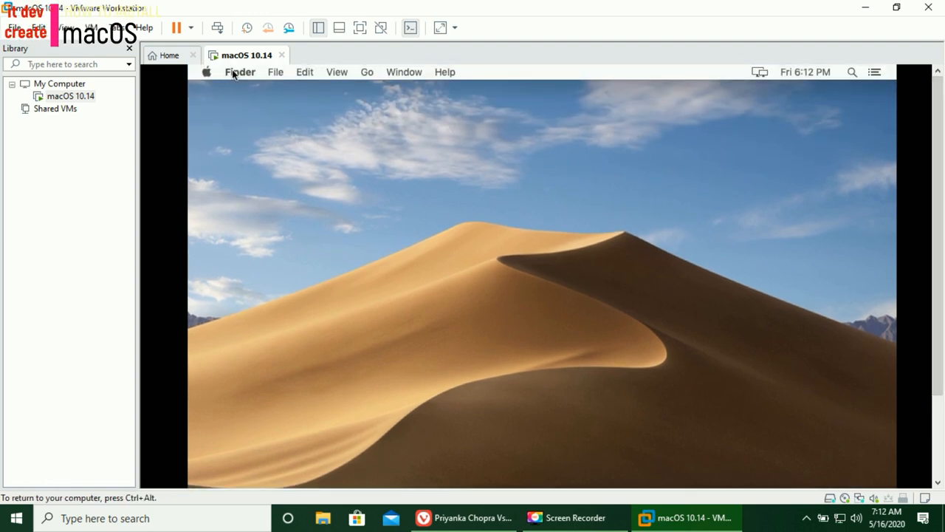
# Shut down the macOS guest from its Apple menu and confirm the shutdown.
pyautogui.click(239, 71)
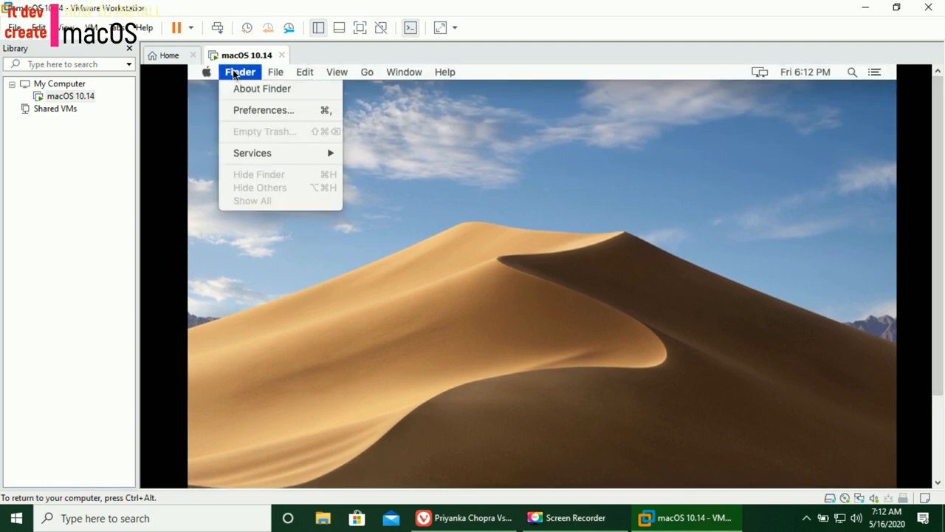
pyautogui.click(207, 71)
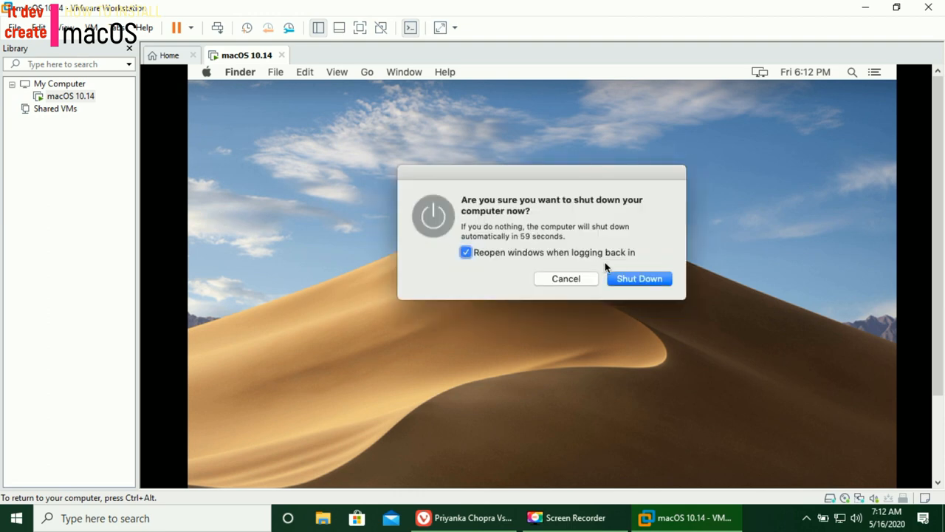
pyautogui.click(639, 278)
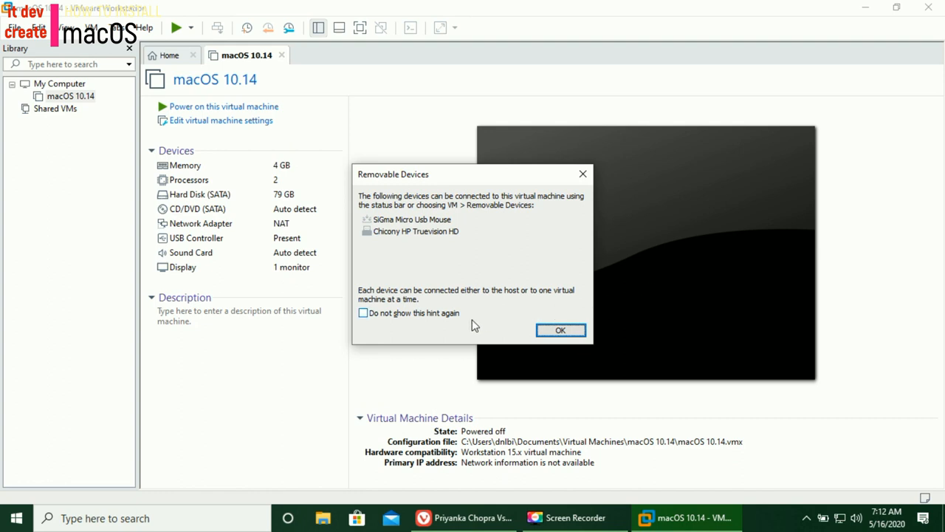
pyautogui.moveTo(432, 318)
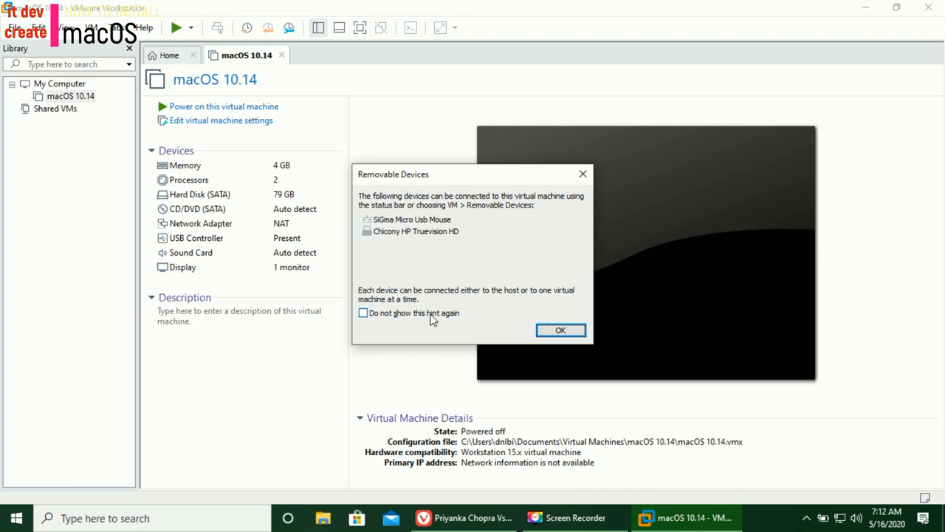
# Tick 'Do not show this hint again' and dismiss the removable devices hint.
pyautogui.click(362, 313)
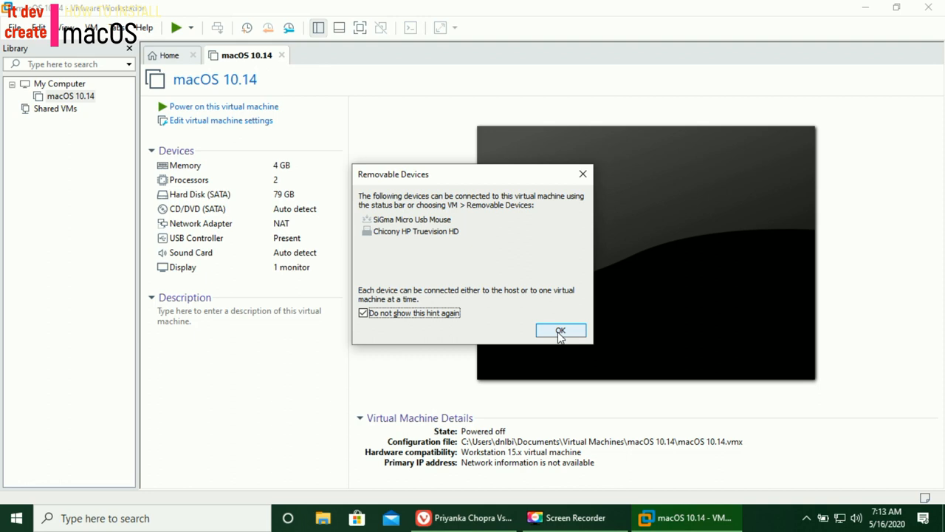
pyautogui.click(560, 330)
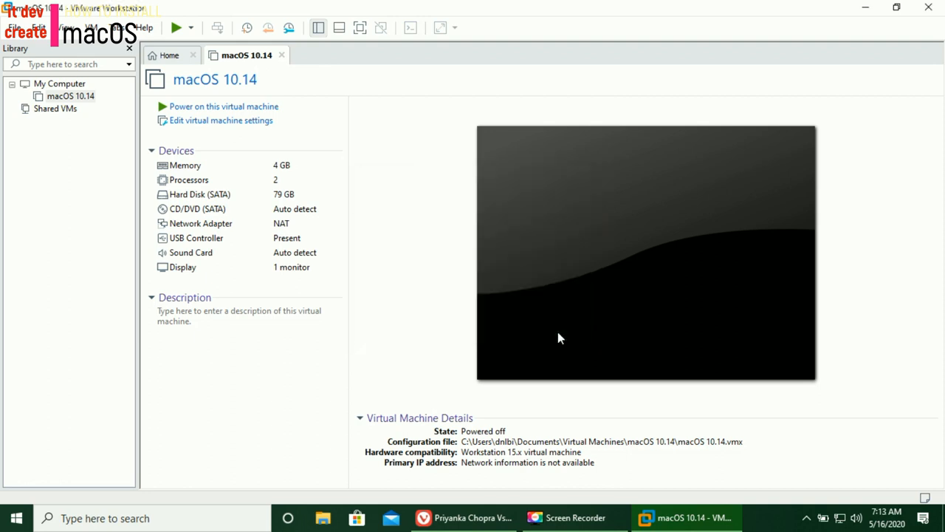
pyautogui.moveTo(352, 325)
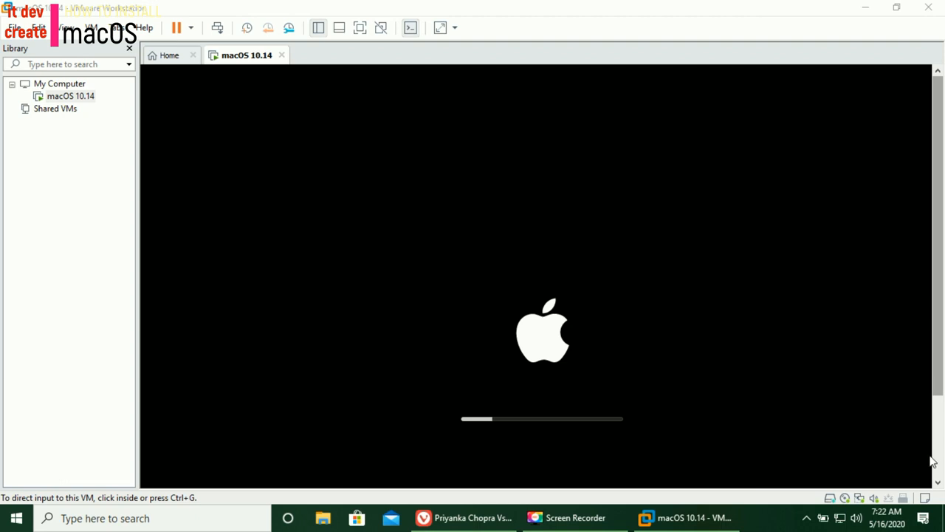
pyautogui.moveTo(902, 496)
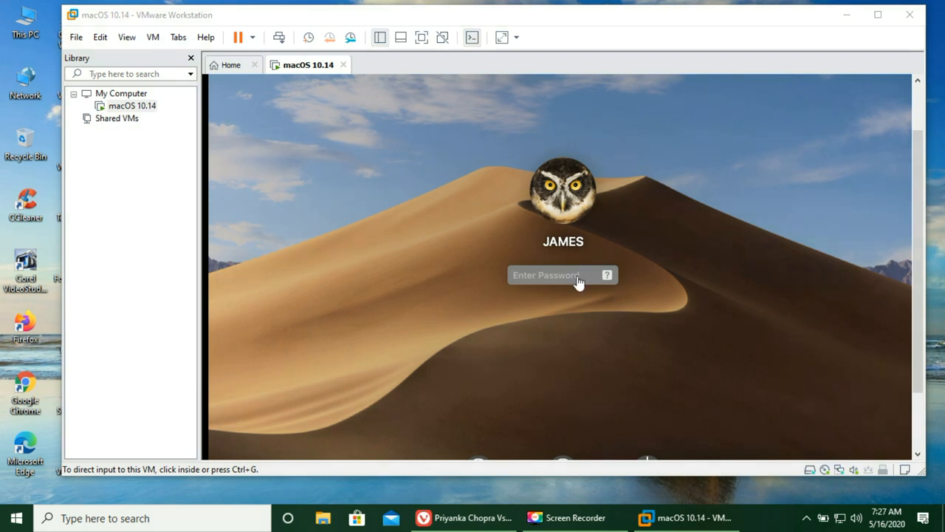
# Enter the JAMES account password and log in to the macOS guest.
pyautogui.click(546, 275)
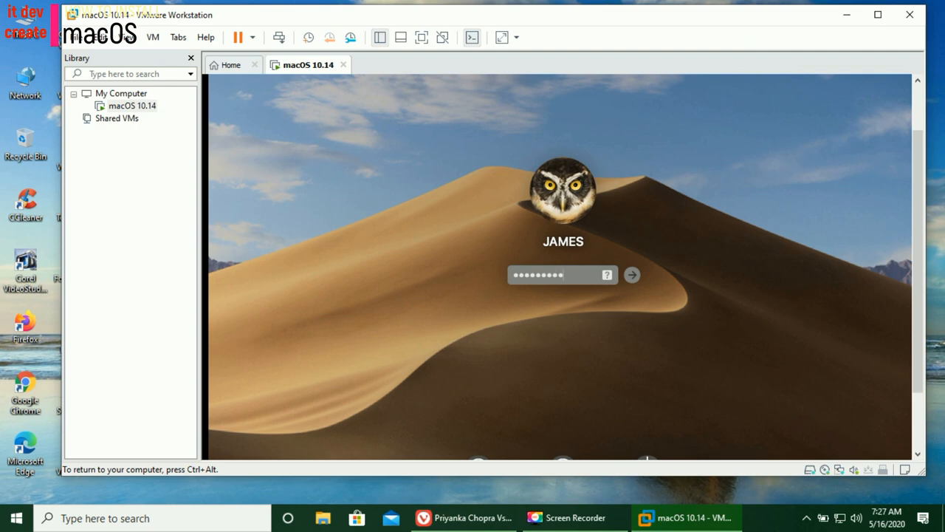
pyautogui.click(631, 275)
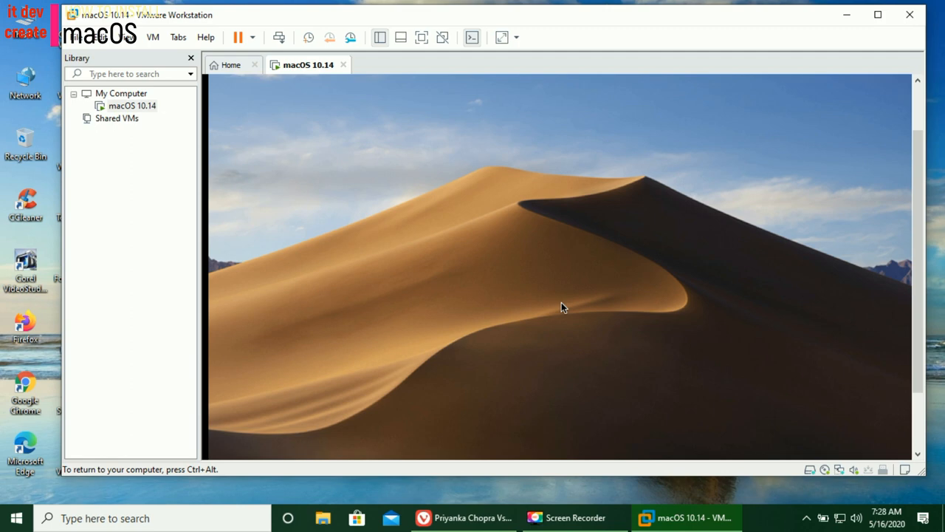
pyautogui.moveTo(935, 268)
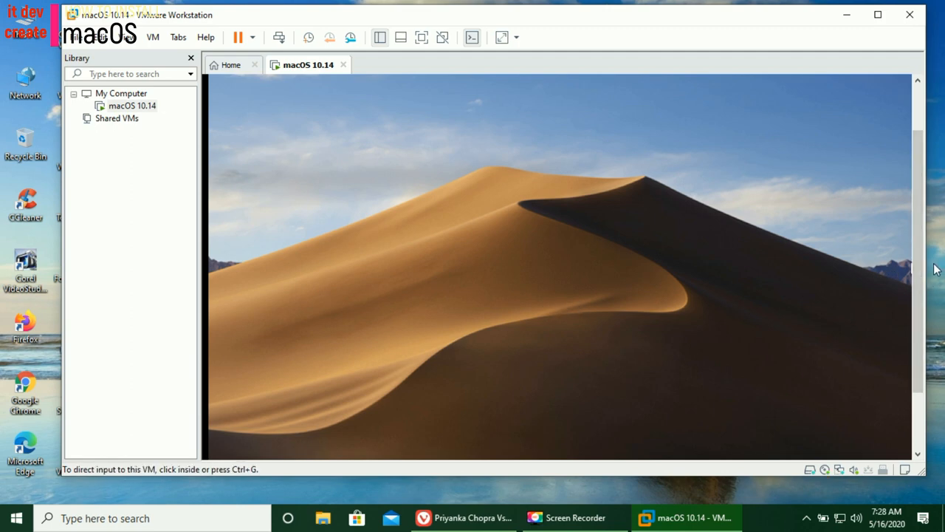
# In the macOS 10.14 VM's CD/DVD (SATA) settings, select 'Use ISO image file' and browse.
pyautogui.scroll(-3)
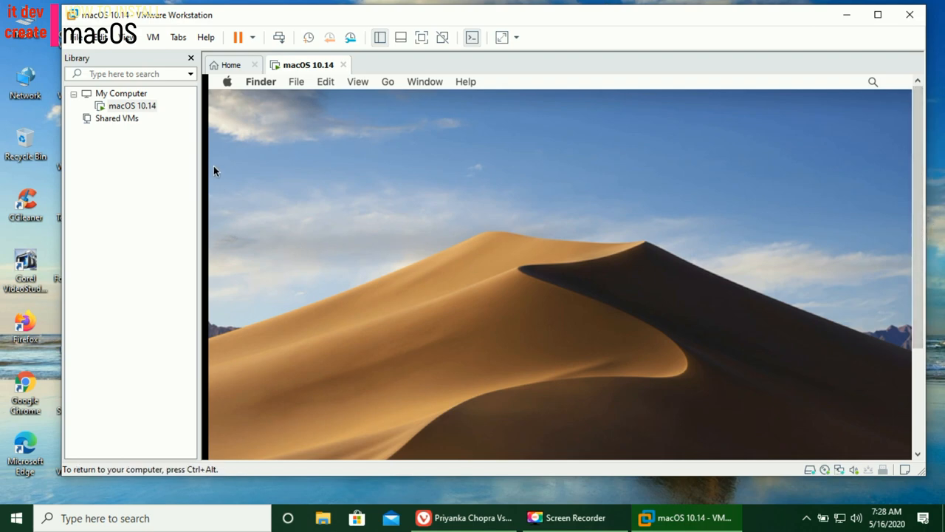
pyautogui.rightClick(132, 105)
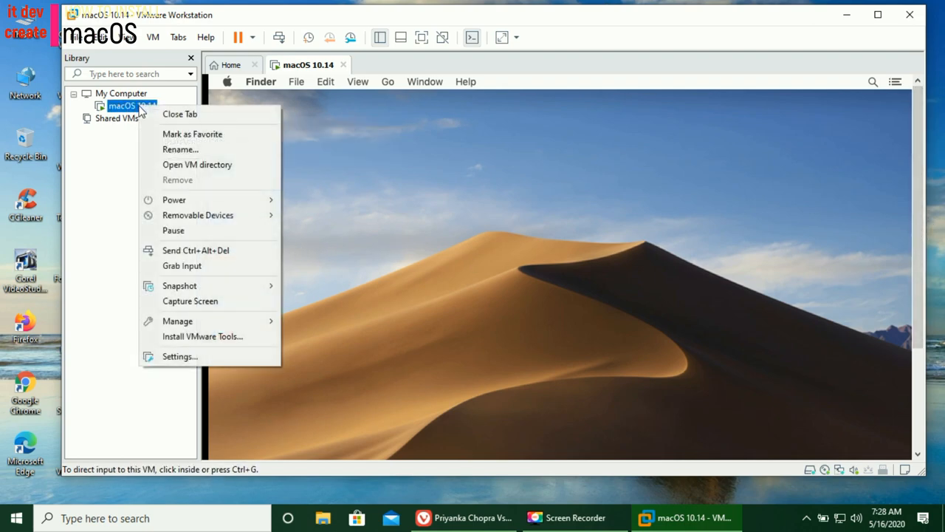
pyautogui.moveTo(179, 356)
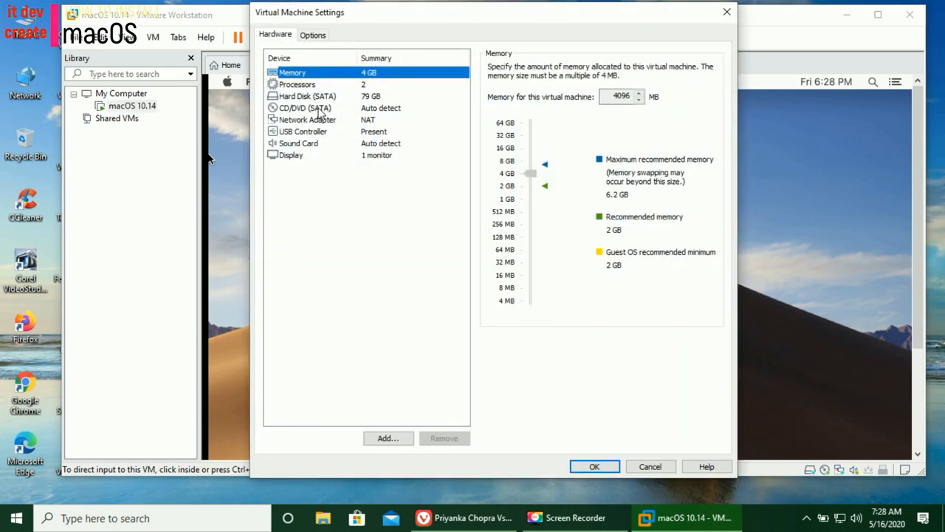
pyautogui.click(304, 108)
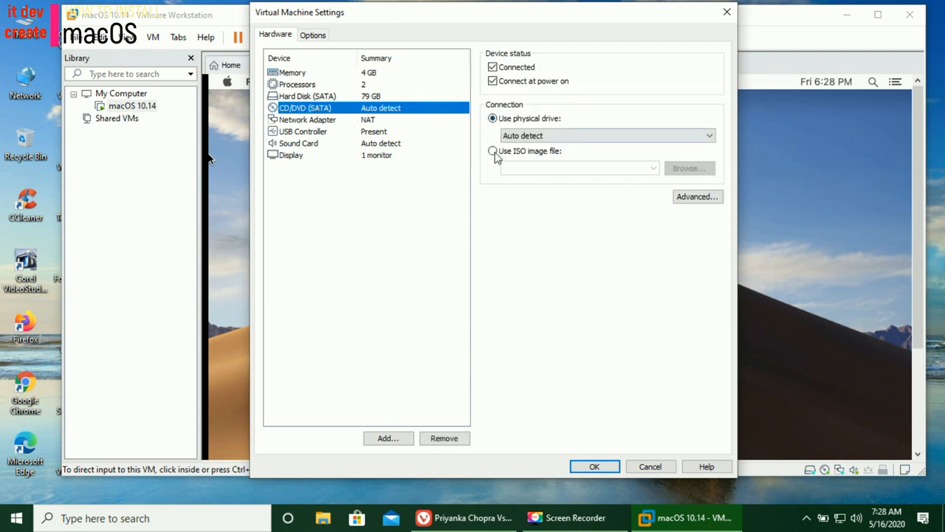
pyautogui.click(492, 151)
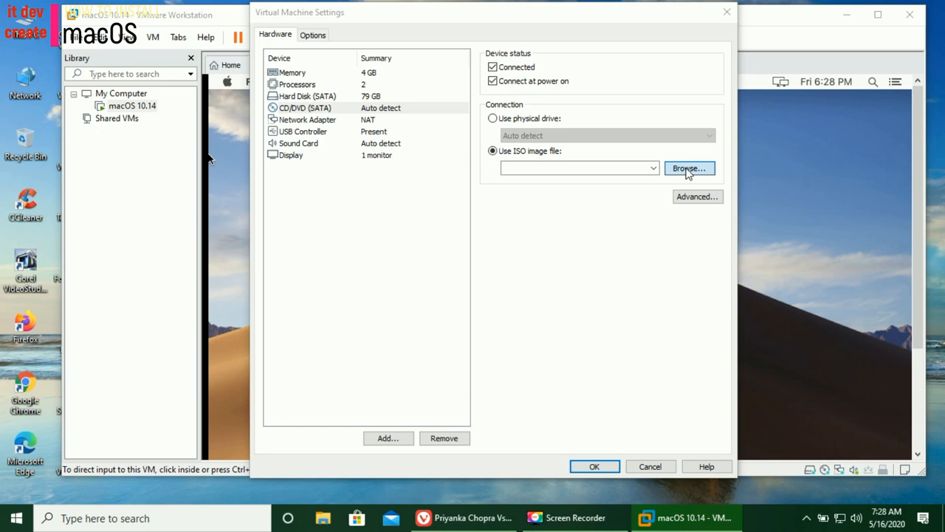
pyautogui.click(689, 169)
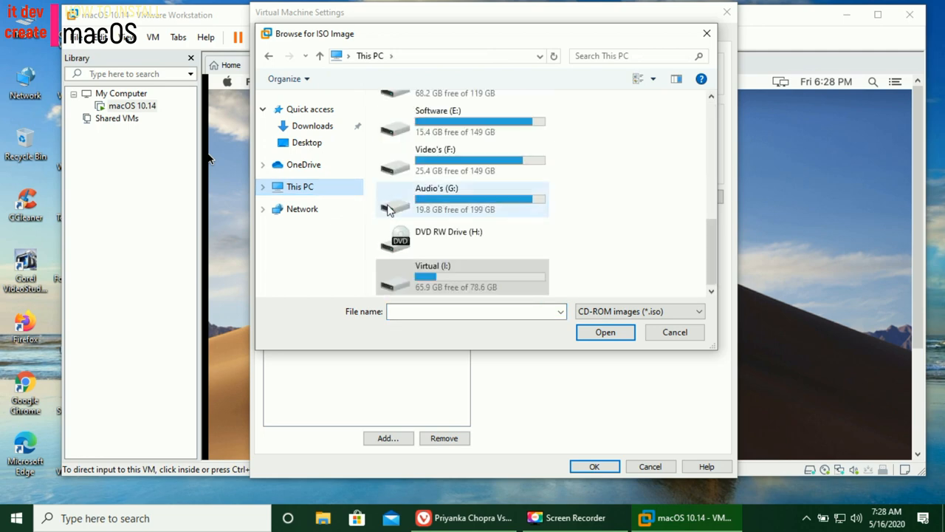
# Pick VM Tool (New).iso from the Virtual (I:) drive and confirm the VM settings.
pyautogui.click(458, 276)
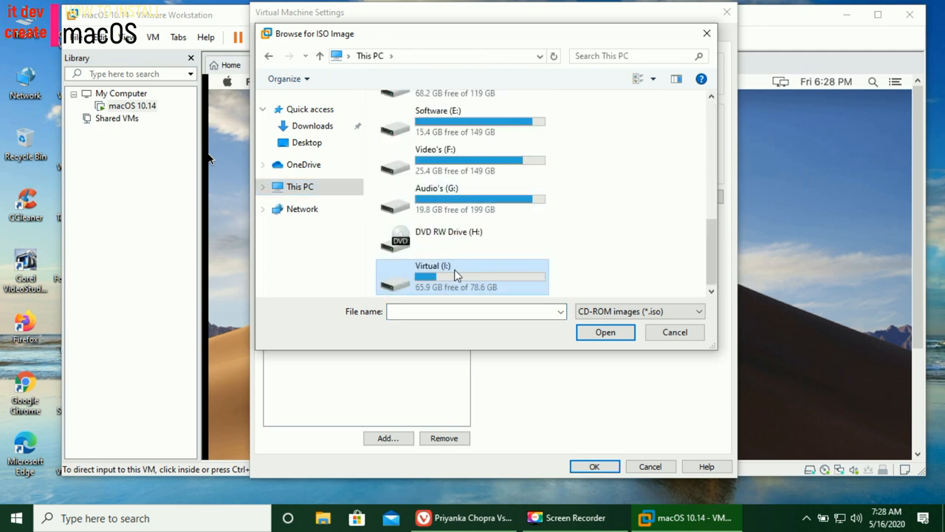
pyautogui.doubleClick(432, 266)
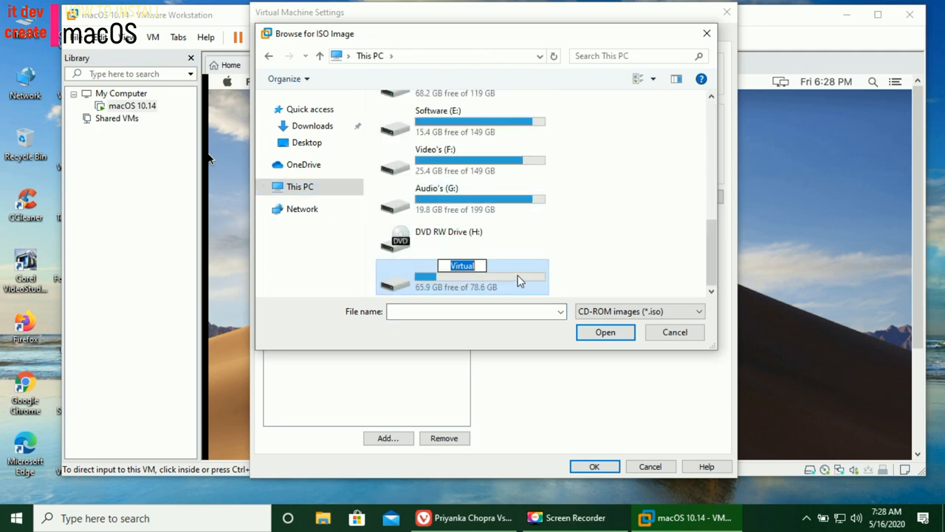
pyautogui.doubleClick(462, 277)
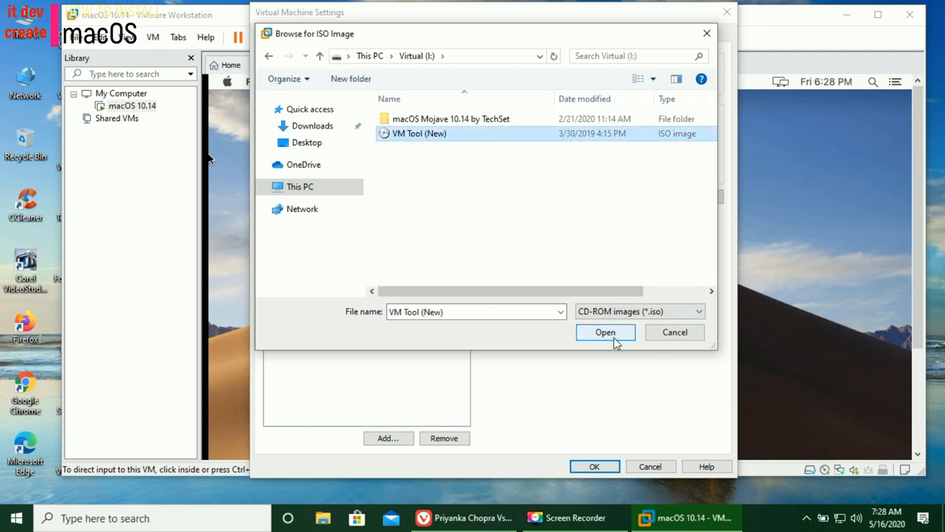
pyautogui.click(604, 332)
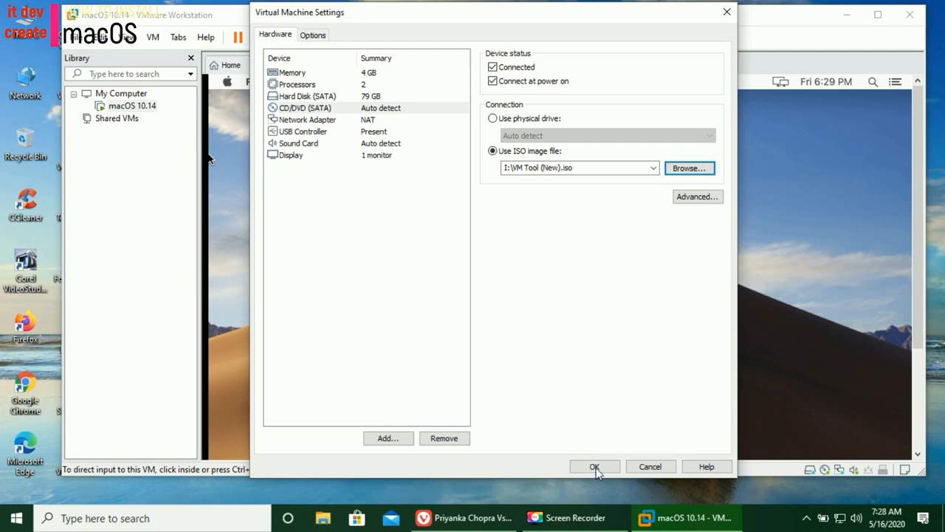
pyautogui.click(594, 466)
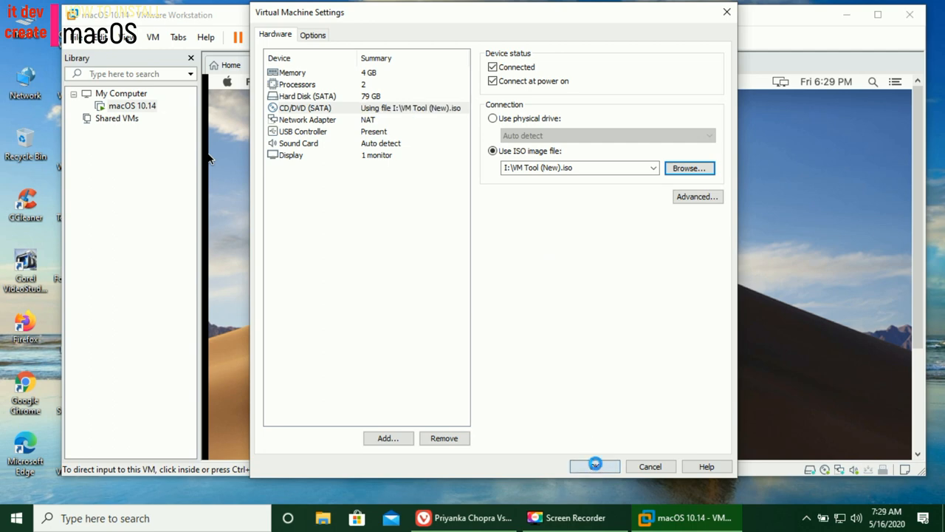
pyautogui.click(595, 465)
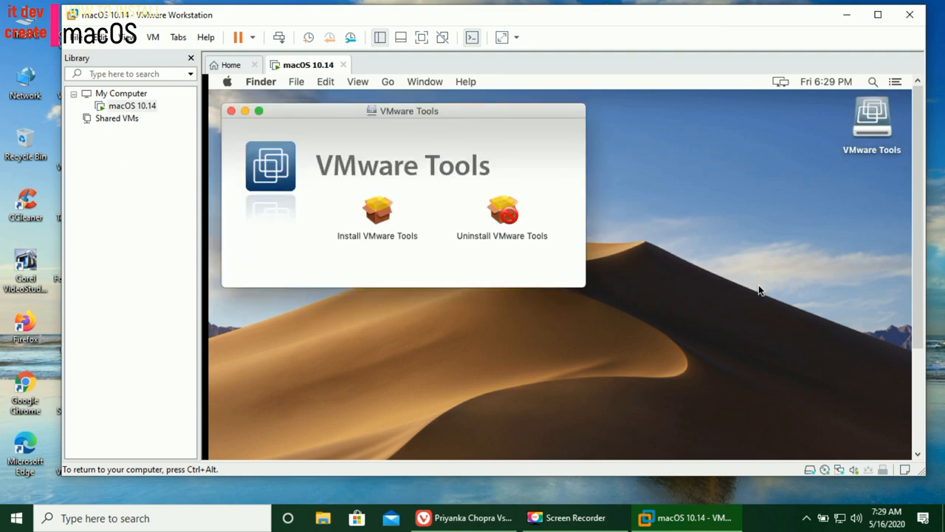
pyautogui.moveTo(384, 233)
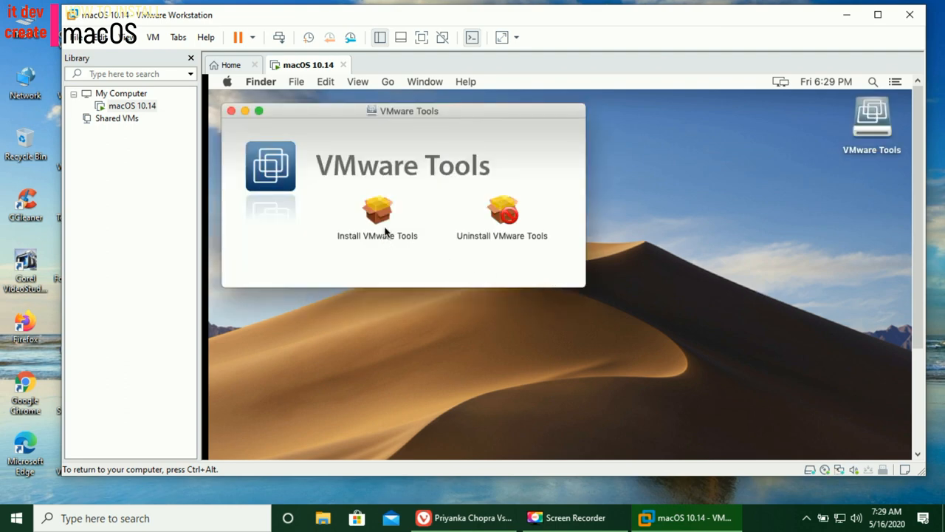
# Launch Install VMware Tools from the guest's VMware Tools window.
pyautogui.click(377, 214)
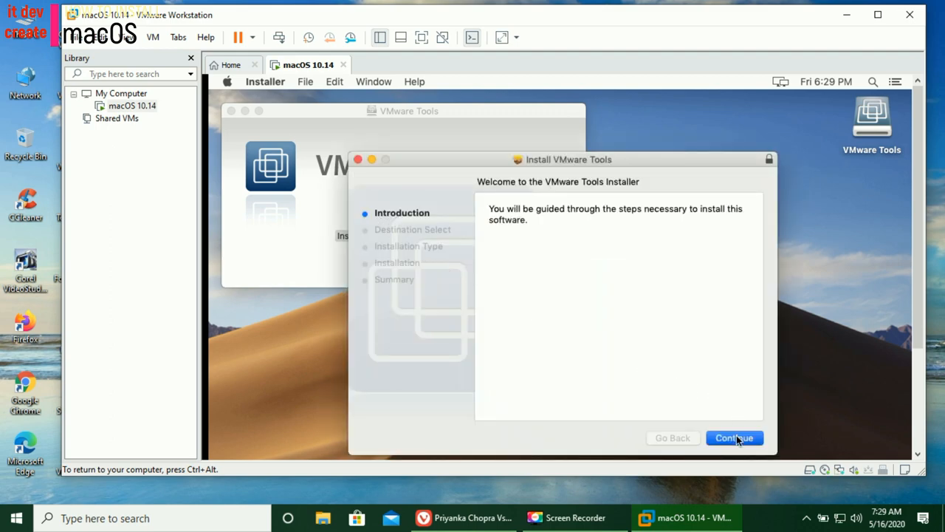
# Advance past the installer introduction and accept the standard install requiring a restart.
pyautogui.click(733, 437)
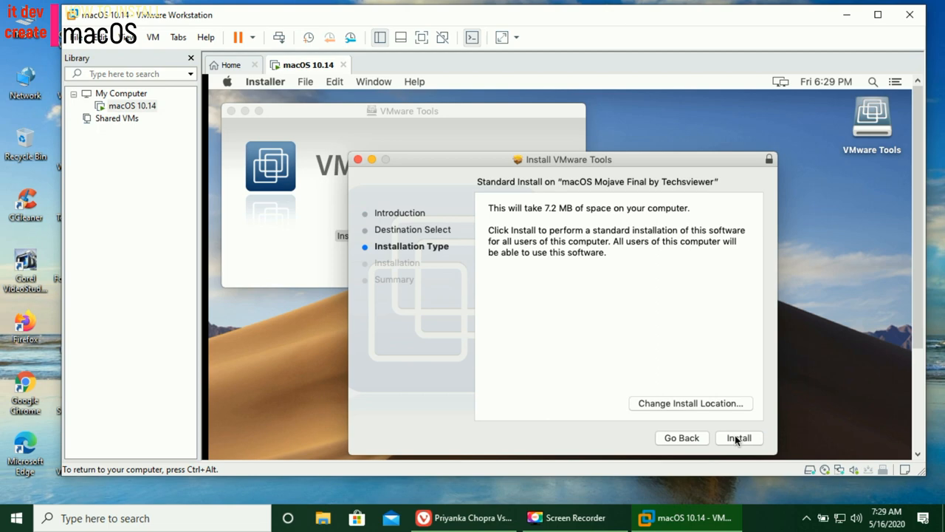
pyautogui.click(738, 437)
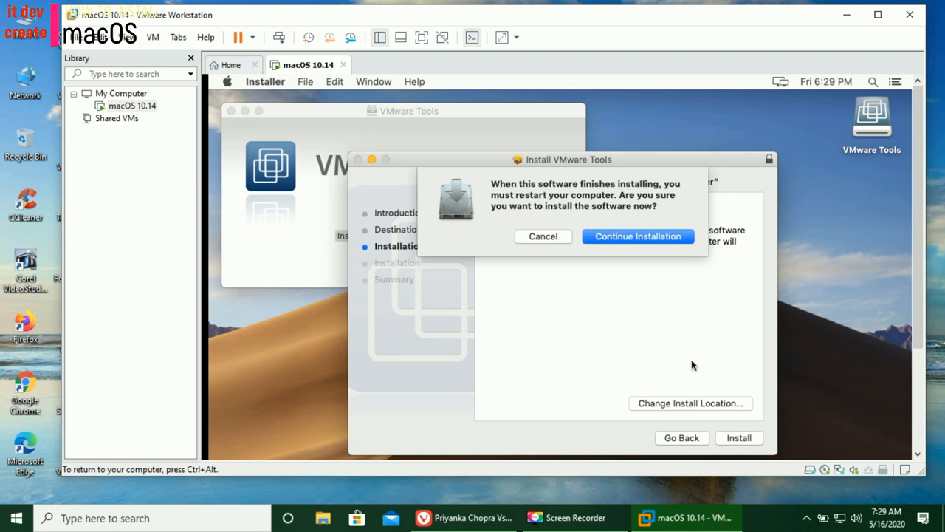
pyautogui.click(637, 236)
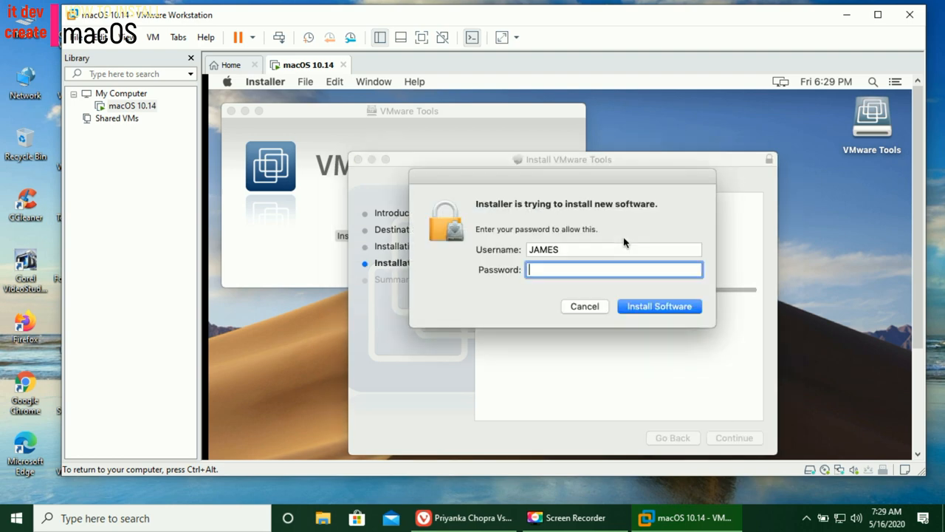
pyautogui.moveTo(638, 224)
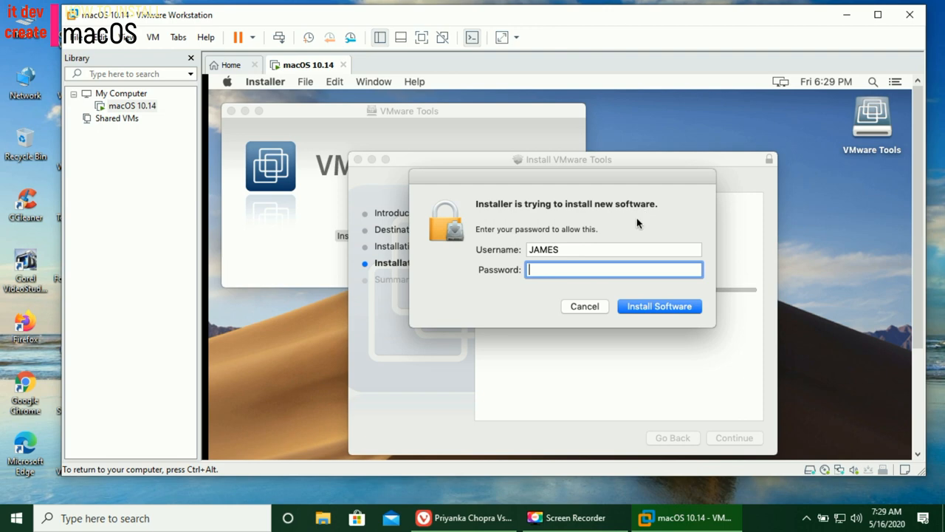
# Enter the account password and authorize with Install Software.
pyautogui.write('••')
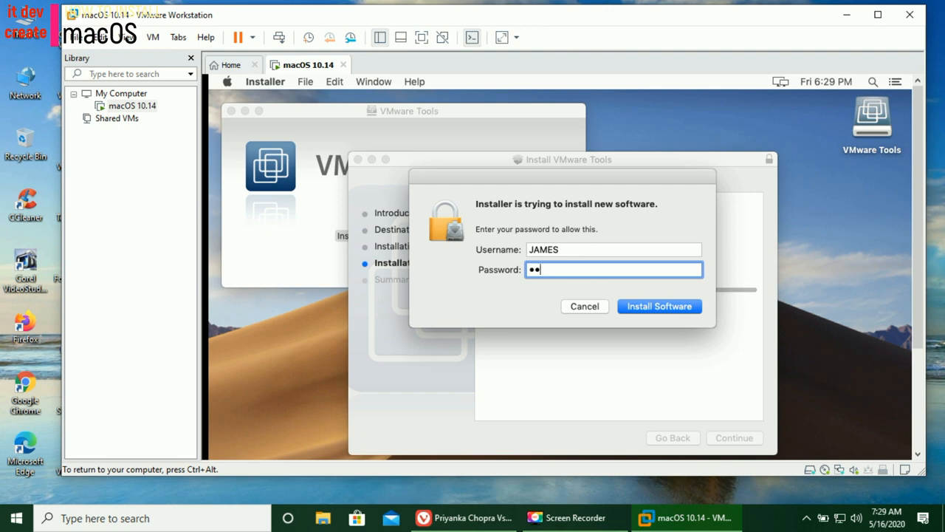
pyautogui.write('••')
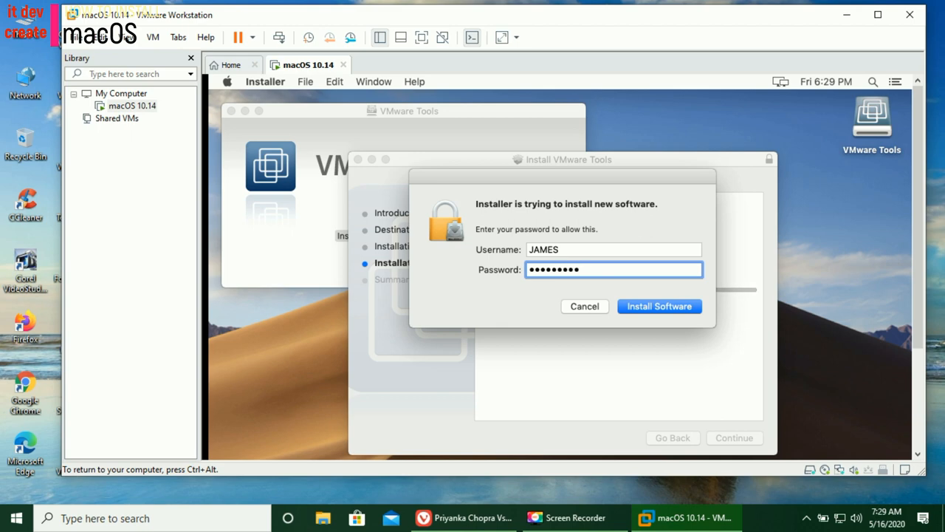
pyautogui.click(659, 306)
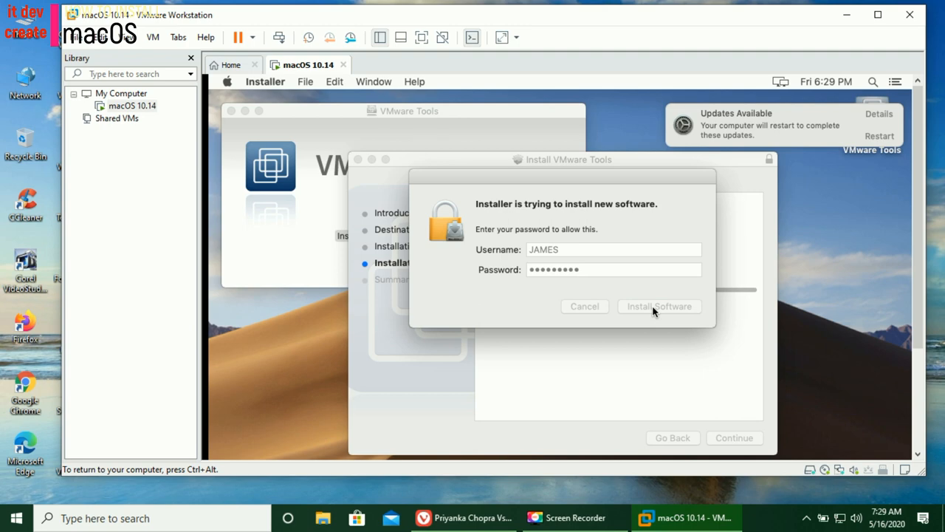
pyautogui.click(659, 306)
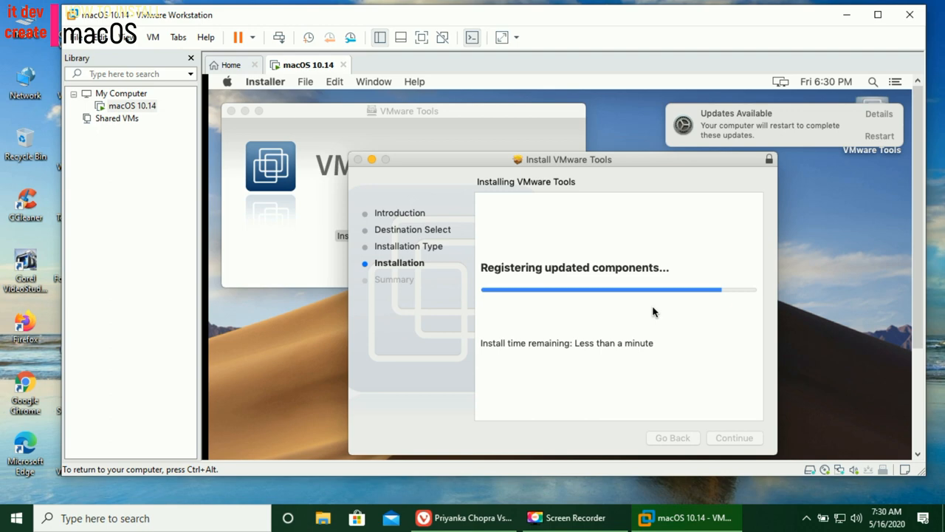
pyautogui.moveTo(849, 419)
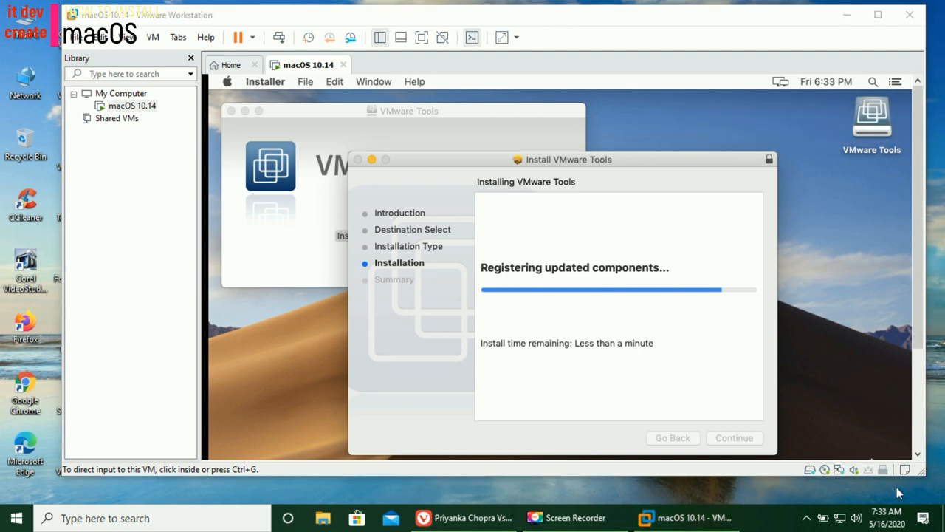
pyautogui.moveTo(800, 391)
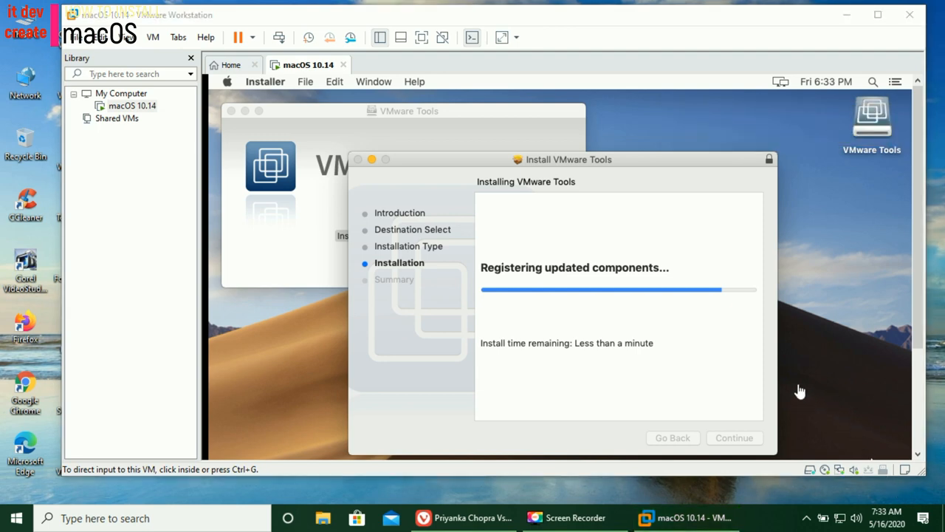
pyautogui.moveTo(803, 384)
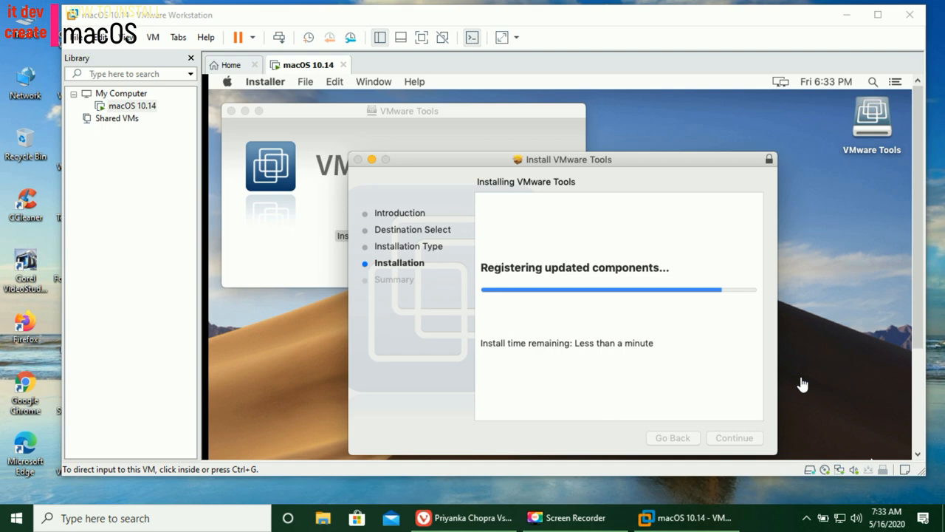
pyautogui.moveTo(614, 165)
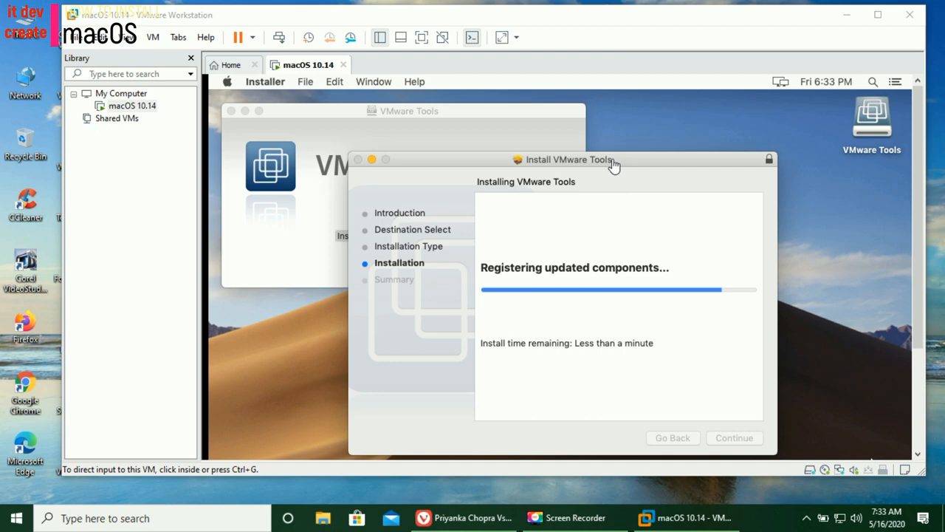
# Return input control to the macOS VM while the installer finishes.
pyautogui.click(616, 168)
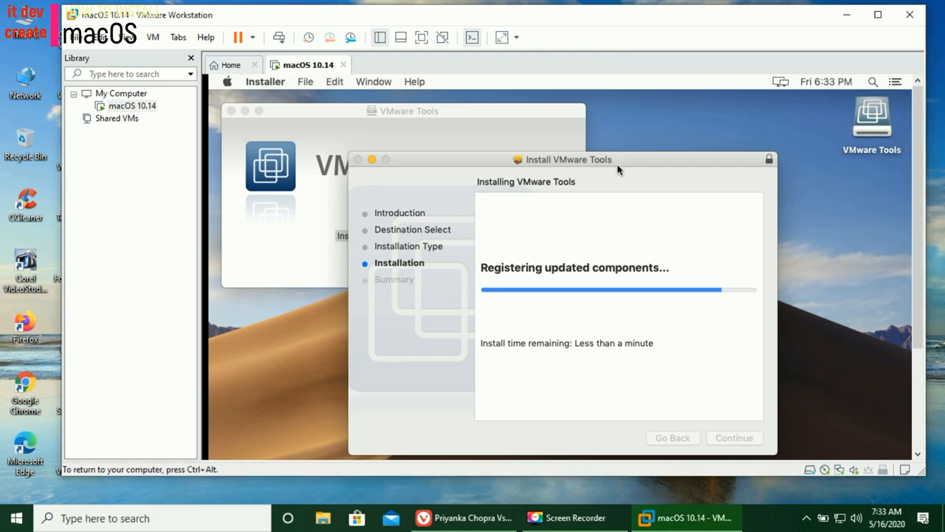
pyautogui.moveTo(659, 164)
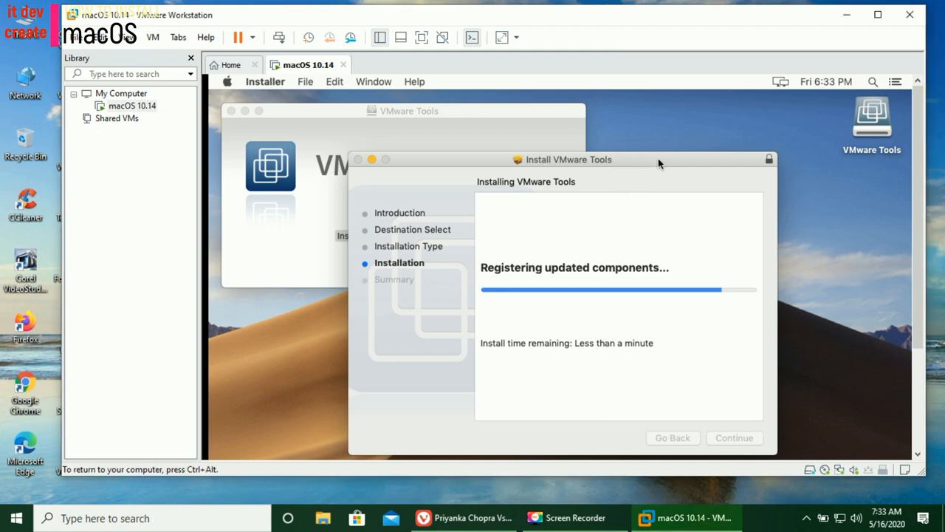
pyautogui.moveTo(840, 349)
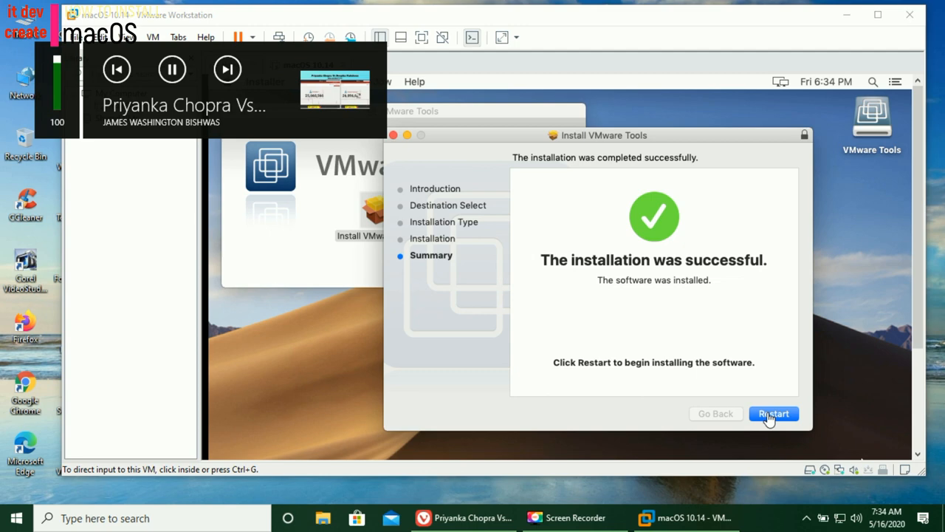
# Restart macOS from the installer summary and re-enlarge the Workstation window.
pyautogui.click(769, 417)
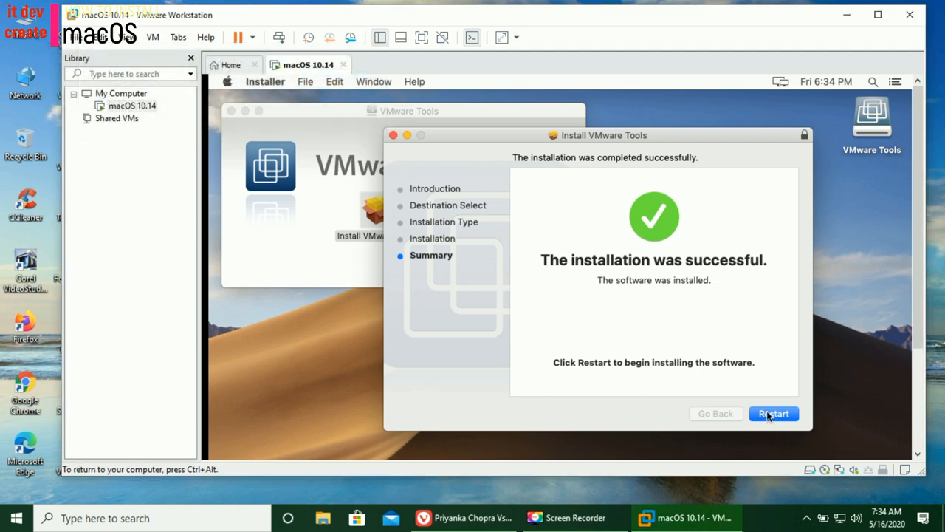
pyautogui.moveTo(781, 419)
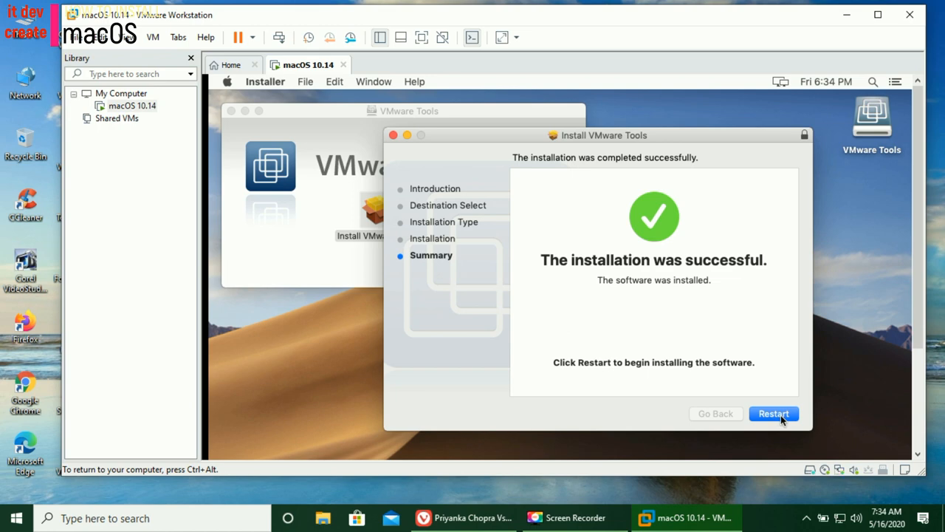
pyautogui.click(773, 414)
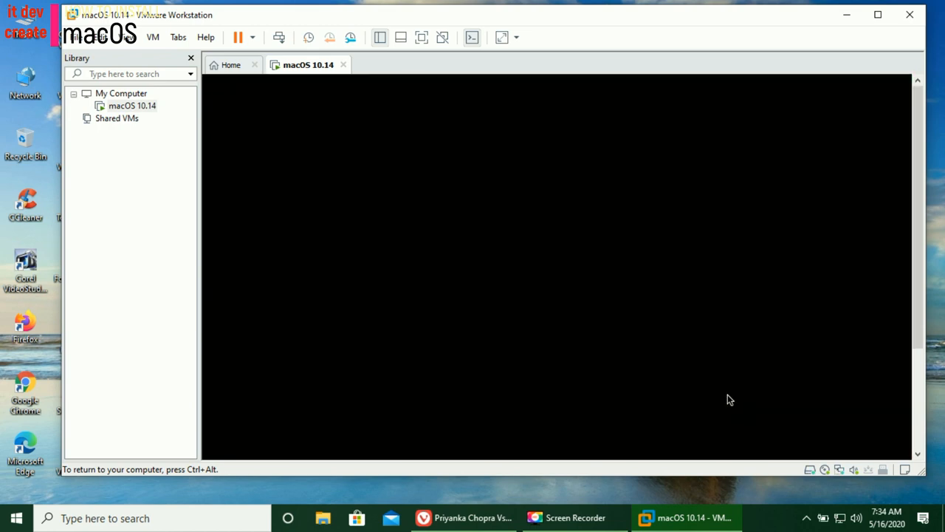
pyautogui.moveTo(729, 399)
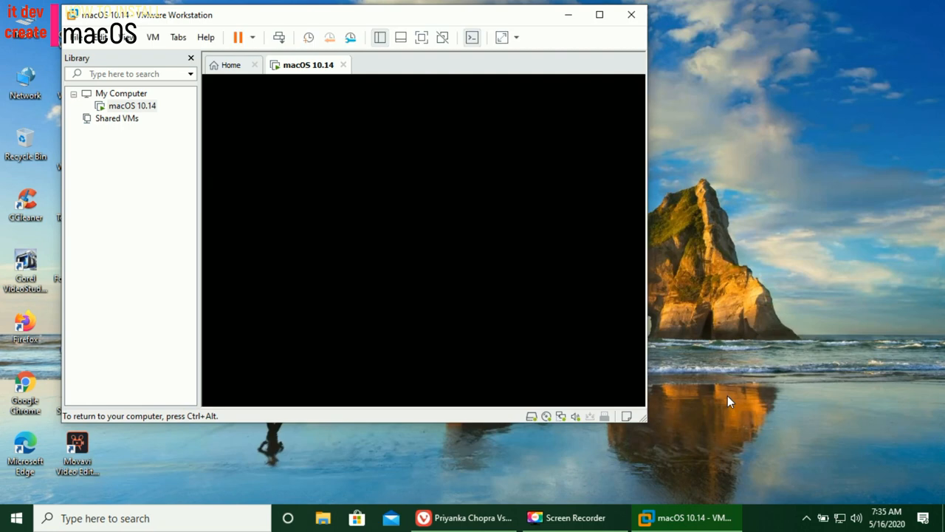
pyautogui.click(598, 14)
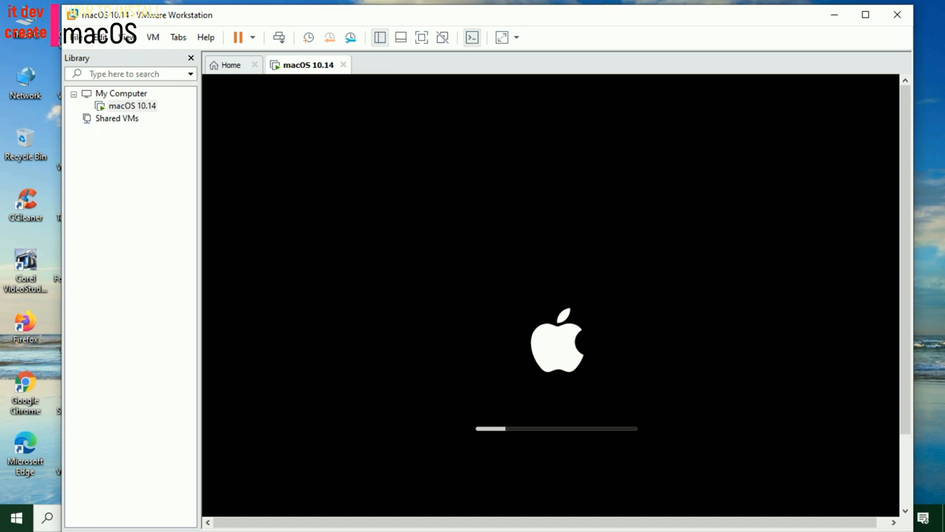
pyautogui.moveTo(730, 403)
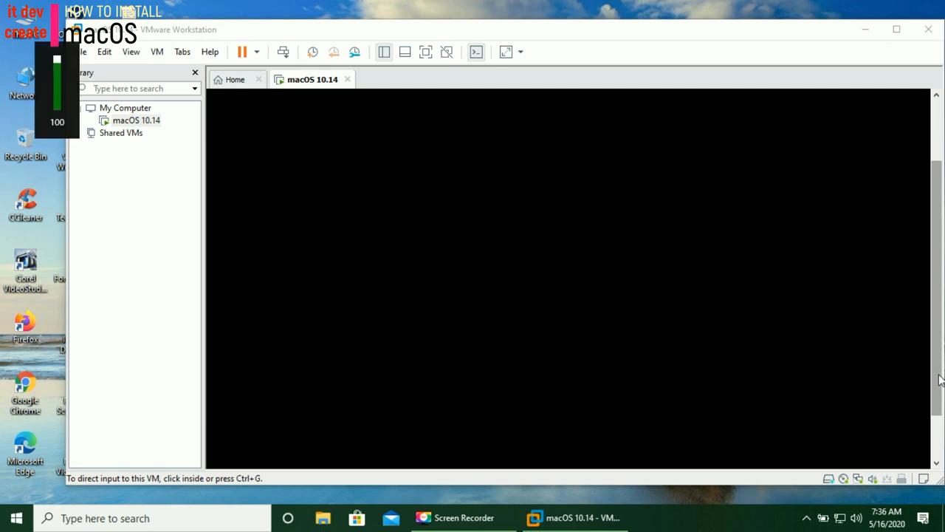
pyautogui.moveTo(939, 381)
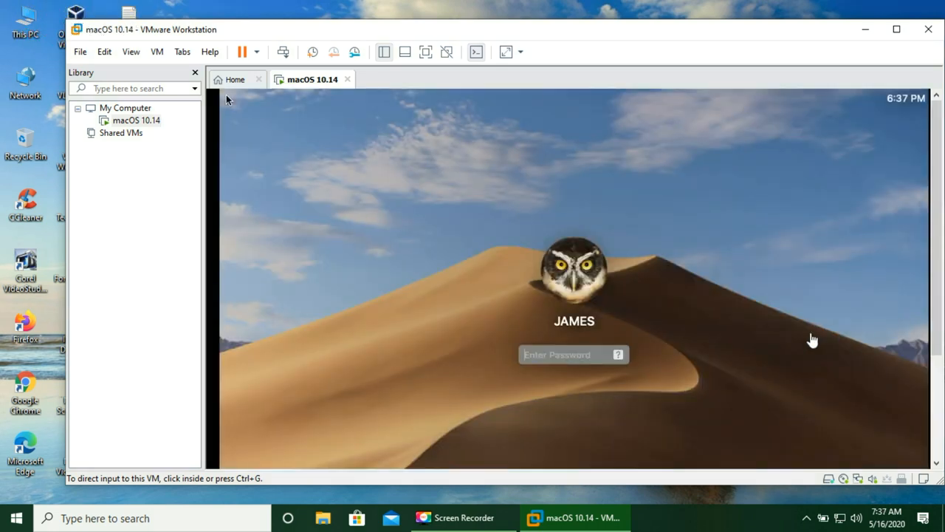
# Enter the account password on the Mojave login screen and log in.
pyautogui.click(668, 337)
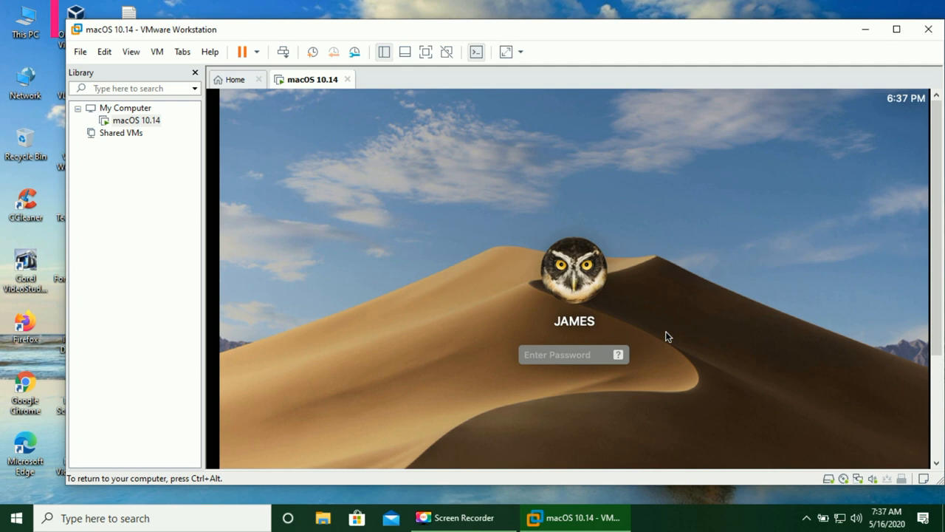
pyautogui.moveTo(691, 332)
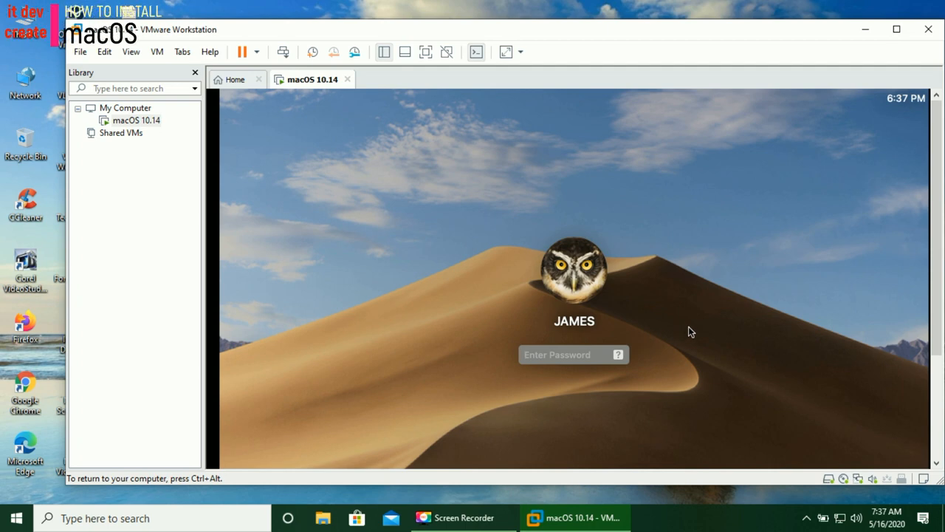
pyautogui.write('••')
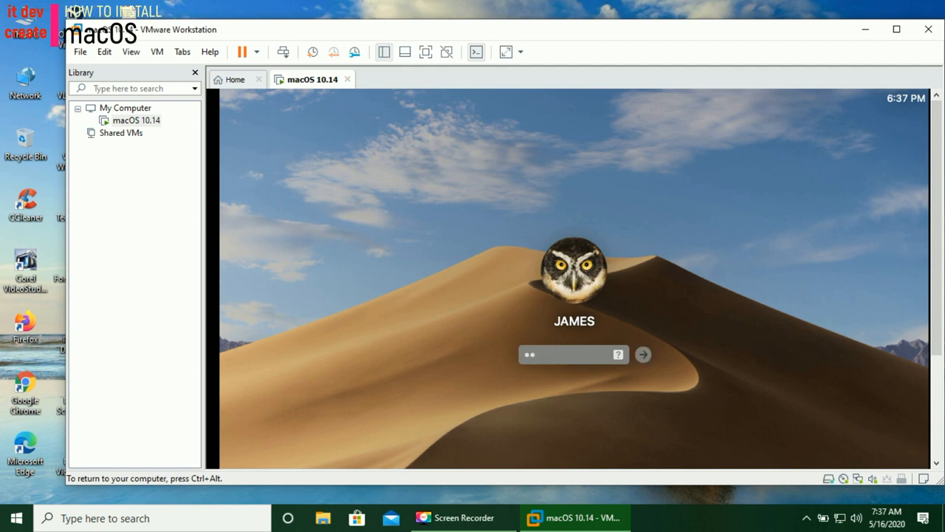
pyautogui.write('•')
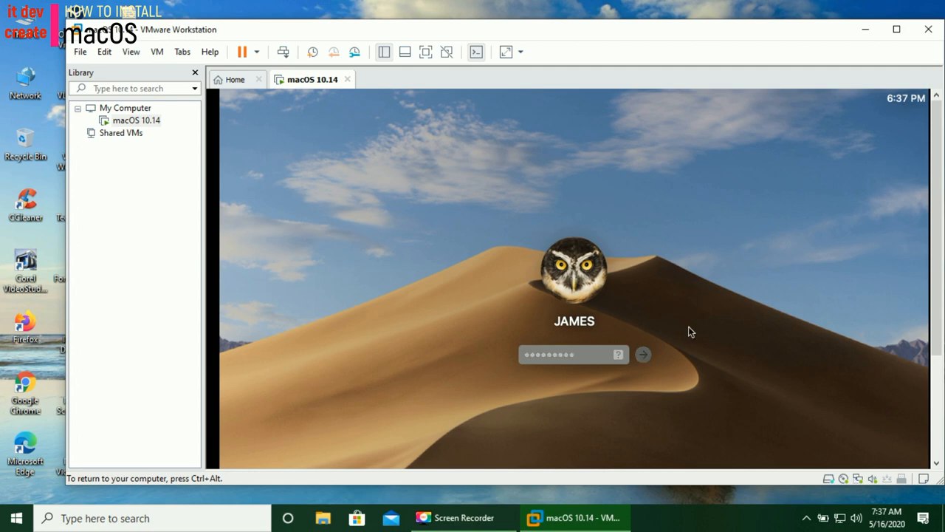
pyautogui.click(642, 354)
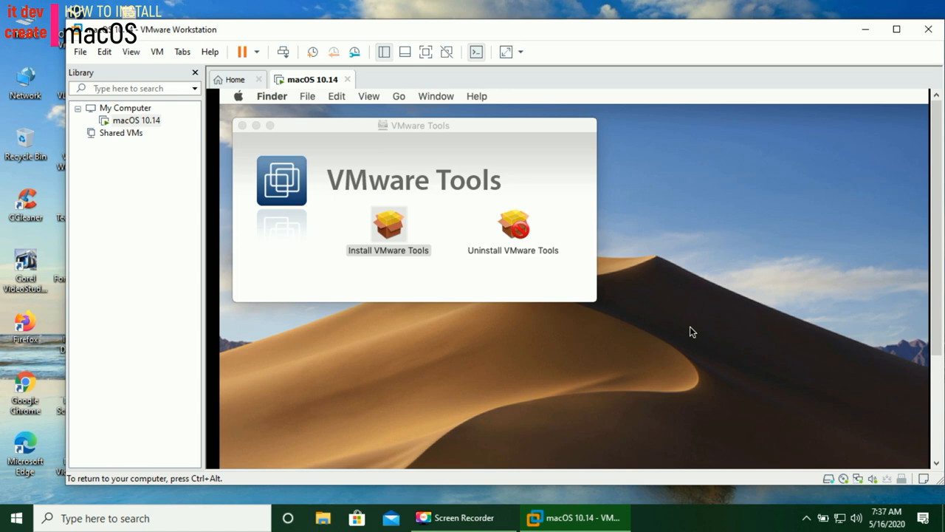
# Close the VMware Tools window and click OK on the System Extension Blocked alert.
pyautogui.doubleClick(388, 225)
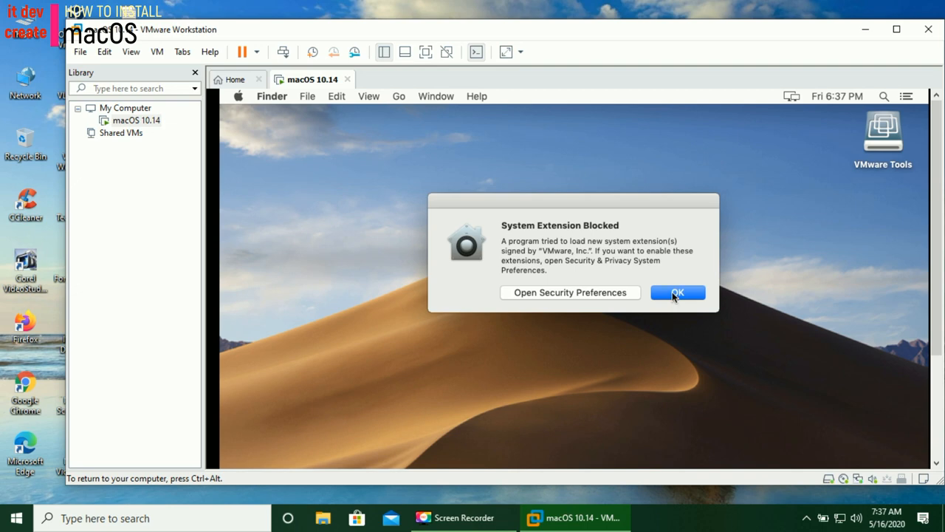
pyautogui.click(677, 293)
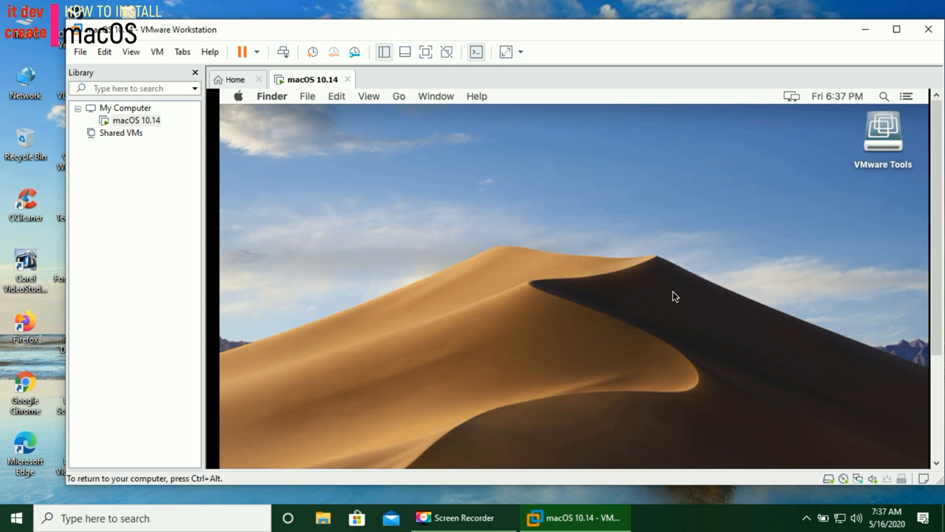
pyautogui.moveTo(872, 153)
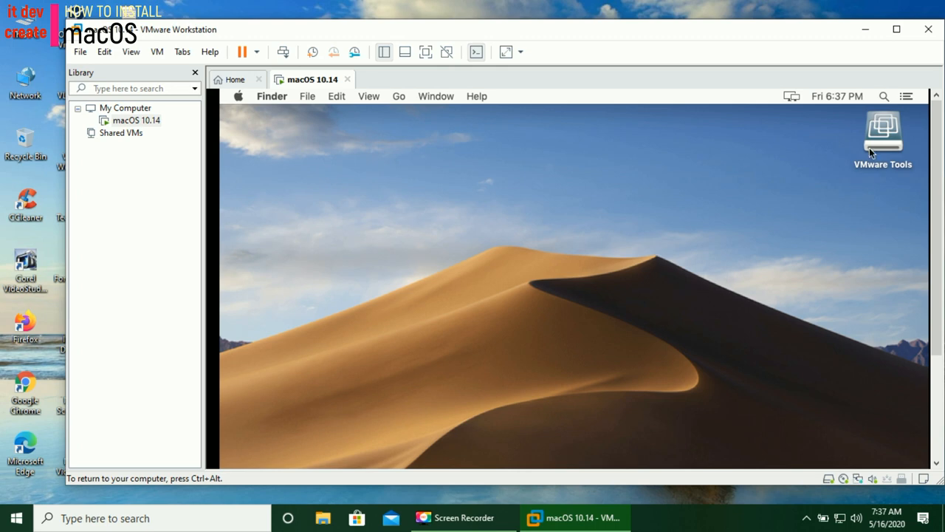
# Open the context menu for the VMware Tools disk on the desktop.
pyautogui.rightClick(883, 133)
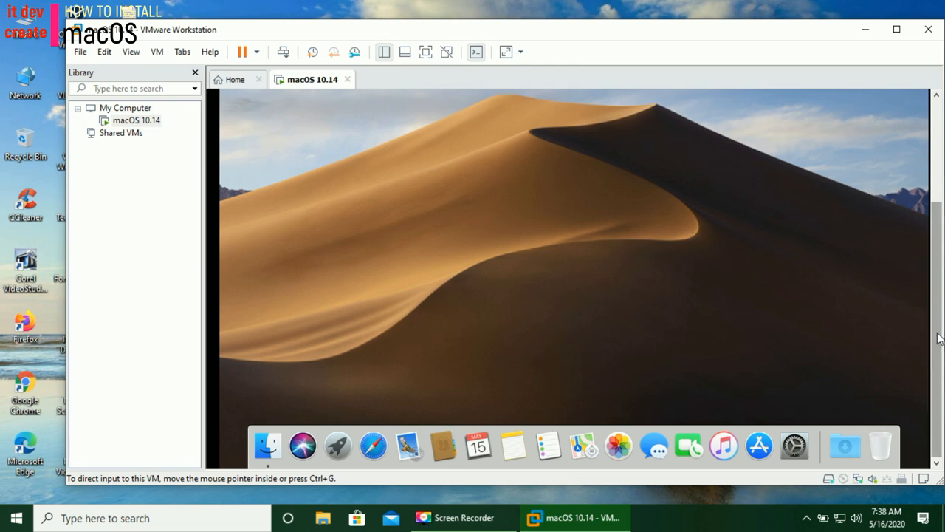
pyautogui.moveTo(938, 334)
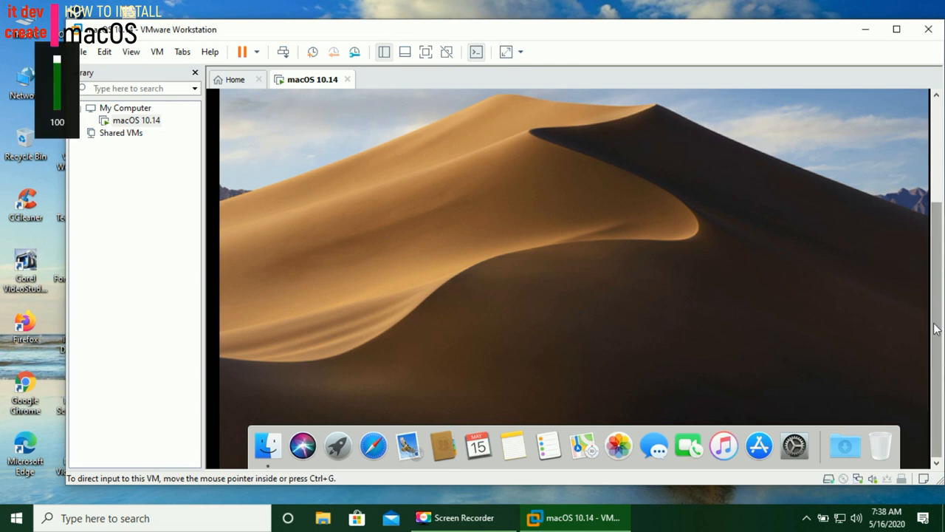
pyautogui.moveTo(94, 271)
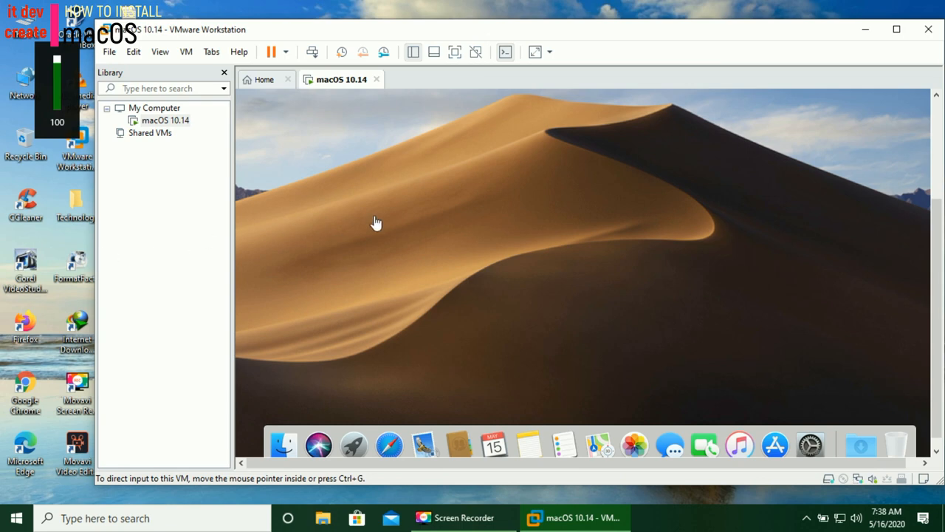
pyautogui.moveTo(484, 207)
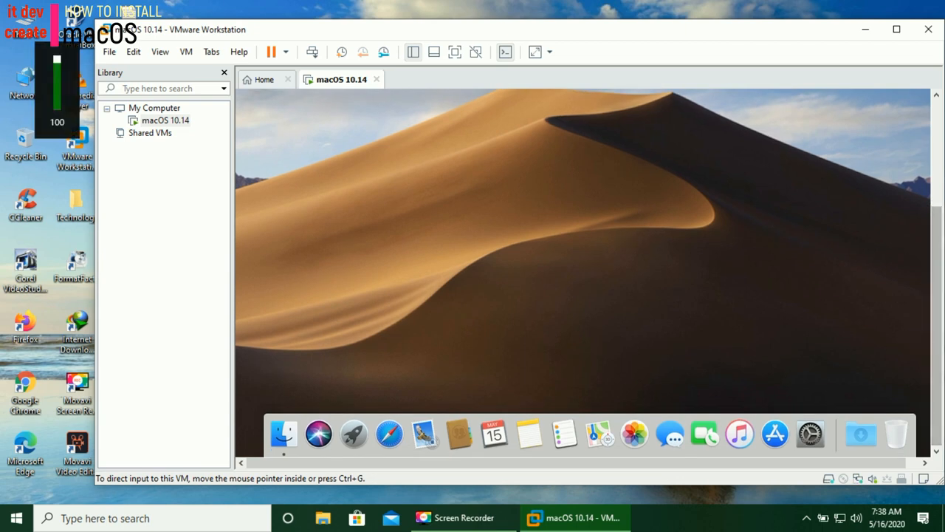
pyautogui.moveTo(774, 434)
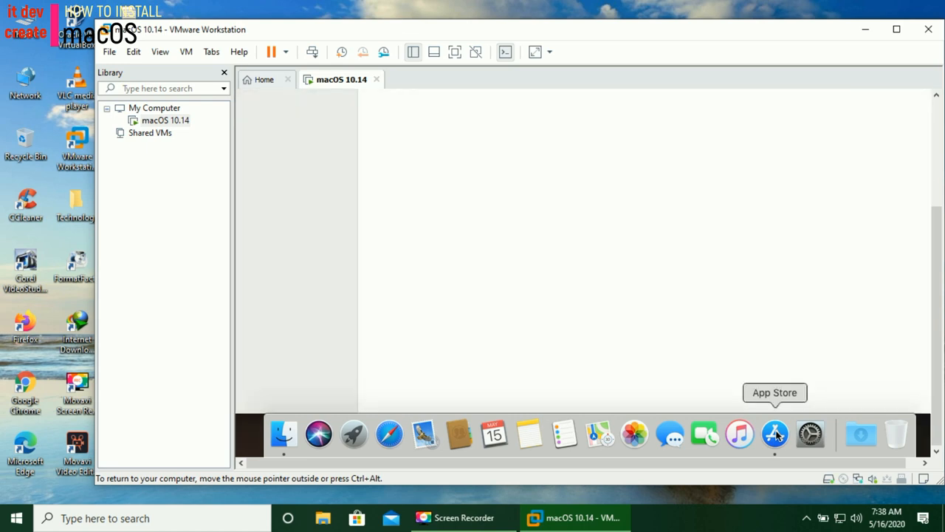
pyautogui.moveTo(637, 330)
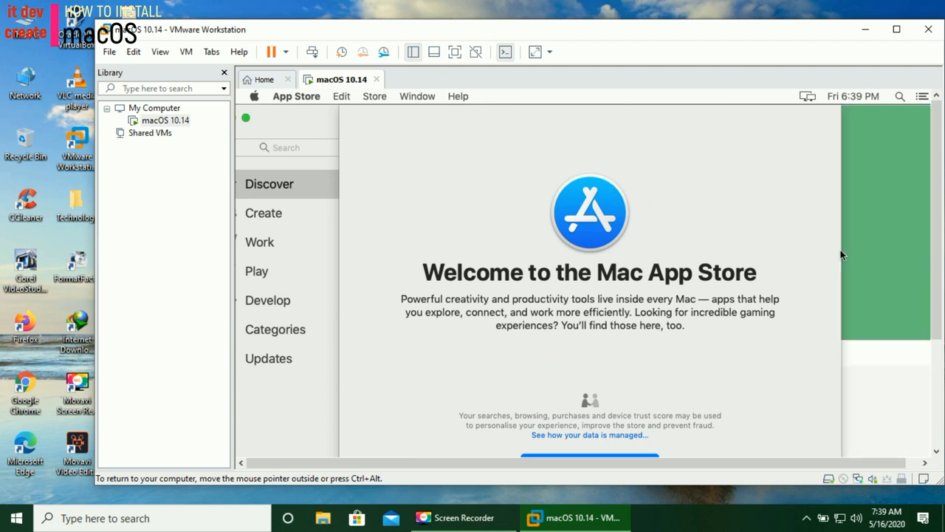
pyautogui.moveTo(937, 255)
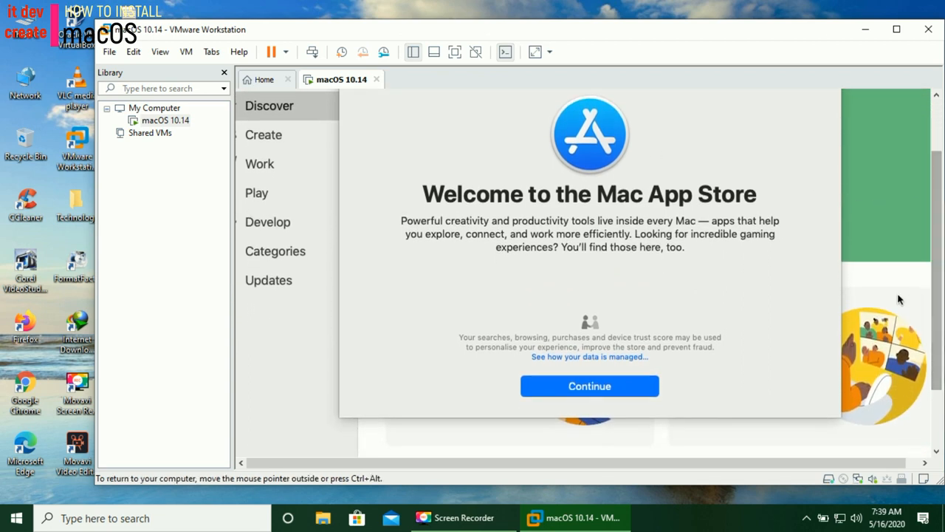
pyautogui.moveTo(589, 385)
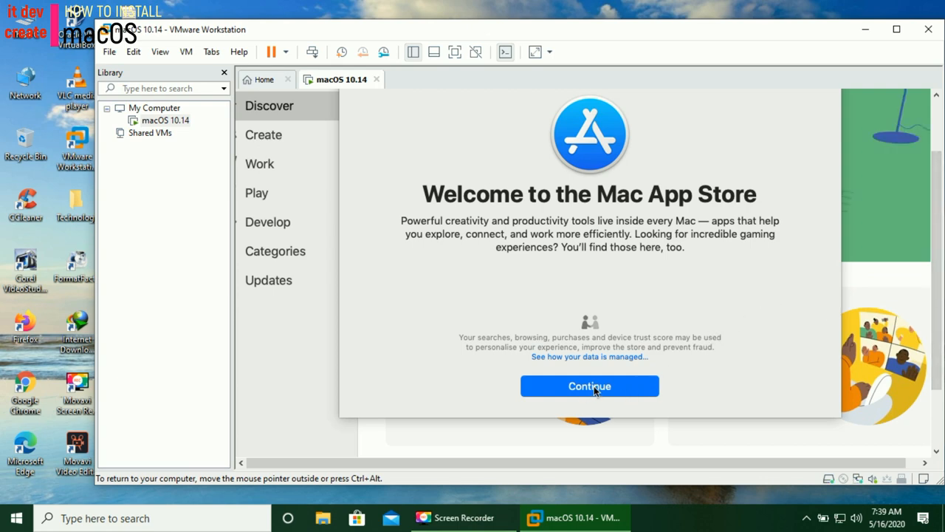
# Continue past the Mac App Store welcome, then close the App Store window.
pyautogui.click(589, 386)
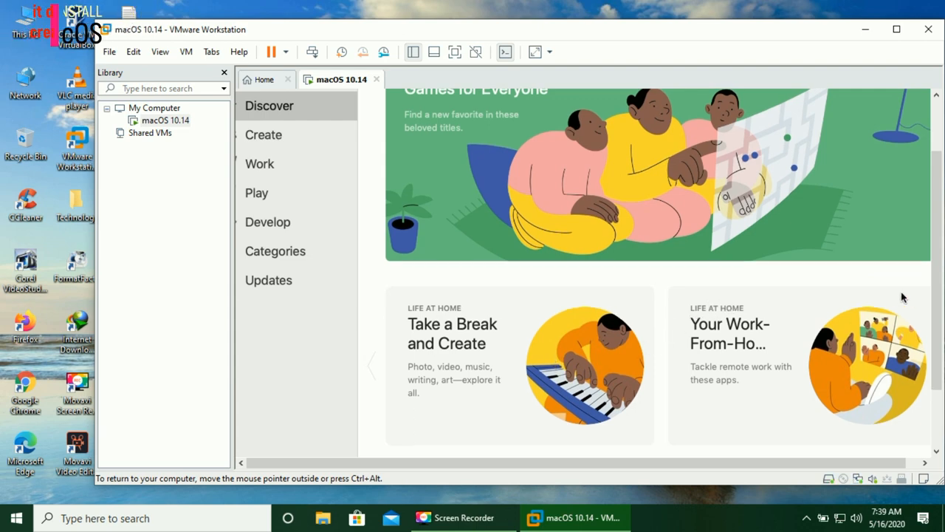
pyautogui.scroll(-3)
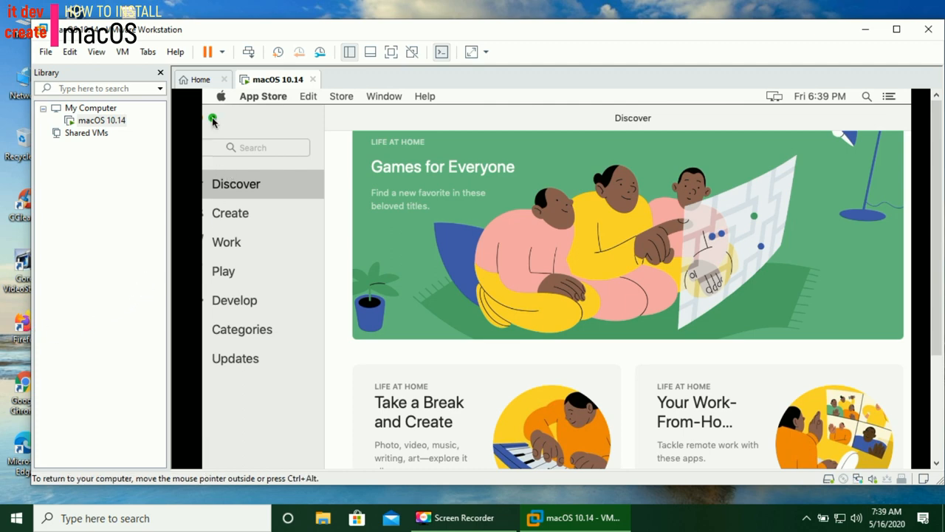
pyautogui.moveTo(230, 124)
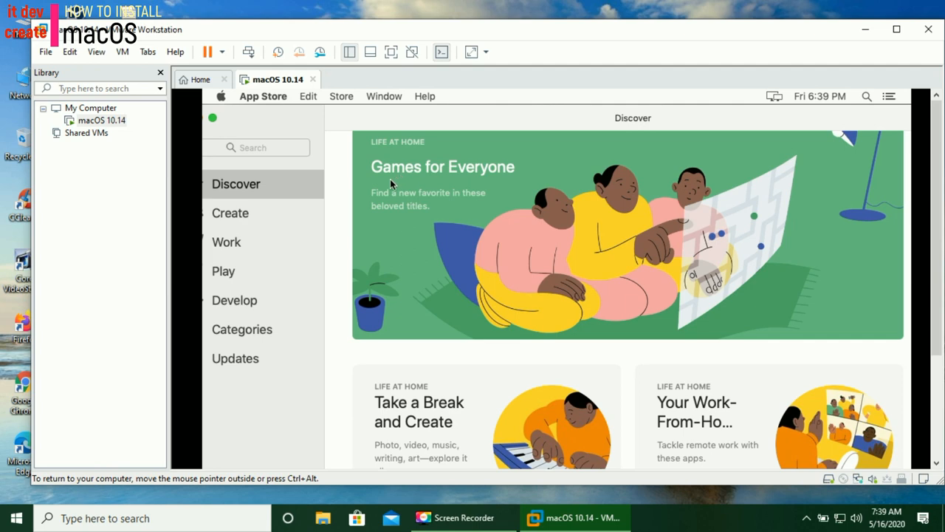
pyautogui.moveTo(214, 134)
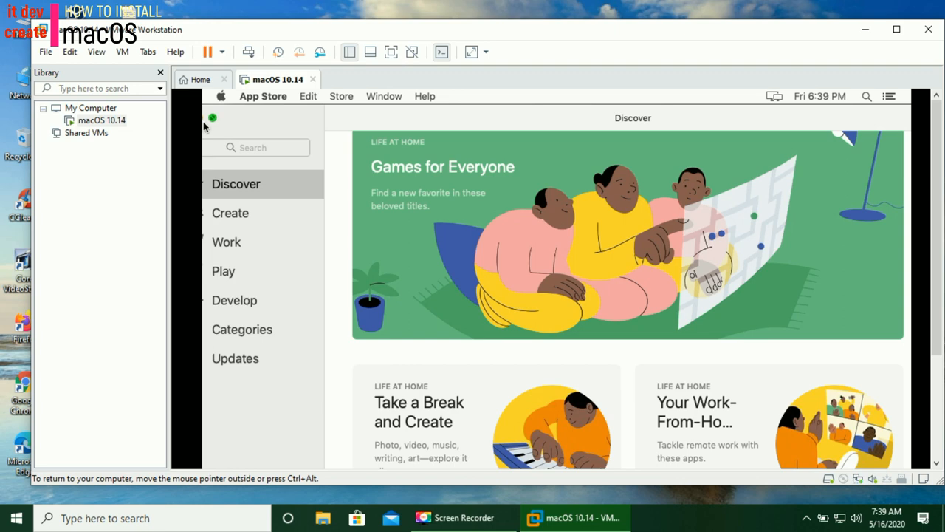
pyautogui.moveTo(330, 152)
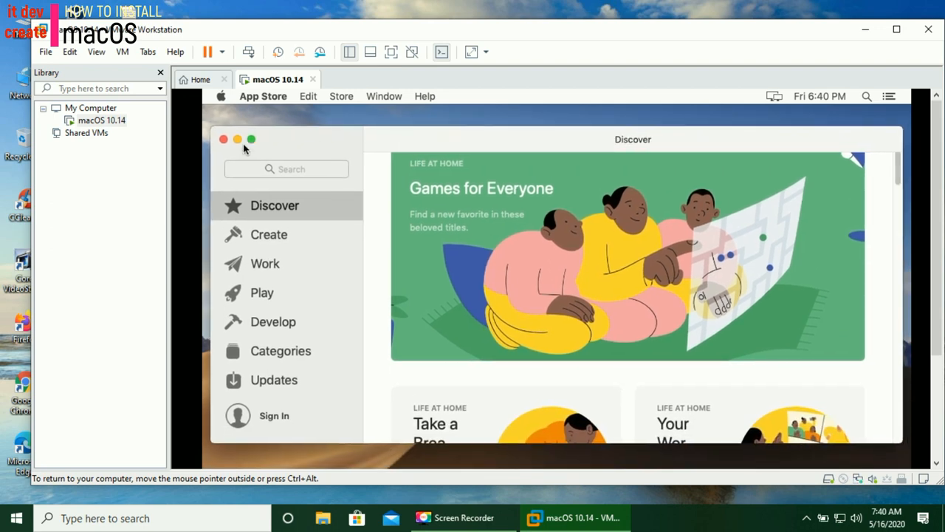
pyautogui.click(224, 138)
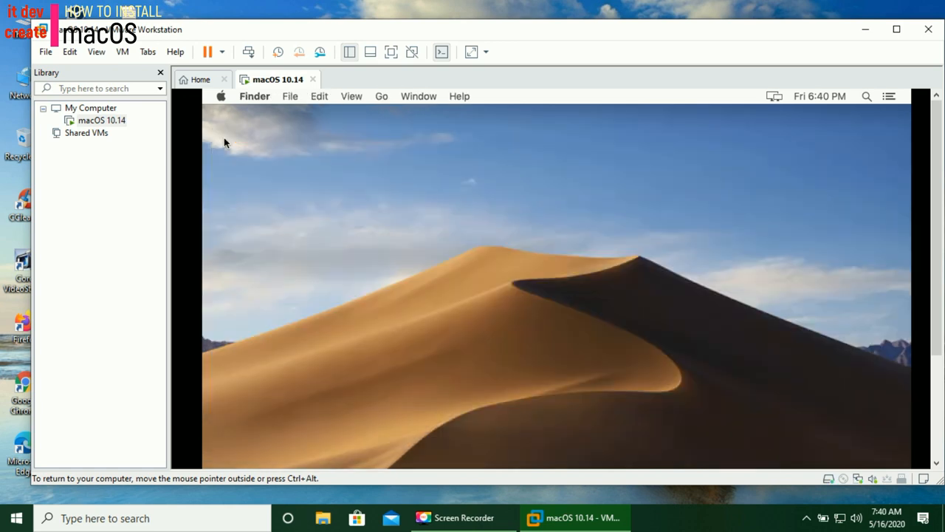
pyautogui.moveTo(499, 197)
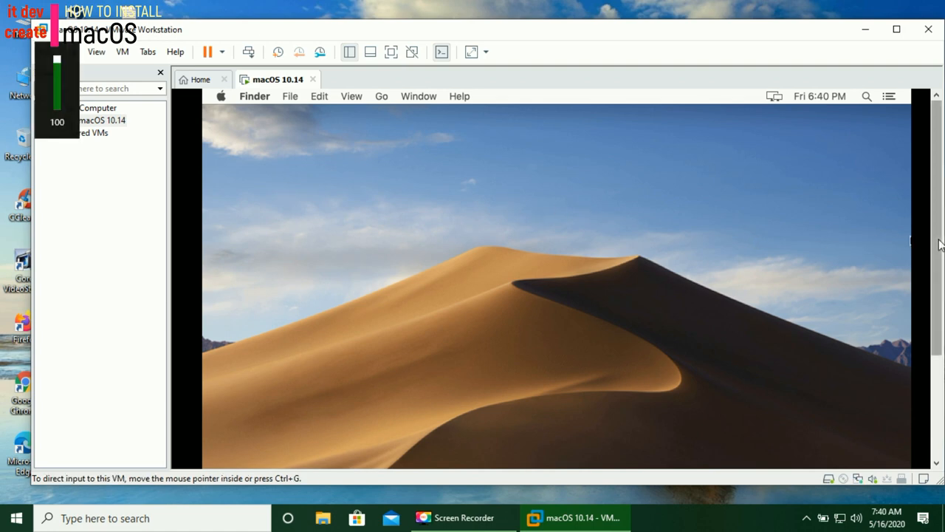
pyautogui.moveTo(902, 355)
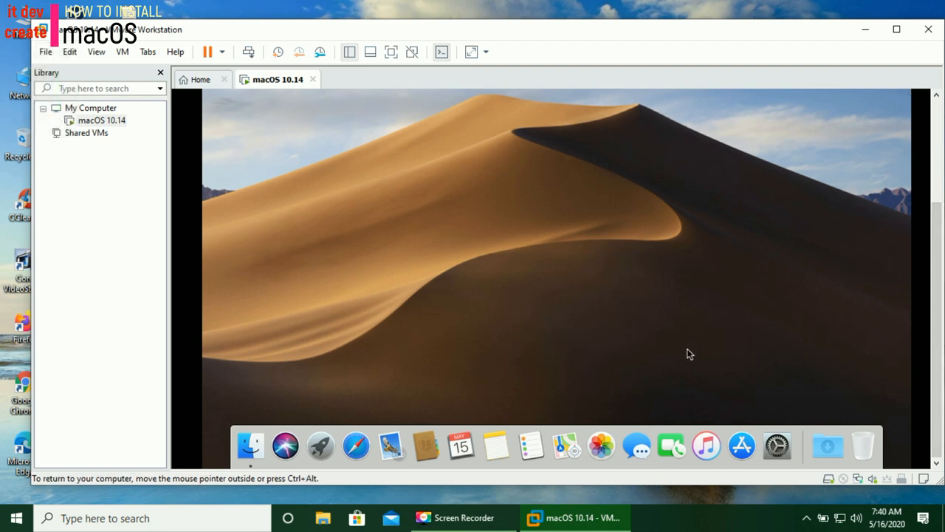
pyautogui.moveTo(598, 361)
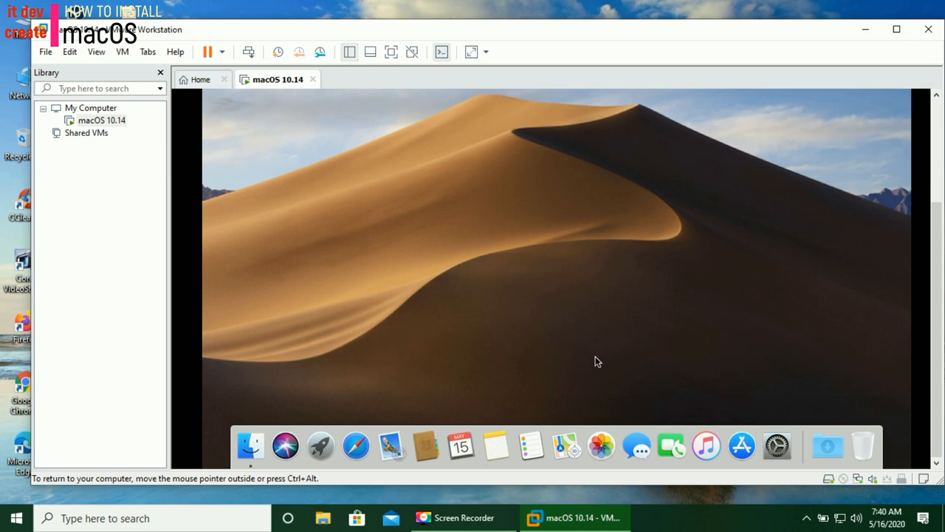
pyautogui.moveTo(355, 446)
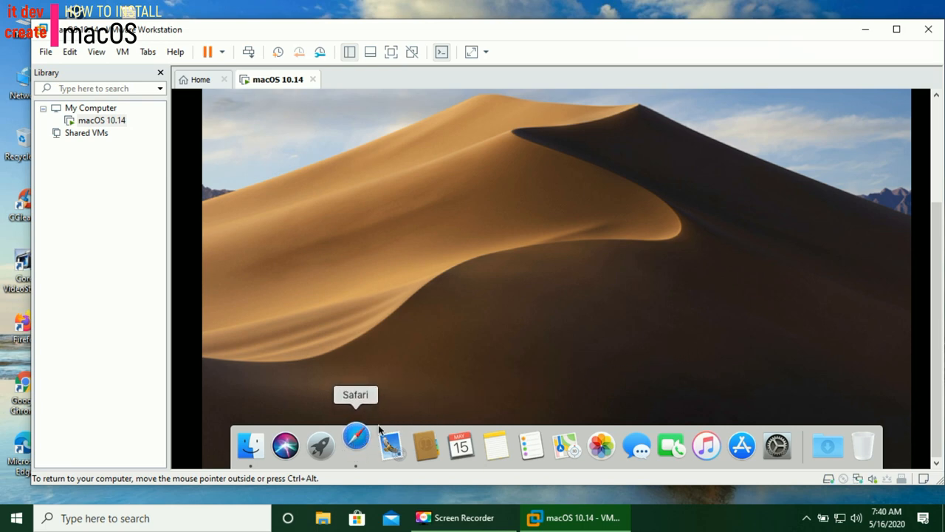
# Launch Safari from the Dock and pick Google on the Favourites page.
pyautogui.click(356, 446)
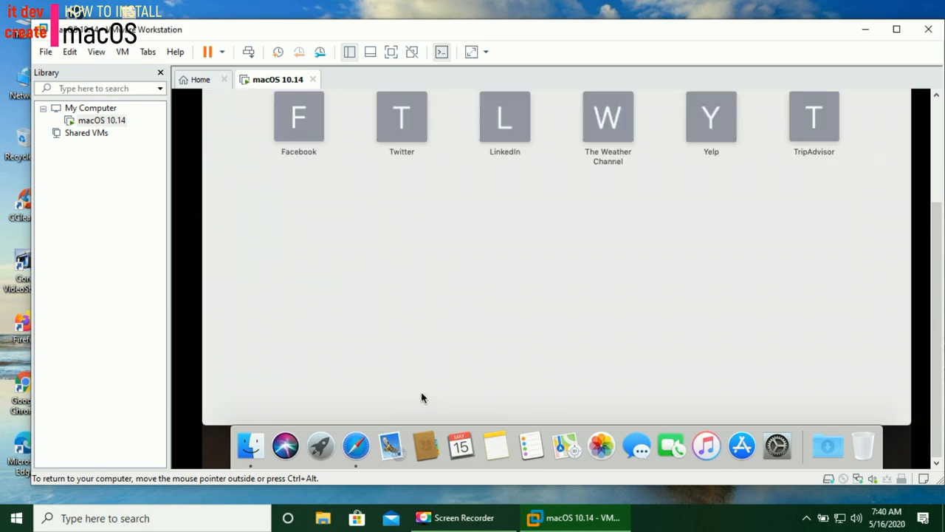
pyautogui.moveTo(451, 356)
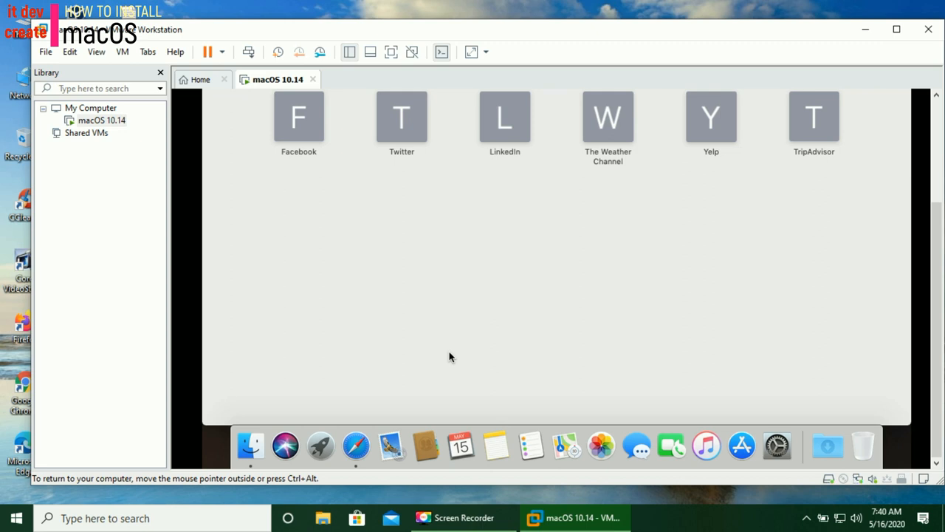
pyautogui.moveTo(837, 299)
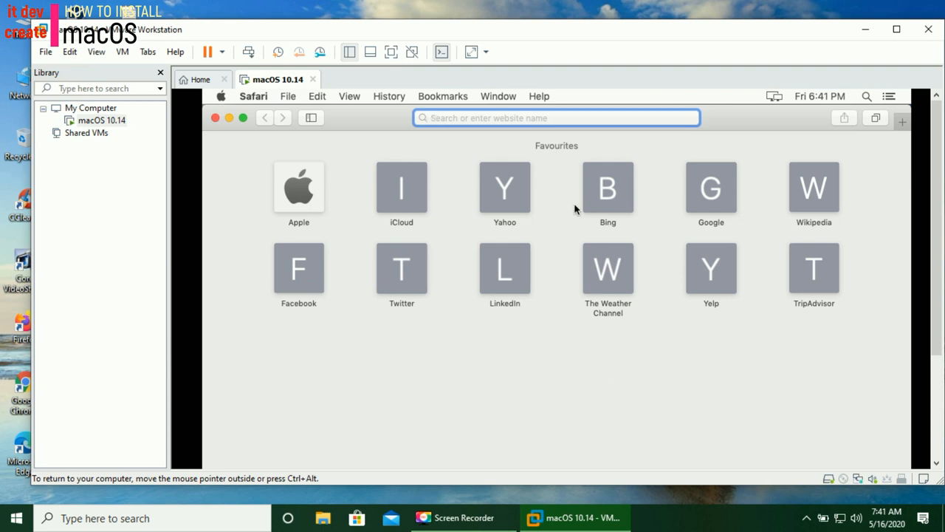
pyautogui.click(486, 117)
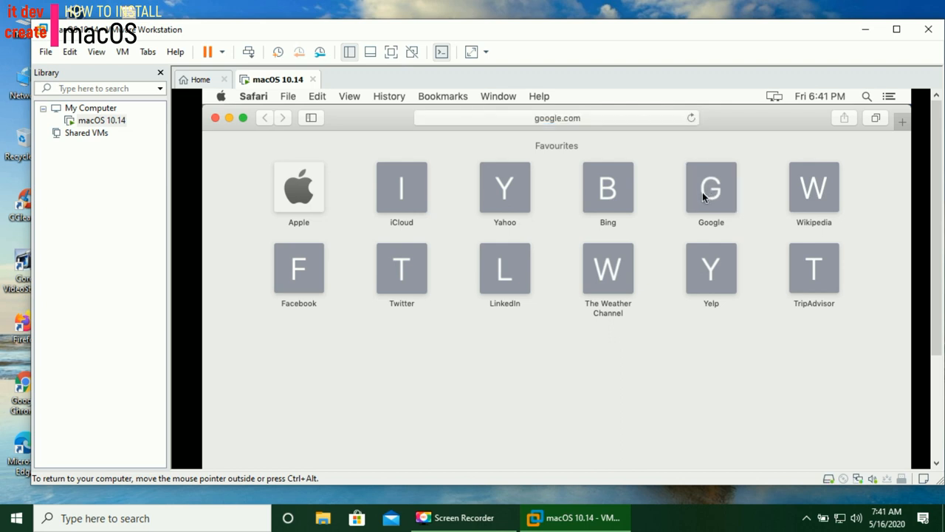
# Search Google for 'youtube' and follow the YouTube result link.
pyautogui.click(710, 189)
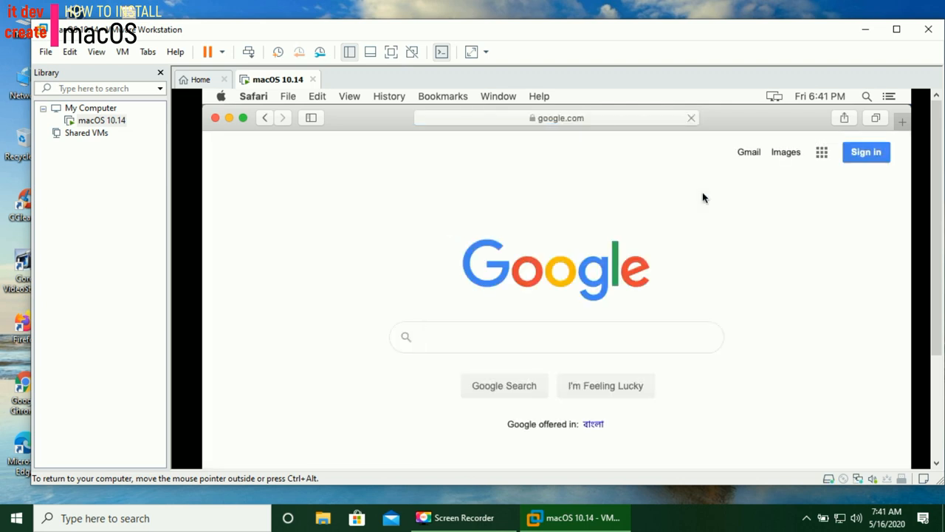
pyautogui.moveTo(679, 257)
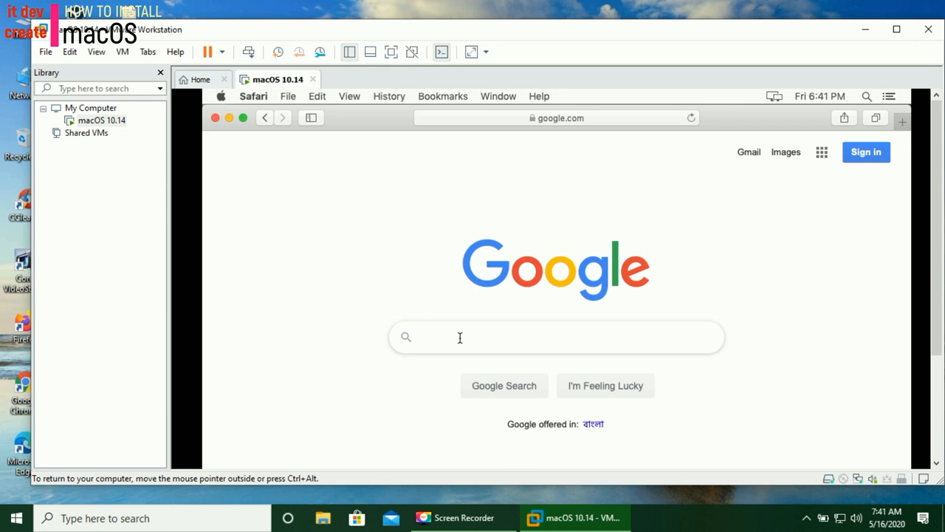
pyautogui.write('yout')
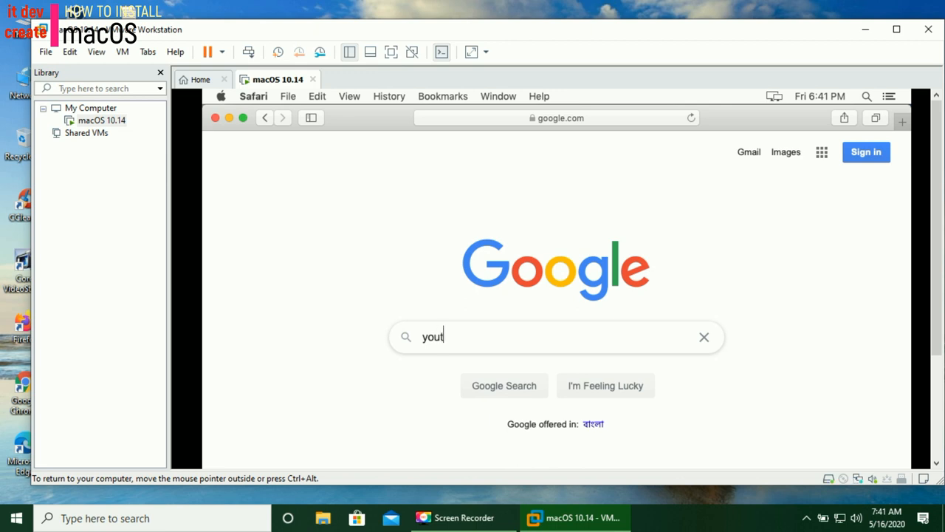
pyautogui.write('u')
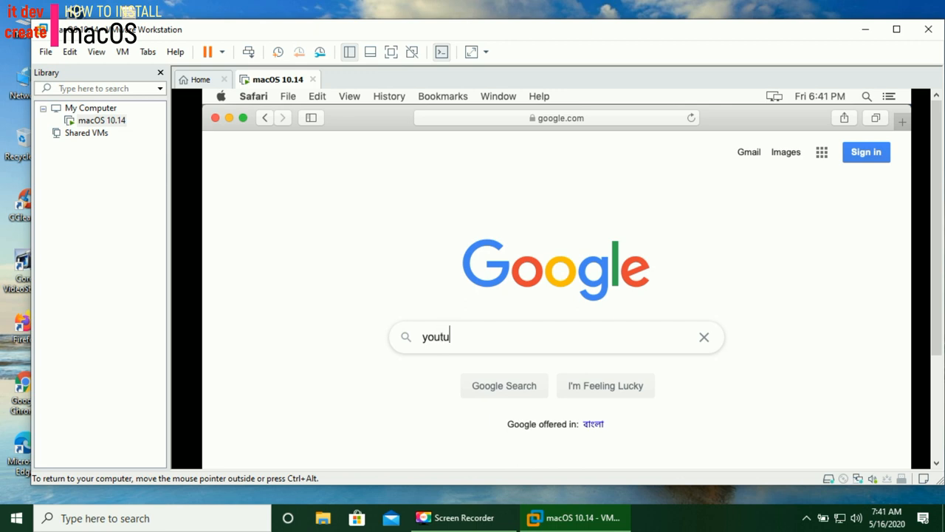
pyautogui.write('be')
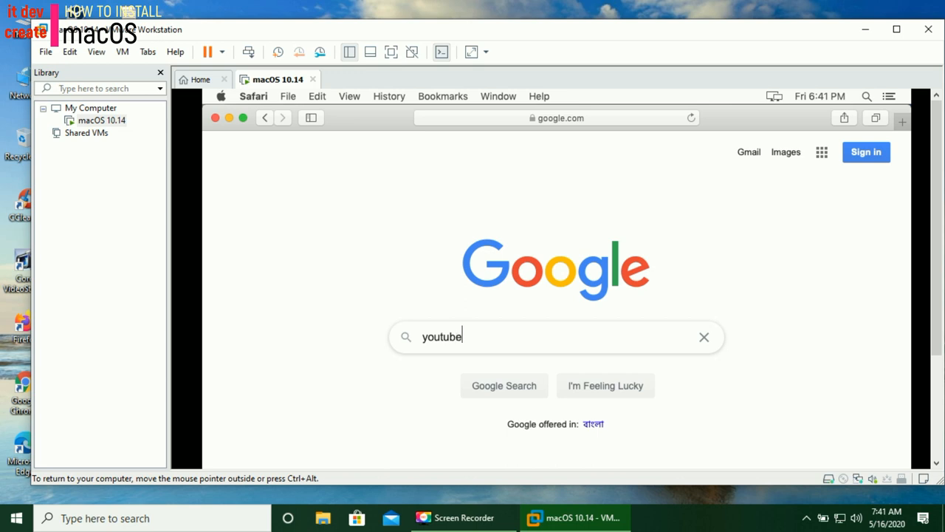
pyautogui.moveTo(527, 332)
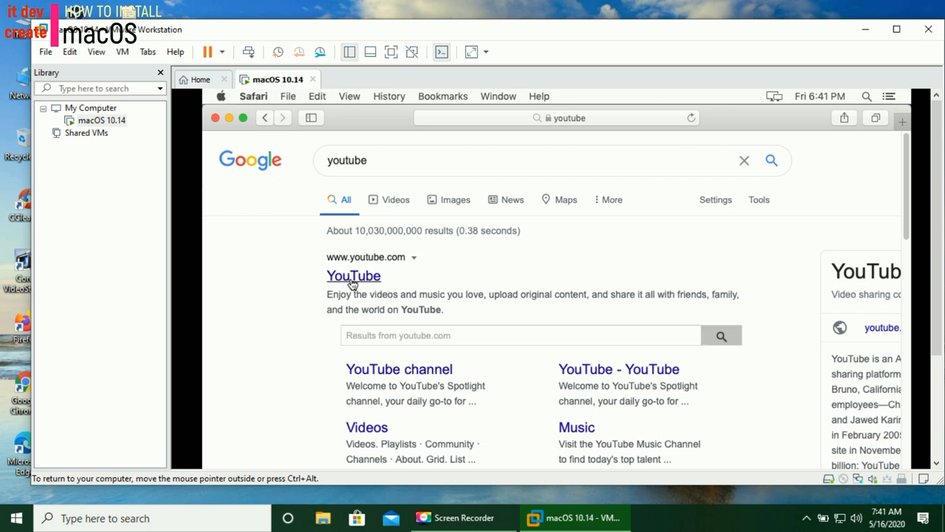
pyautogui.click(354, 274)
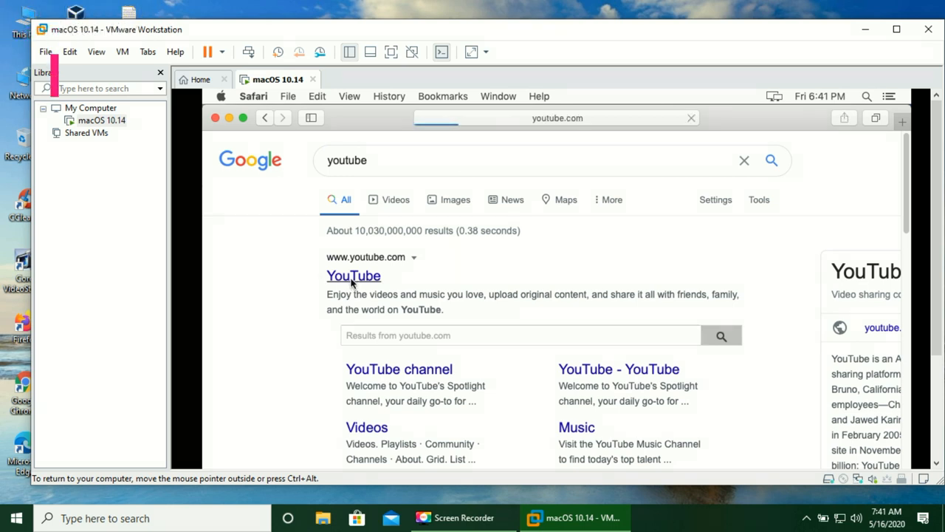
# Let youtube.com finish loading, then select the YouTube search box.
pyautogui.click(353, 276)
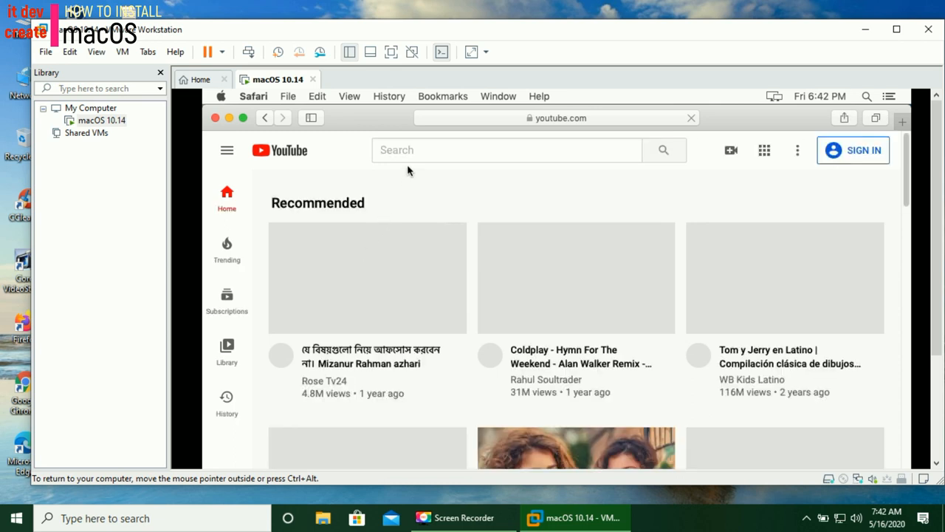
pyautogui.click(507, 150)
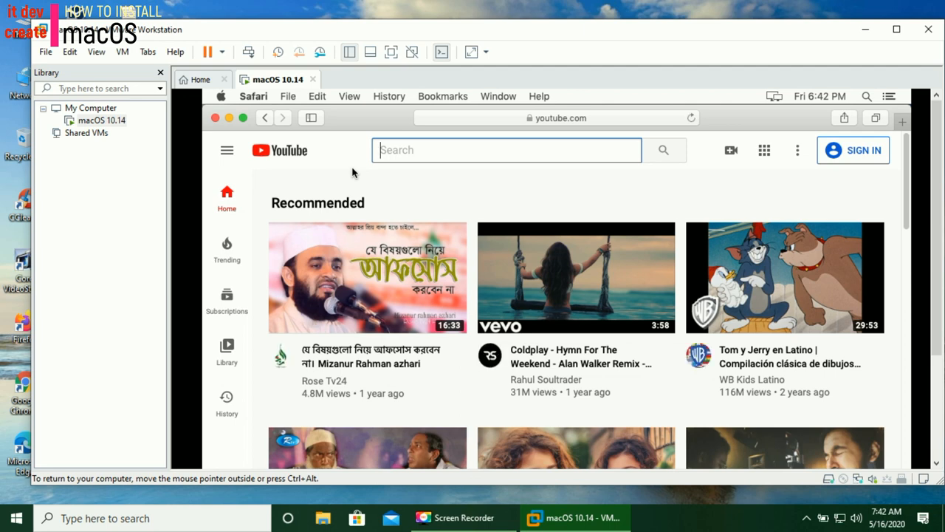
# Search YouTube for 'james washington bishwas' and open that channel.
pyautogui.write('ja')
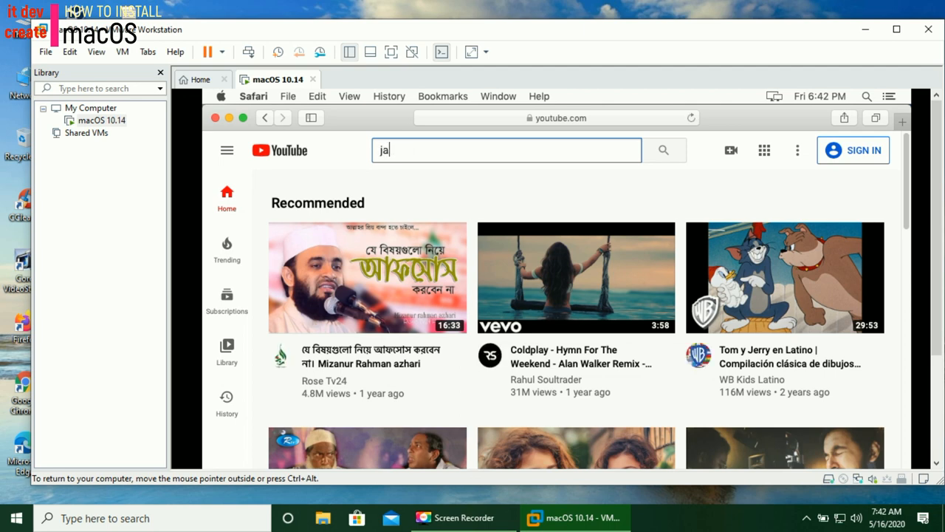
pyautogui.write('m')
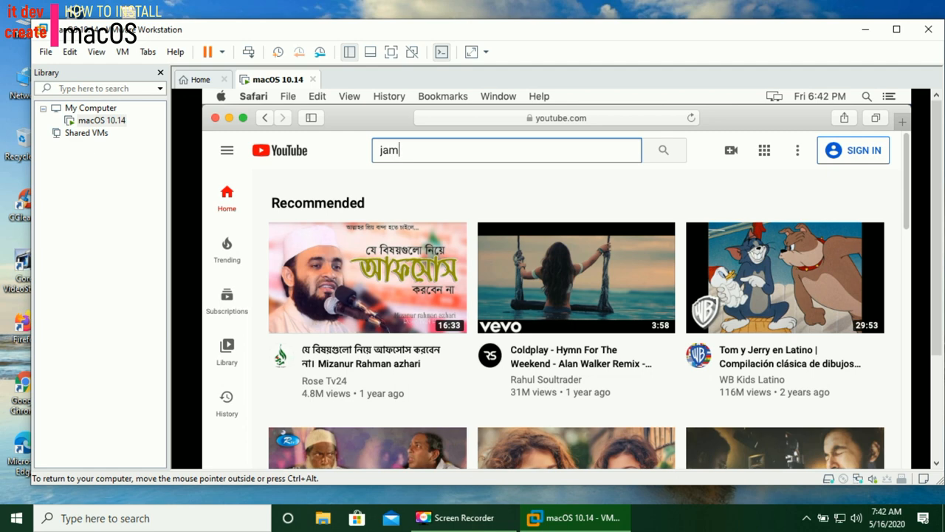
pyautogui.write('es')
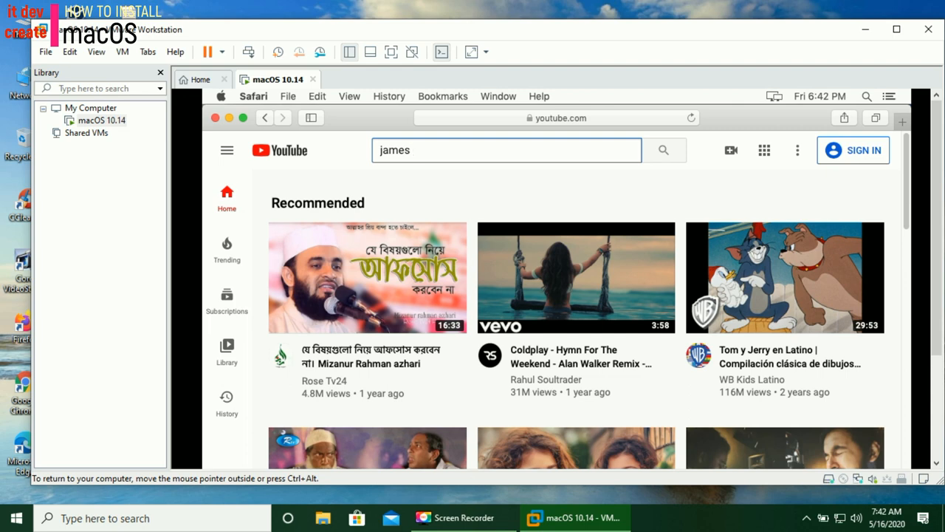
pyautogui.write('wash')
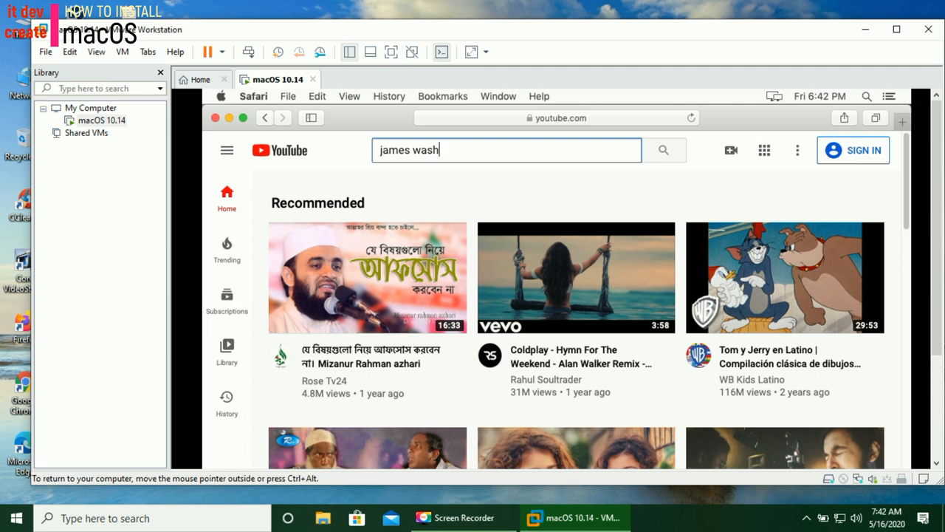
pyautogui.write('i')
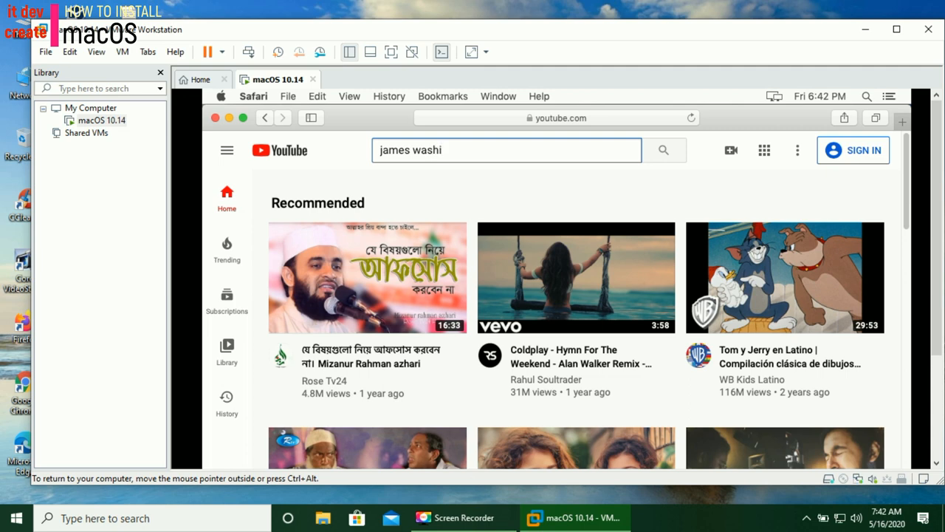
pyautogui.write('n')
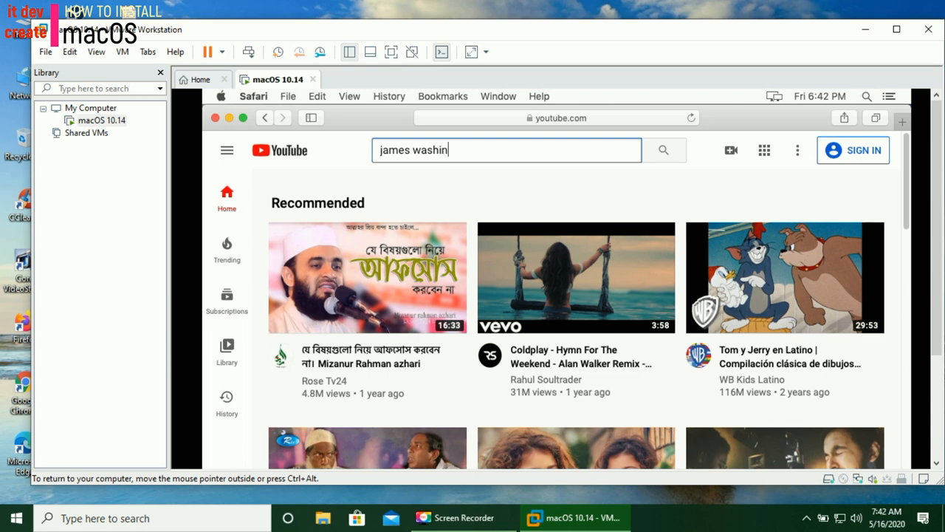
pyautogui.write('gt')
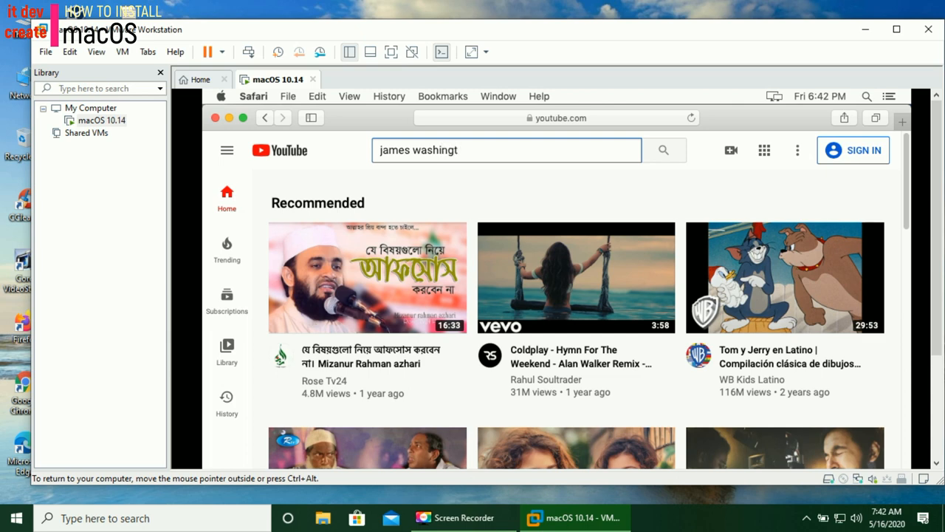
pyautogui.write('on')
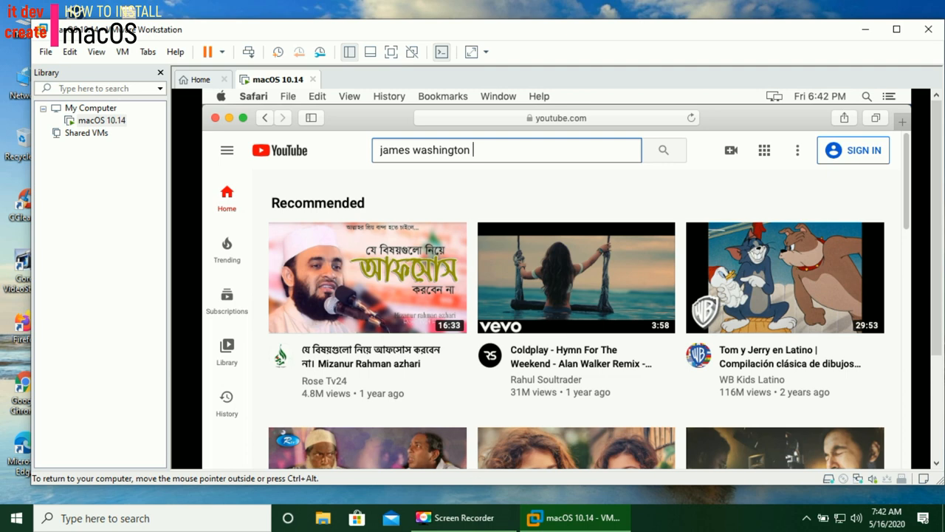
pyautogui.write('b')
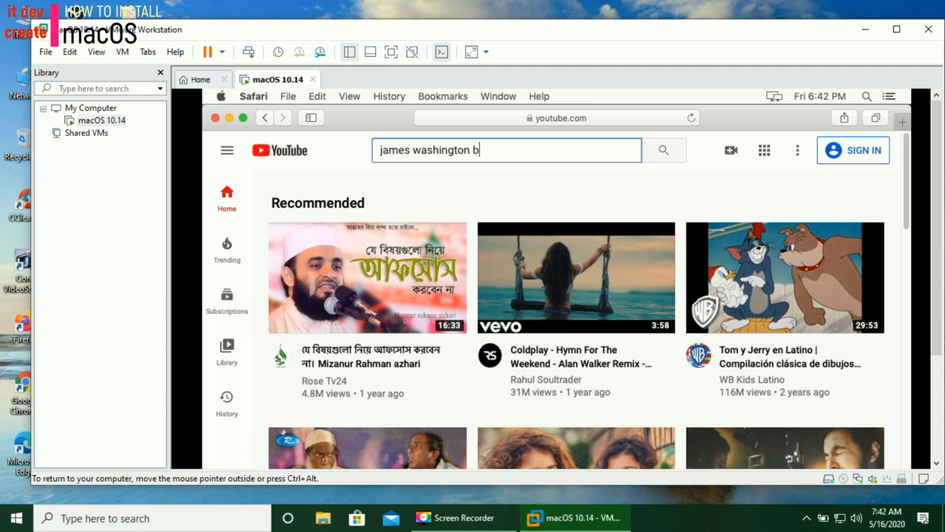
pyautogui.write('is')
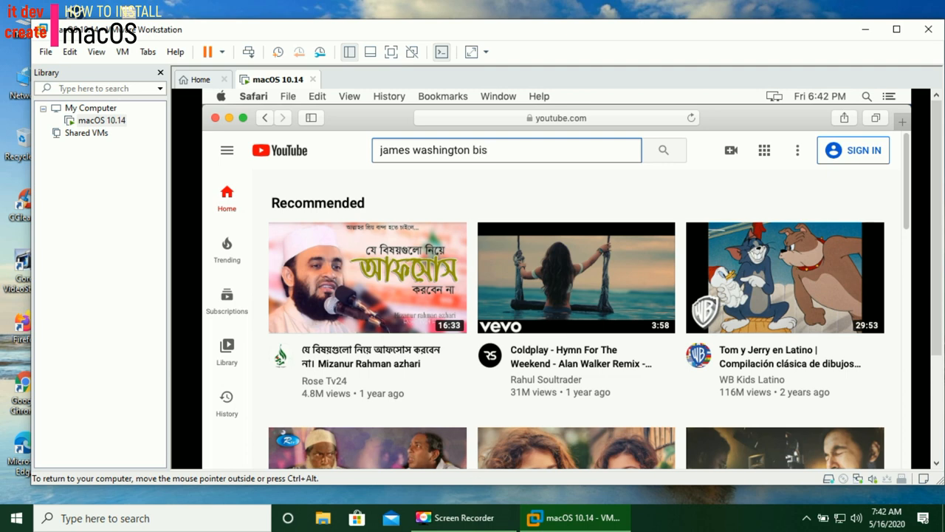
pyautogui.write('hwas')
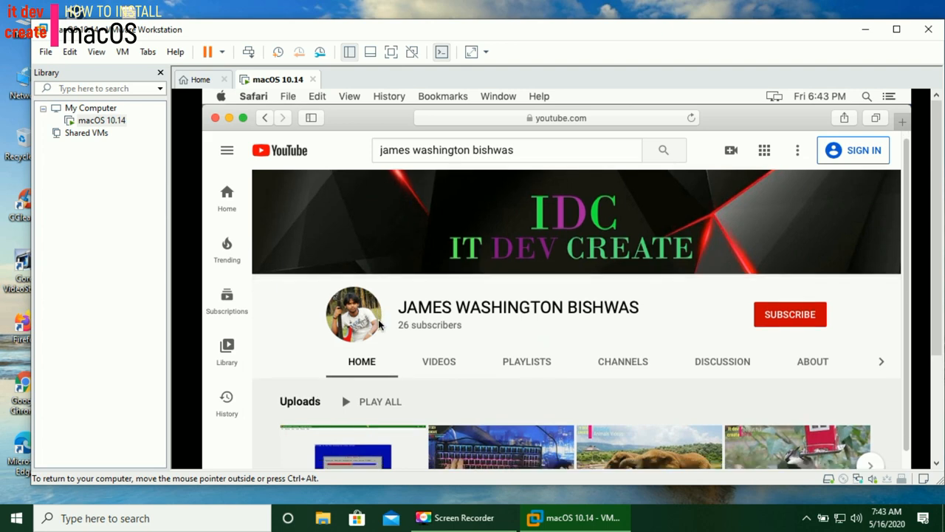
pyautogui.moveTo(388, 405)
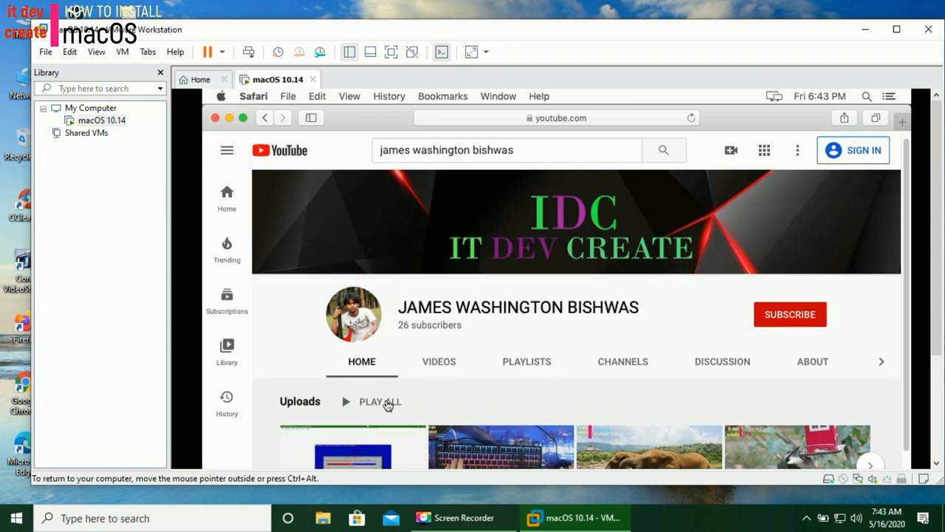
pyautogui.moveTo(702, 369)
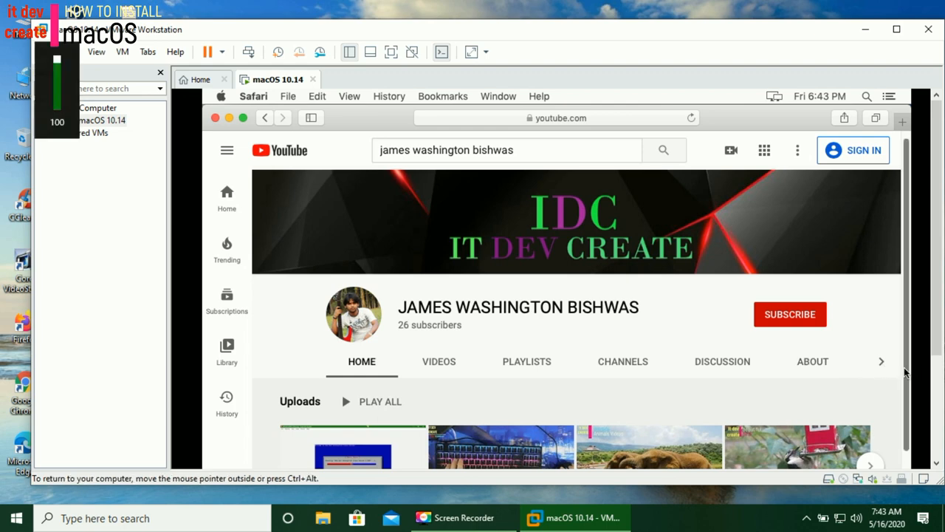
# Scroll down the channel page to its uploads list.
pyautogui.scroll(-3)
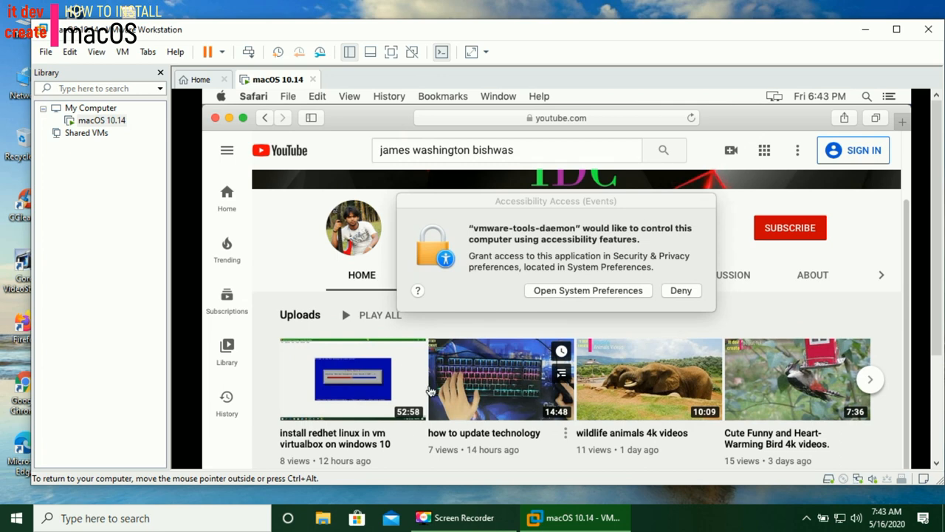
pyautogui.moveTo(414, 385)
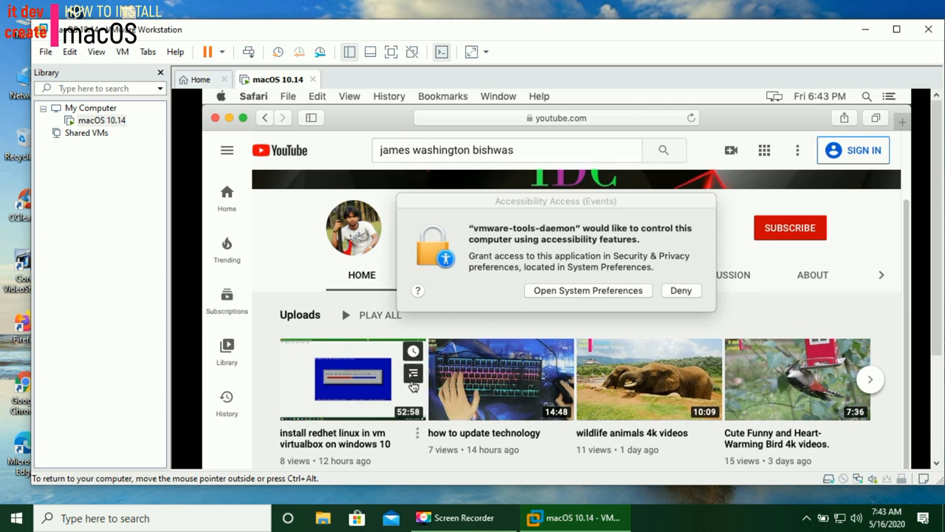
pyautogui.moveTo(413, 373)
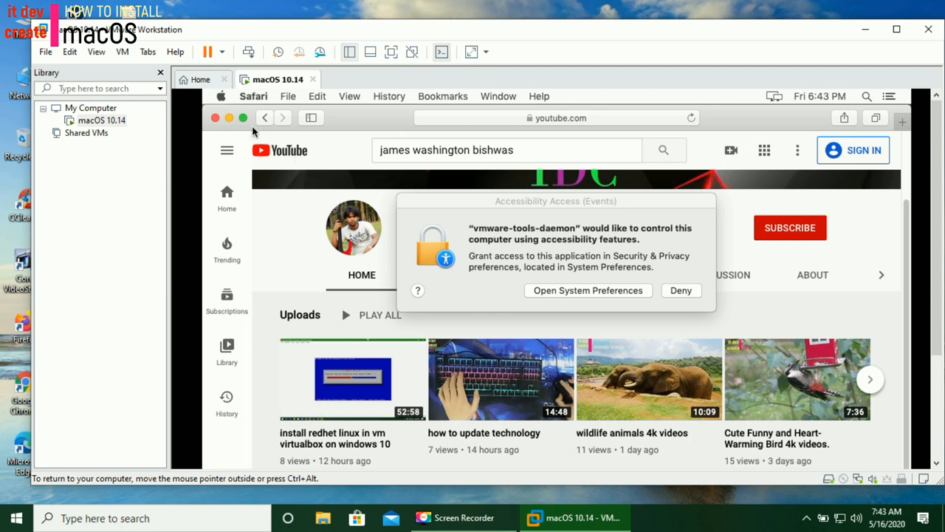
pyautogui.moveTo(243, 118)
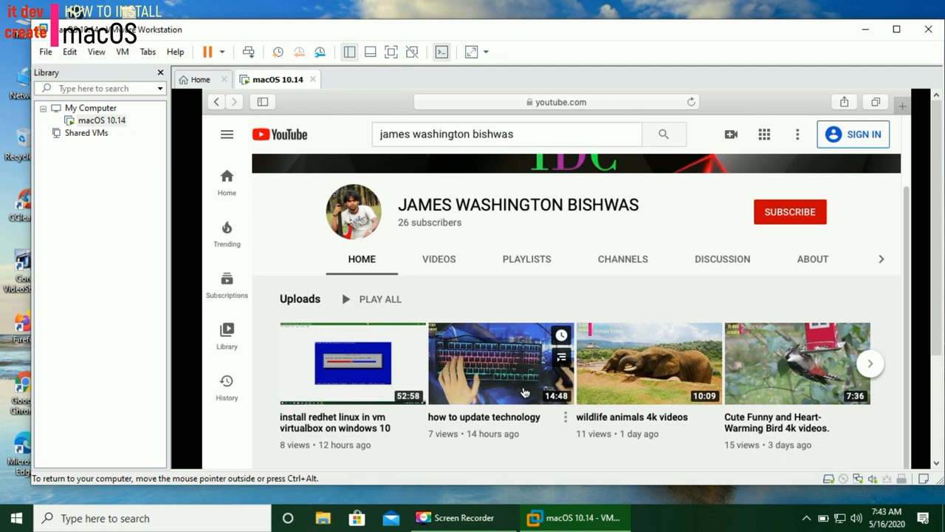
pyautogui.moveTo(515, 384)
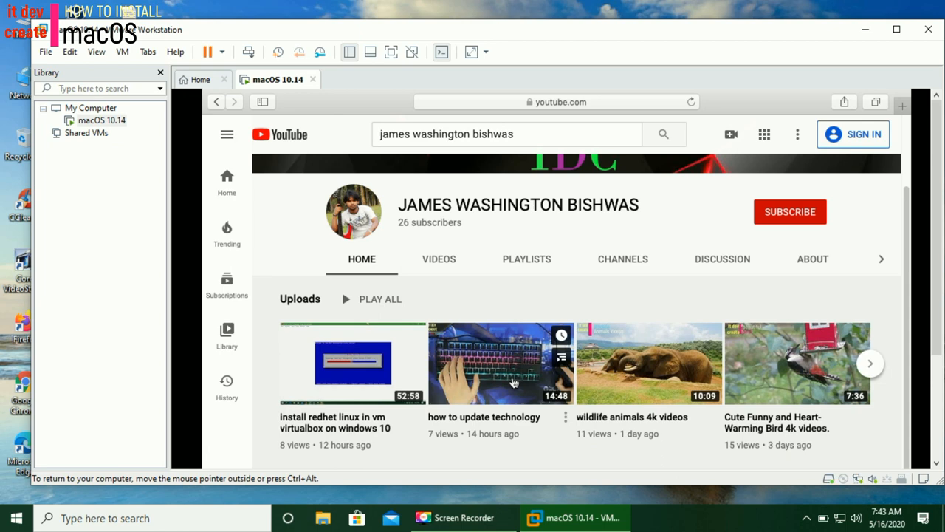
pyautogui.moveTo(416, 285)
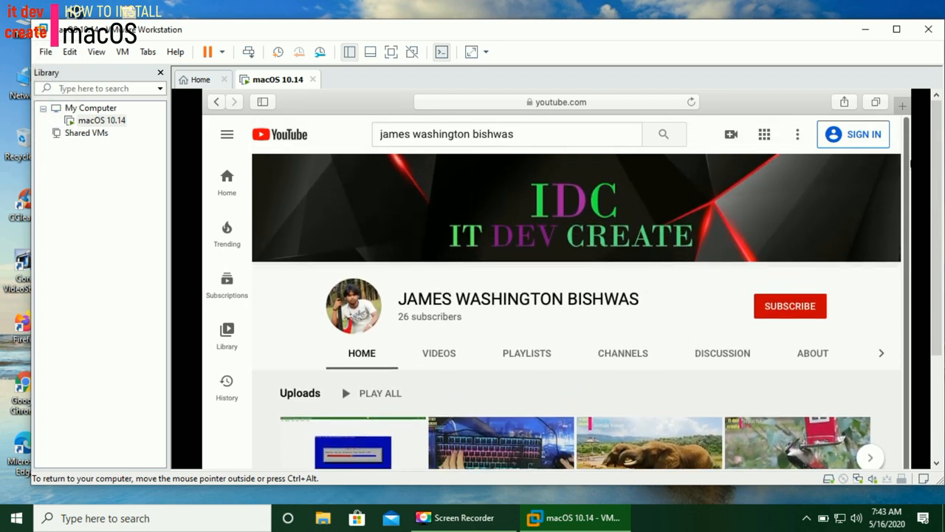
pyautogui.moveTo(308, 159)
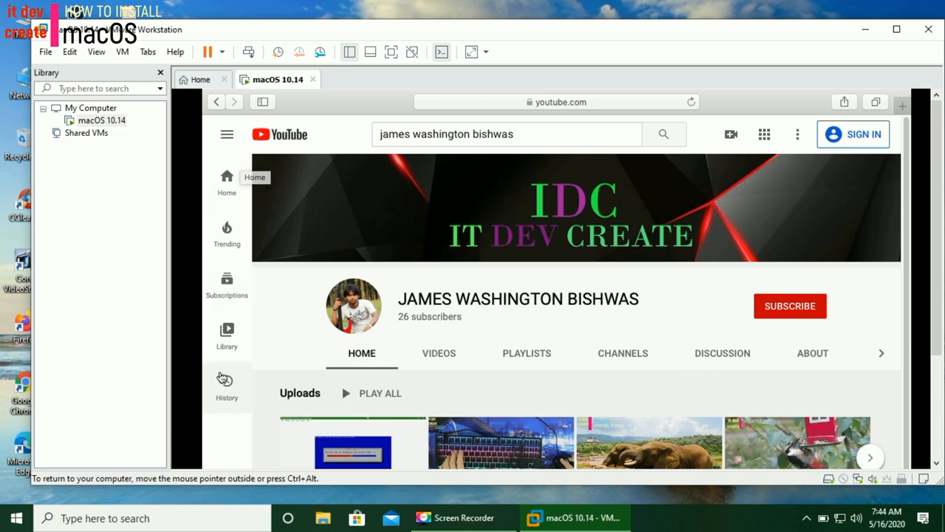
pyautogui.moveTo(355, 109)
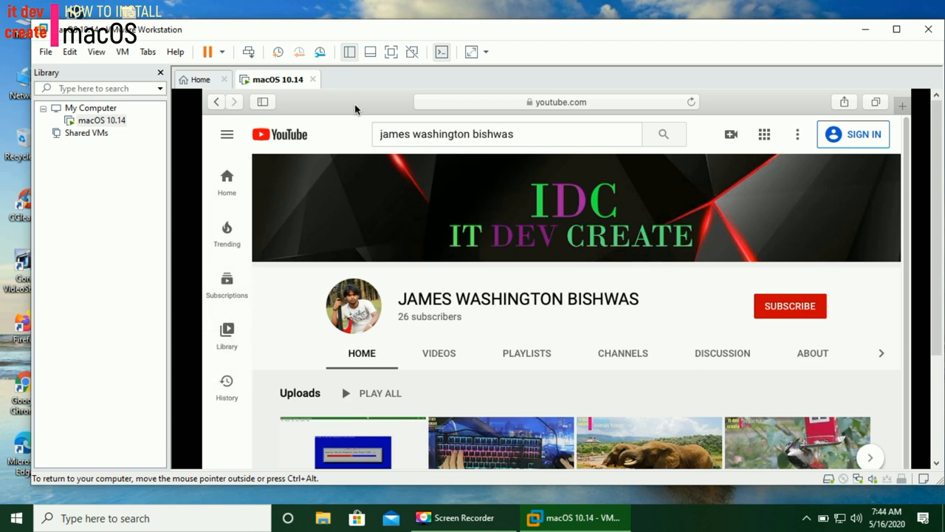
pyautogui.moveTo(357, 120)
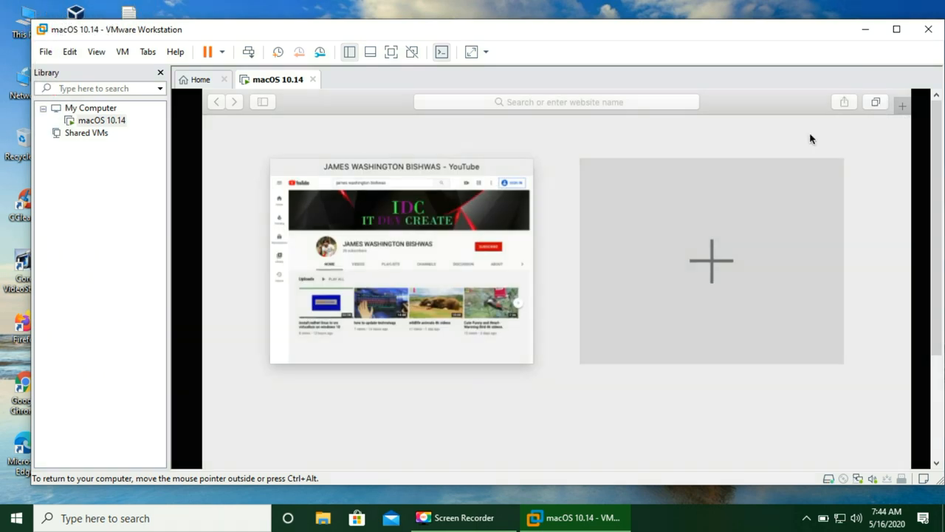
pyautogui.moveTo(420, 189)
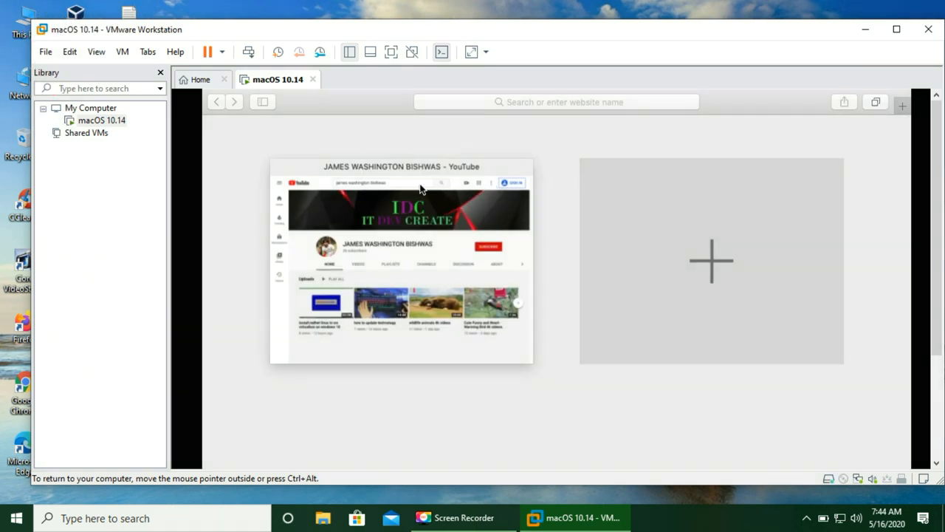
pyautogui.moveTo(657, 177)
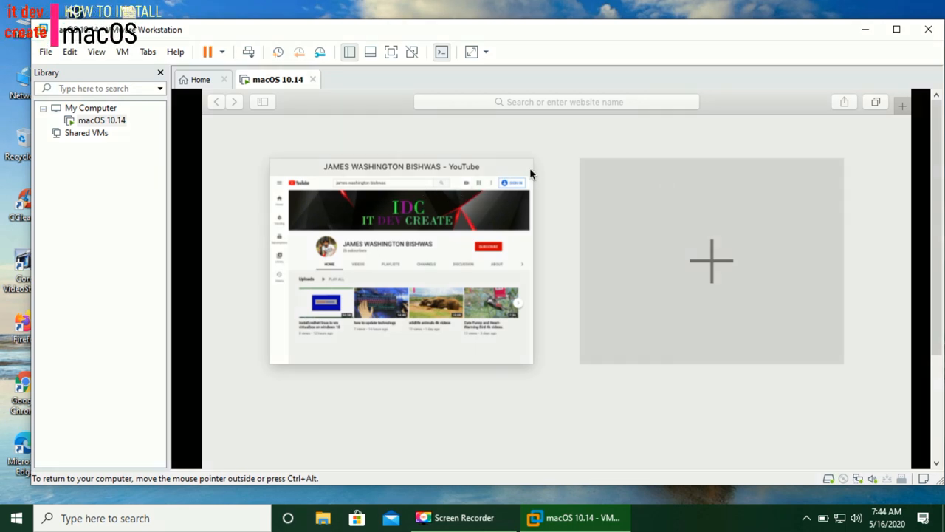
pyautogui.moveTo(559, 185)
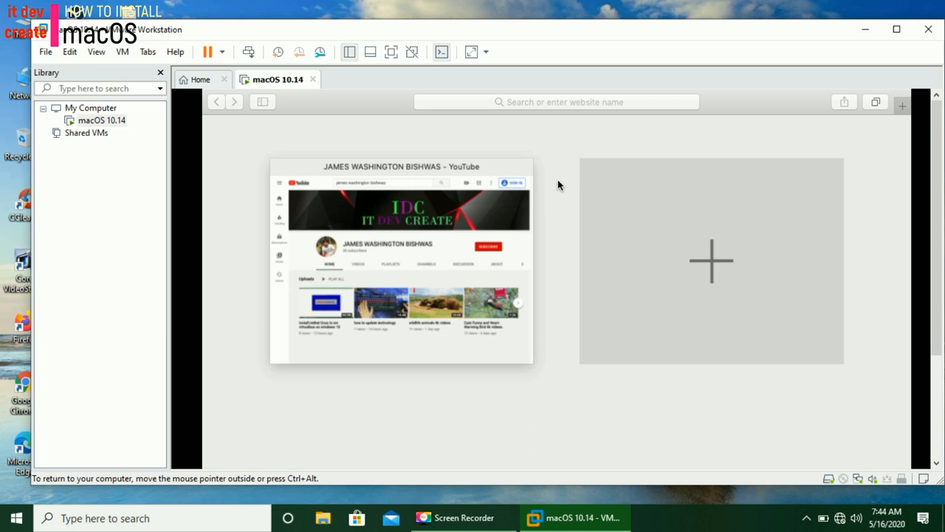
pyautogui.moveTo(232, 180)
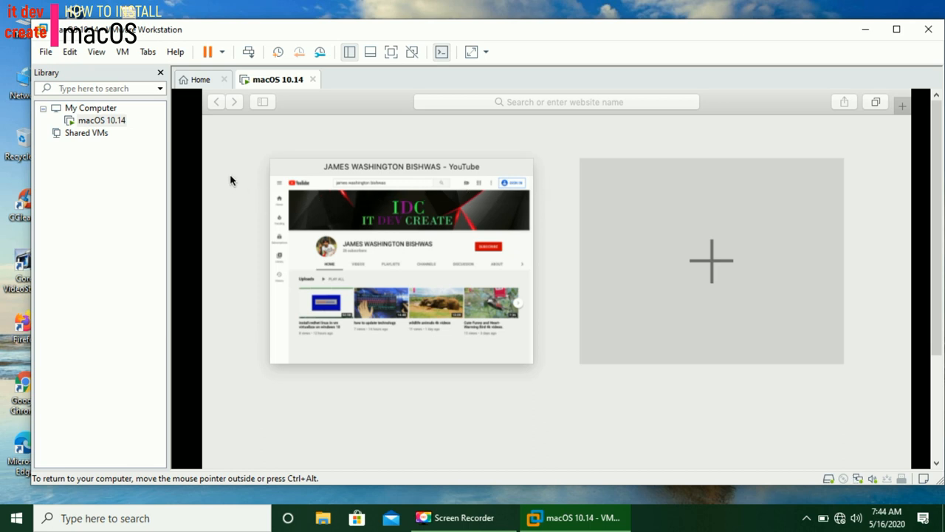
pyautogui.moveTo(298, 133)
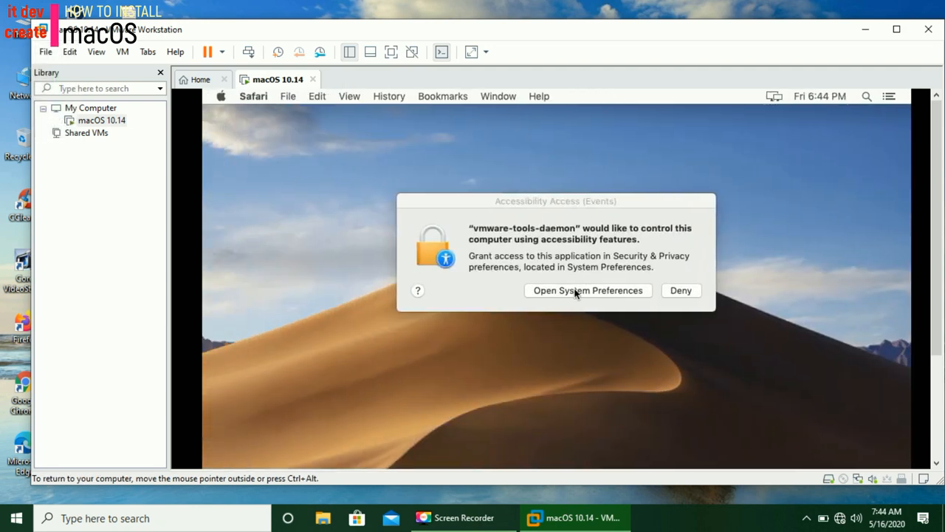
# Accept the vmware-tools-daemon accessibility request to open System Preferences.
pyautogui.click(680, 291)
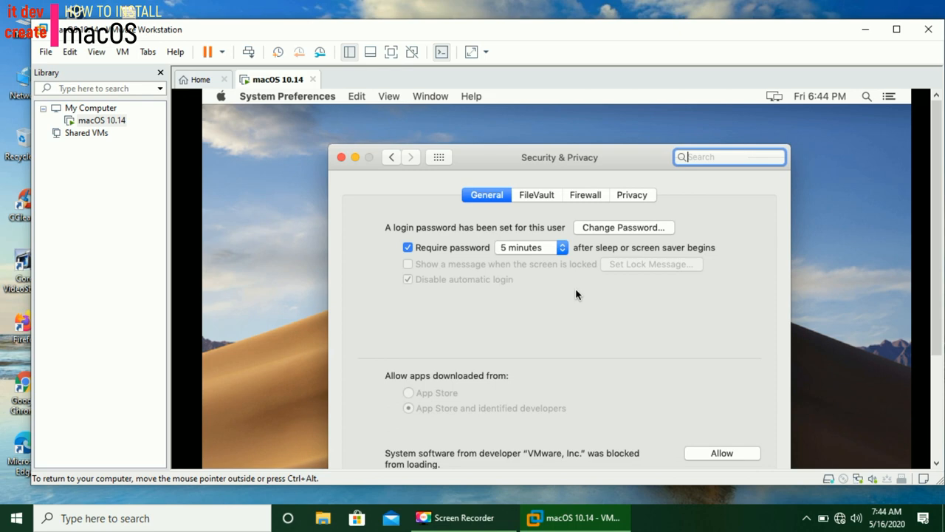
# Add vmware-tools-daemon to the Privacy Accessibility list, then view Firewall settings.
pyautogui.click(631, 194)
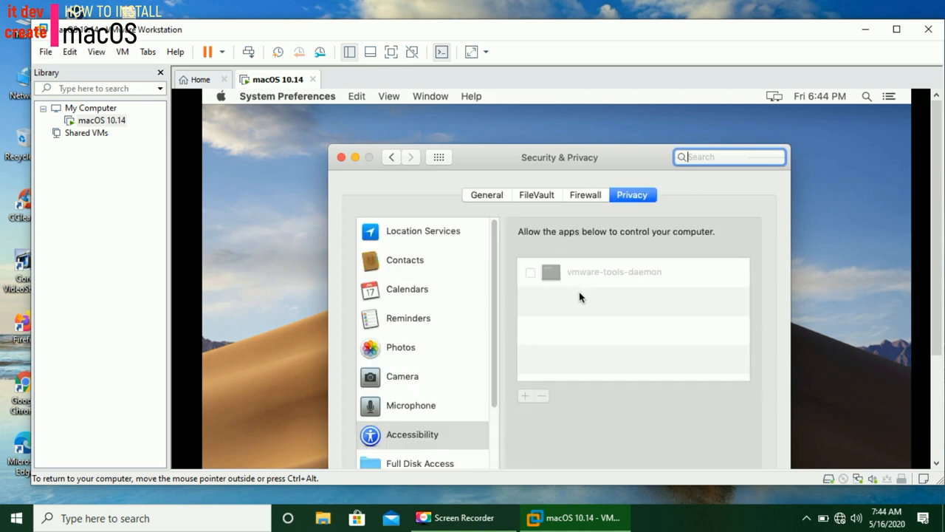
pyautogui.moveTo(587, 305)
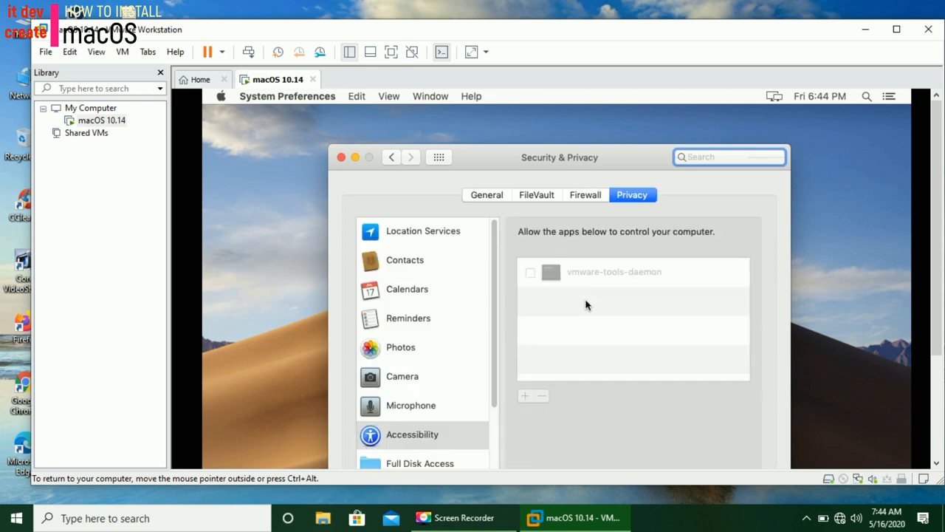
pyautogui.moveTo(590, 306)
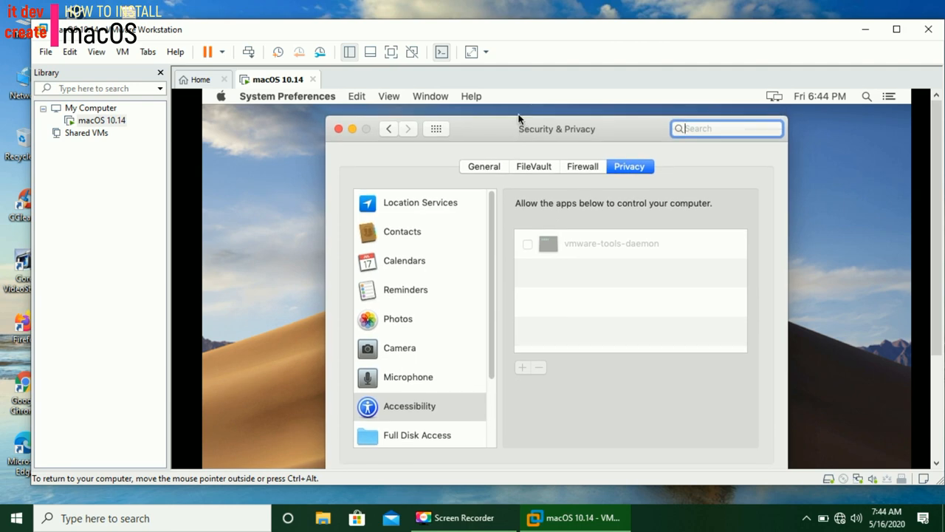
pyautogui.moveTo(339, 127)
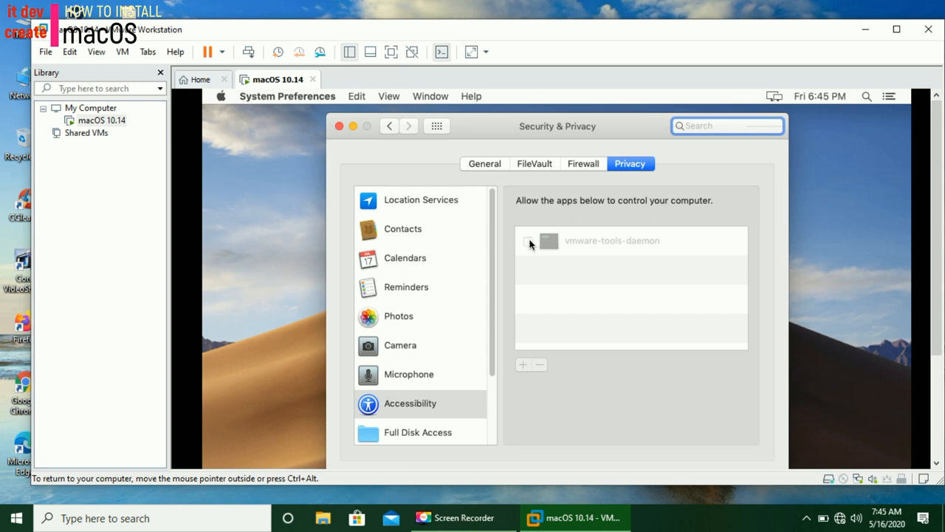
pyautogui.click(630, 240)
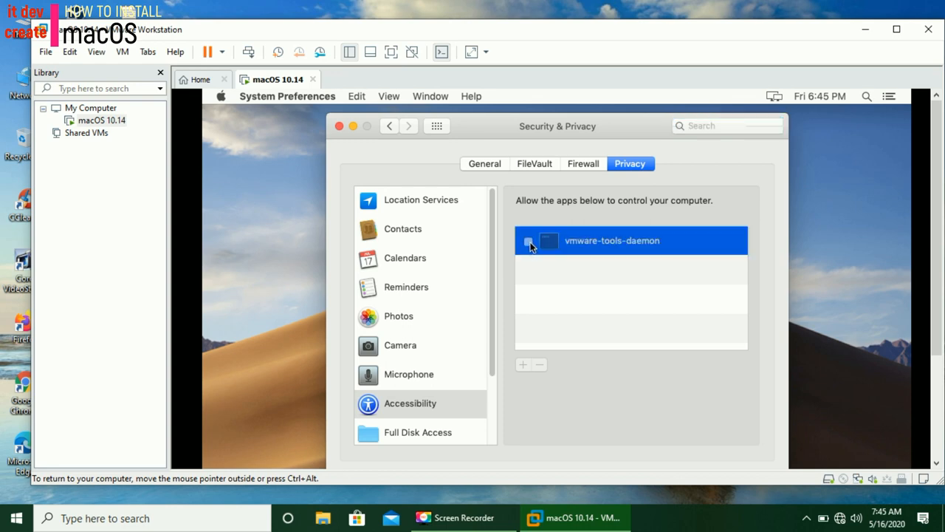
pyautogui.moveTo(594, 248)
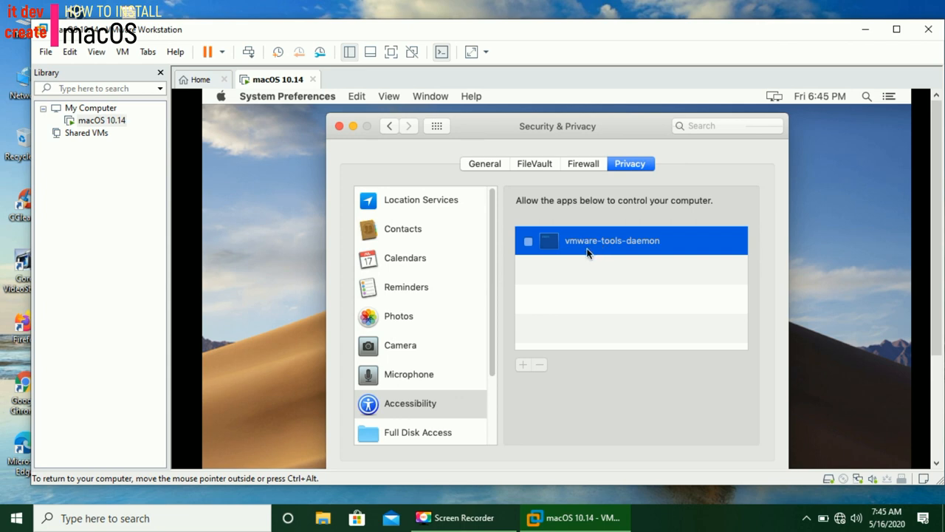
pyautogui.moveTo(592, 260)
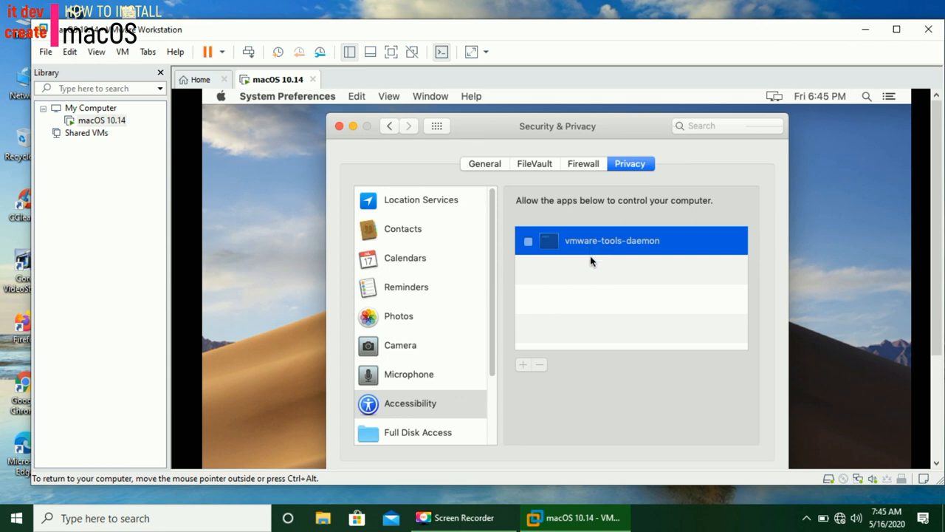
pyautogui.moveTo(528, 362)
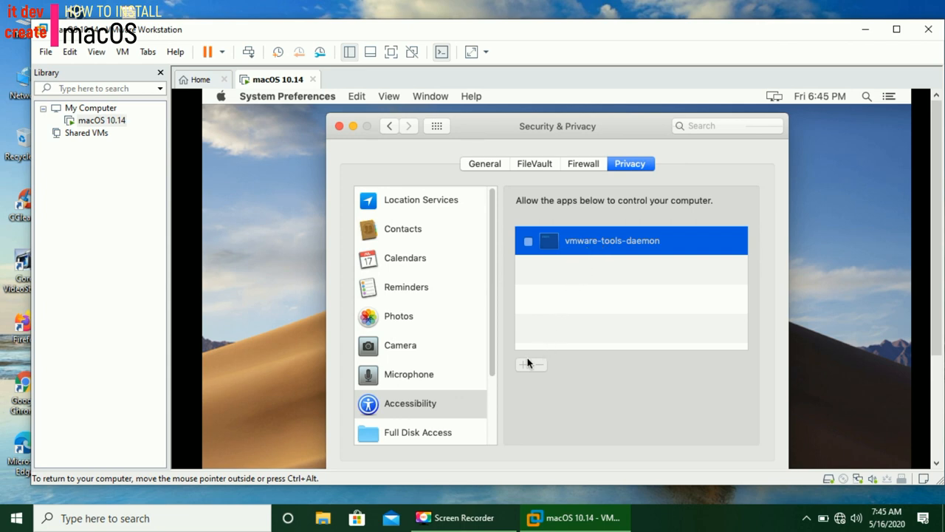
pyautogui.moveTo(535, 330)
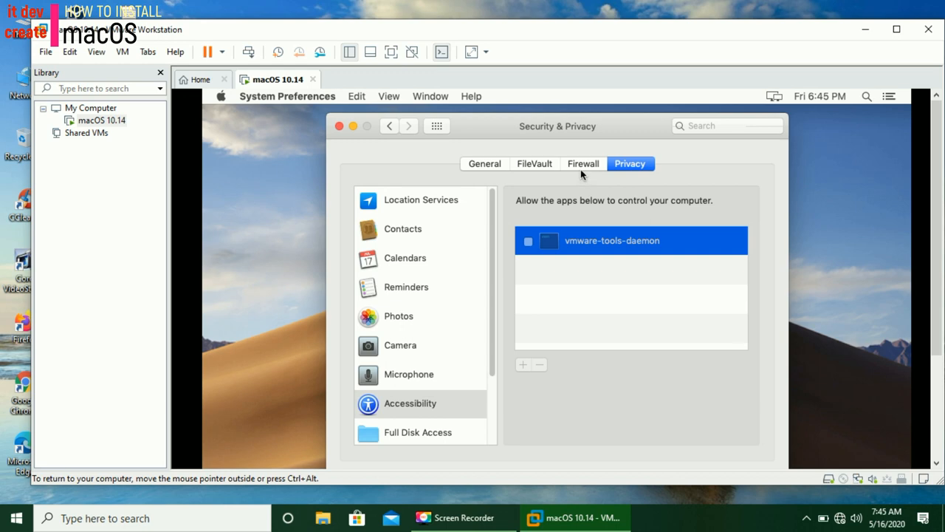
pyautogui.click(582, 163)
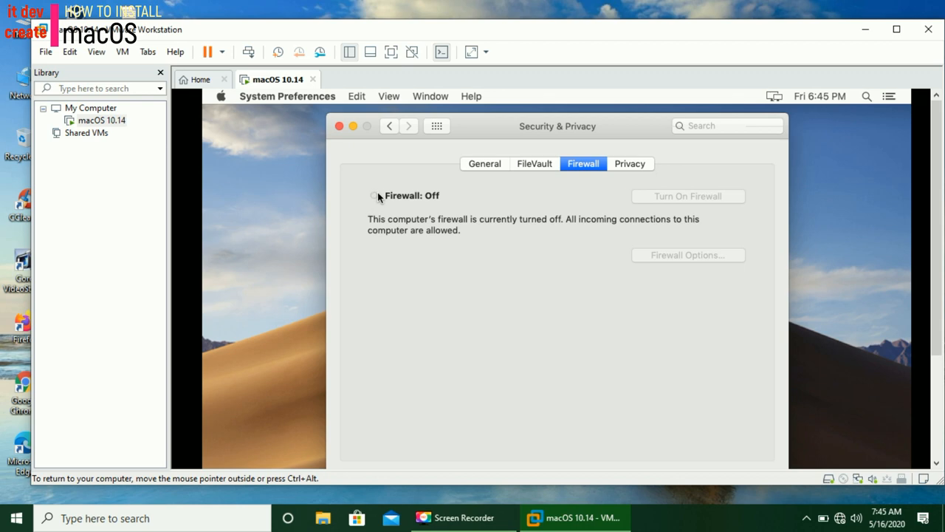
pyautogui.moveTo(434, 200)
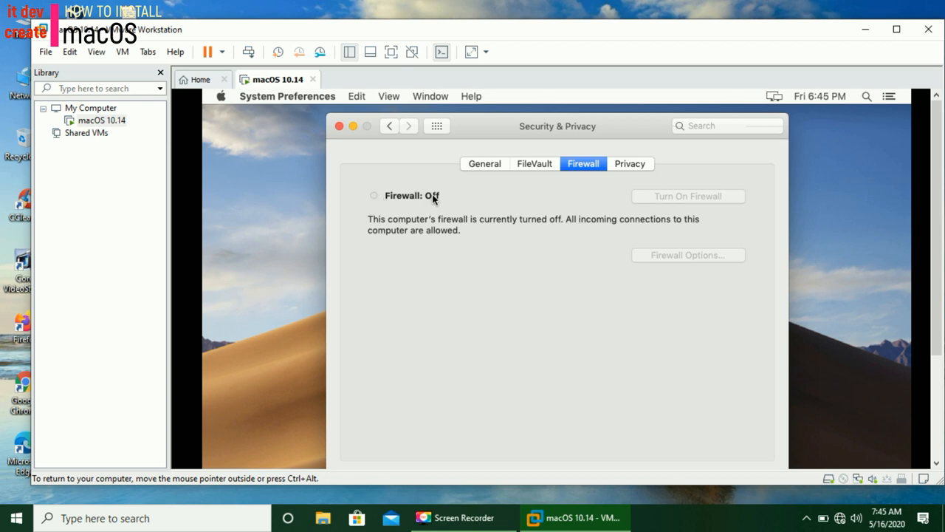
pyautogui.moveTo(671, 200)
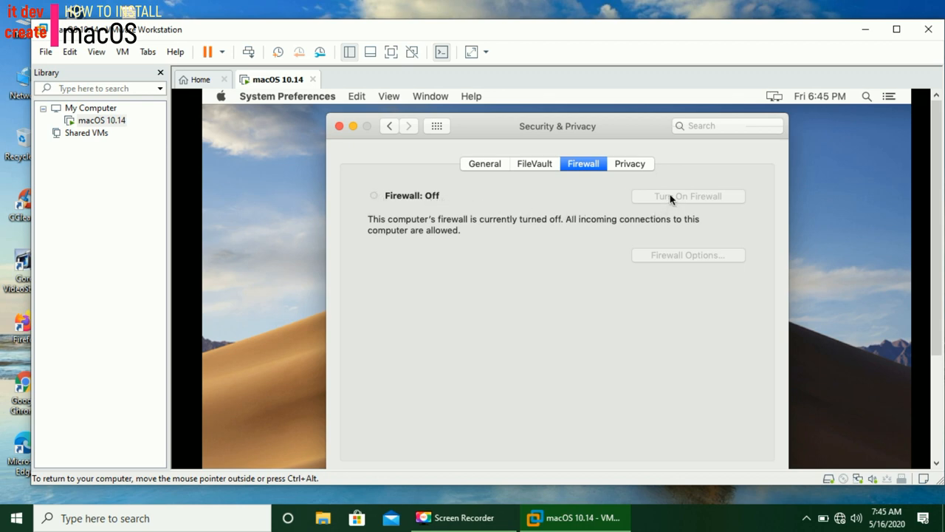
pyautogui.moveTo(664, 257)
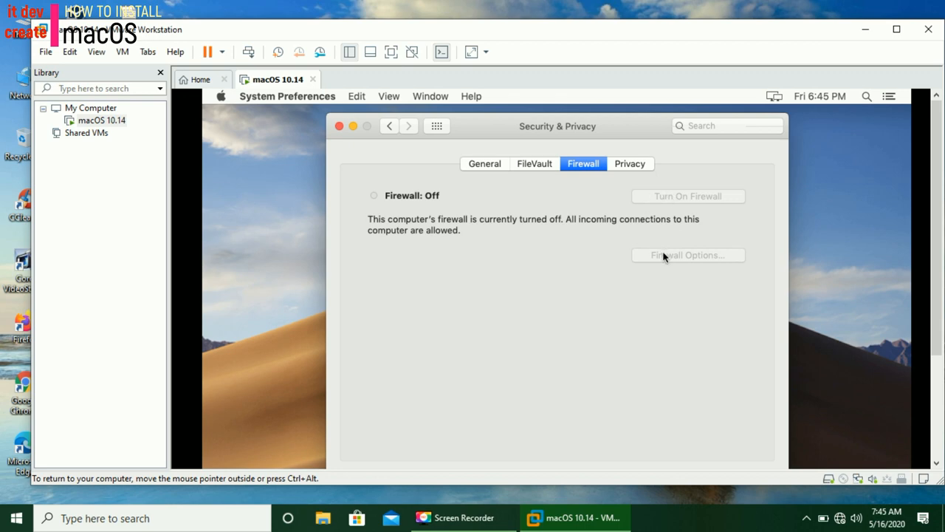
pyautogui.moveTo(543, 170)
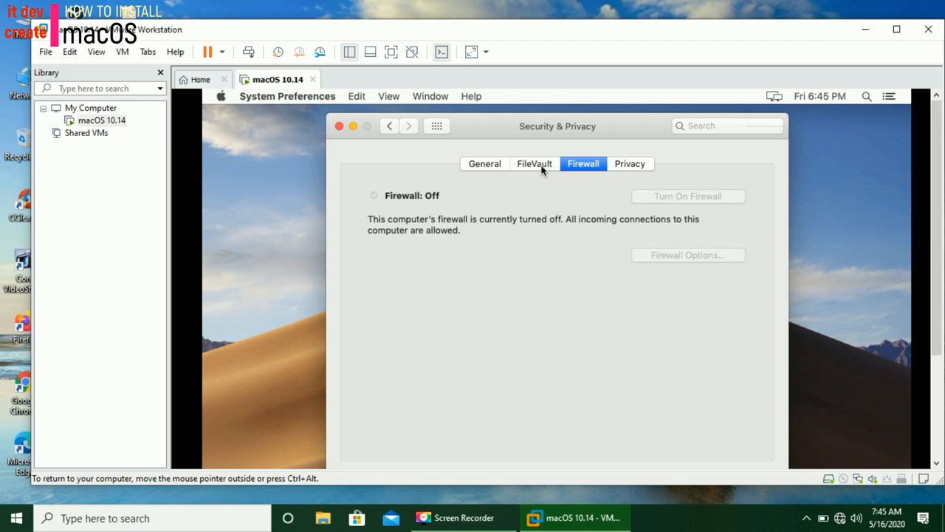
# Review the FileVault settings, then return to the General security tab.
pyautogui.click(534, 164)
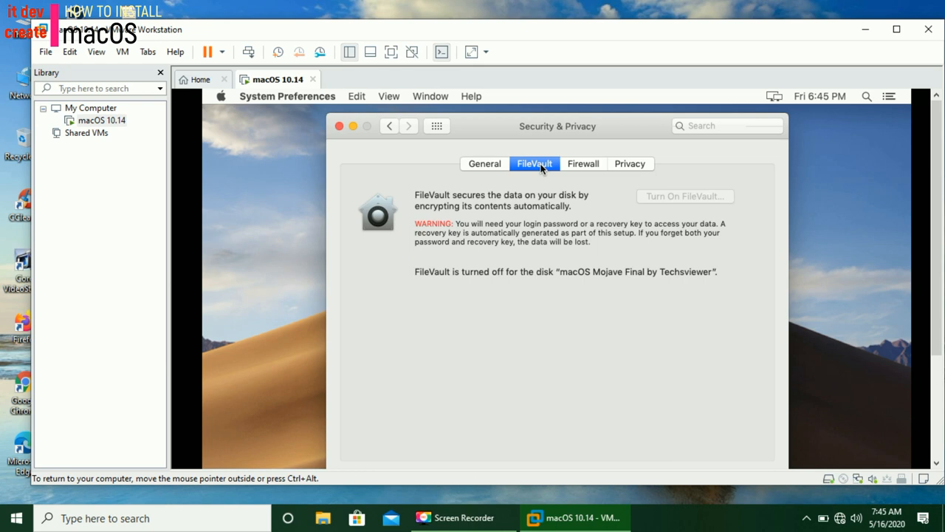
pyautogui.moveTo(514, 176)
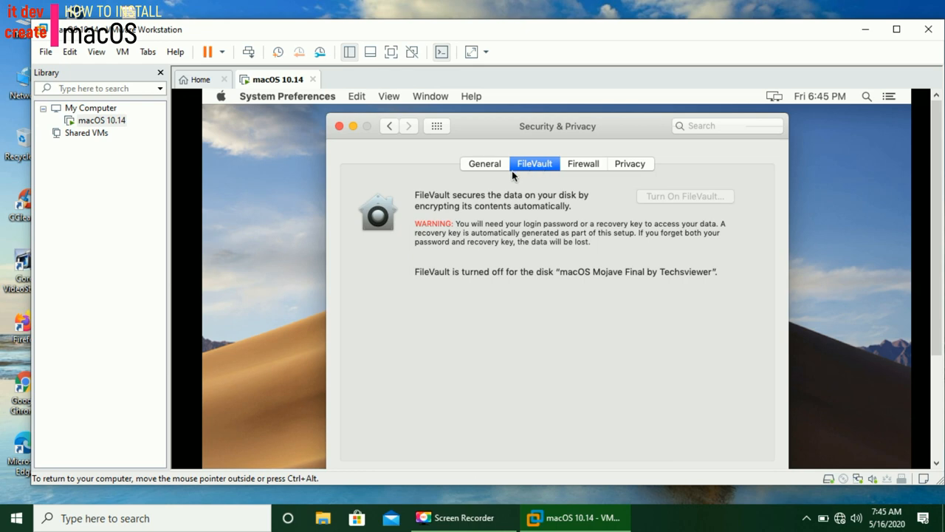
pyautogui.click(484, 163)
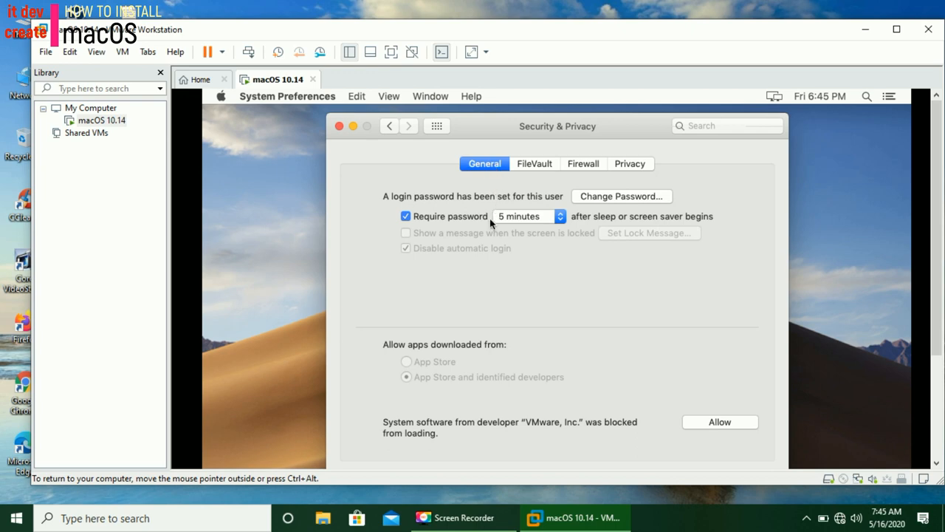
pyautogui.moveTo(599, 364)
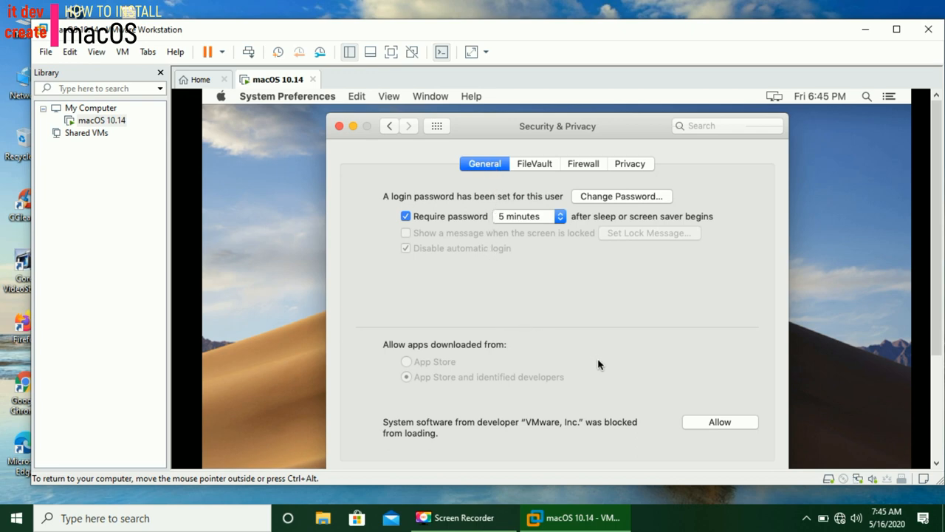
pyautogui.moveTo(694, 384)
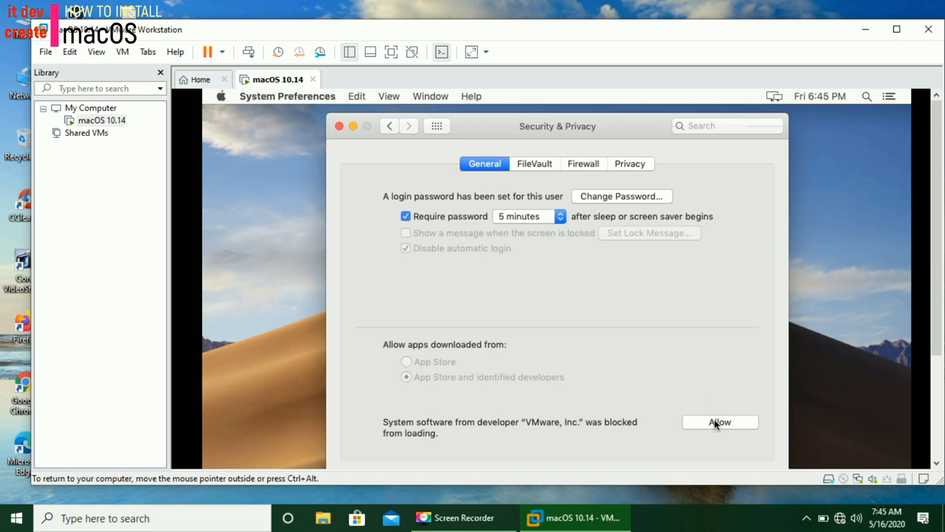
# Allow VMware, Inc. system software and close Security & Privacy.
pyautogui.click(719, 422)
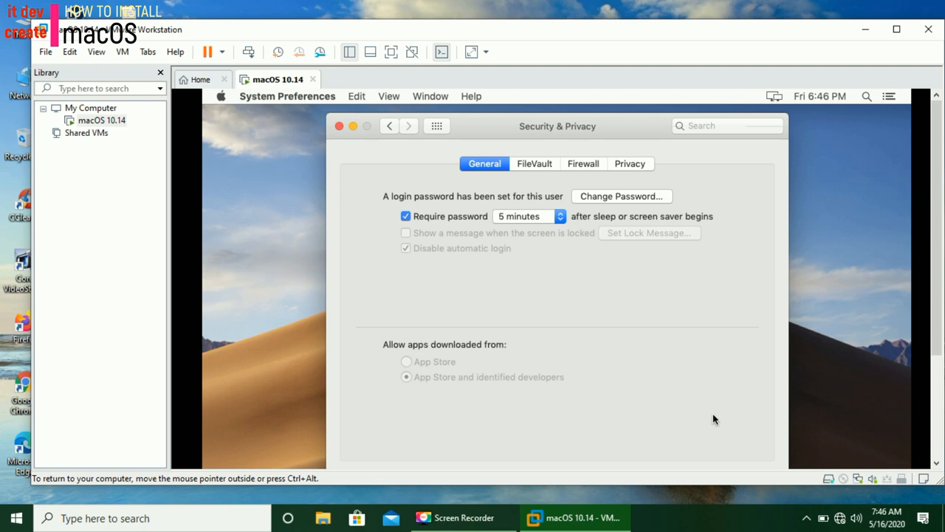
pyautogui.moveTo(431, 269)
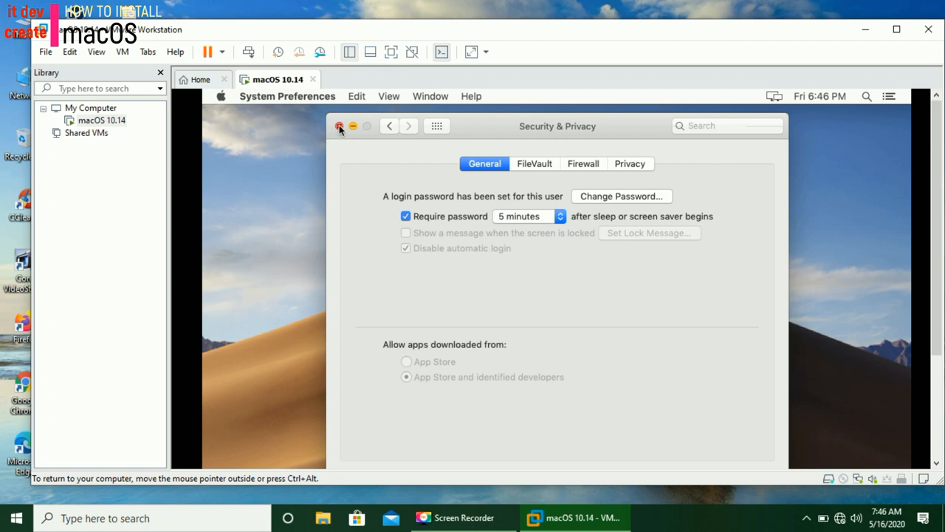
pyautogui.click(339, 126)
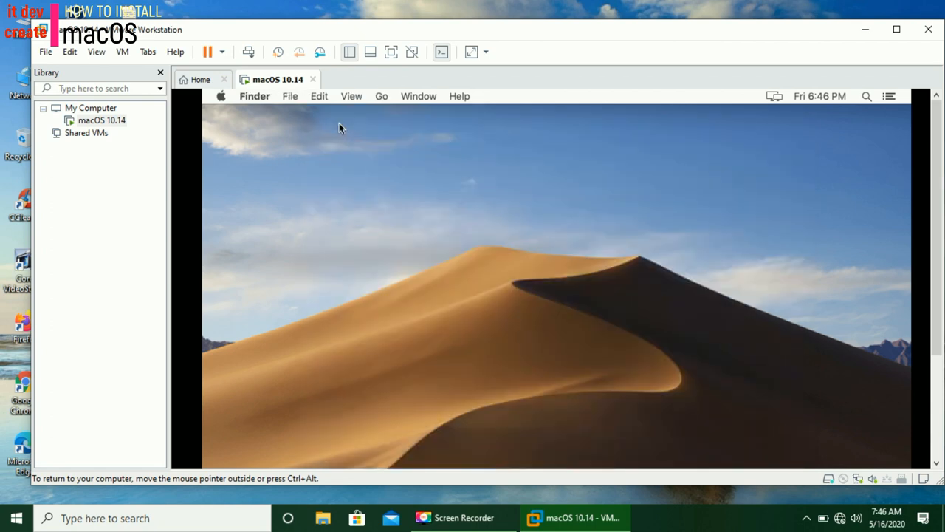
pyautogui.moveTo(748, 212)
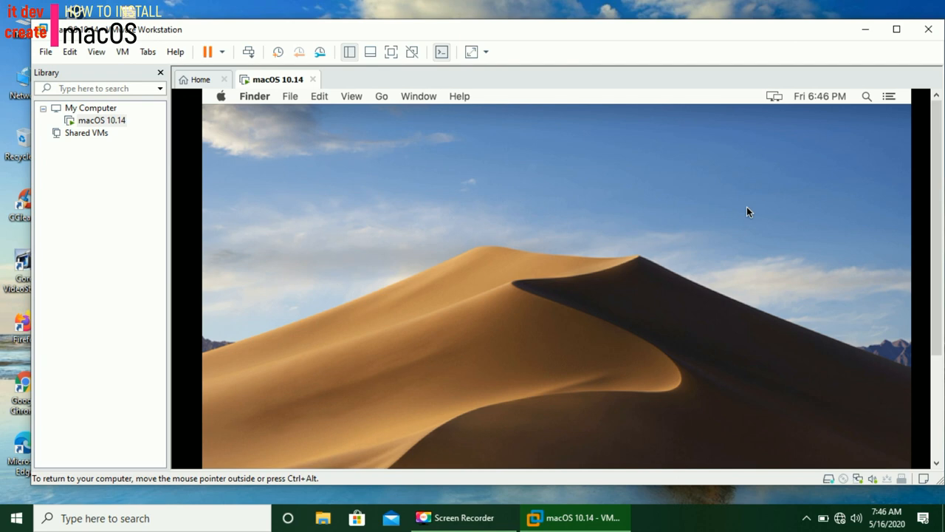
pyautogui.moveTo(849, 192)
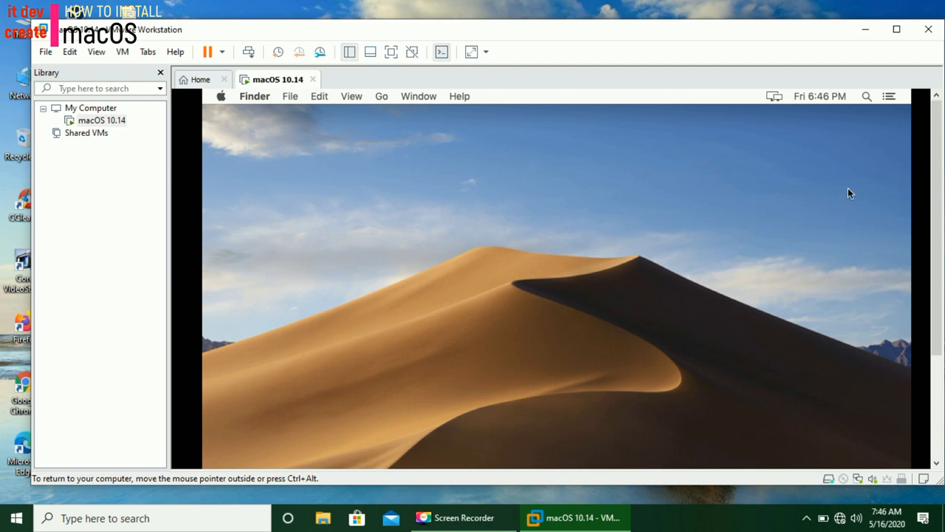
pyautogui.moveTo(218, 100)
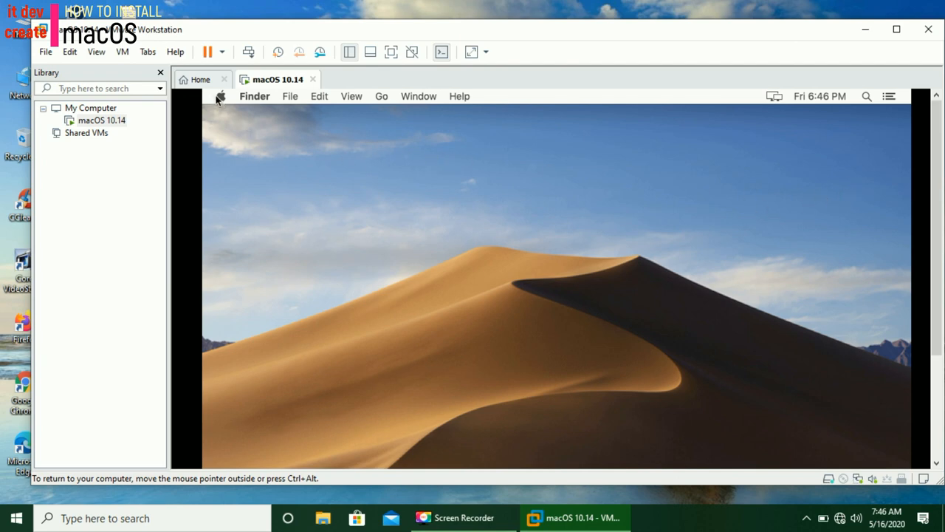
# Shut down the macOS guest via the Apple menu and confirm.
pyautogui.click(220, 96)
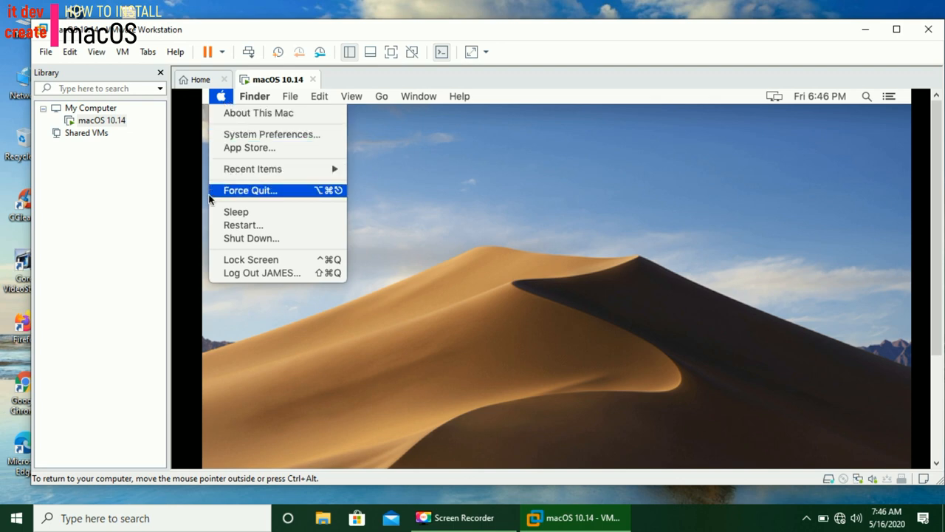
pyautogui.moveTo(247, 237)
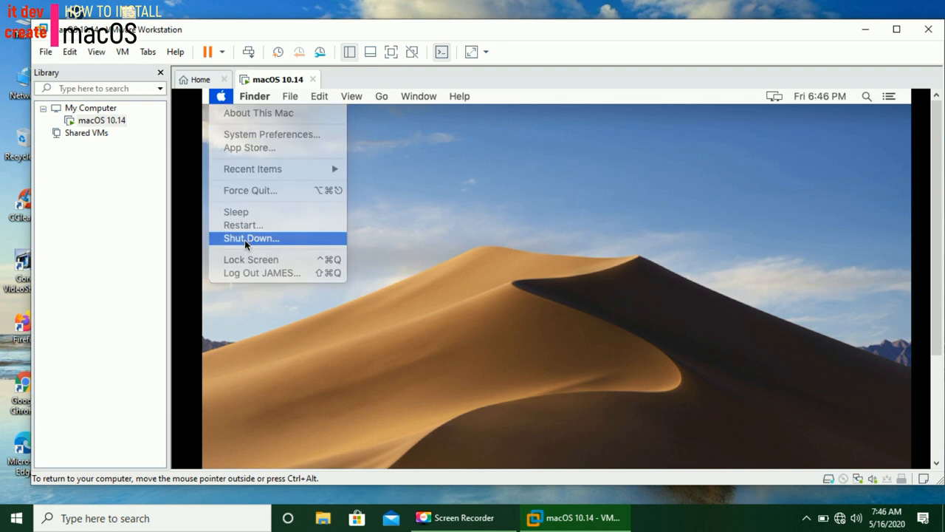
pyautogui.click(251, 238)
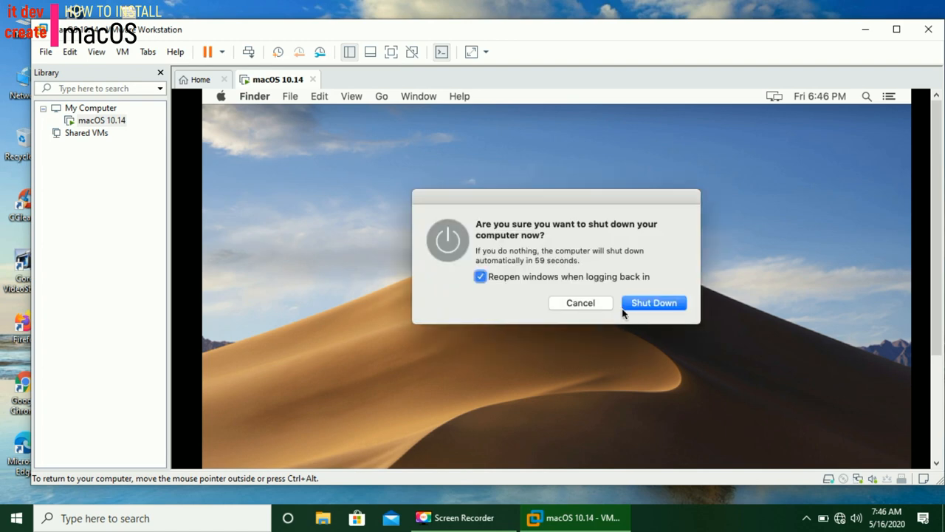
pyautogui.click(580, 303)
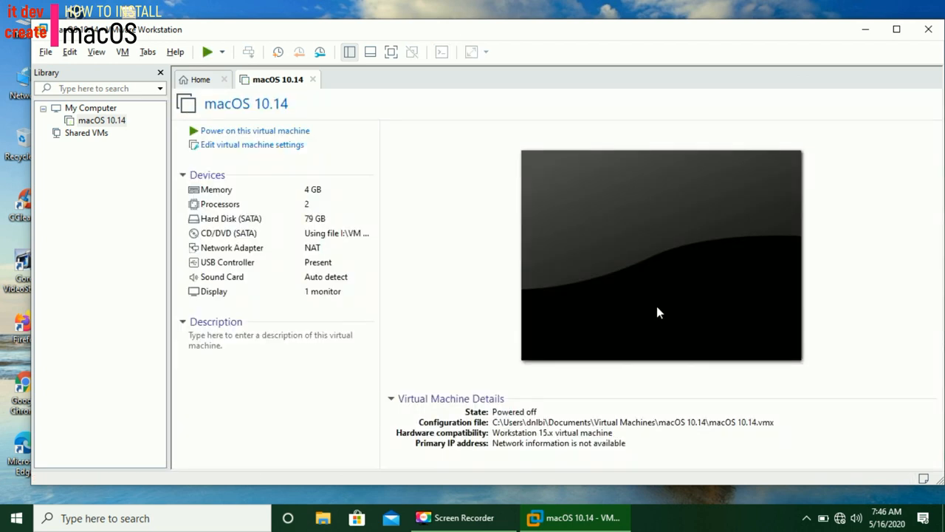
pyautogui.moveTo(896, 491)
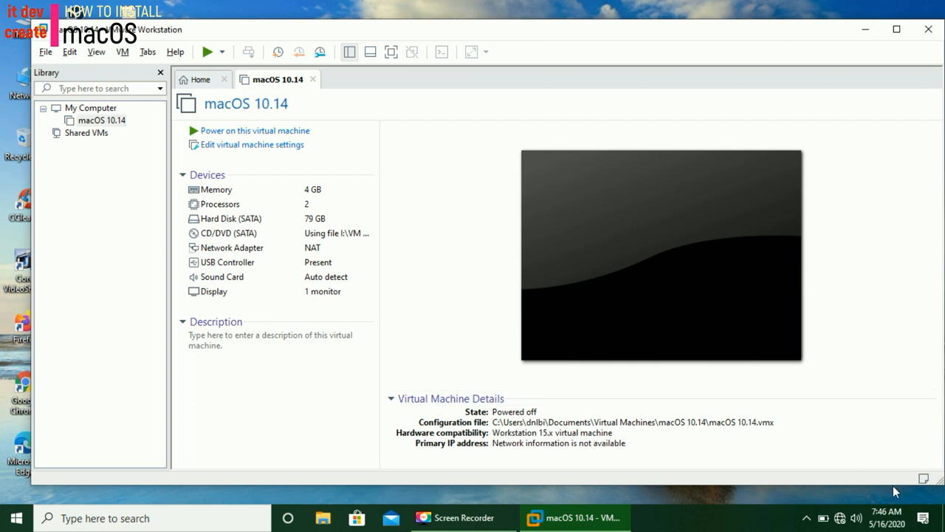
pyautogui.moveTo(939, 237)
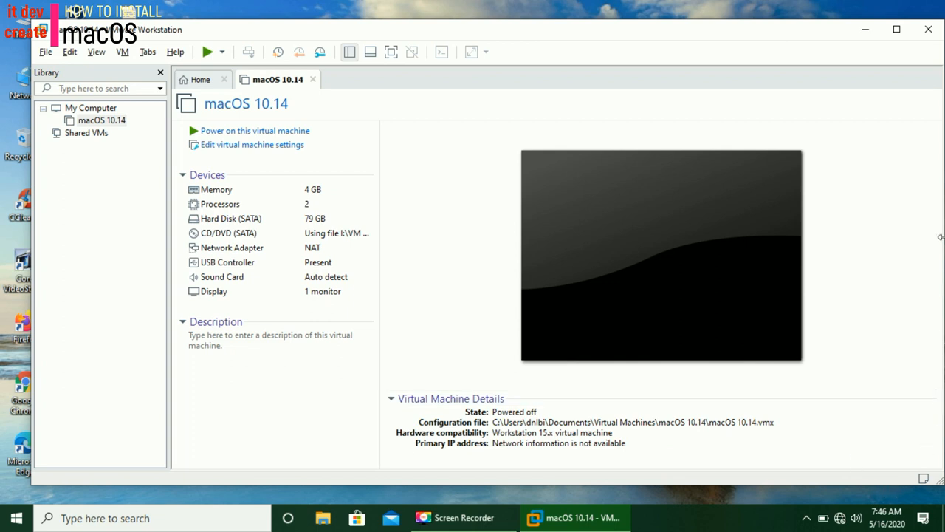
pyautogui.moveTo(919, 26)
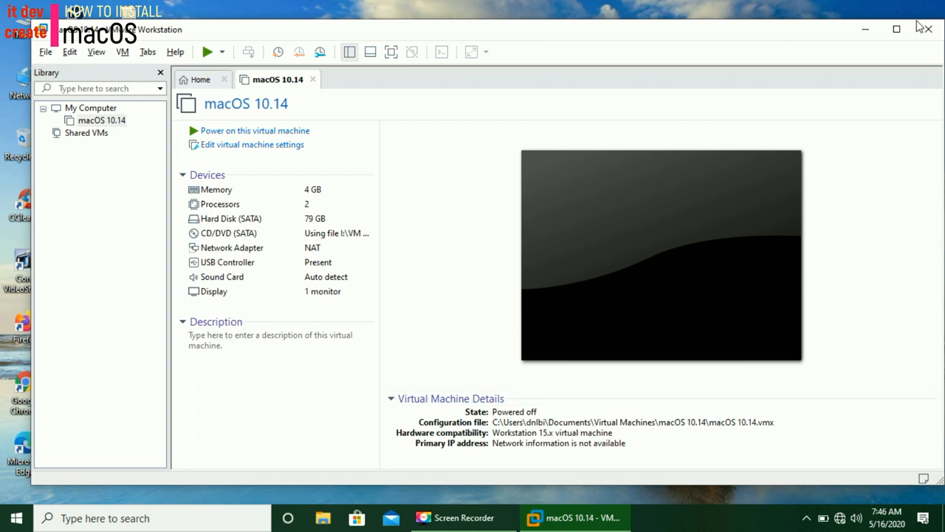
# Close the powered-off macOS 10.14 VM tab and exit VMware Workstation to the Windows desktop.
pyautogui.click(313, 79)
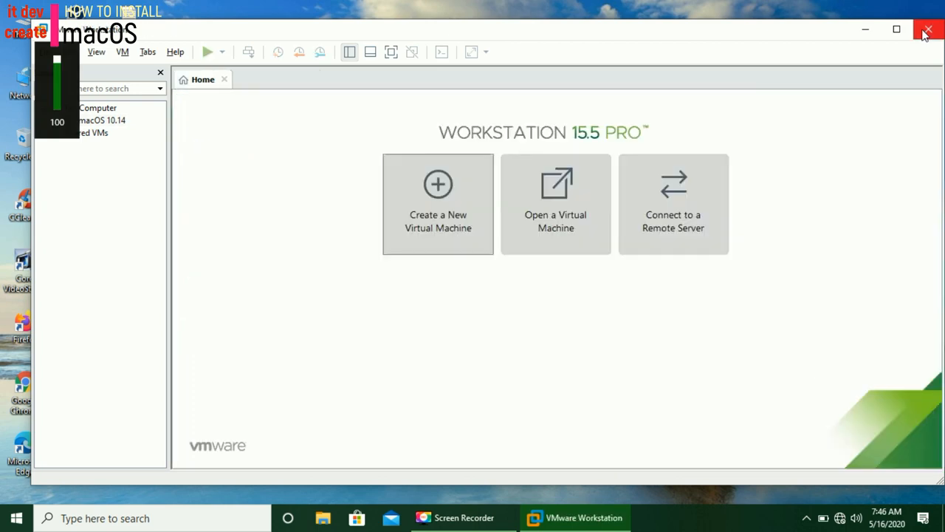
pyautogui.click(928, 30)
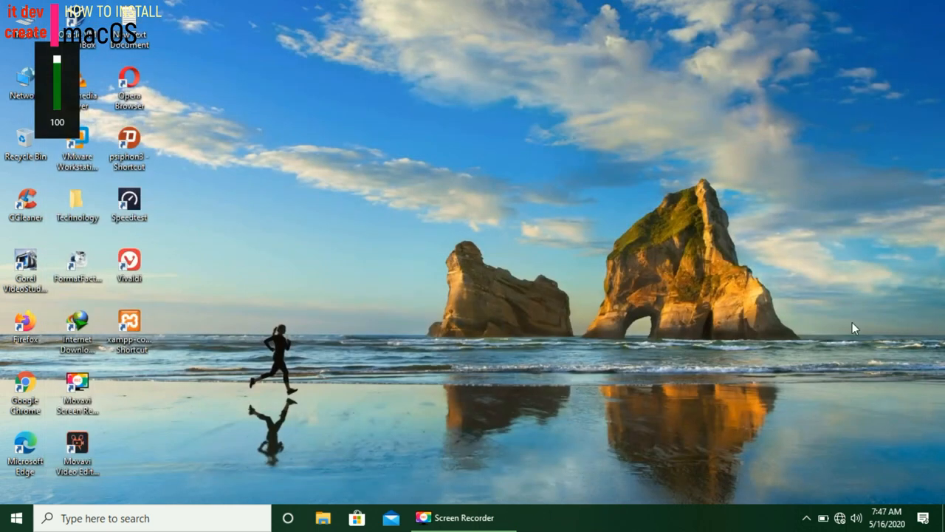